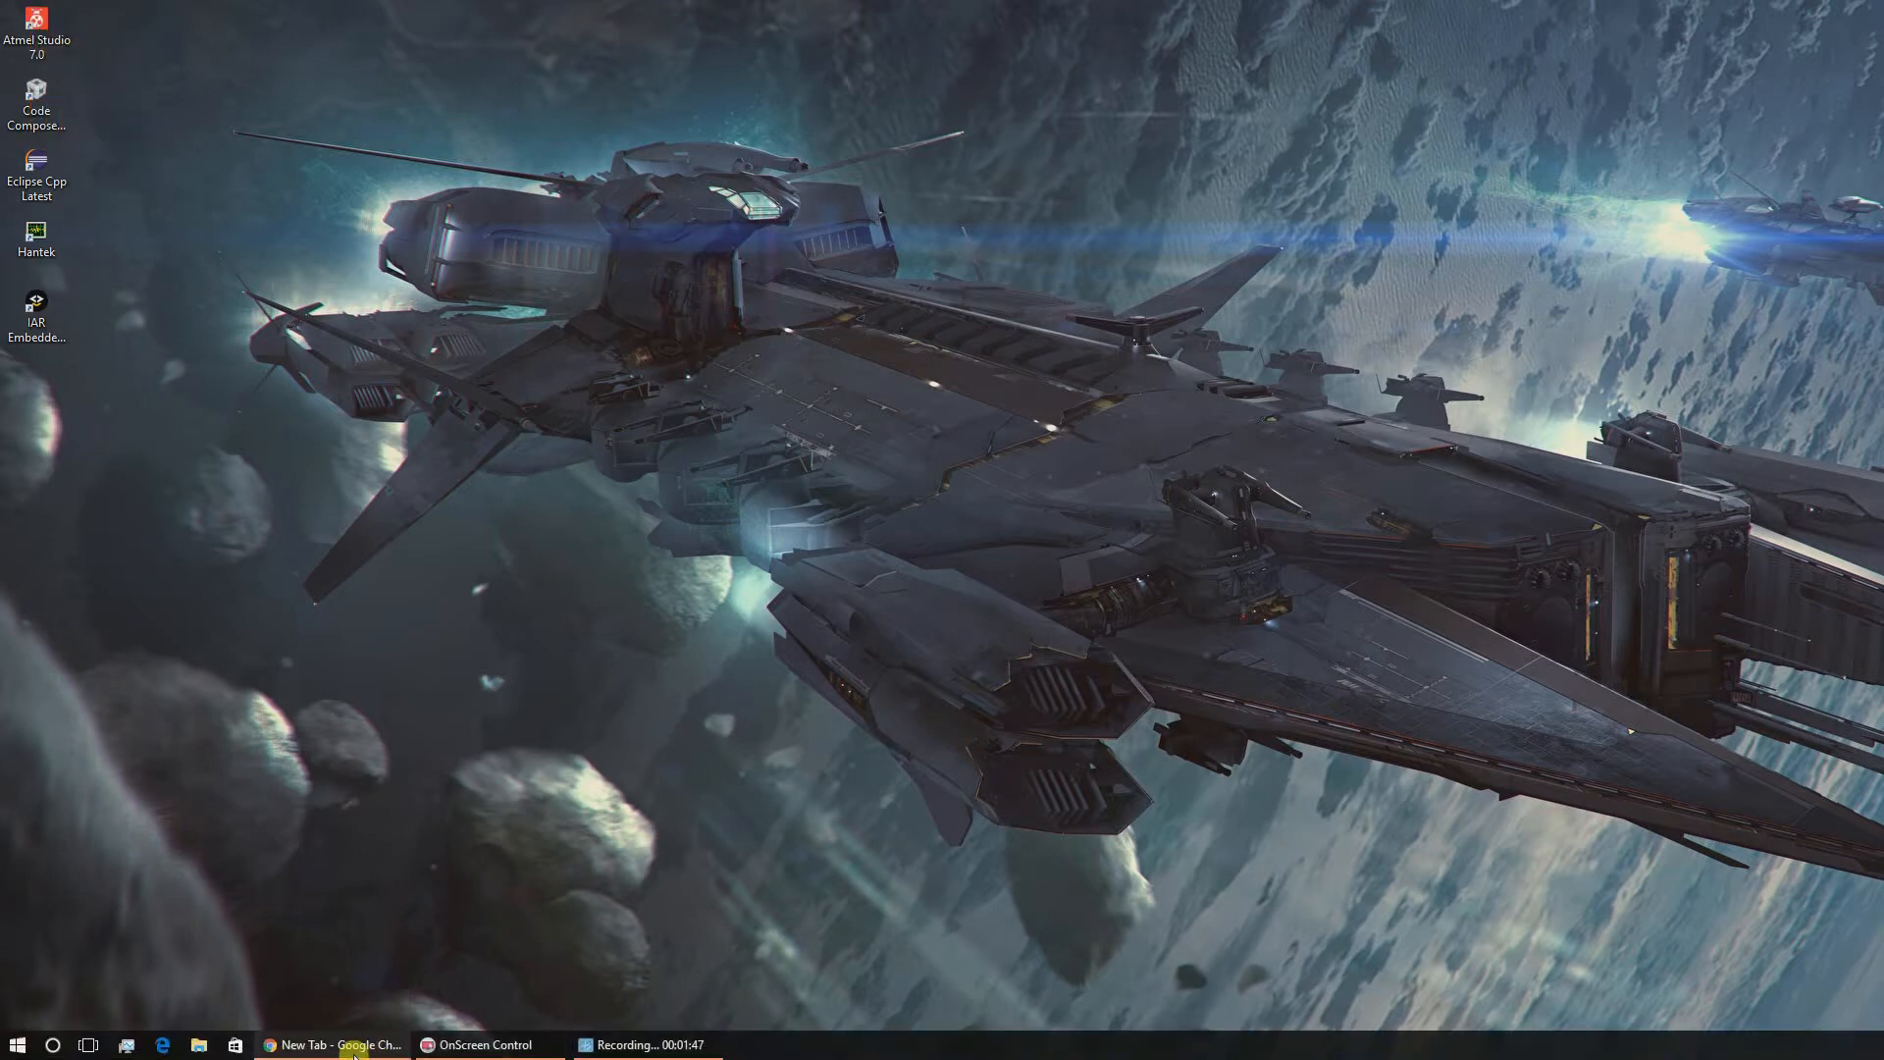
Step: Bring up the Google Chrome window from the taskbar
{"action": "left_click", "coordinate": [342, 1044]}
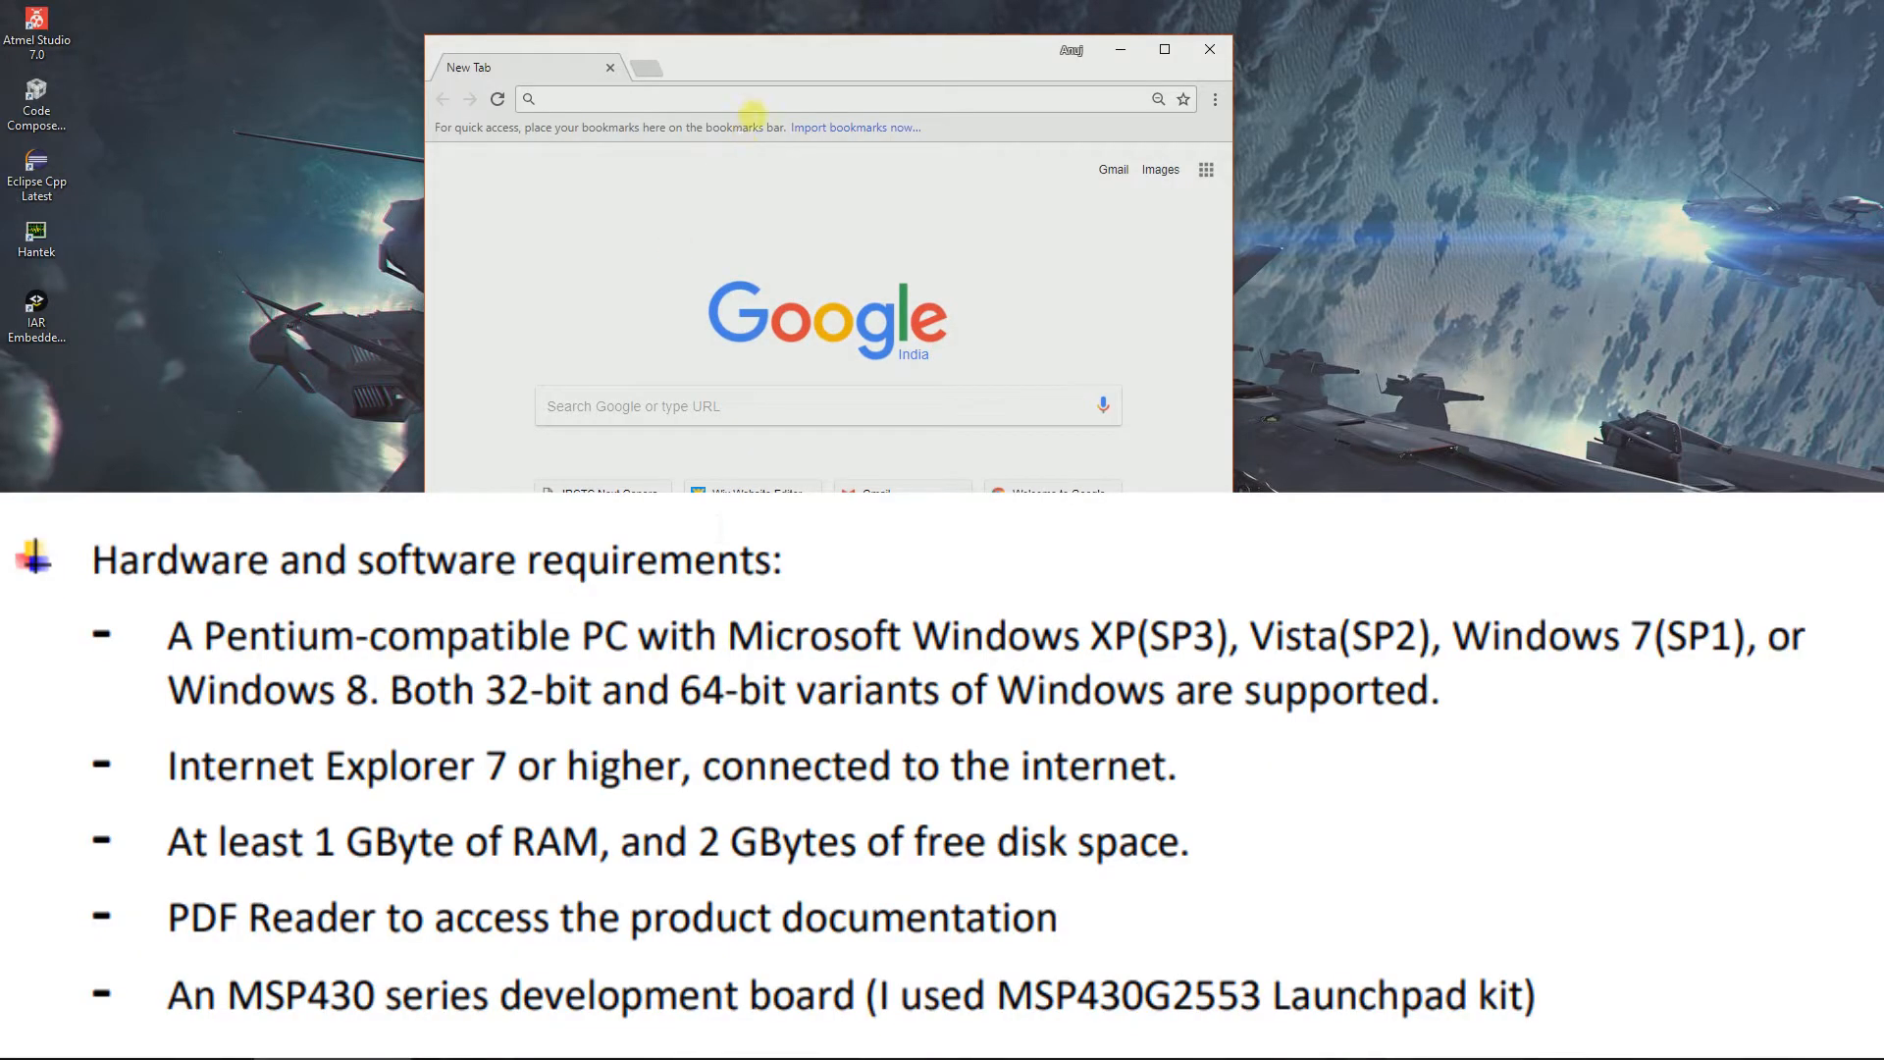
{"action": "mouse_move", "coordinate": [745, 122]}
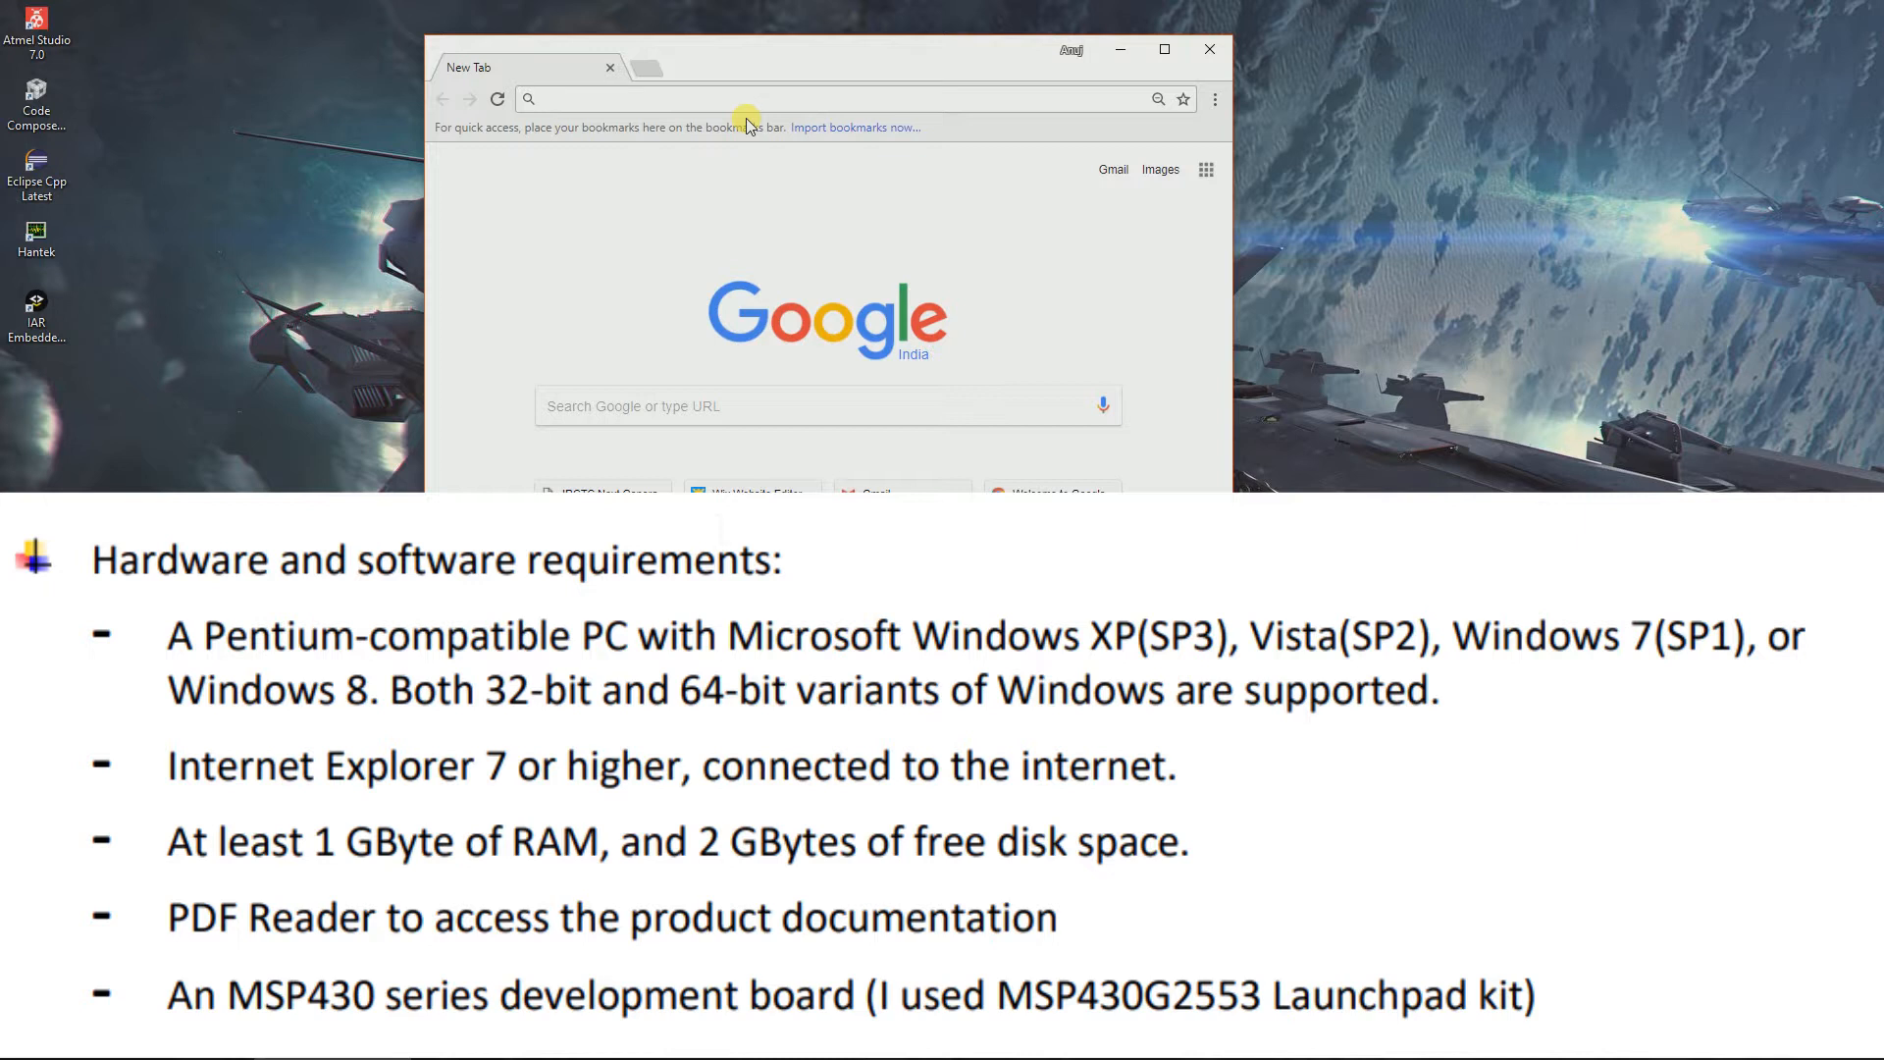
{"action": "mouse_move", "coordinate": [325, 271]}
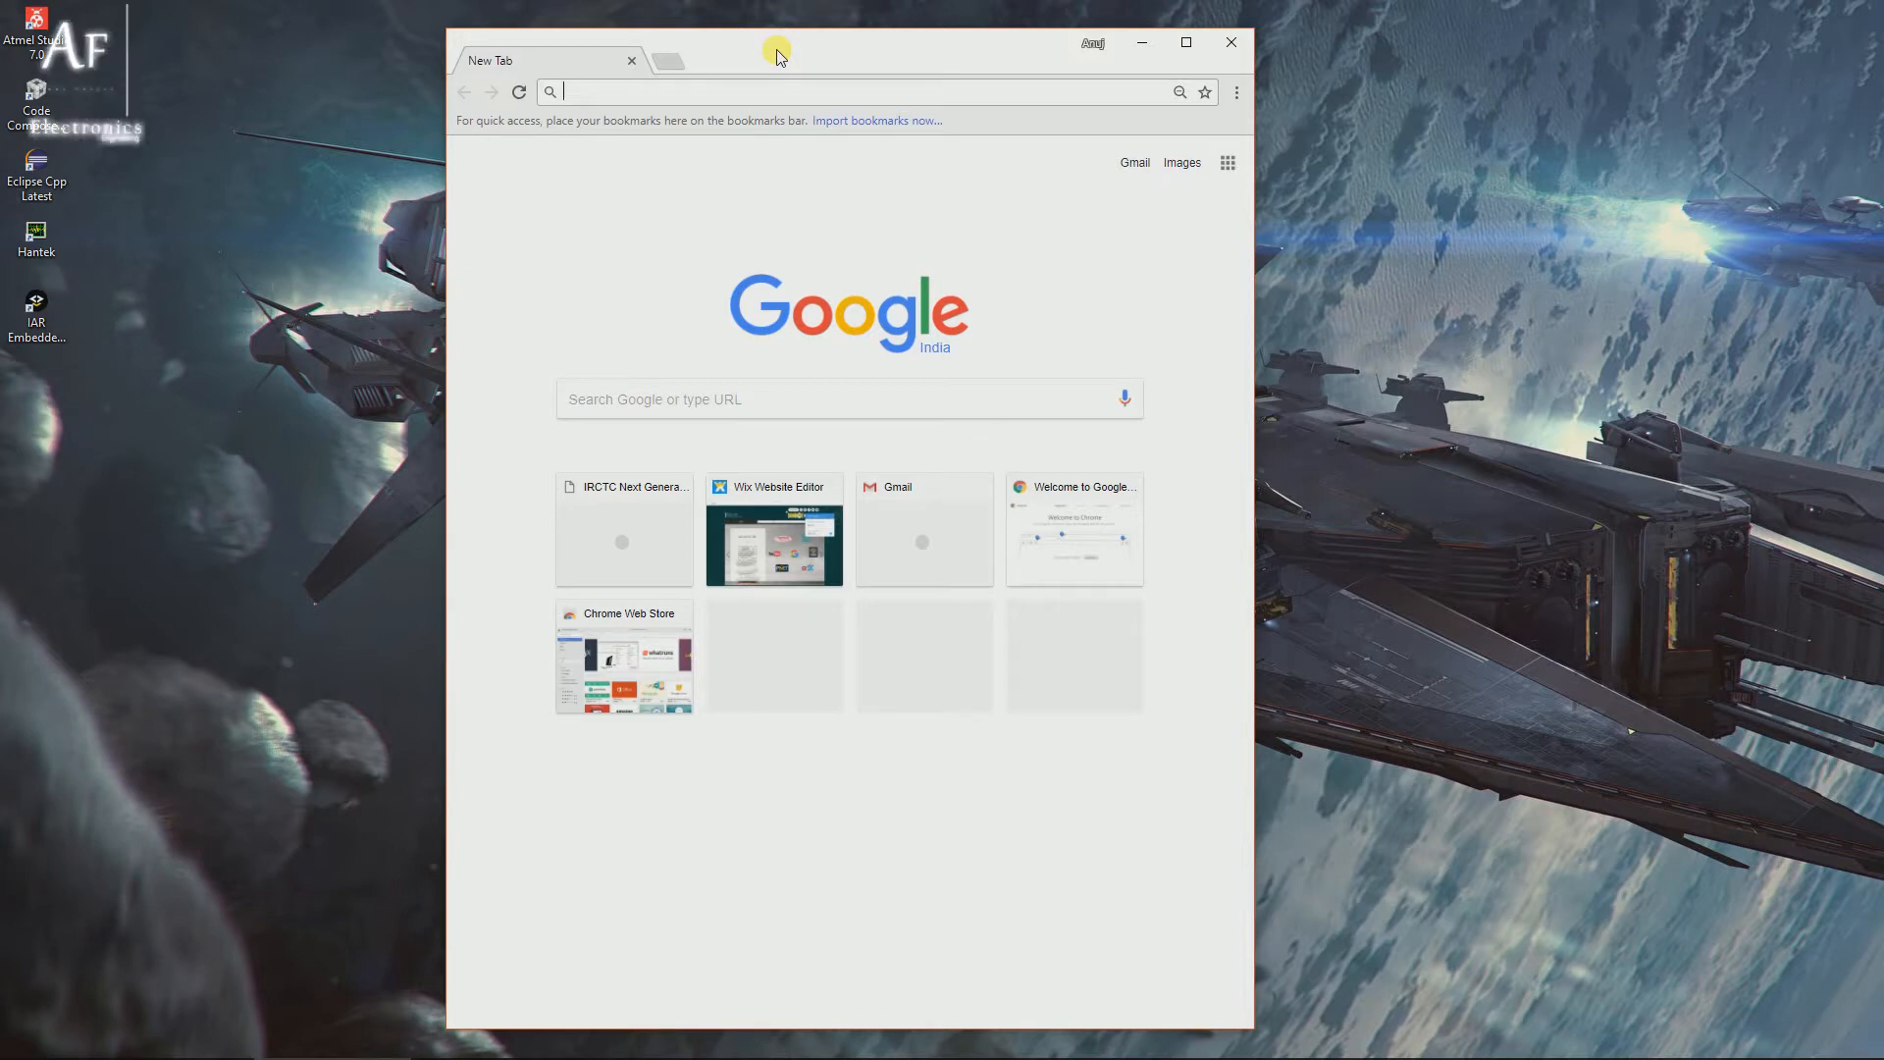
Step: Search 'energia download' and open the 'Download | Energia' result
{"action": "type", "text": "energia download"}
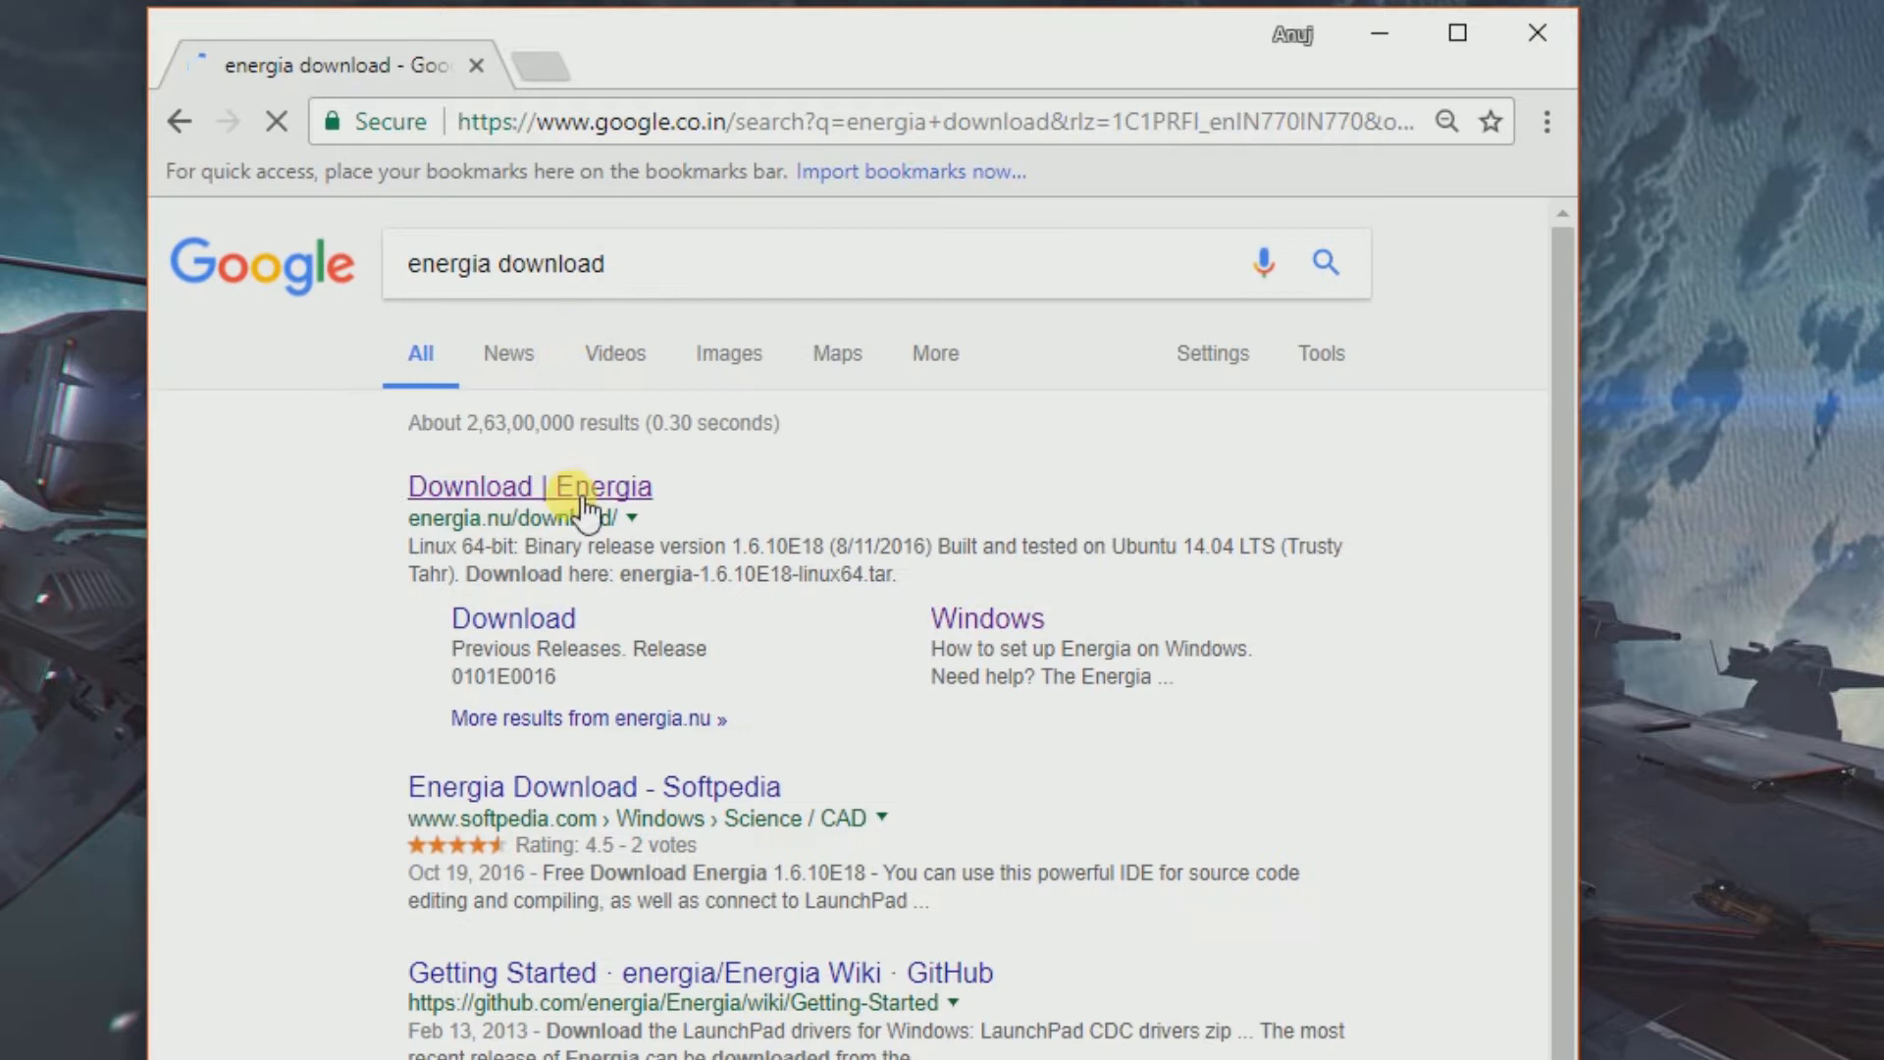
{"action": "left_click", "coordinate": [542, 487]}
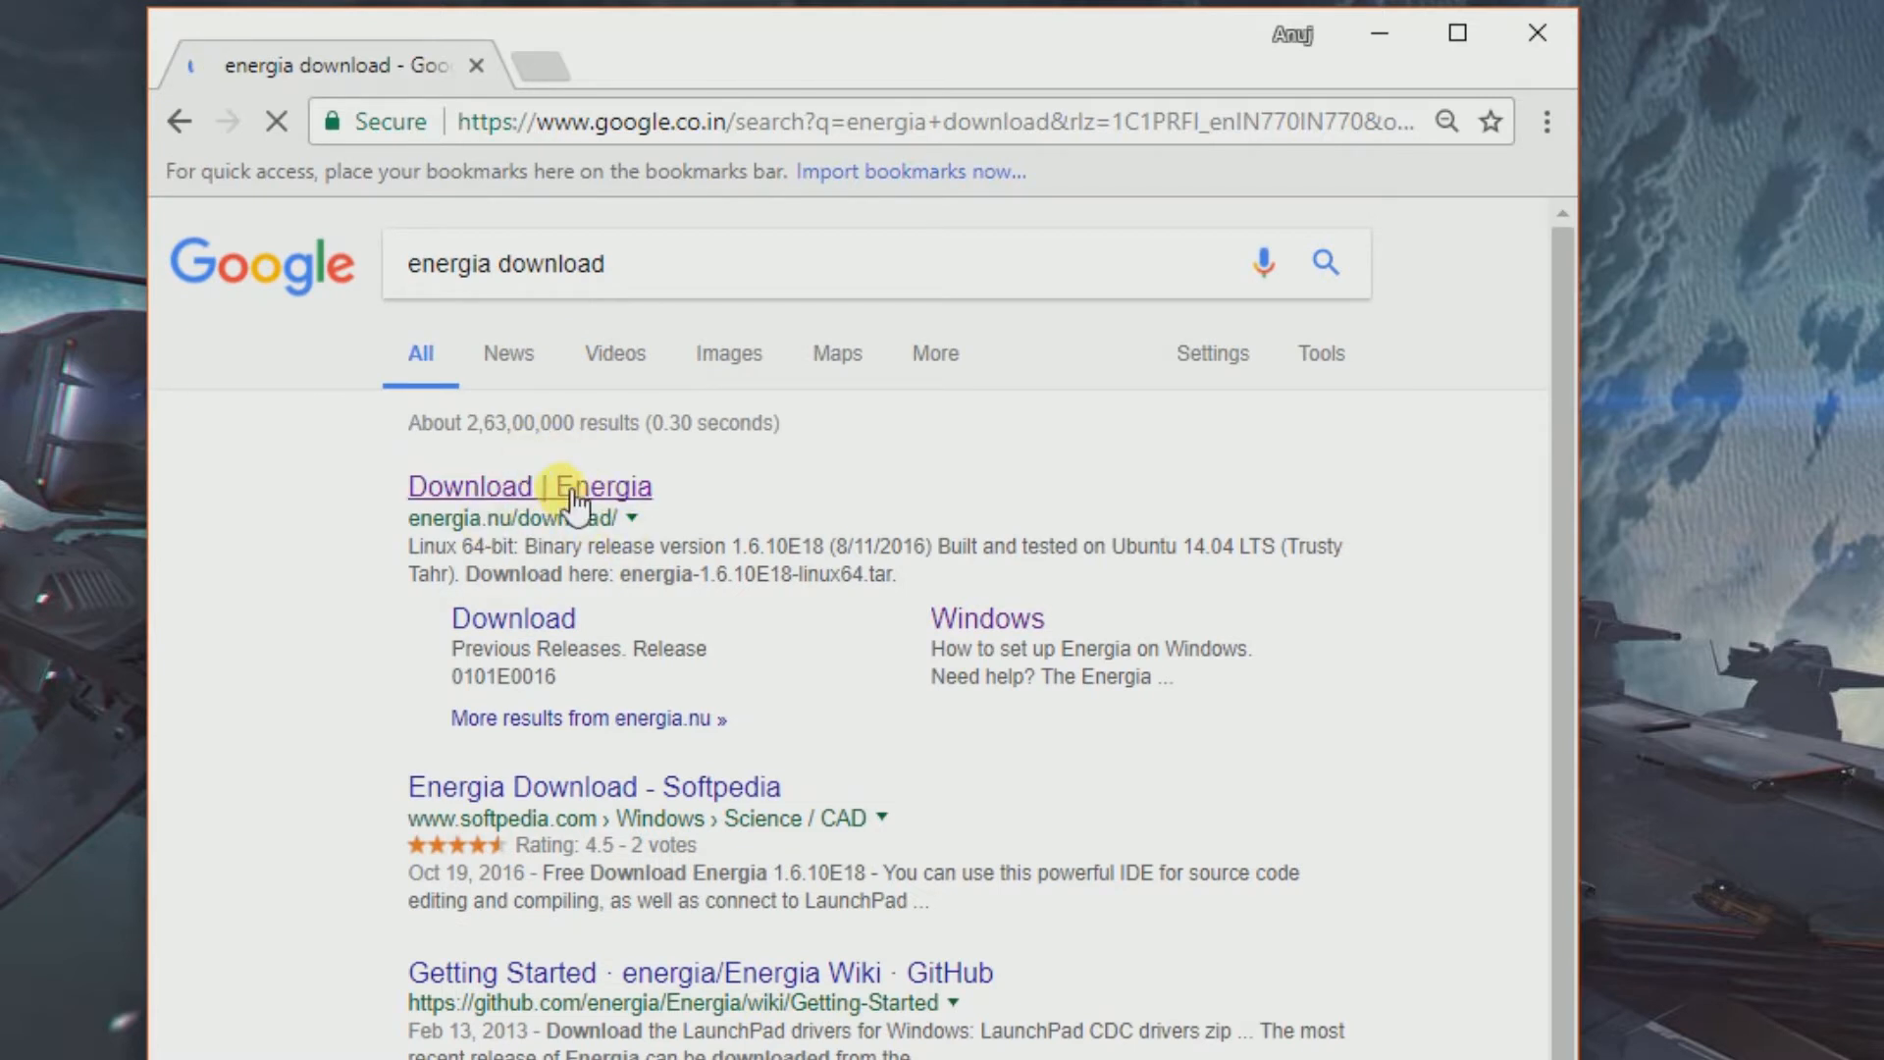
{"action": "left_click", "coordinate": [557, 489]}
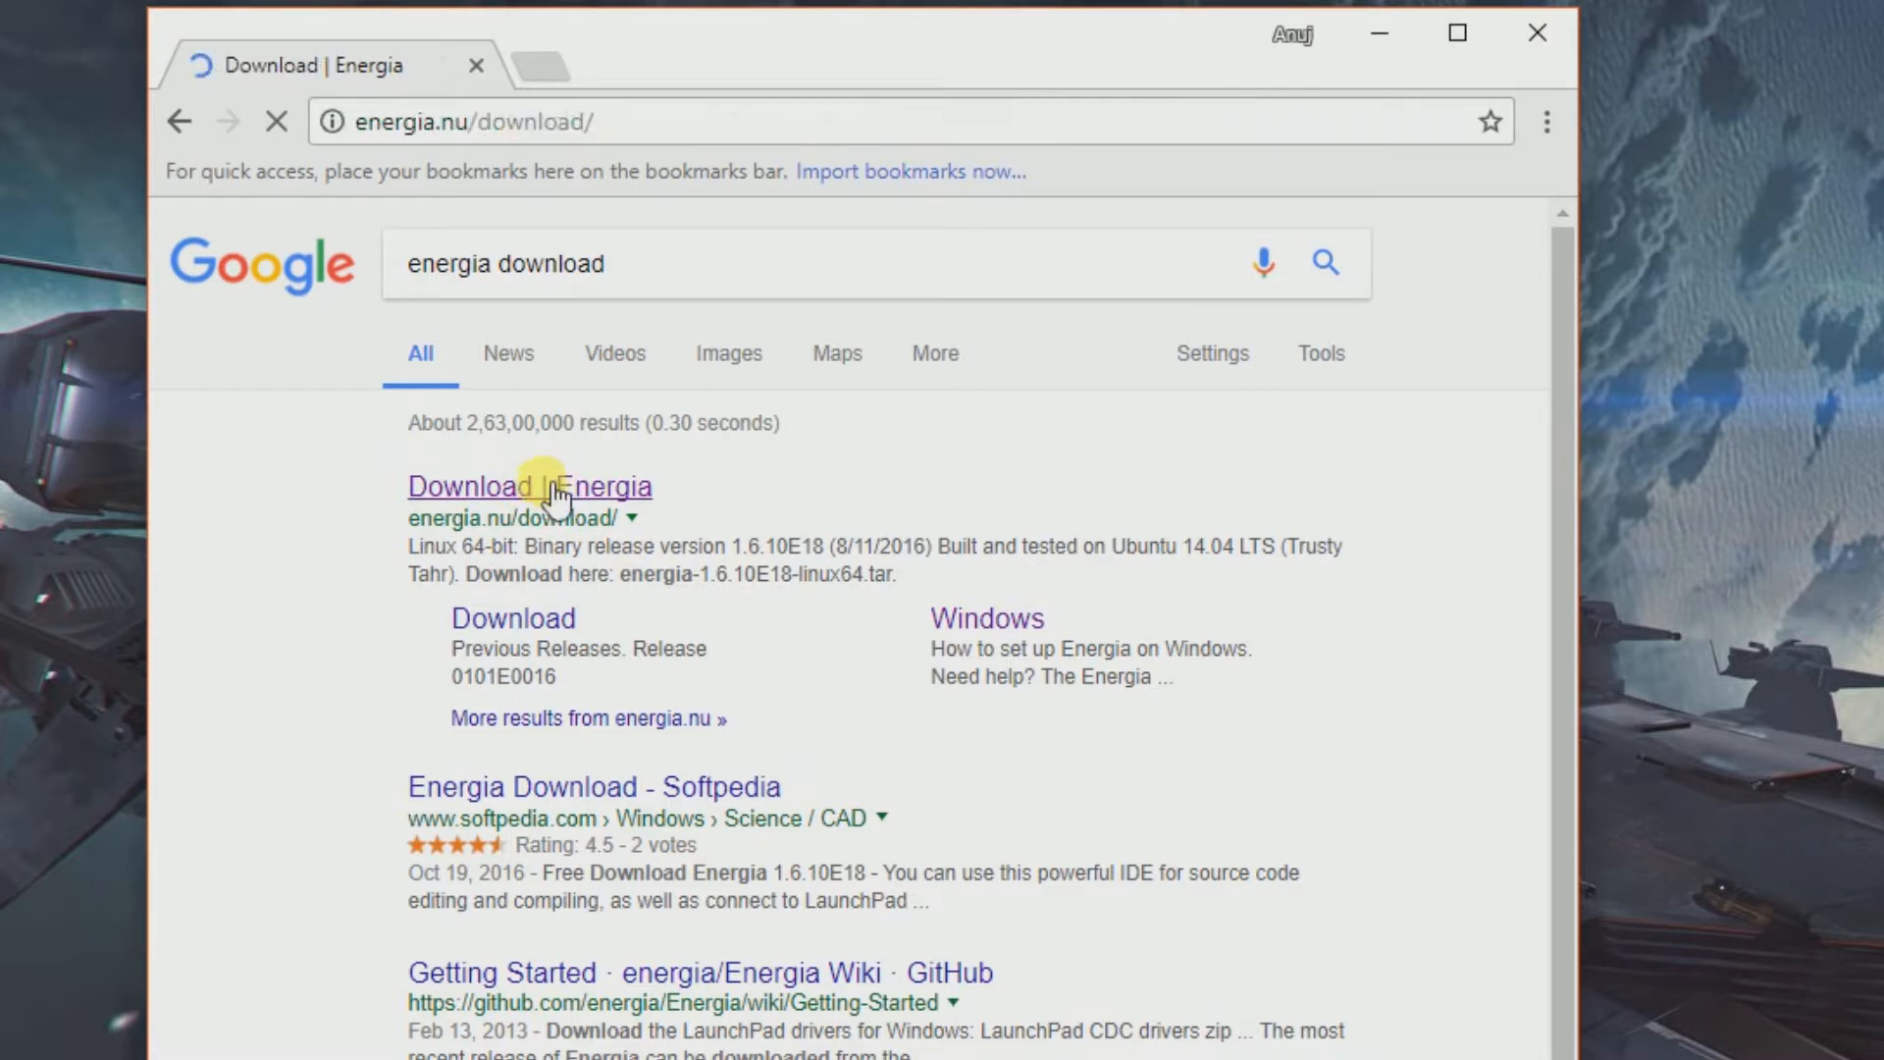
{"action": "left_click", "coordinate": [530, 486]}
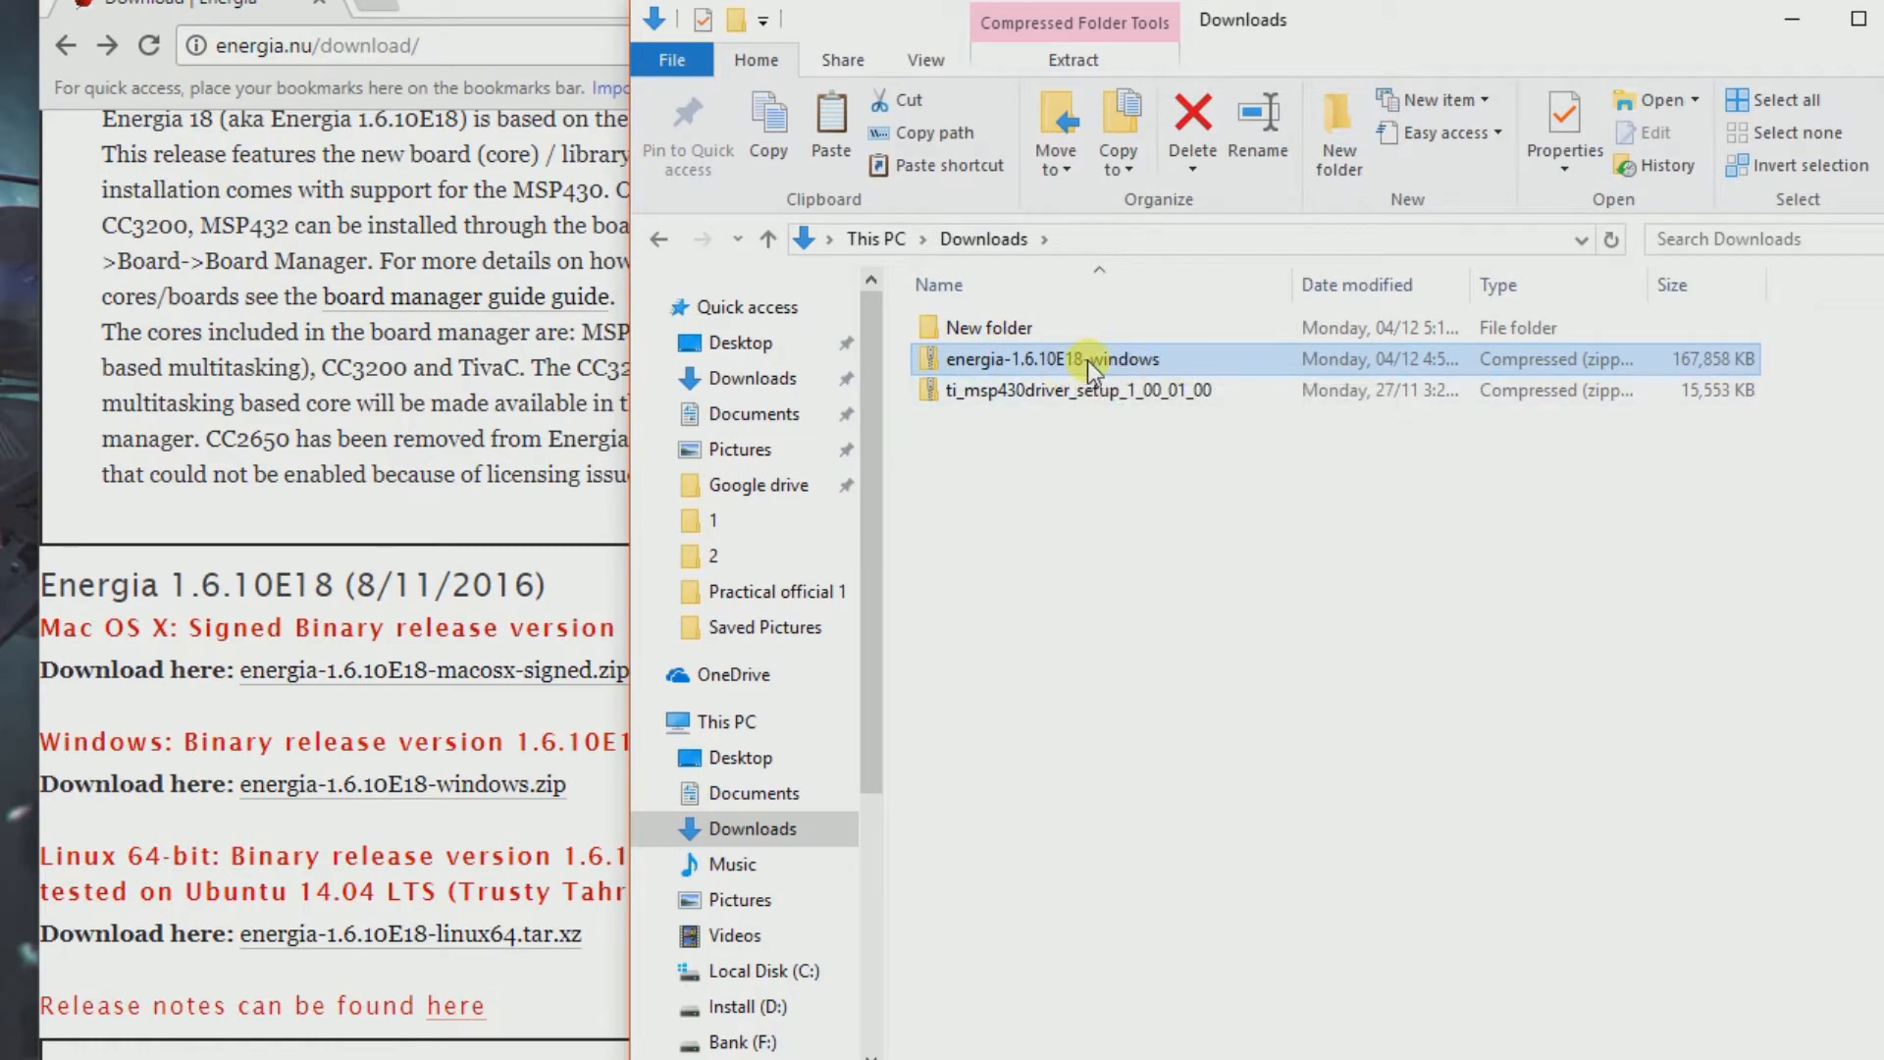
{"action": "mouse_move", "coordinate": [1079, 370]}
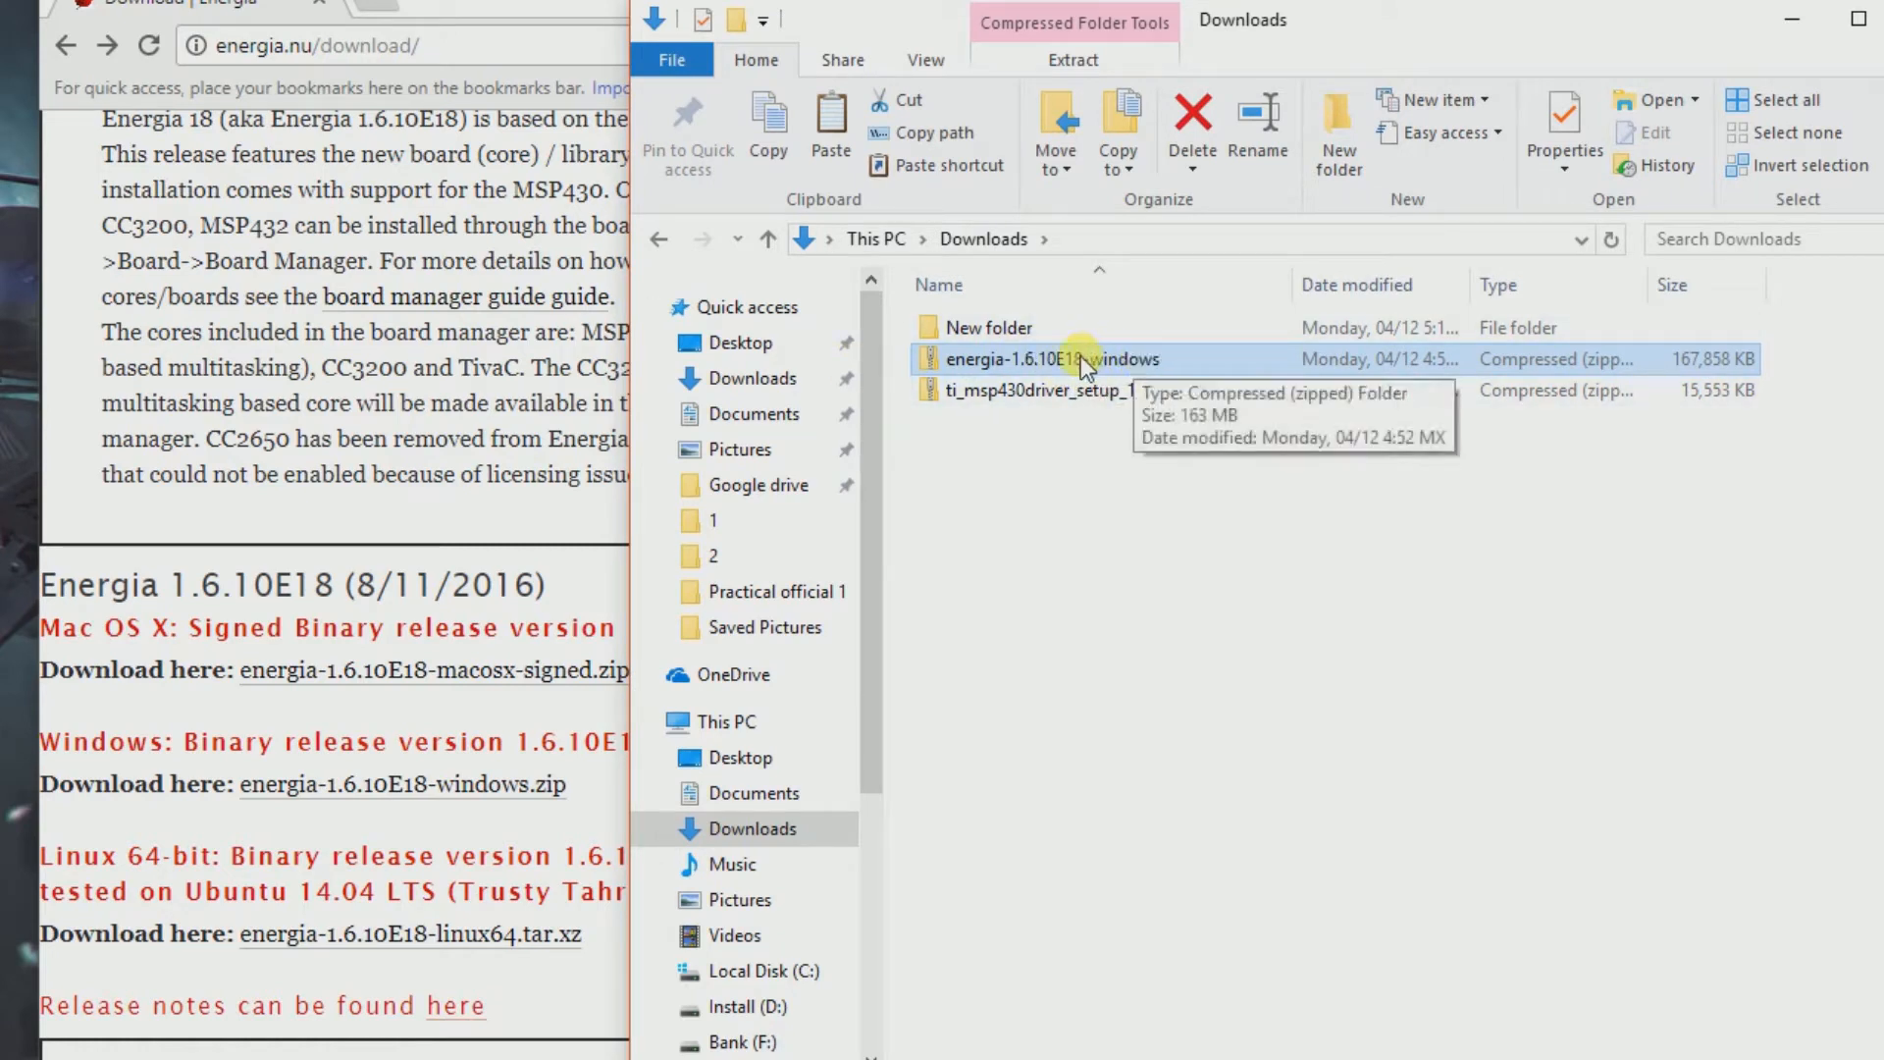
Step: Extract the Energia zip with 7-Zip into 'energia-1.6.10E18-windows'
{"action": "left_click", "coordinate": [1071, 60]}
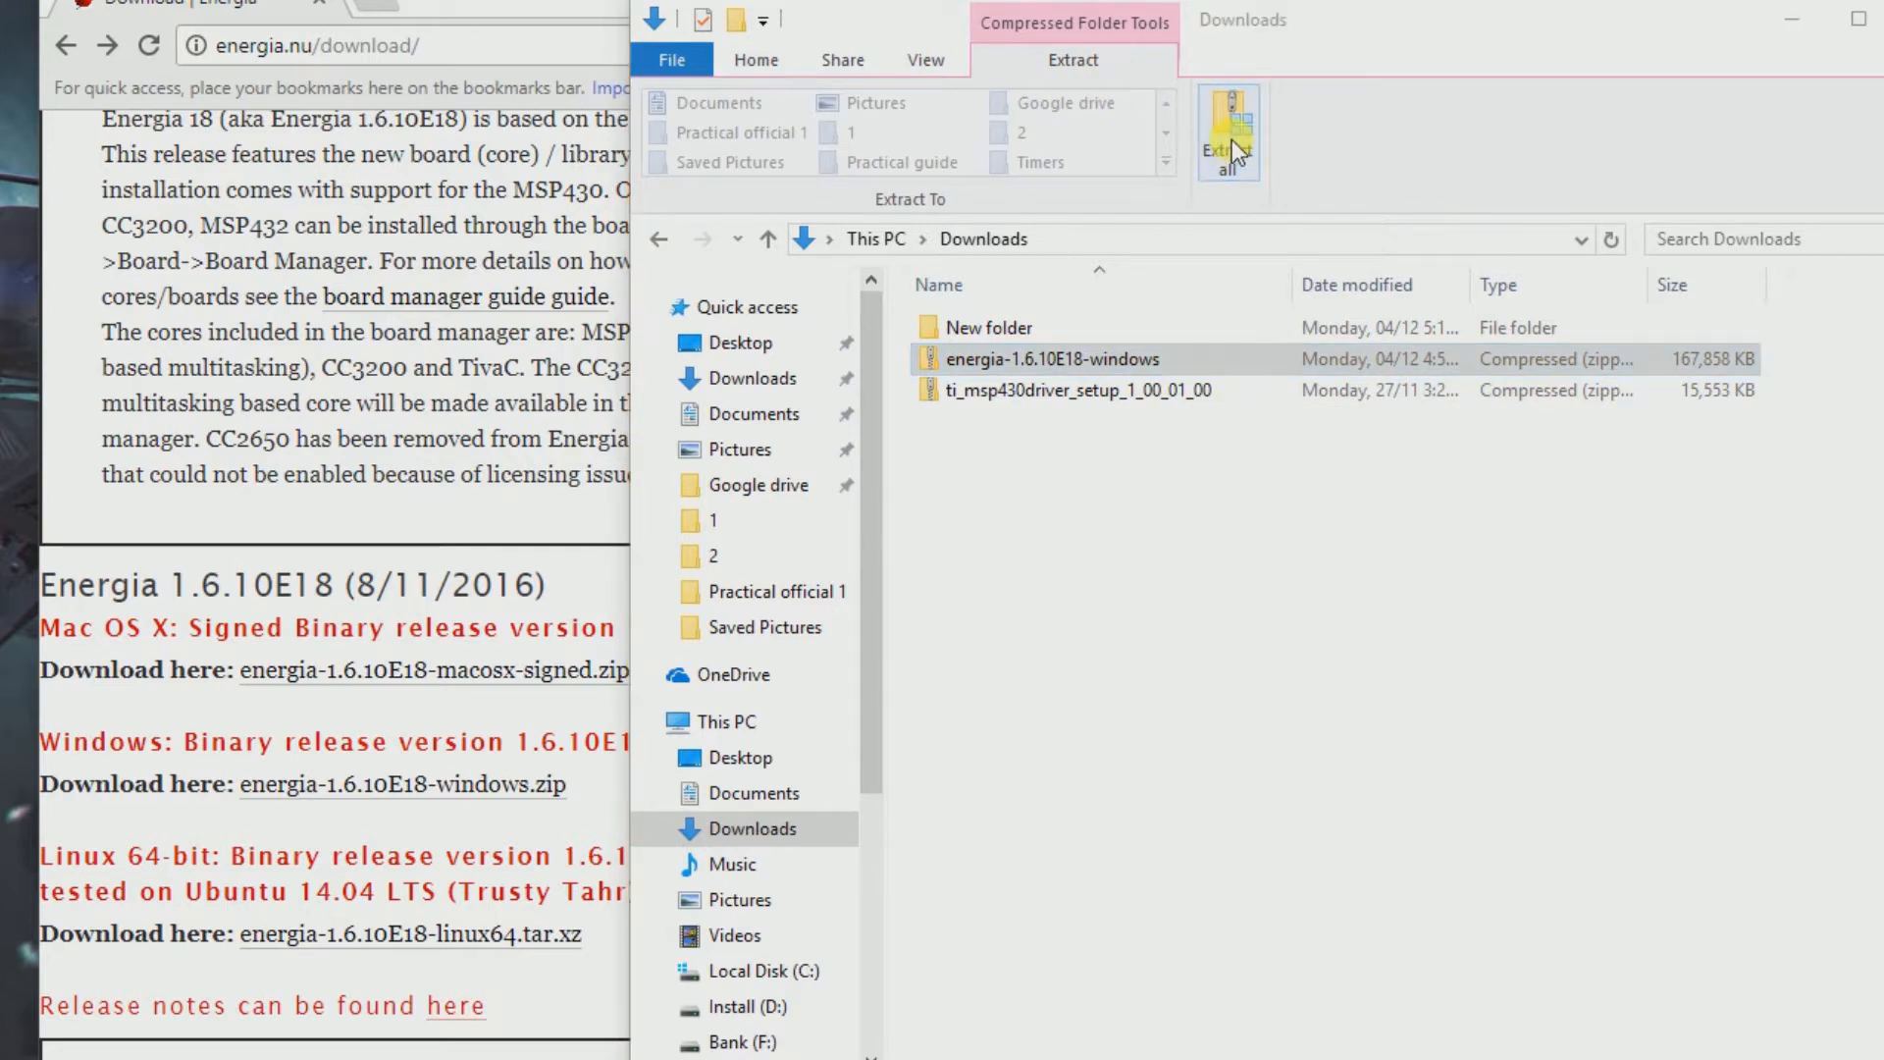
{"action": "left_click", "coordinate": [1227, 127]}
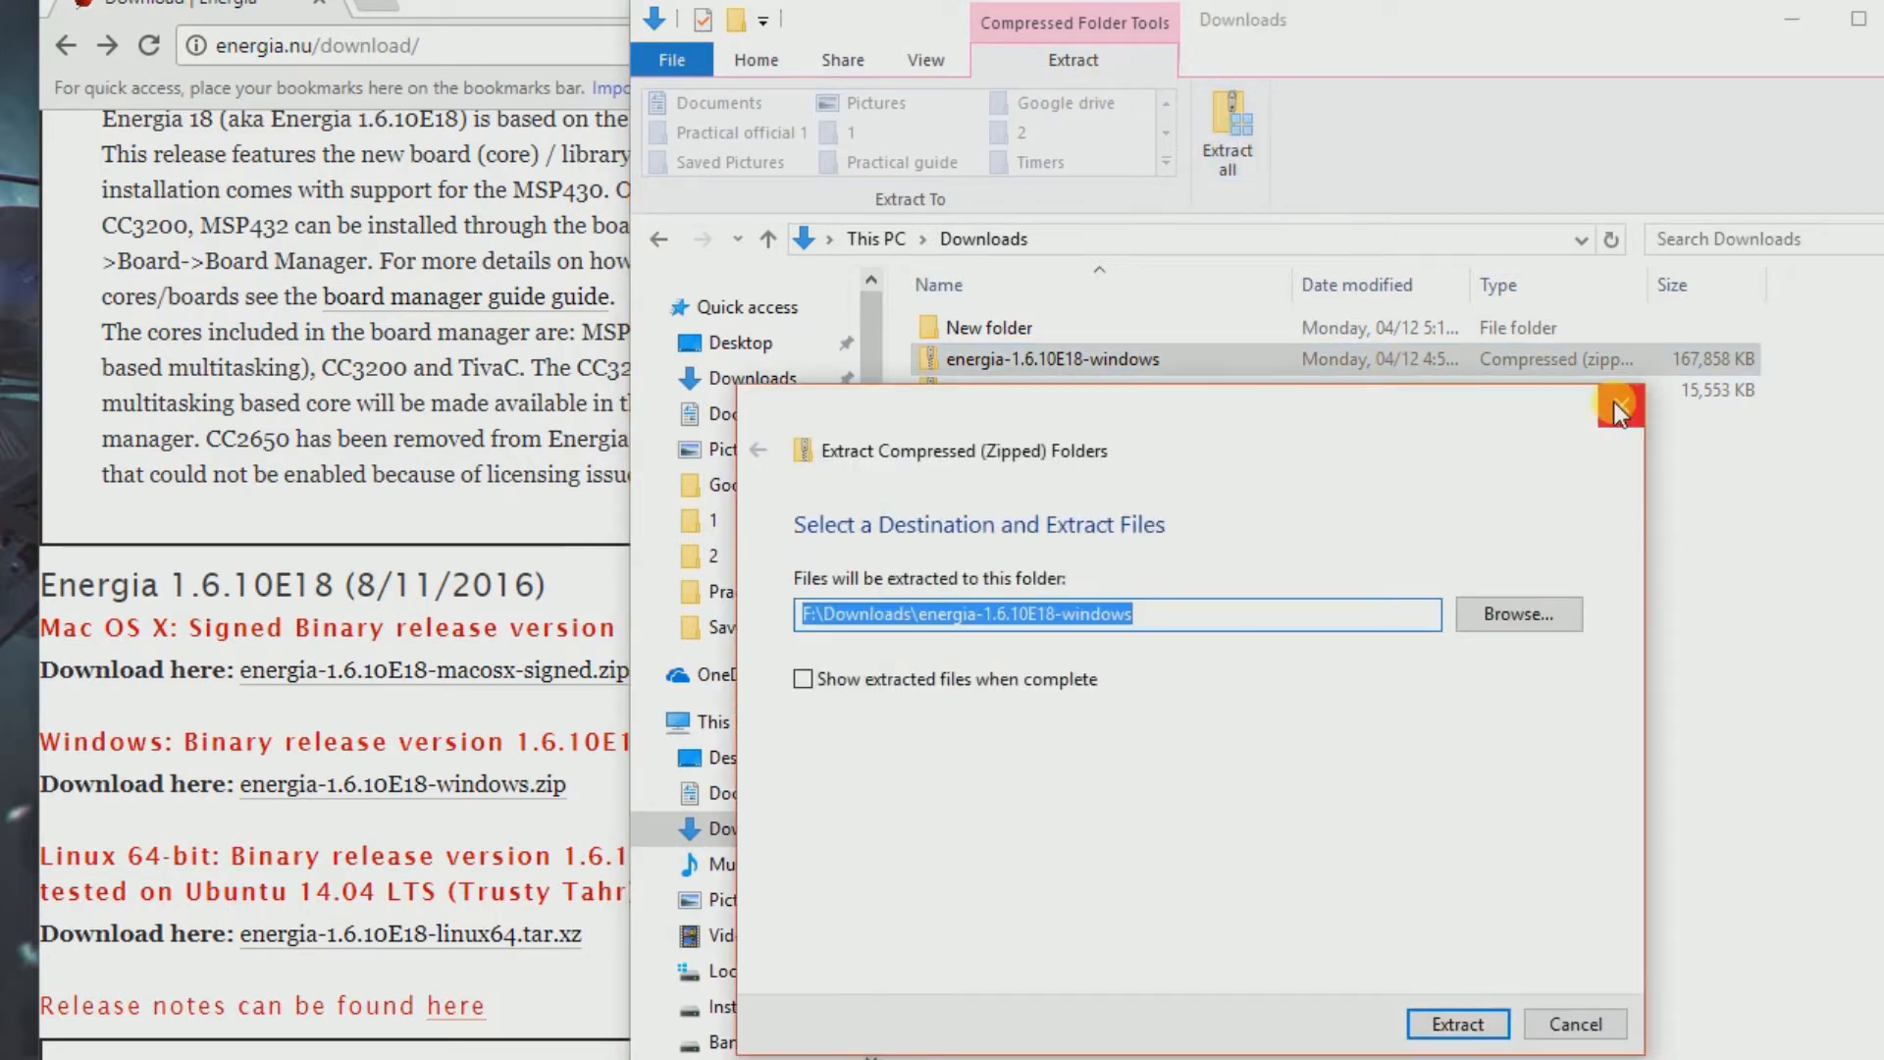
{"action": "mouse_move", "coordinate": [1306, 749]}
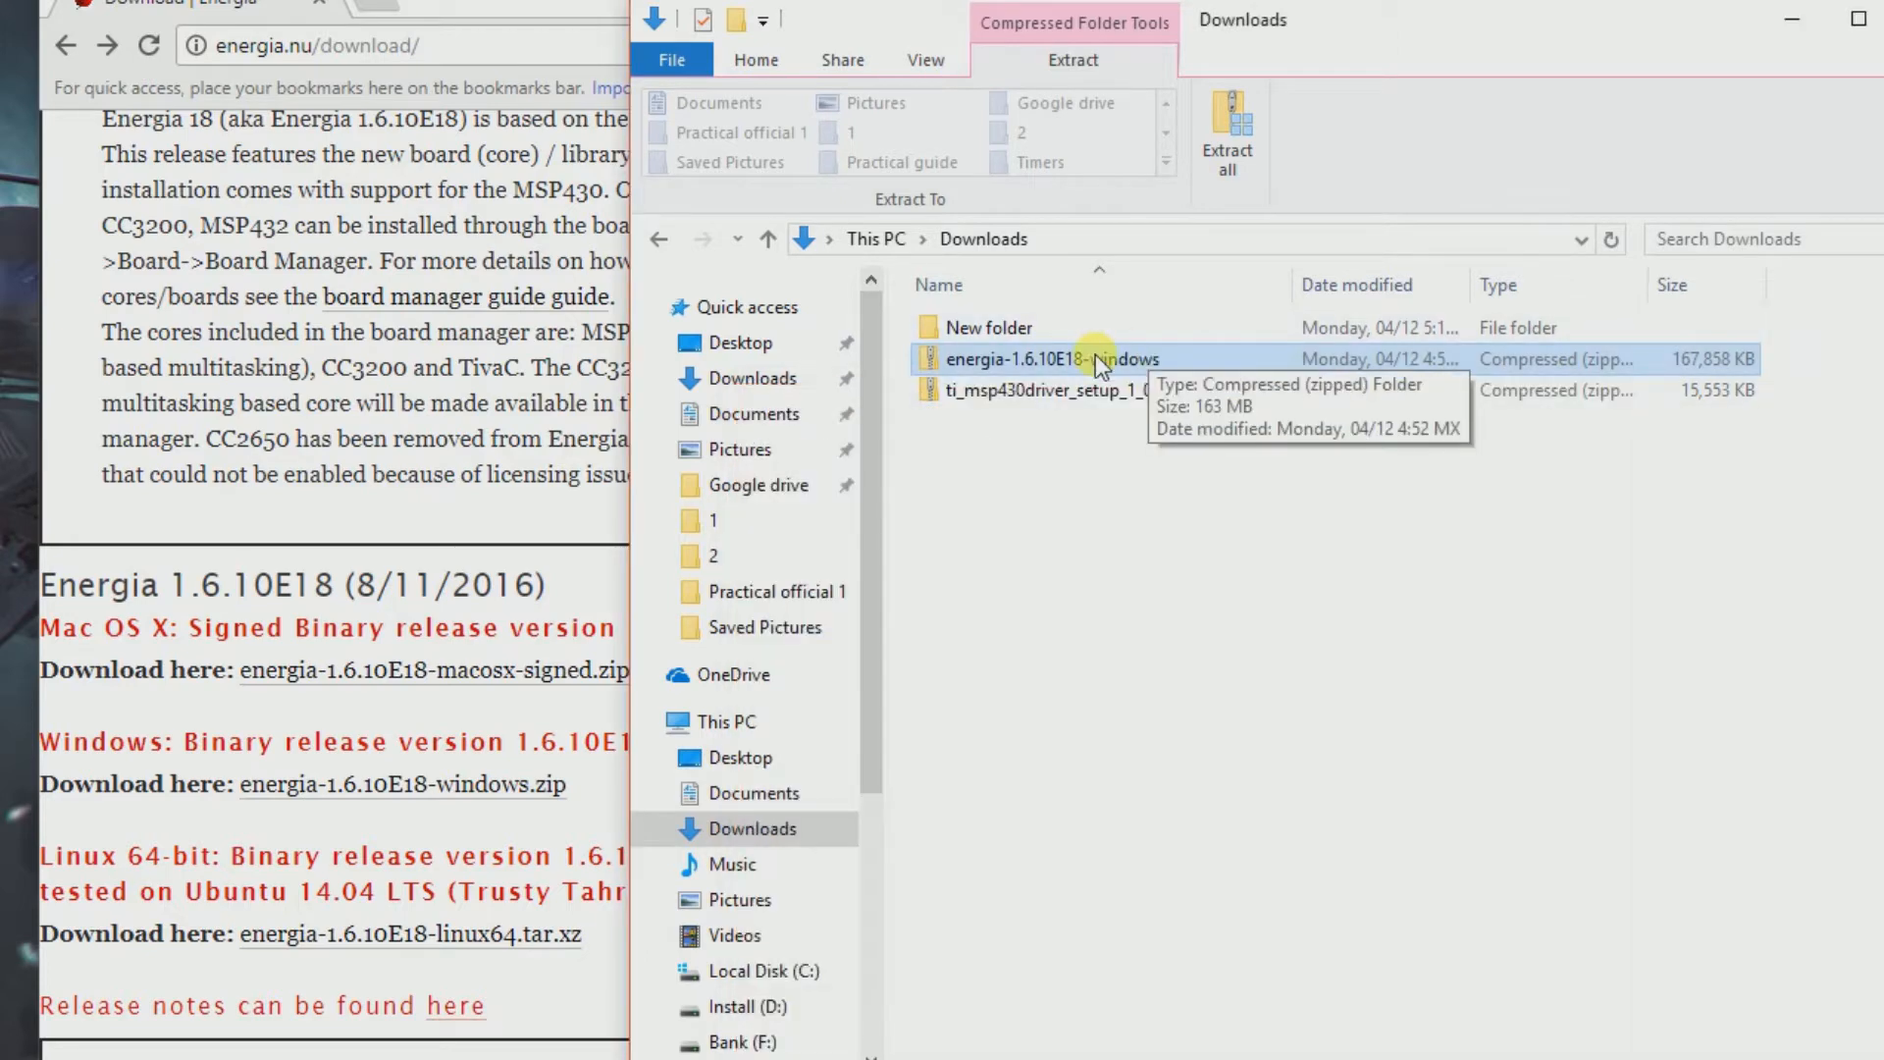
{"action": "right_click", "coordinate": [1092, 359]}
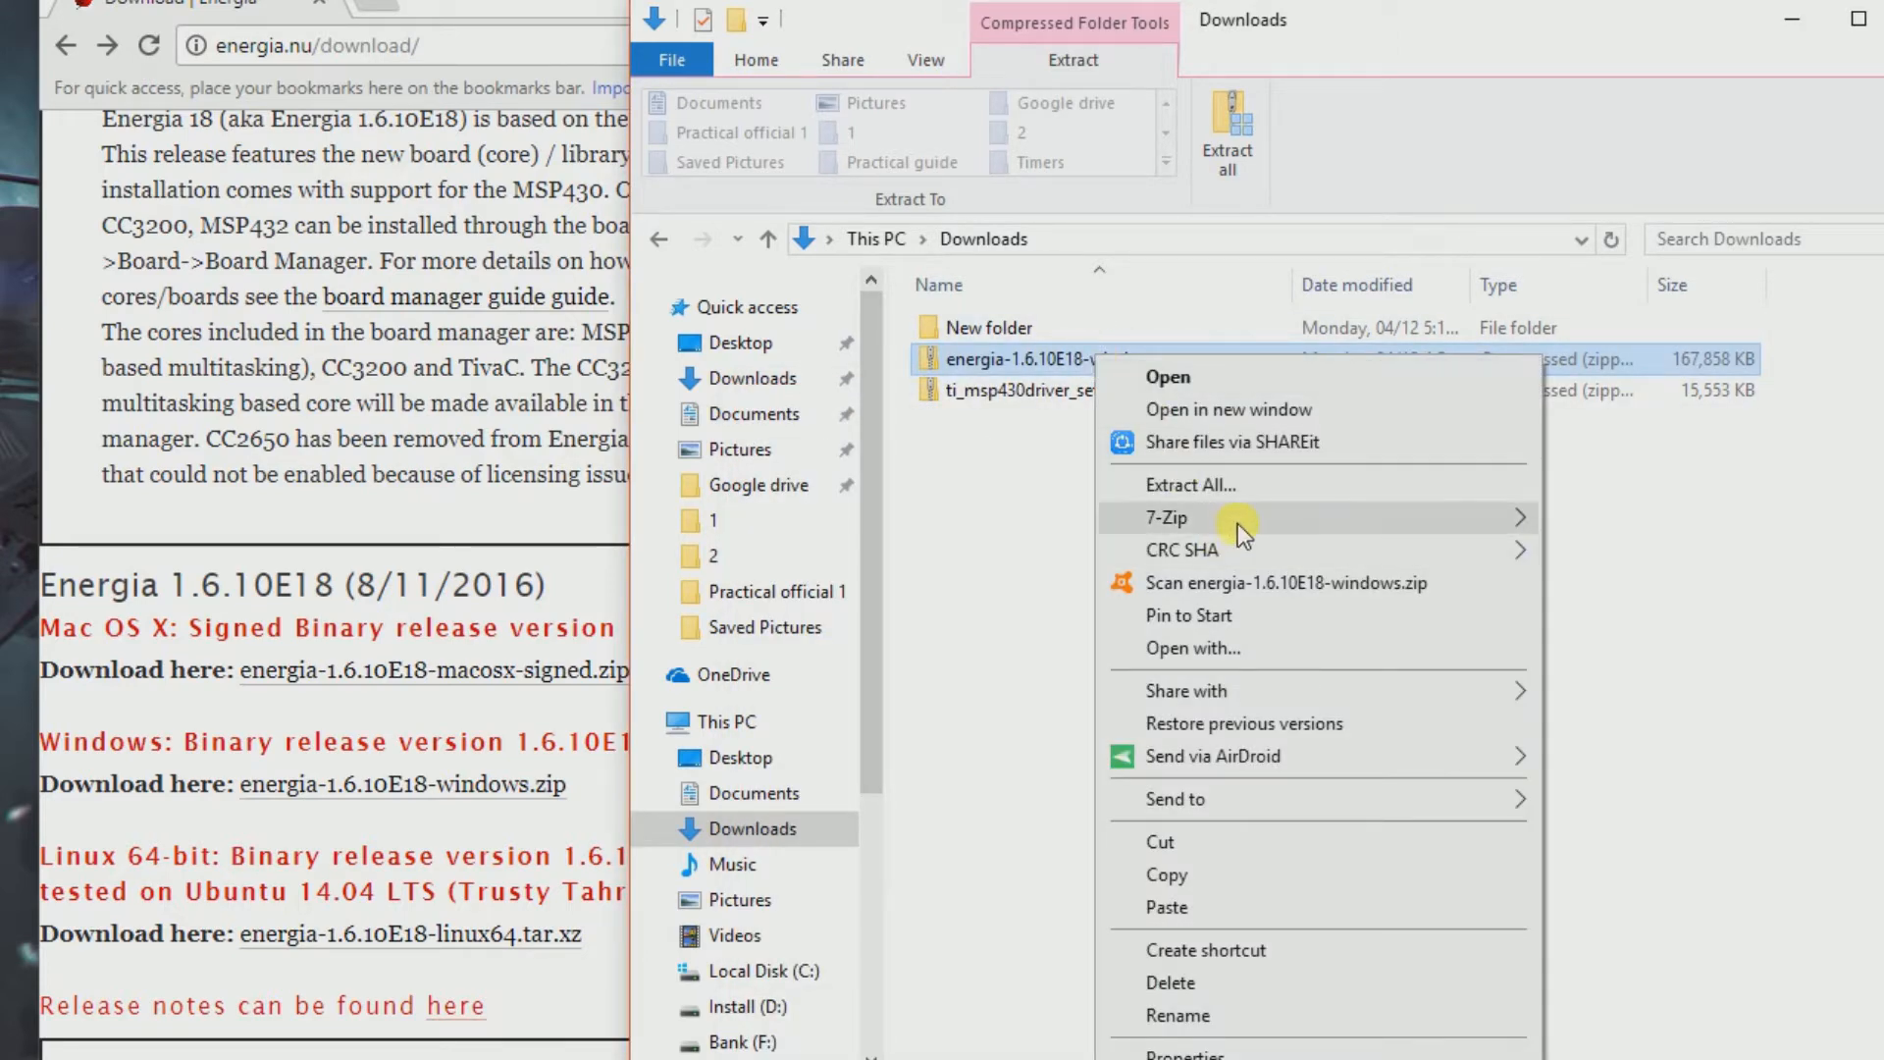
{"action": "mouse_move", "coordinate": [1239, 528]}
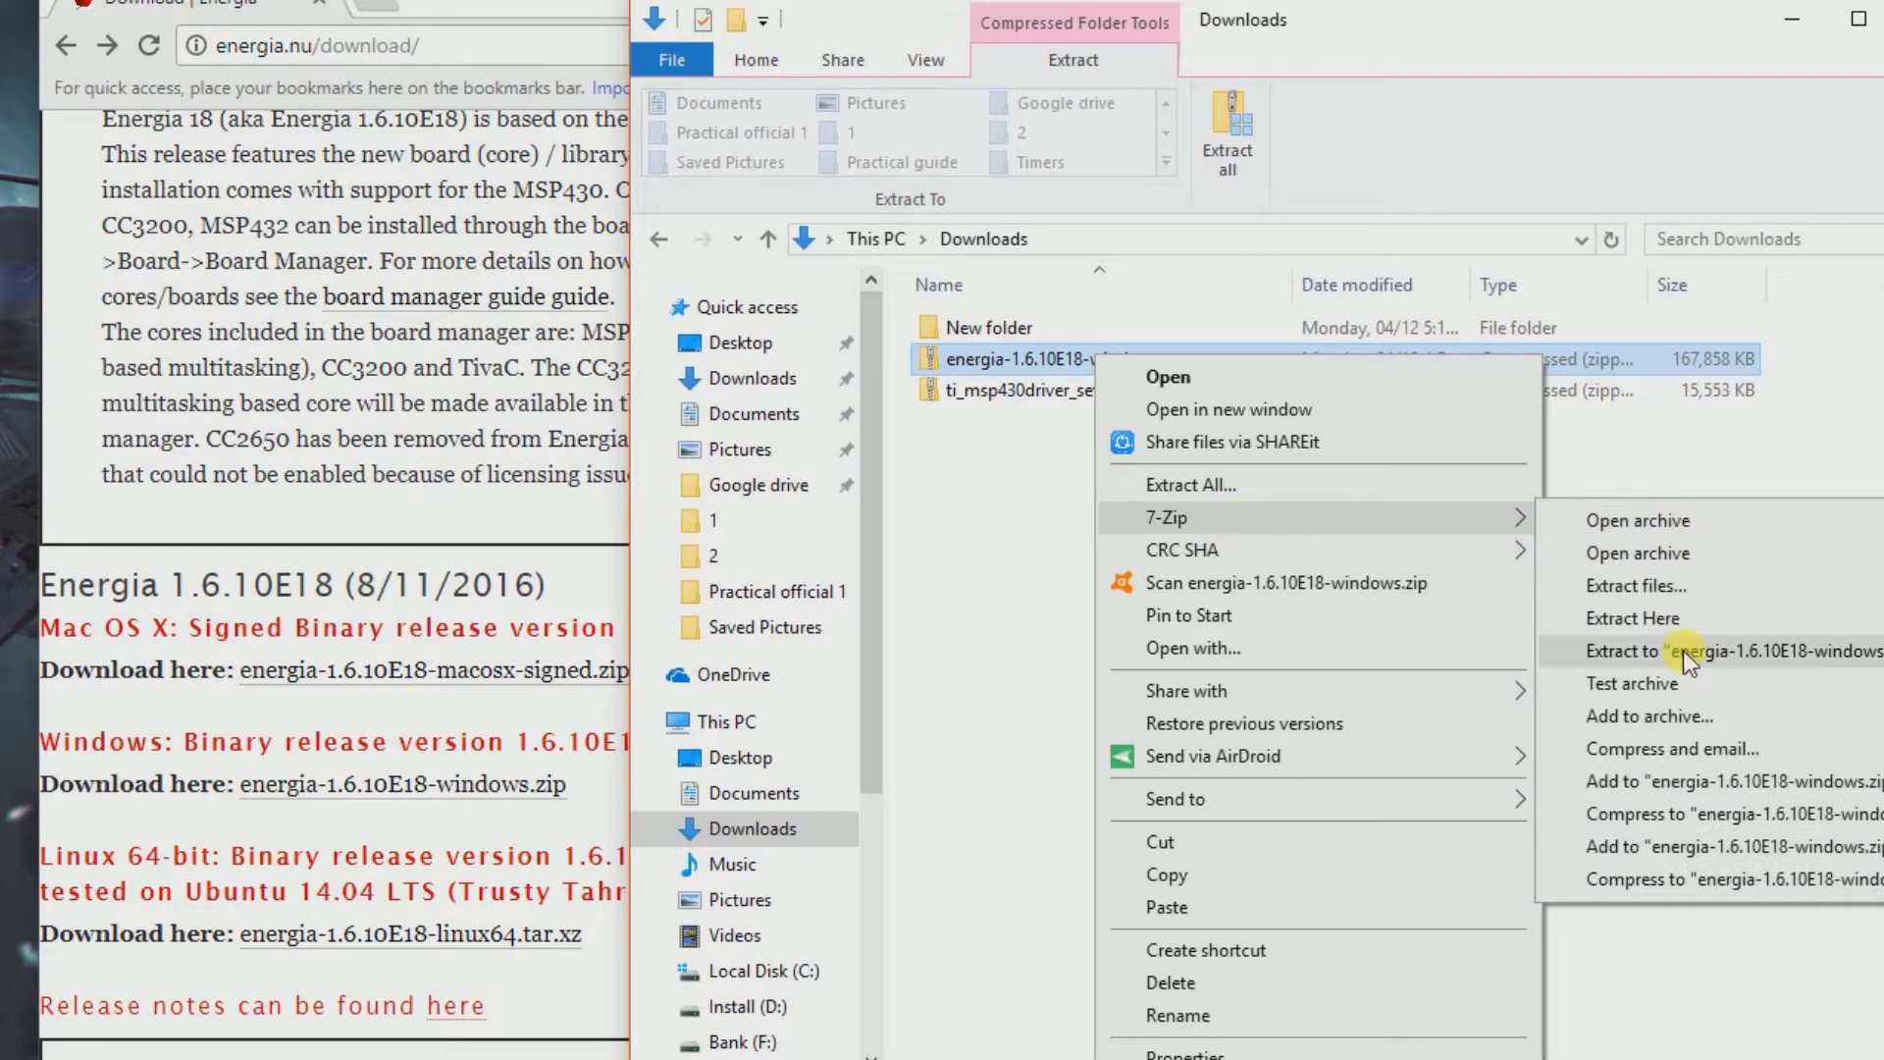
{"action": "mouse_move", "coordinate": [1685, 628]}
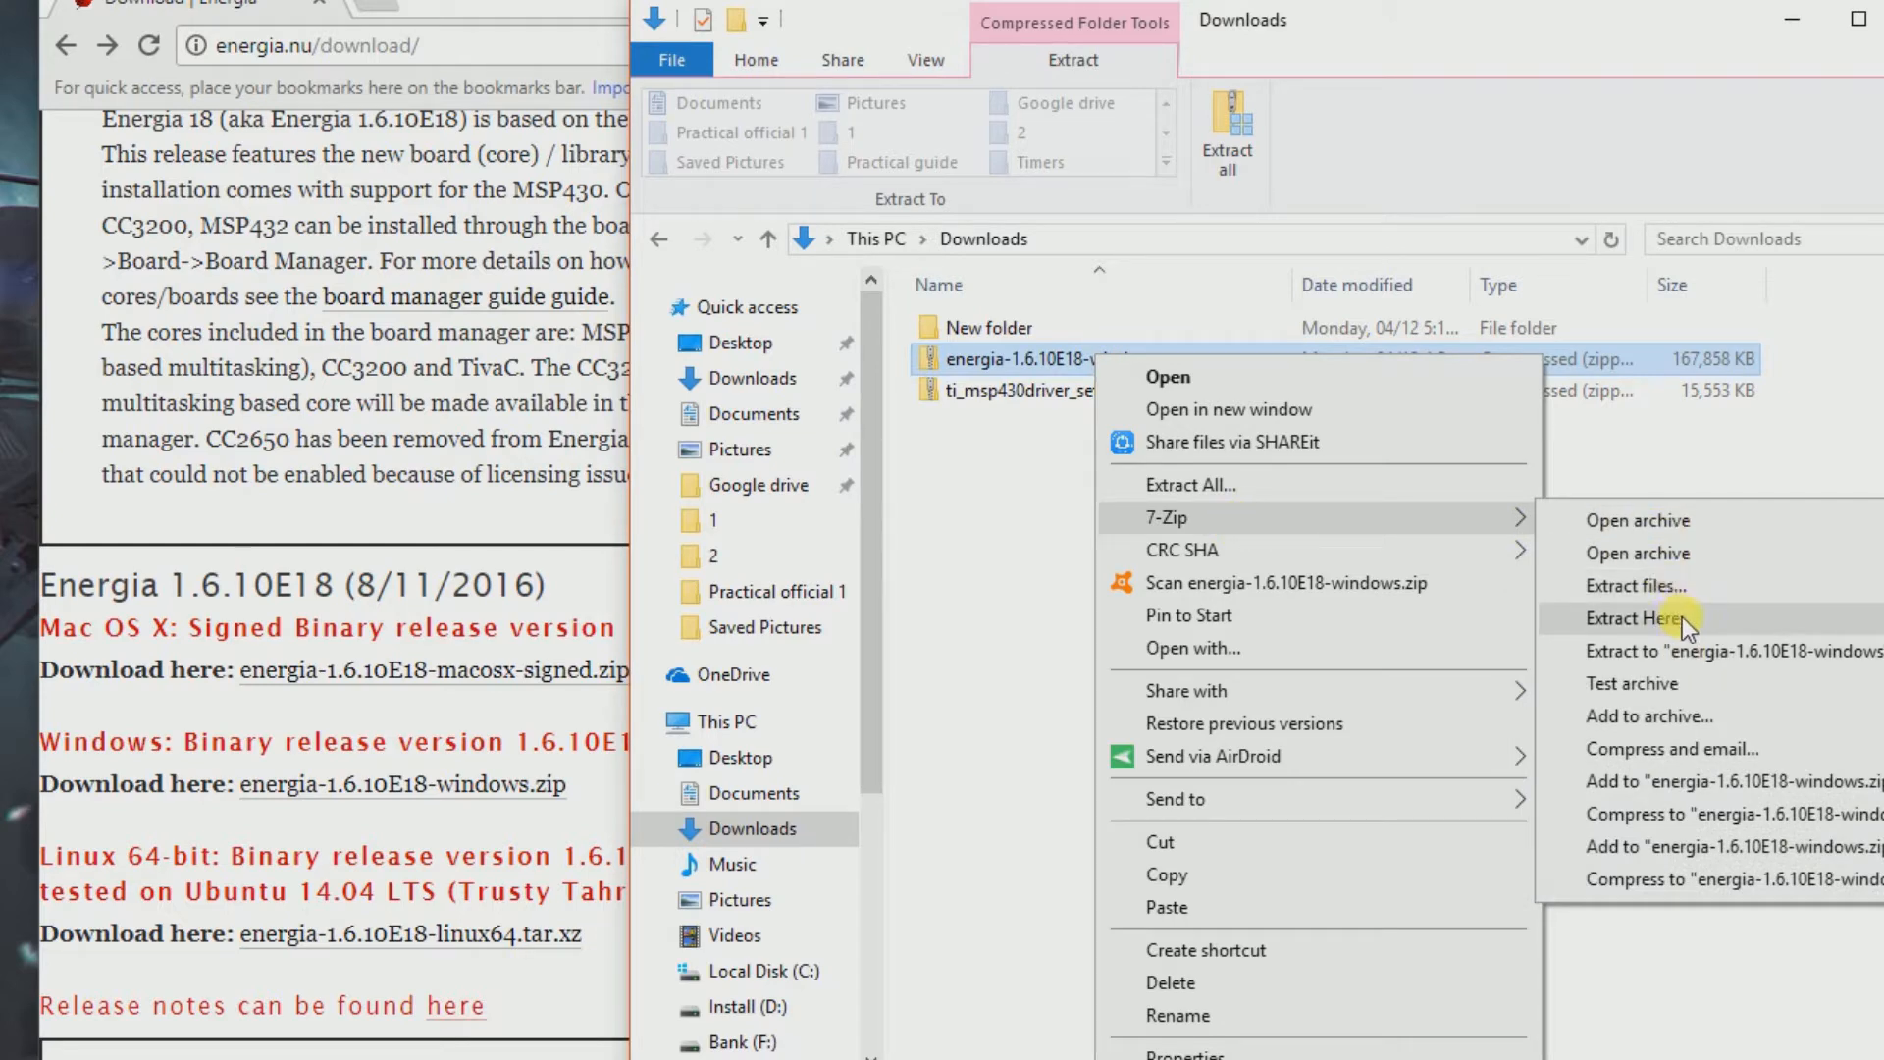
{"action": "left_click", "coordinate": [1627, 618]}
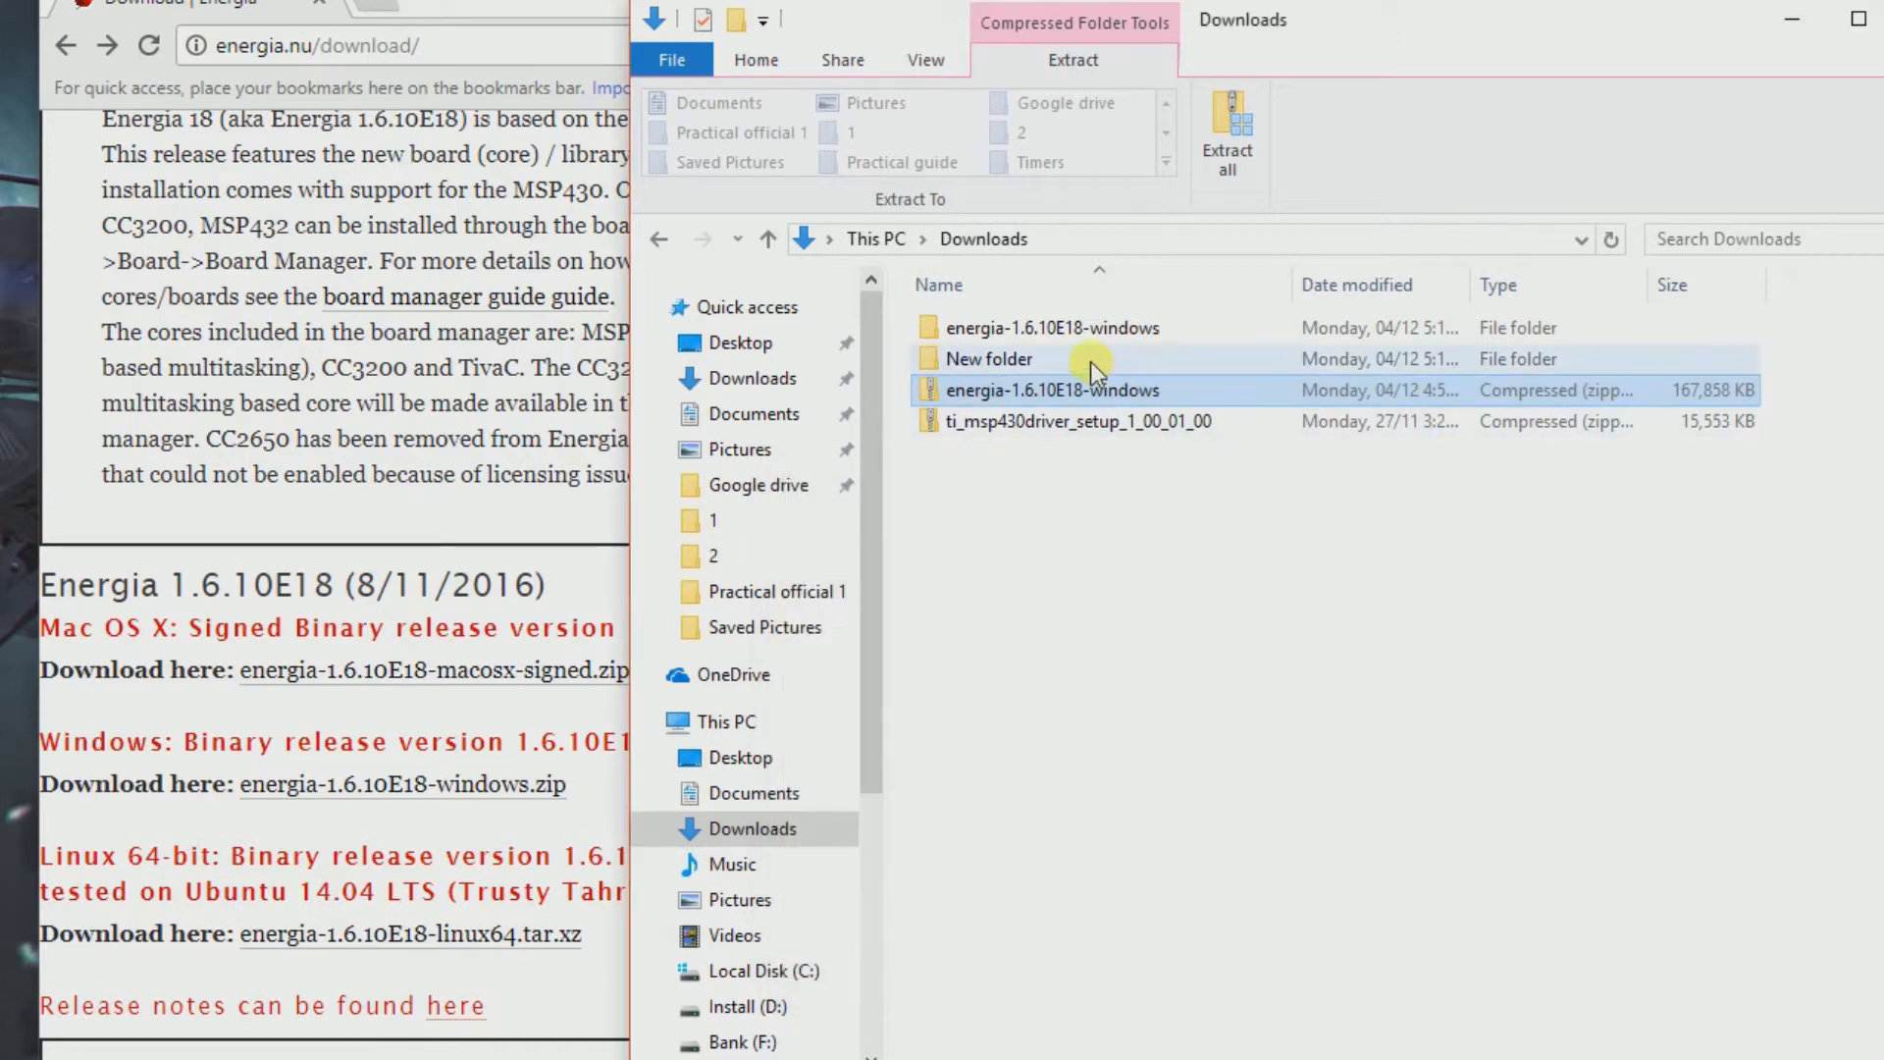
Step: Browse into energia-1.6.10E18-windows\energia-1.6.10E18 and select energia.exe
{"action": "left_click", "coordinate": [1055, 328]}
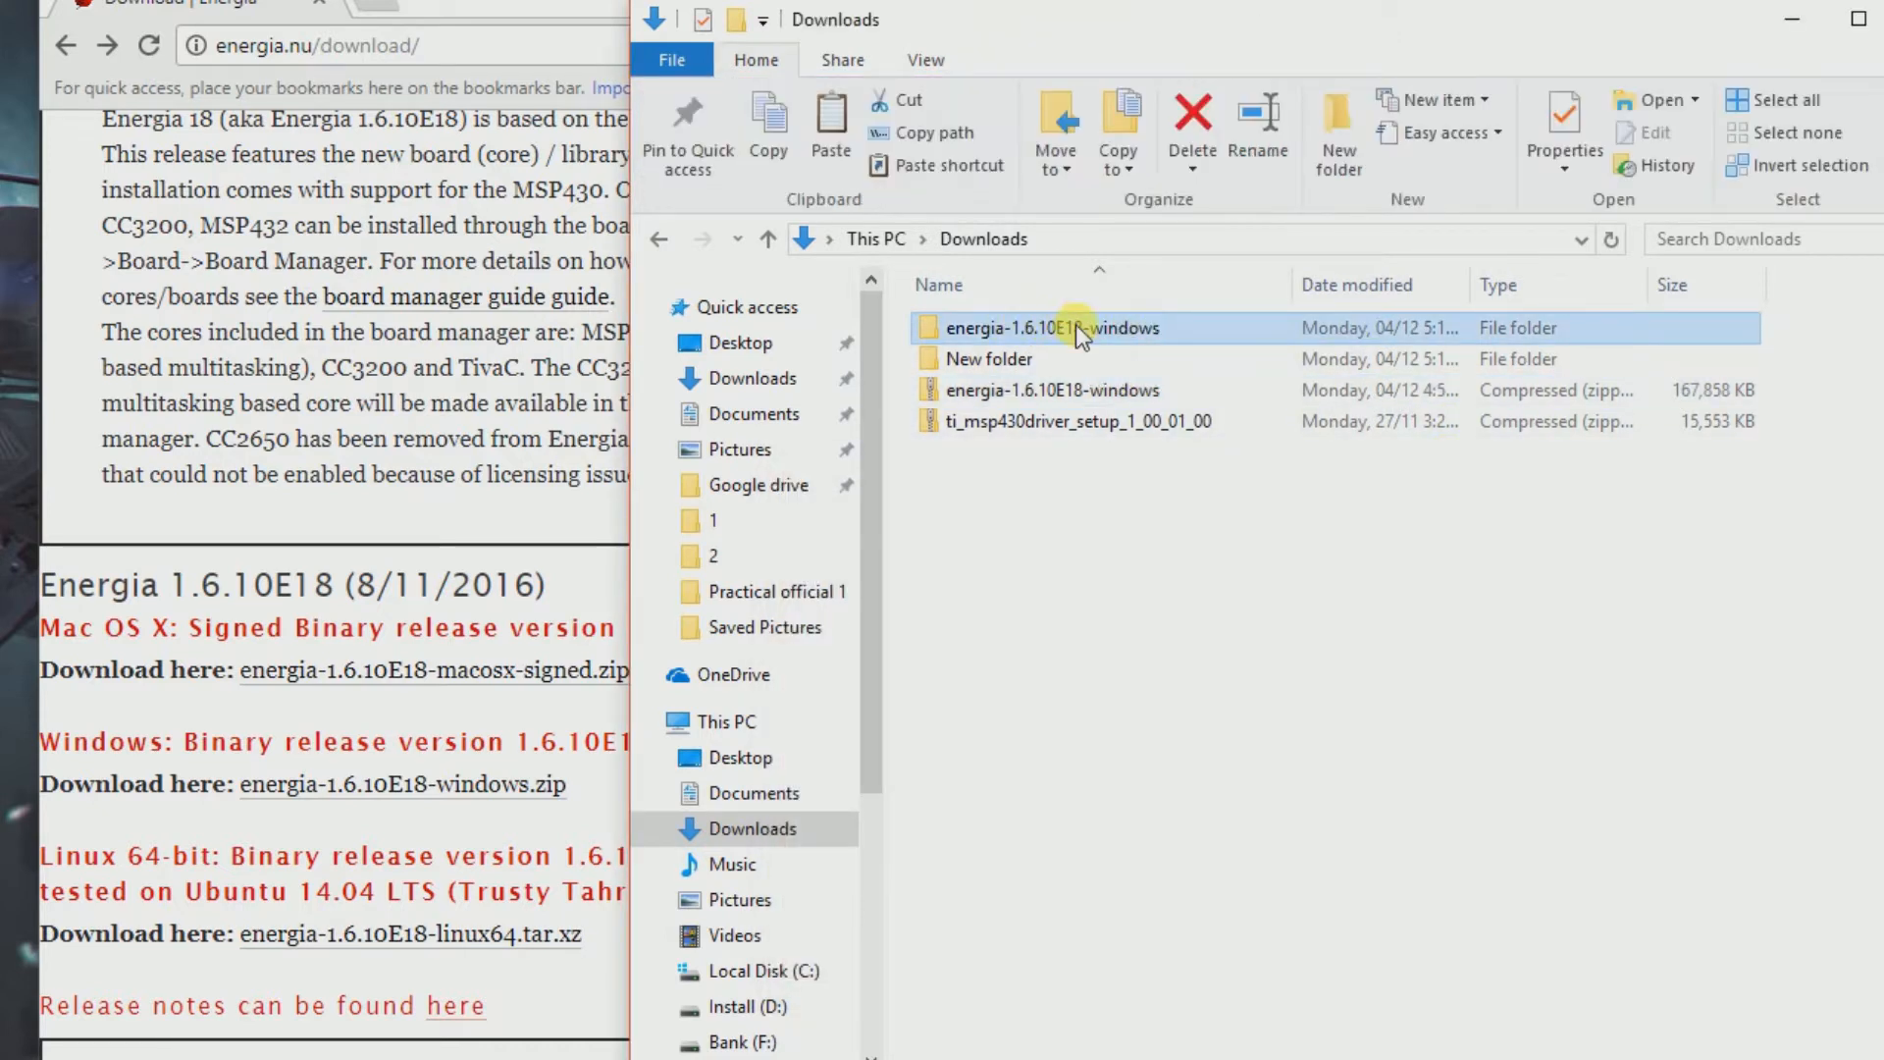
{"action": "double_click", "coordinate": [1063, 328]}
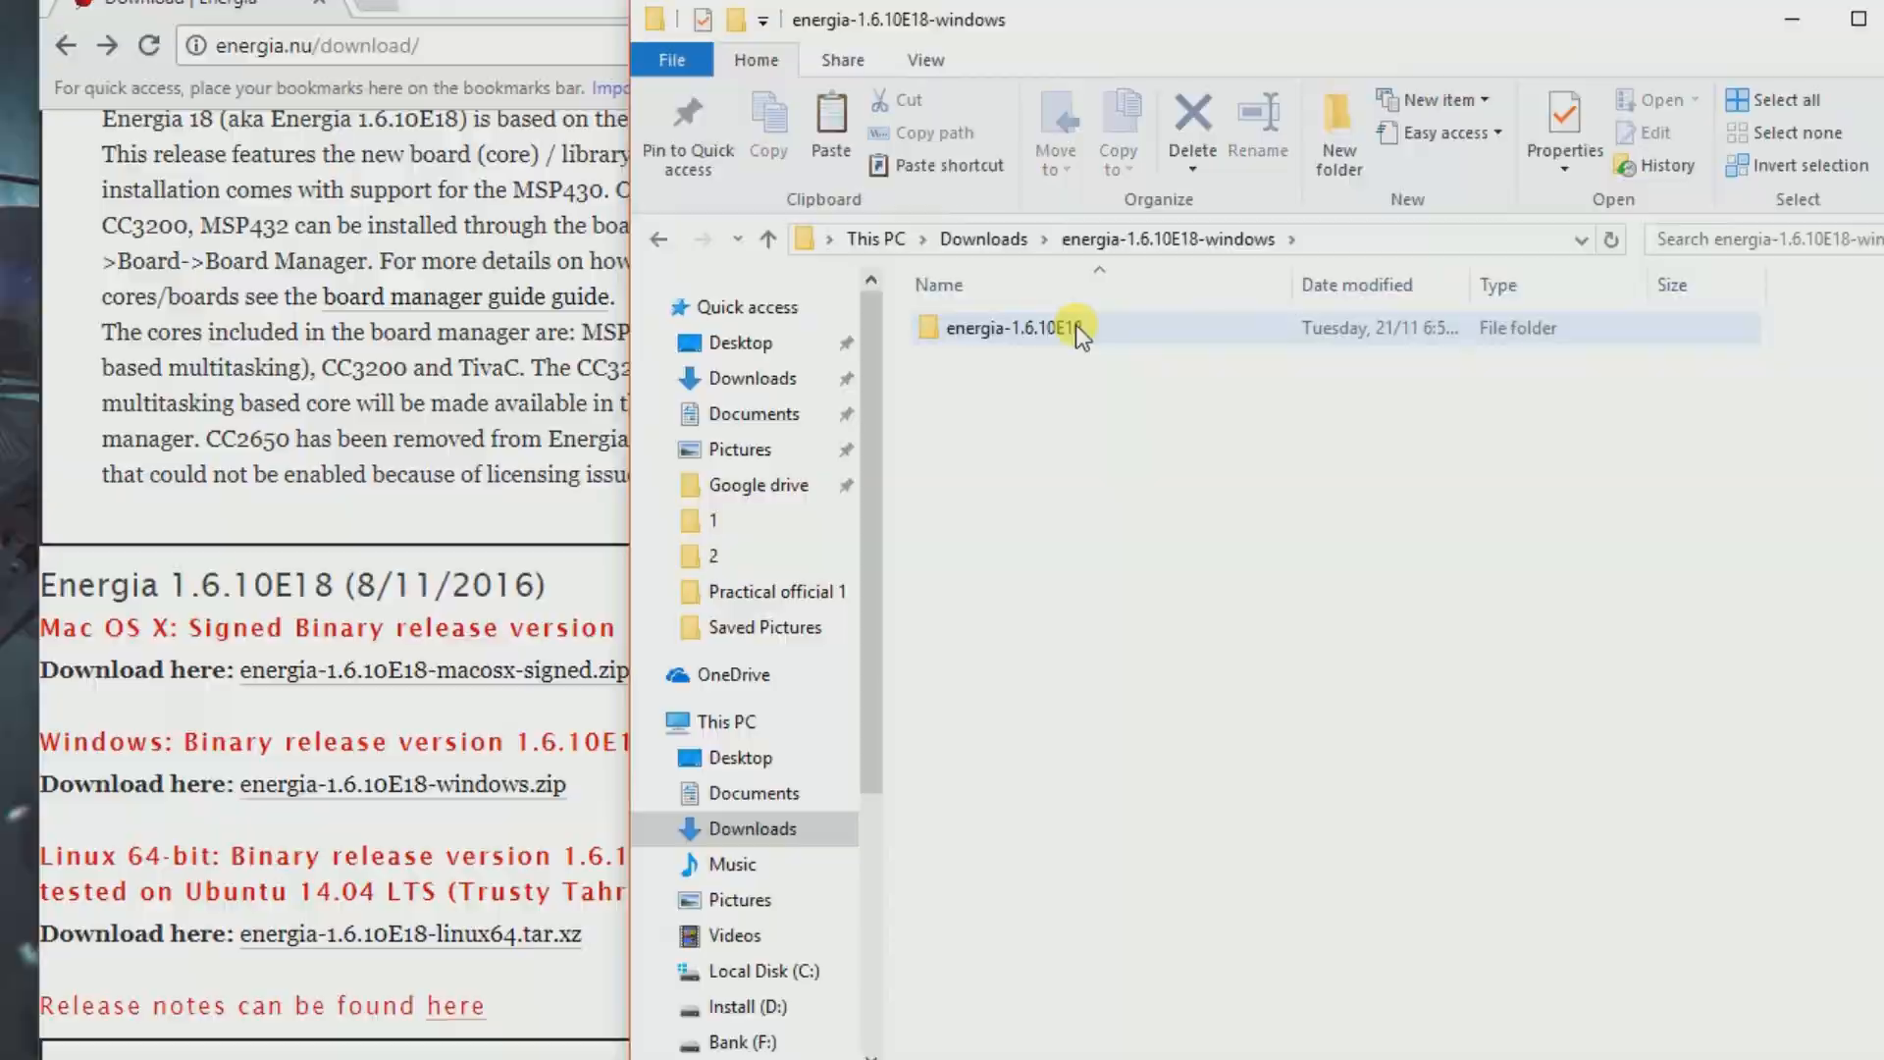
{"action": "double_click", "coordinate": [1020, 328]}
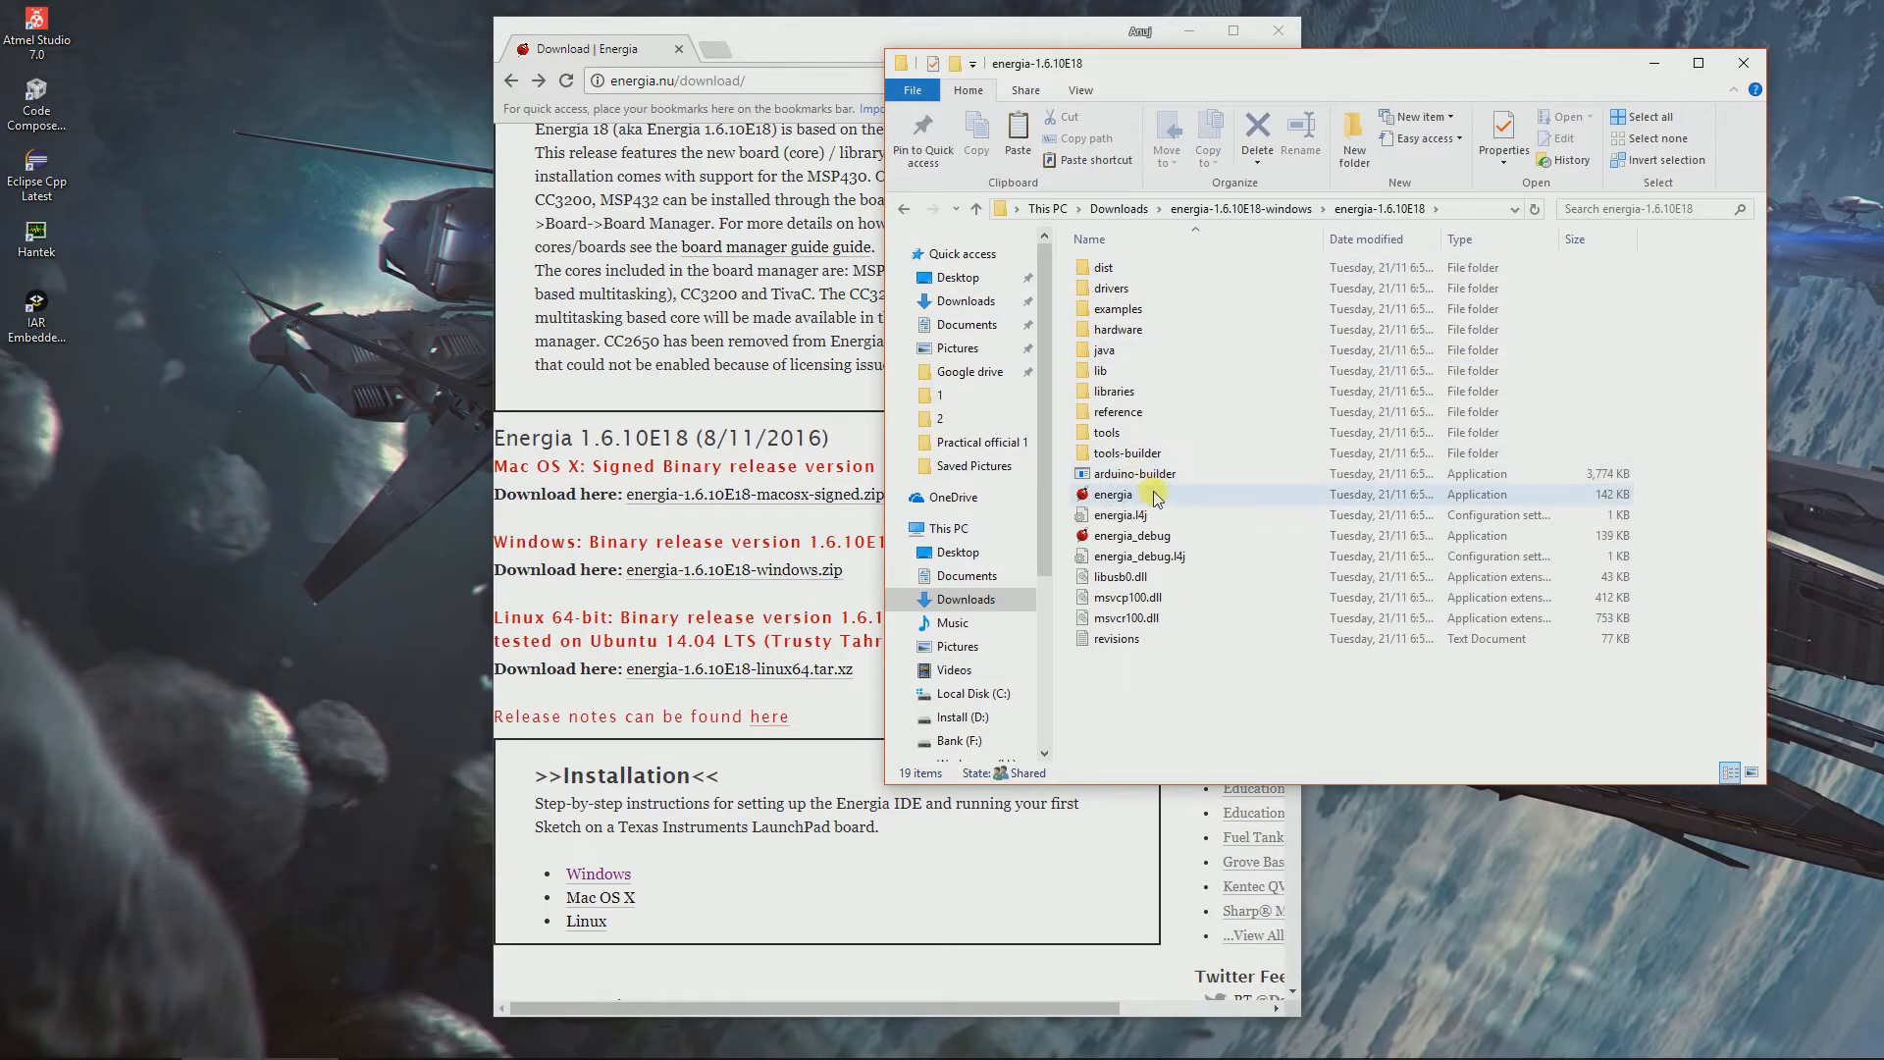
{"action": "left_click", "coordinate": [1114, 494]}
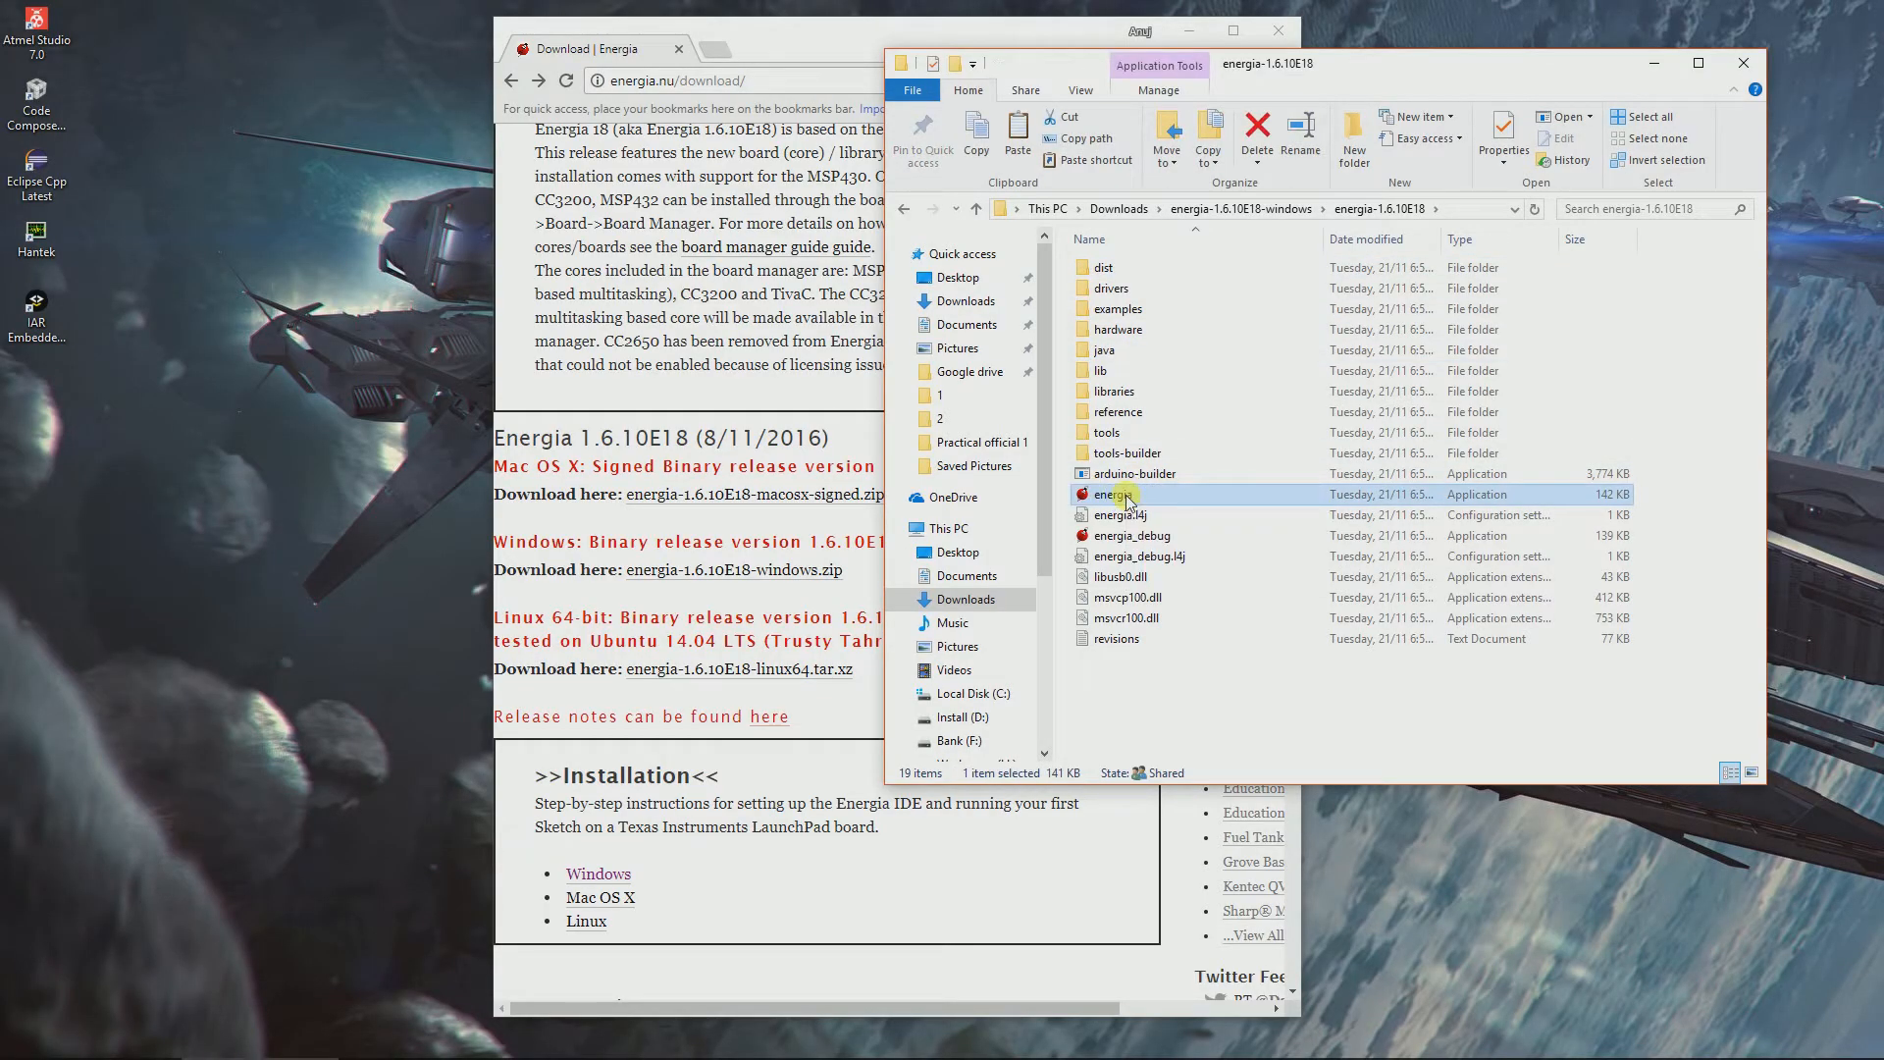
Step: Create a desktop shortcut for energia.exe and launch Energia from it
{"action": "right_click", "coordinate": [1121, 495]}
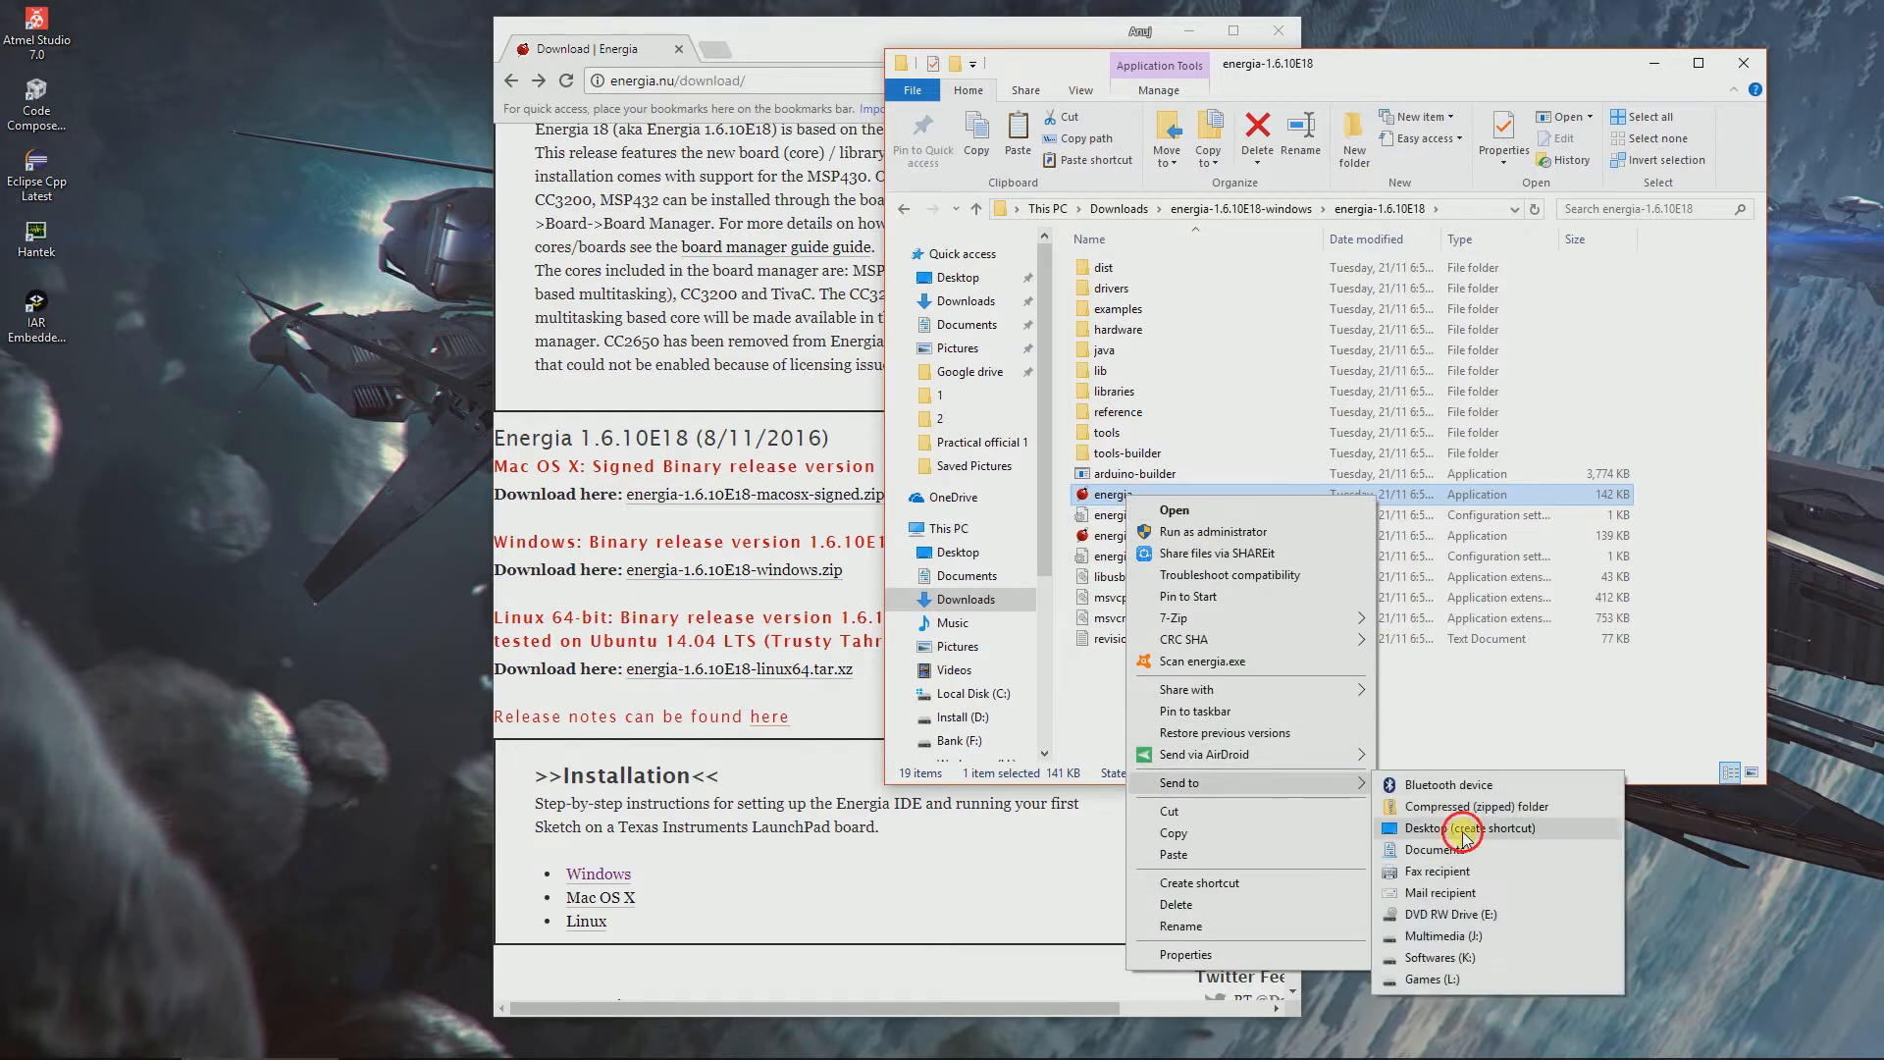
{"action": "left_click", "coordinate": [1470, 828]}
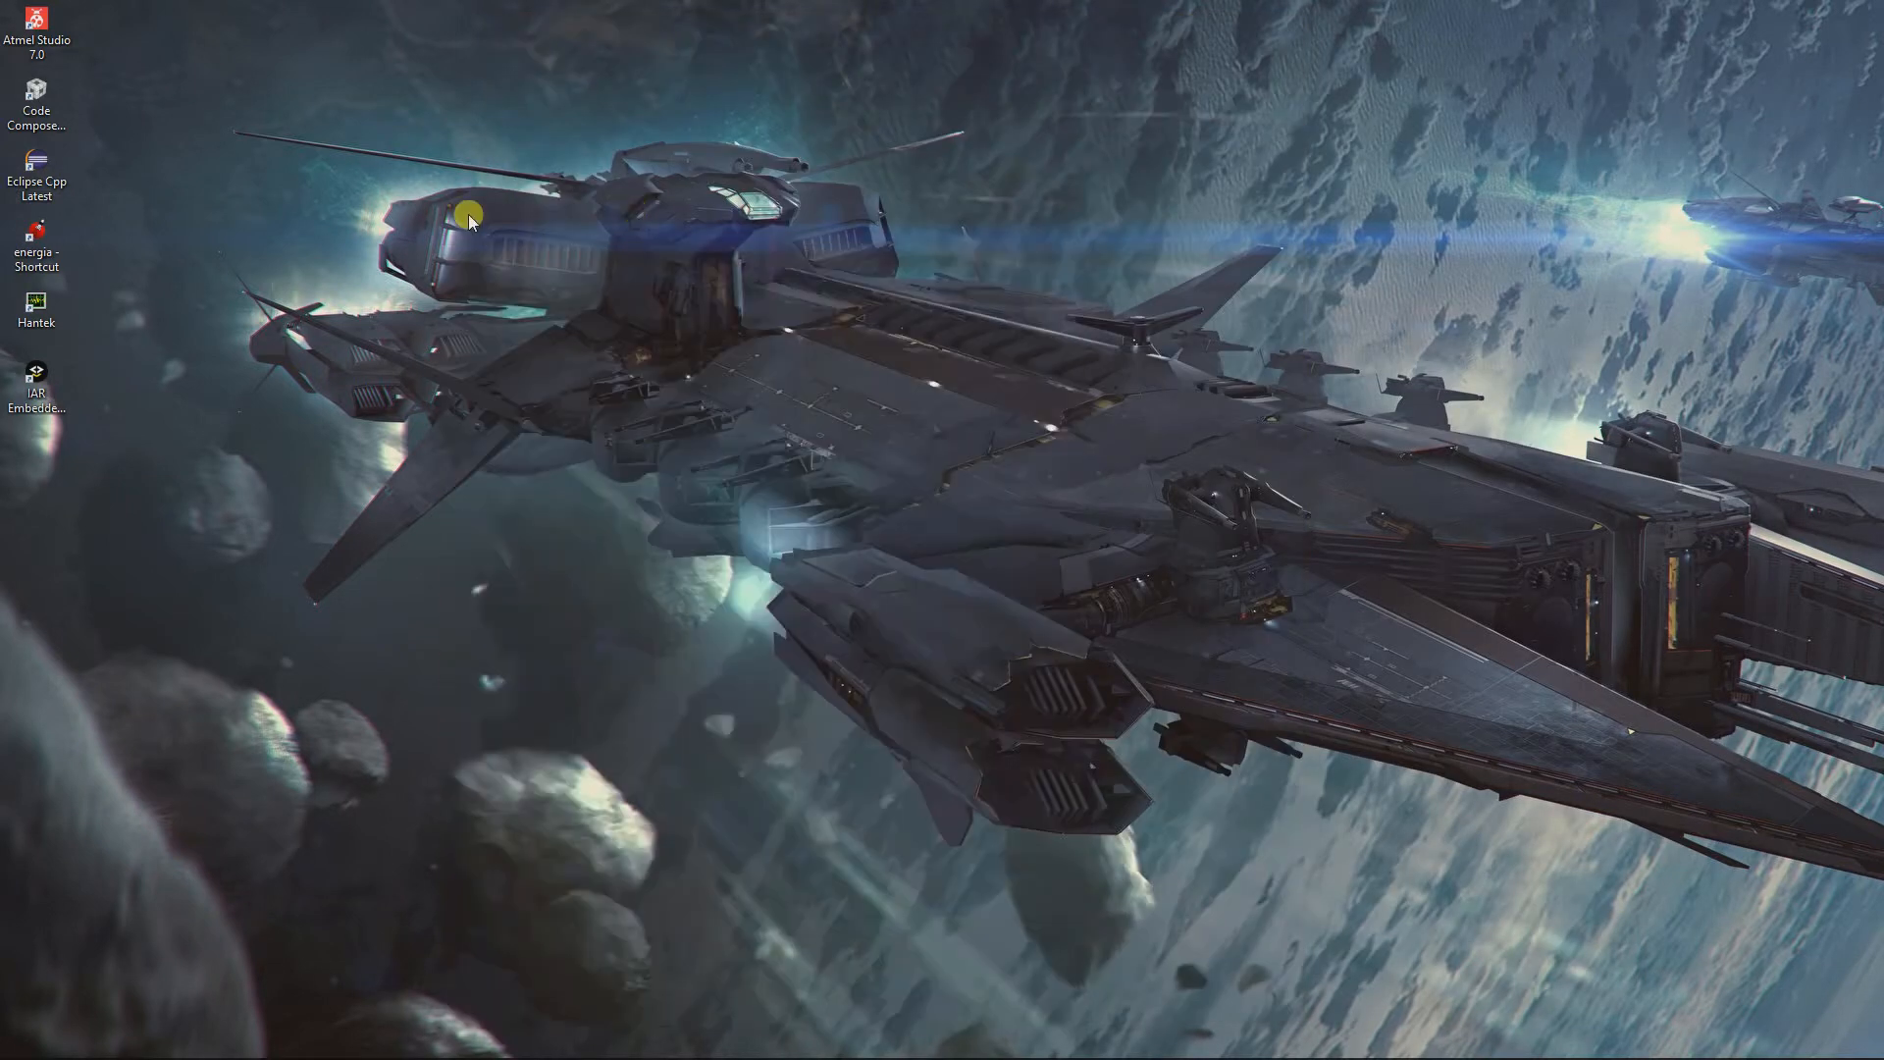
{"action": "left_click", "coordinate": [37, 243]}
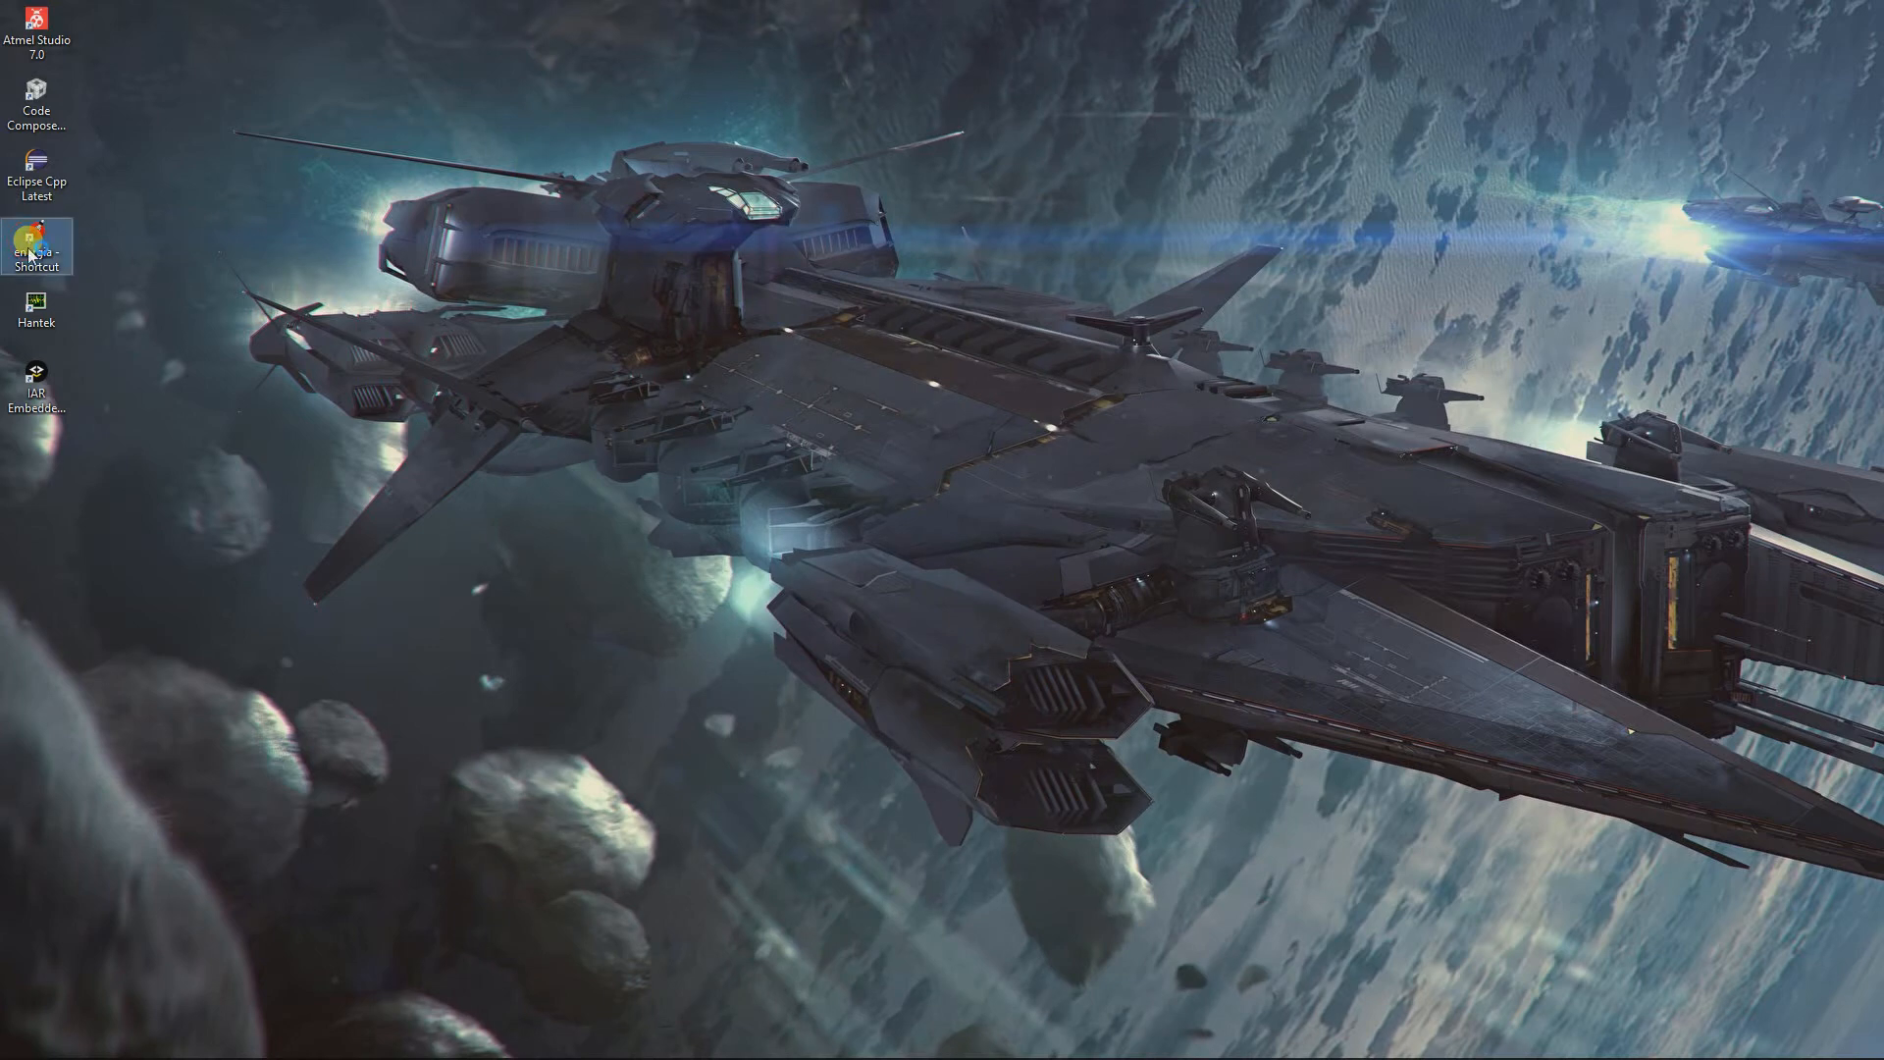
{"action": "double_click", "coordinate": [37, 238]}
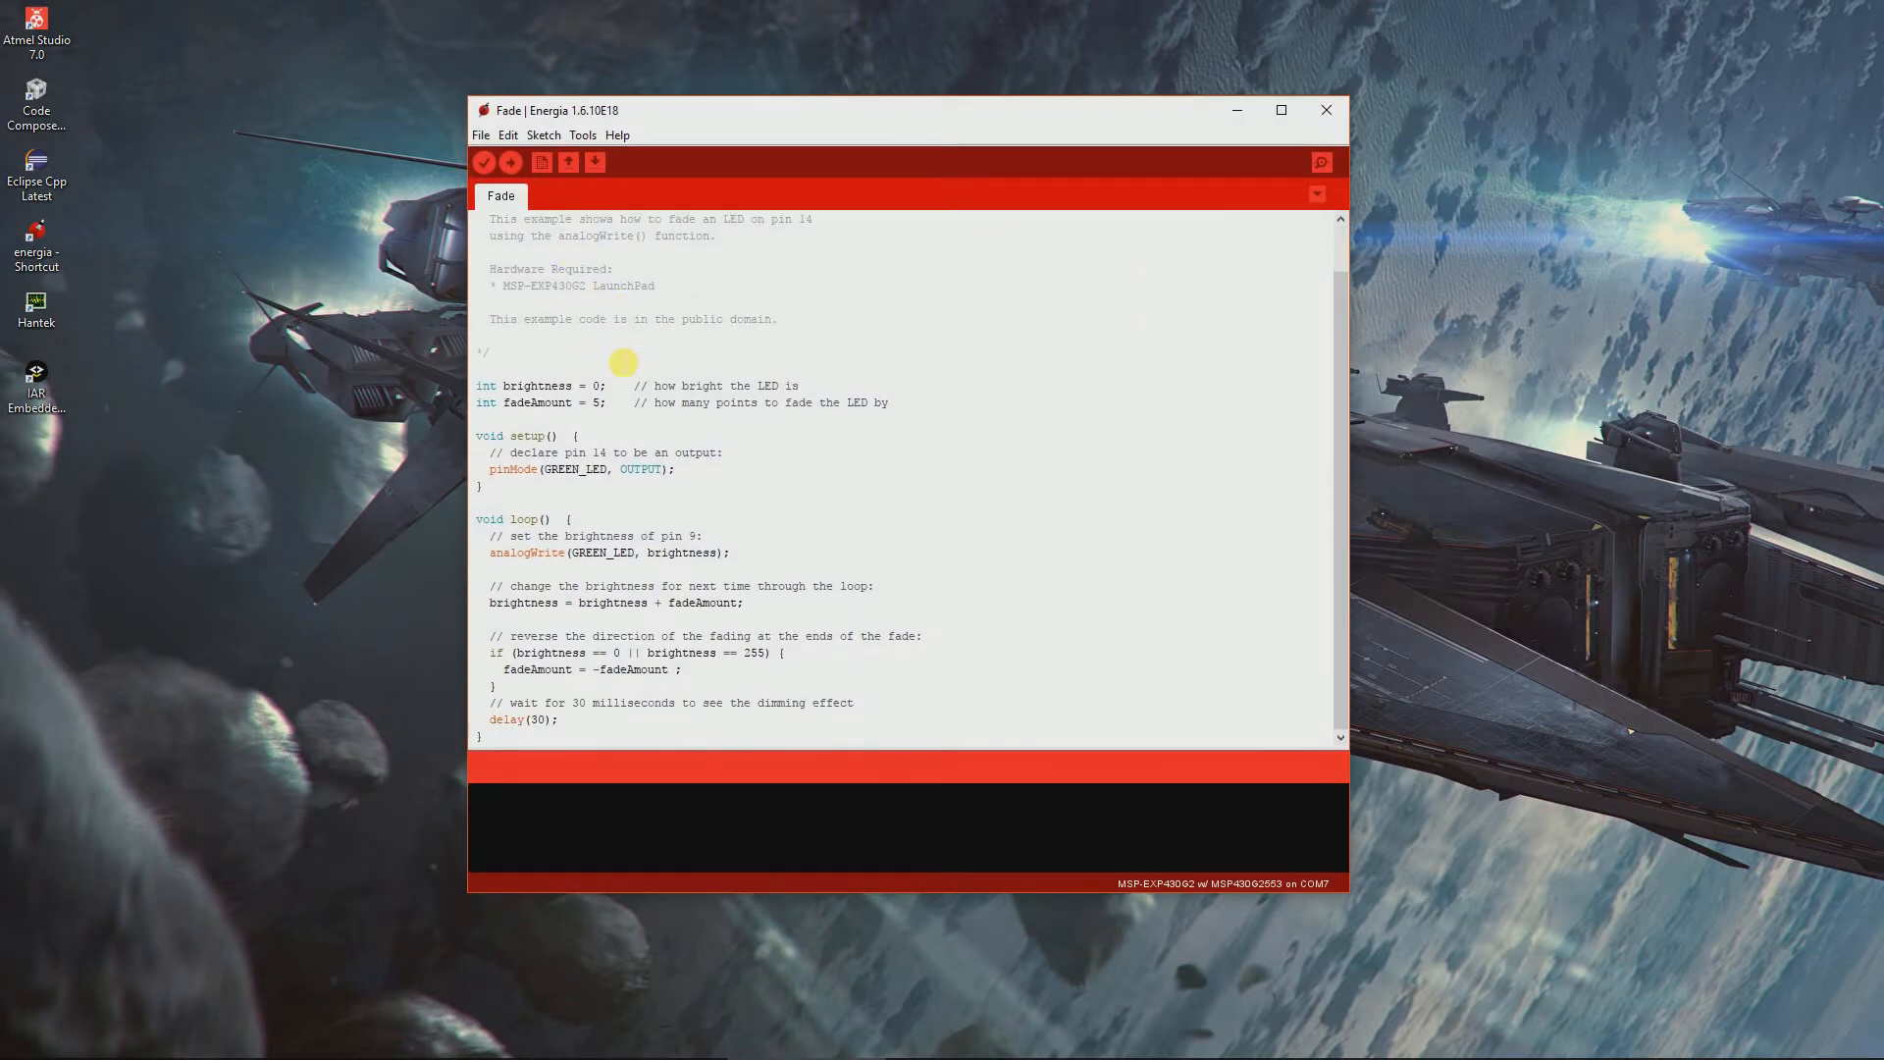
Step: Confirm MSP-EXP430G2 w/ MSP430G2553 is the selected board
{"action": "double_click", "coordinate": [639, 453]}
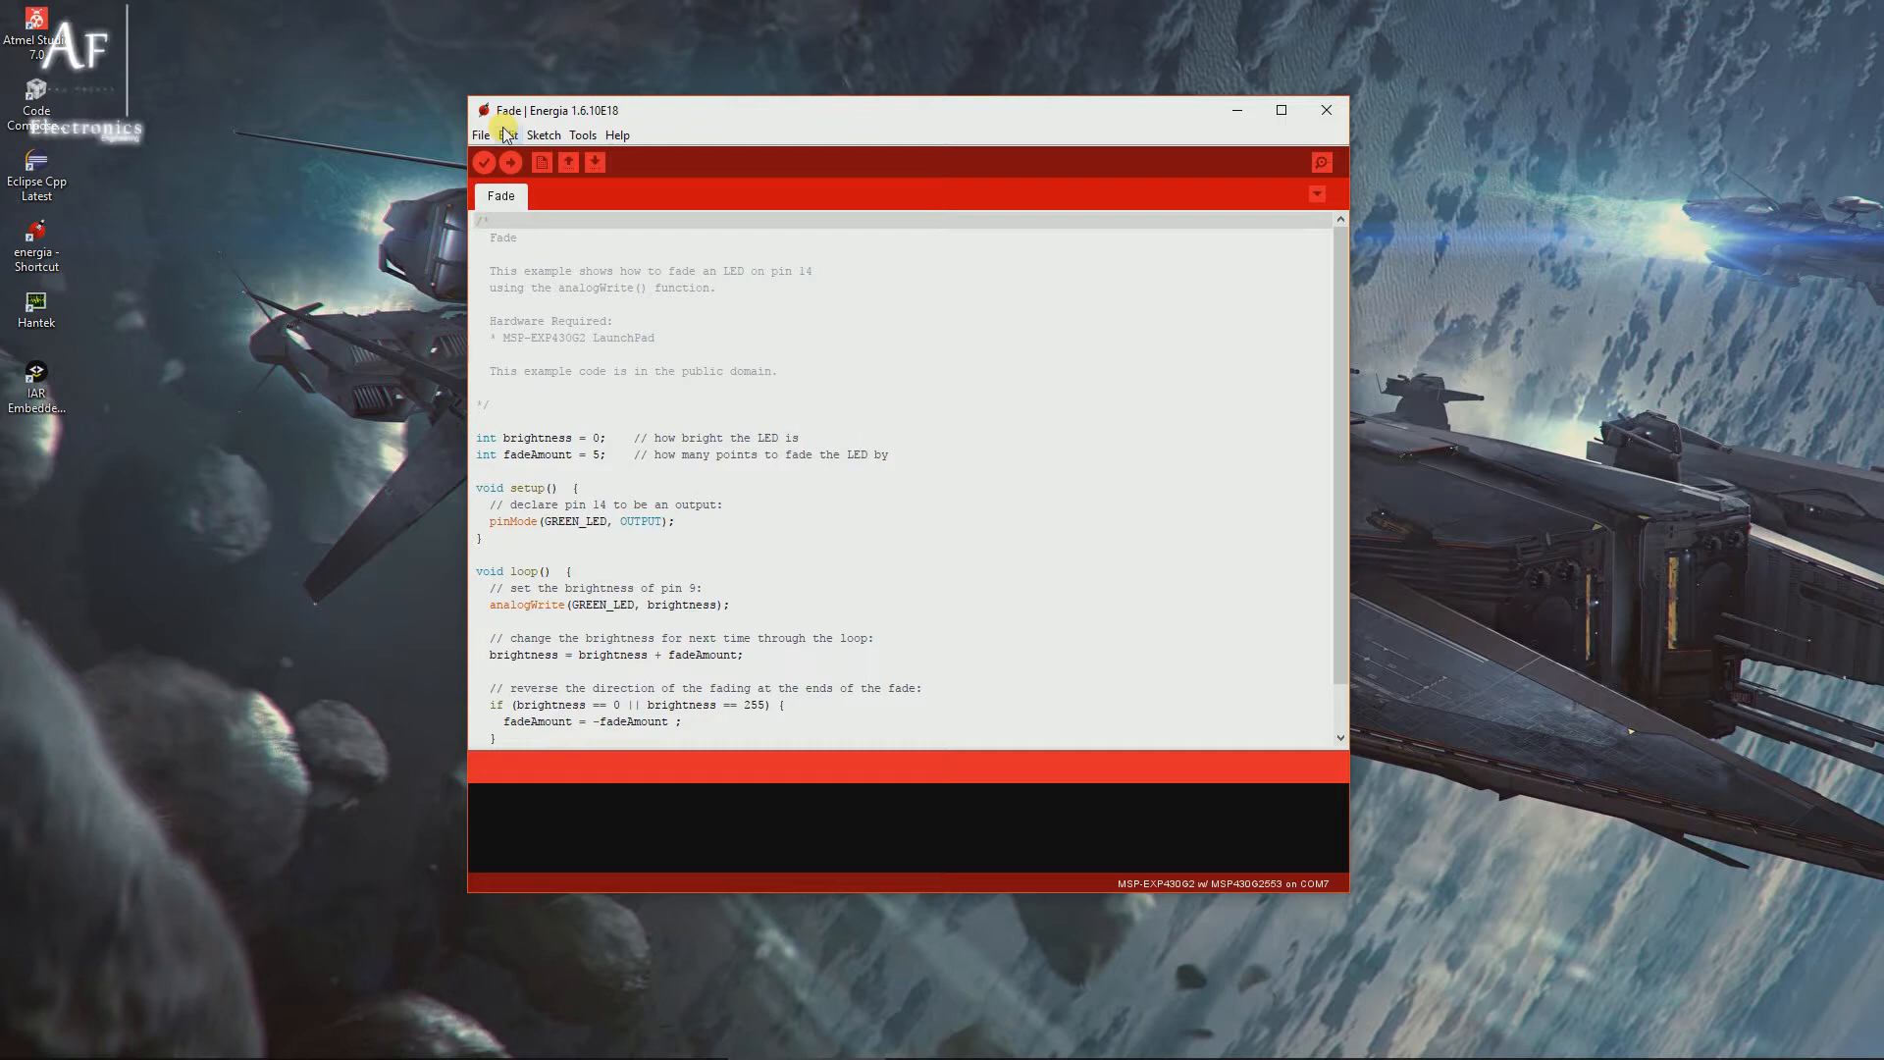
{"action": "left_click", "coordinate": [506, 135]}
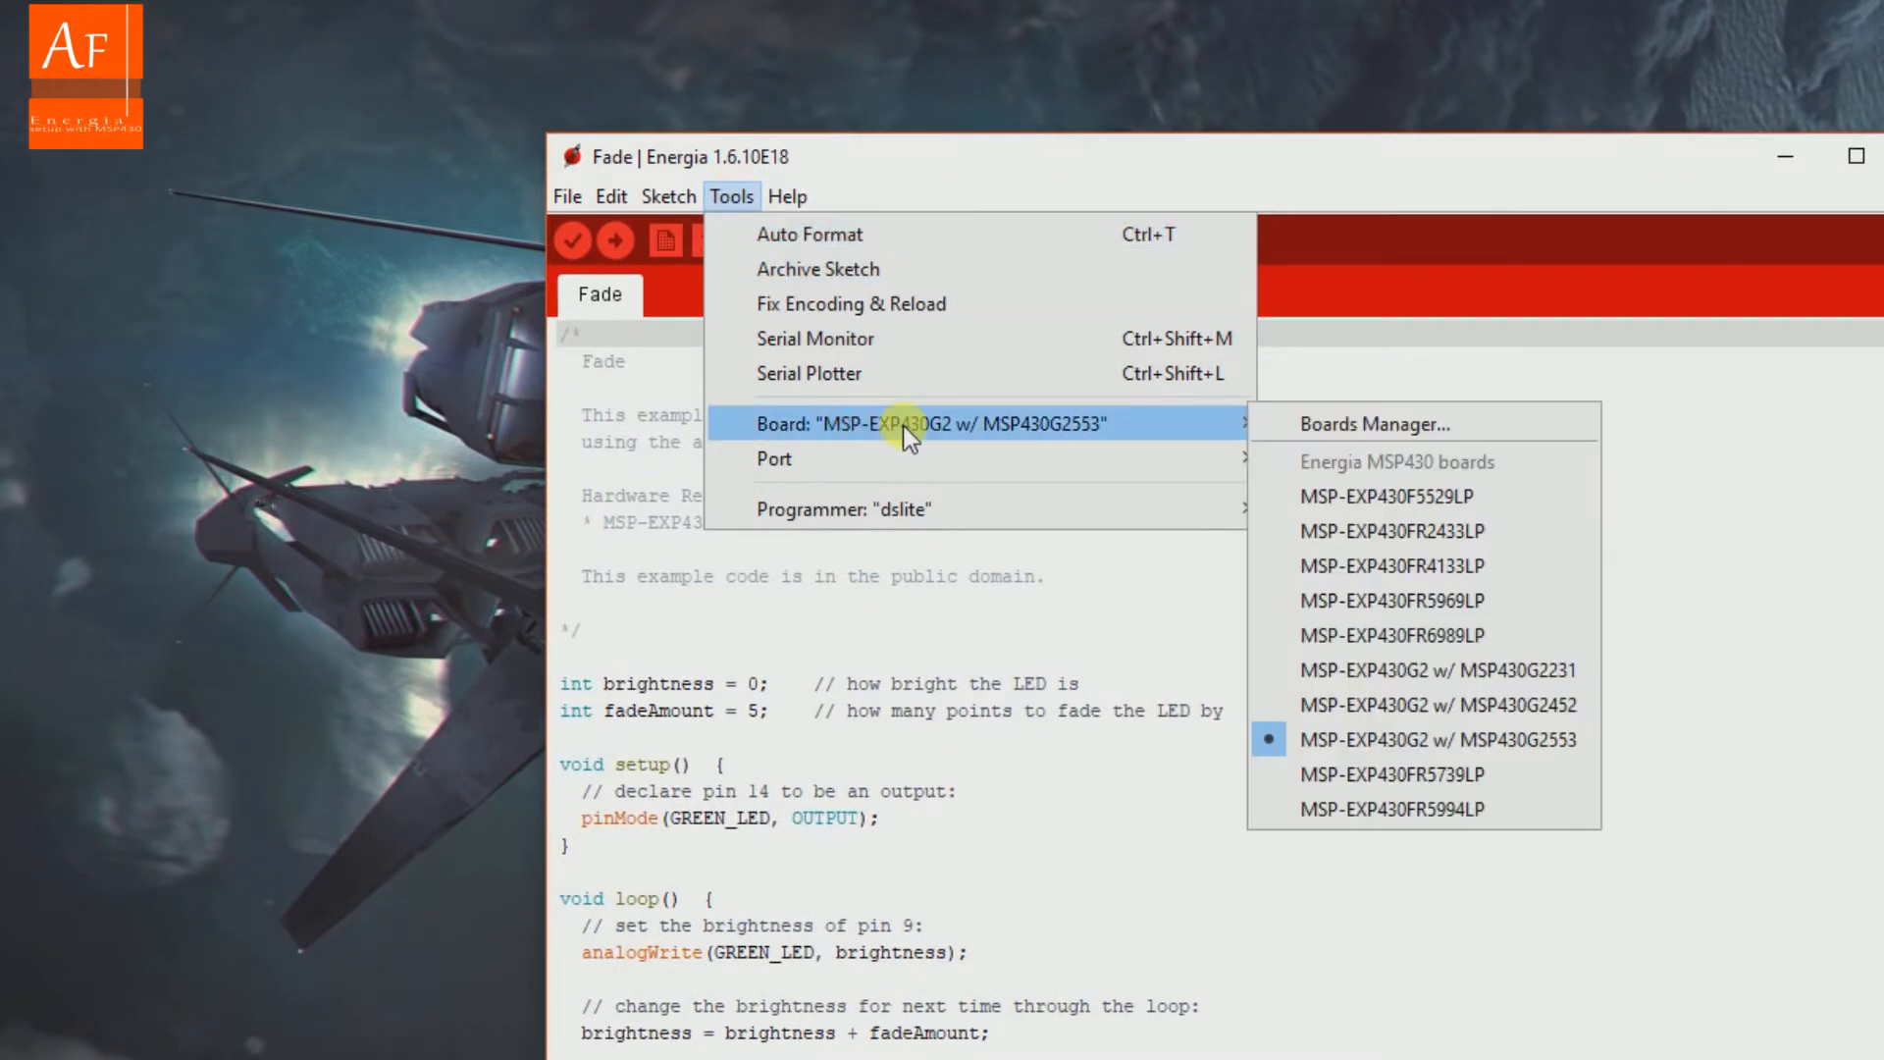
{"action": "mouse_move", "coordinate": [1298, 418]}
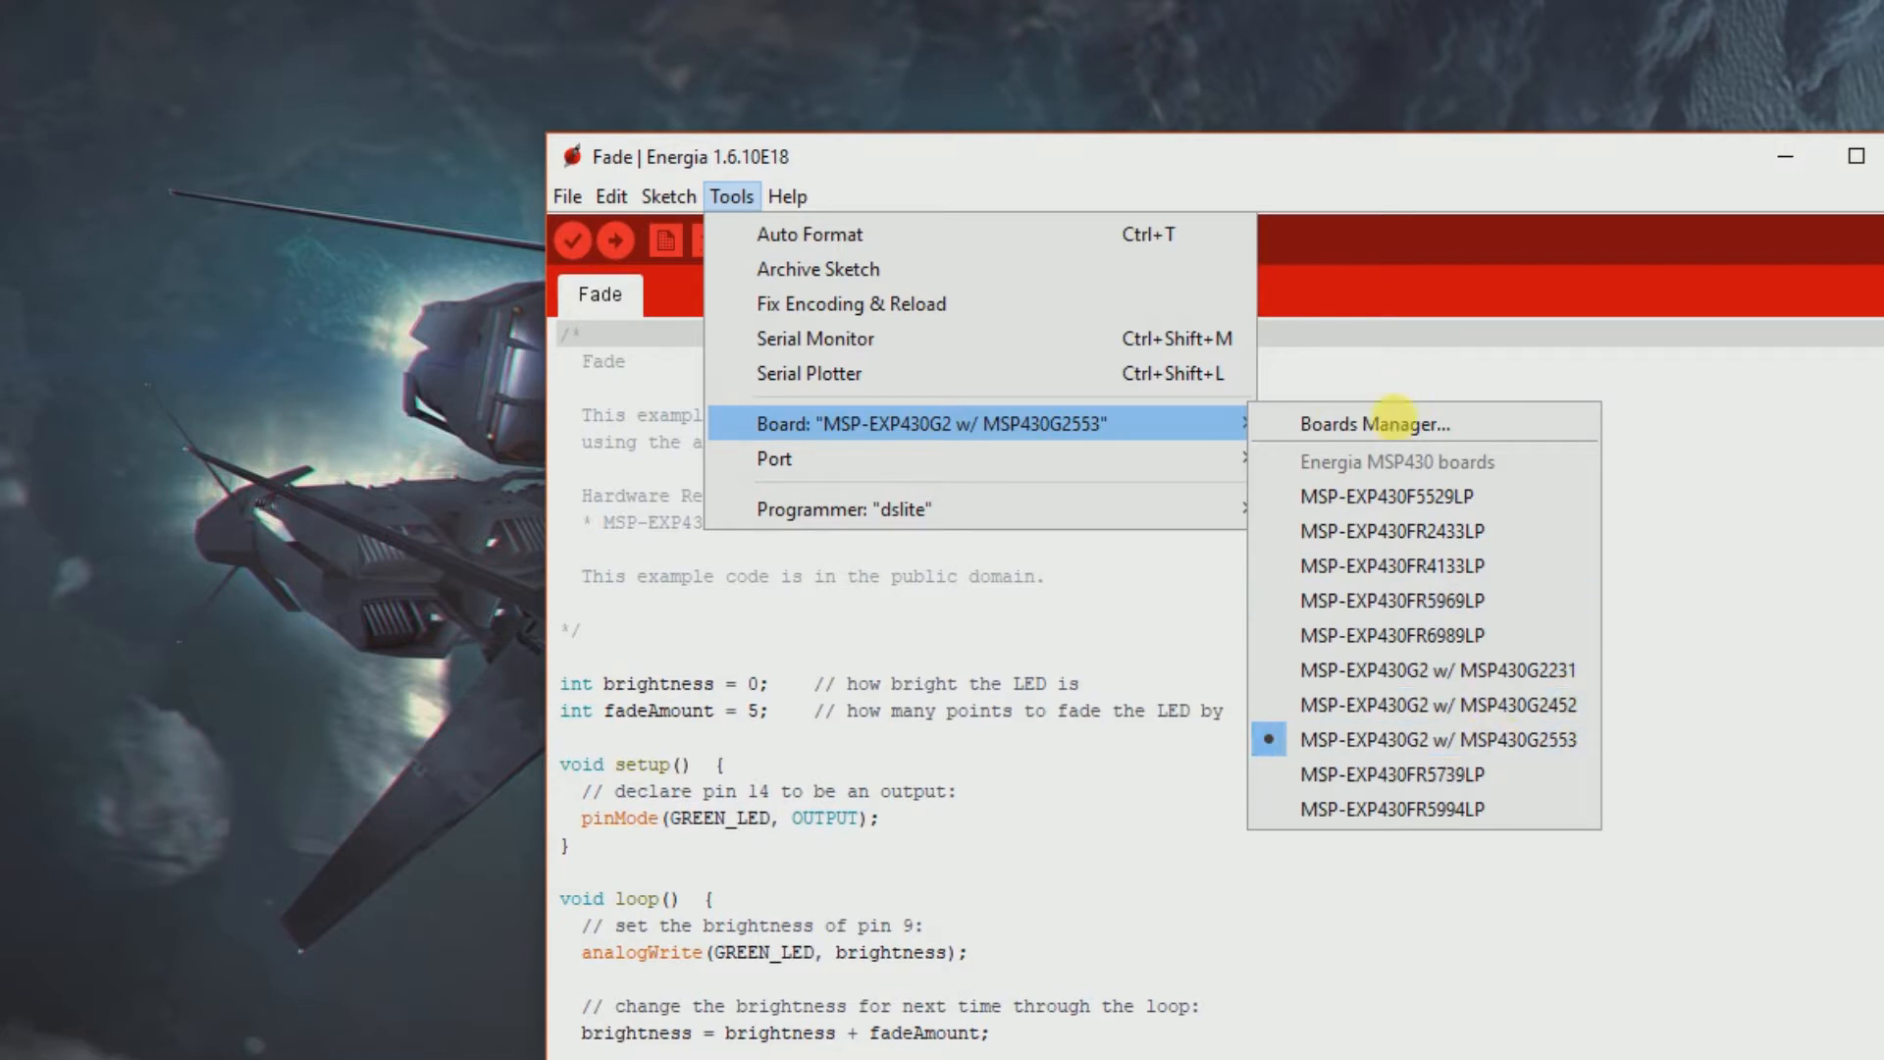
{"action": "mouse_move", "coordinate": [1390, 441]}
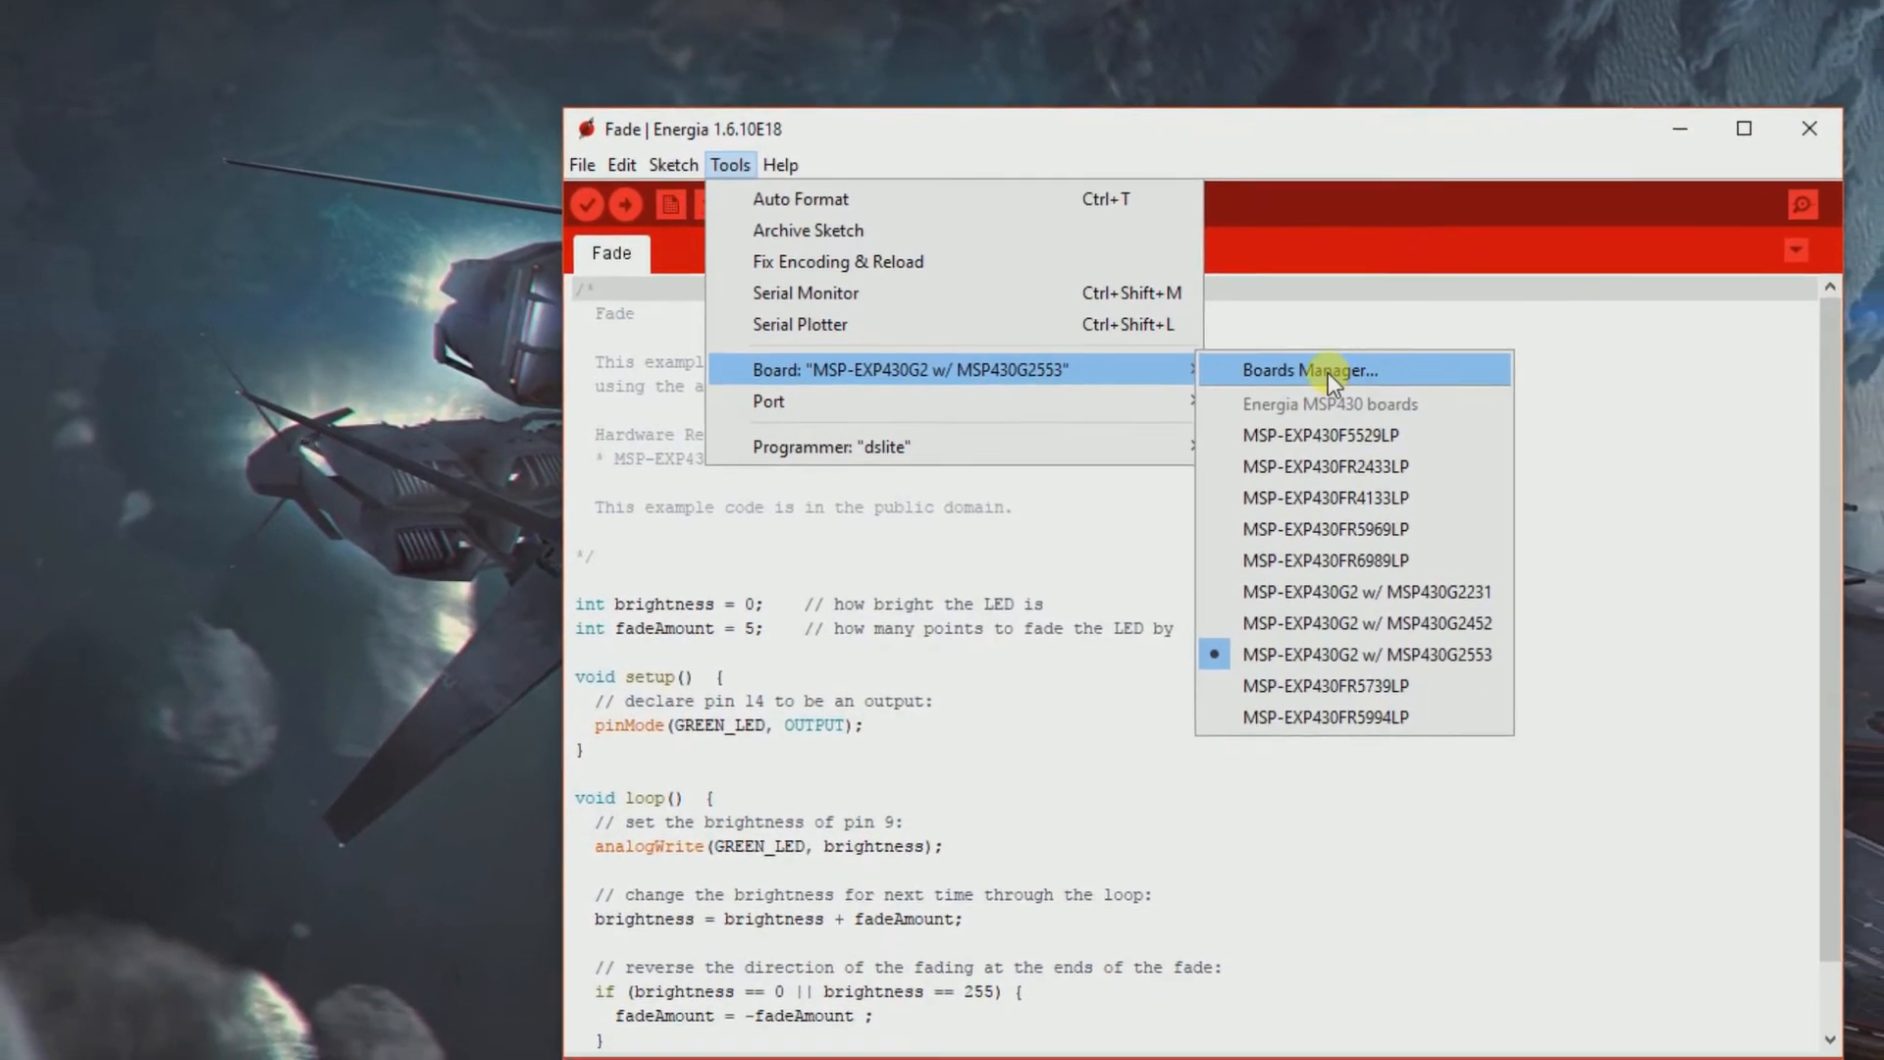
Step: Open the Boards Manager and filter packages to Updatable
{"action": "left_click", "coordinate": [1328, 370]}
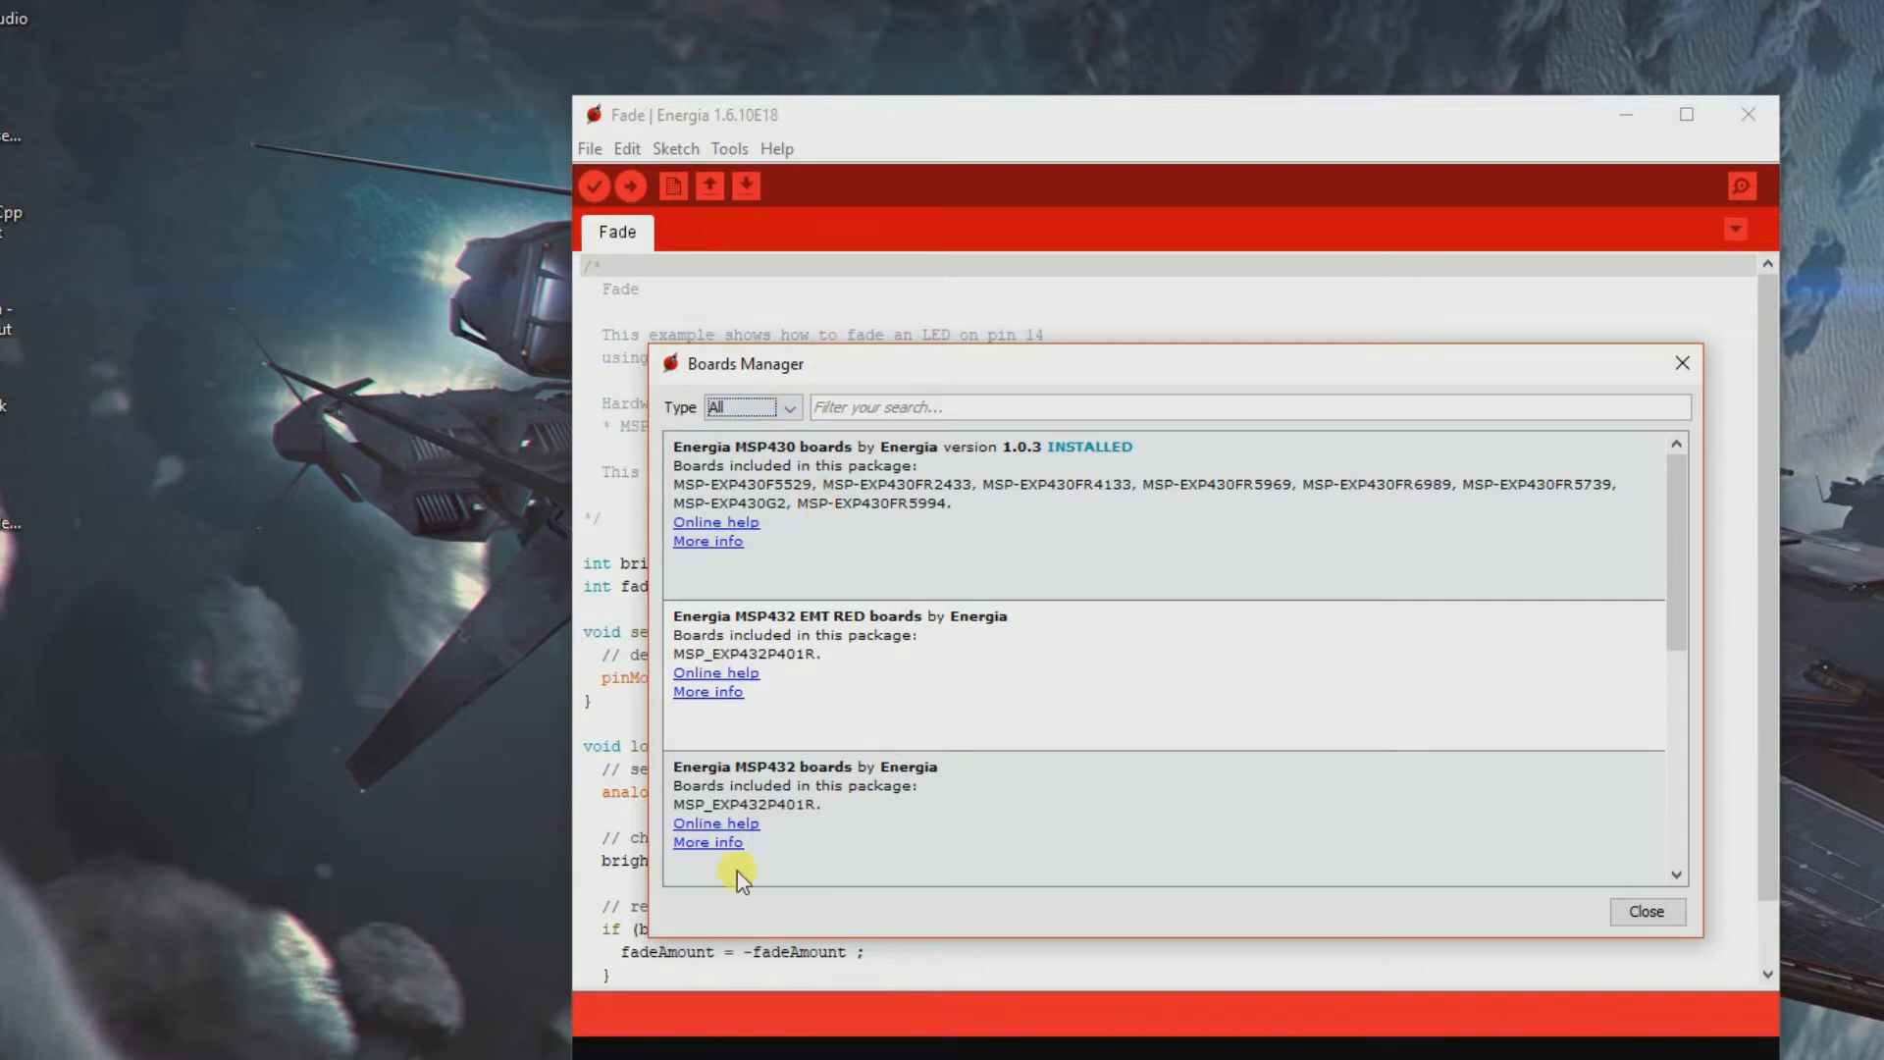
{"action": "left_click", "coordinate": [752, 407]}
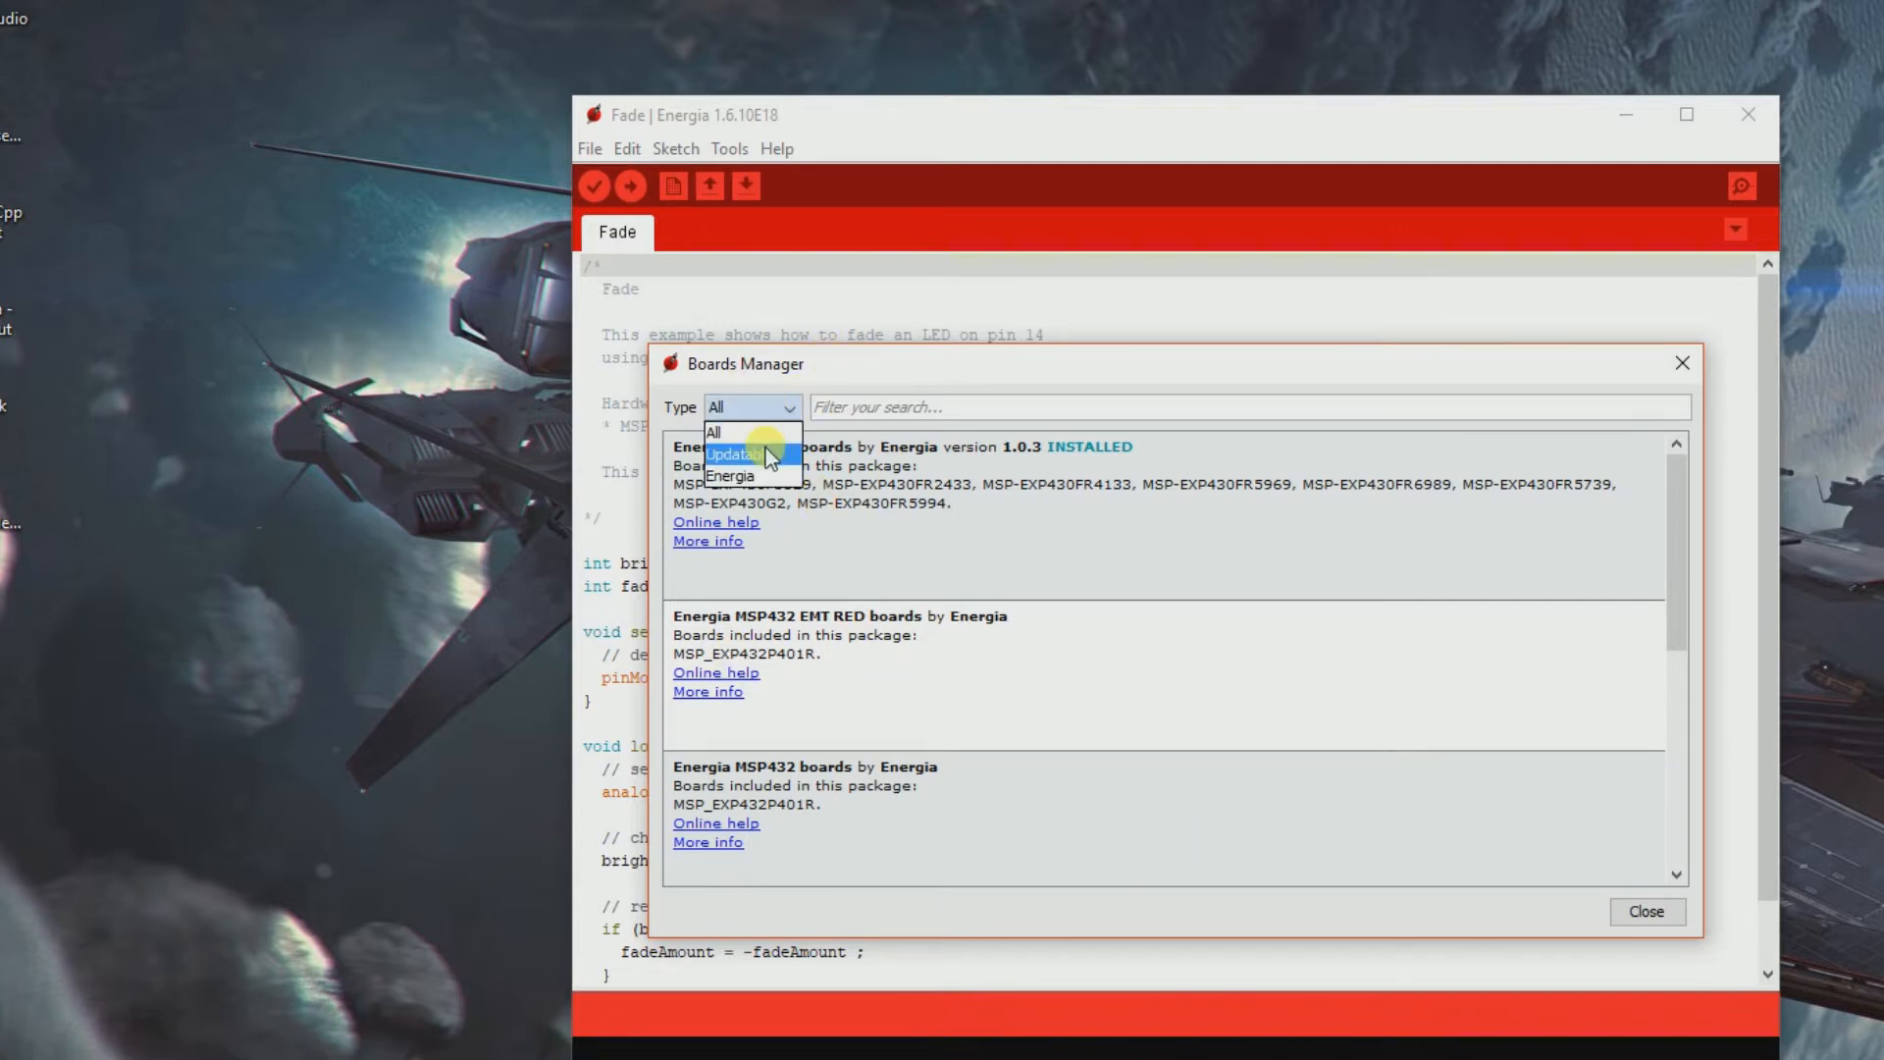
{"action": "left_click", "coordinate": [742, 454]}
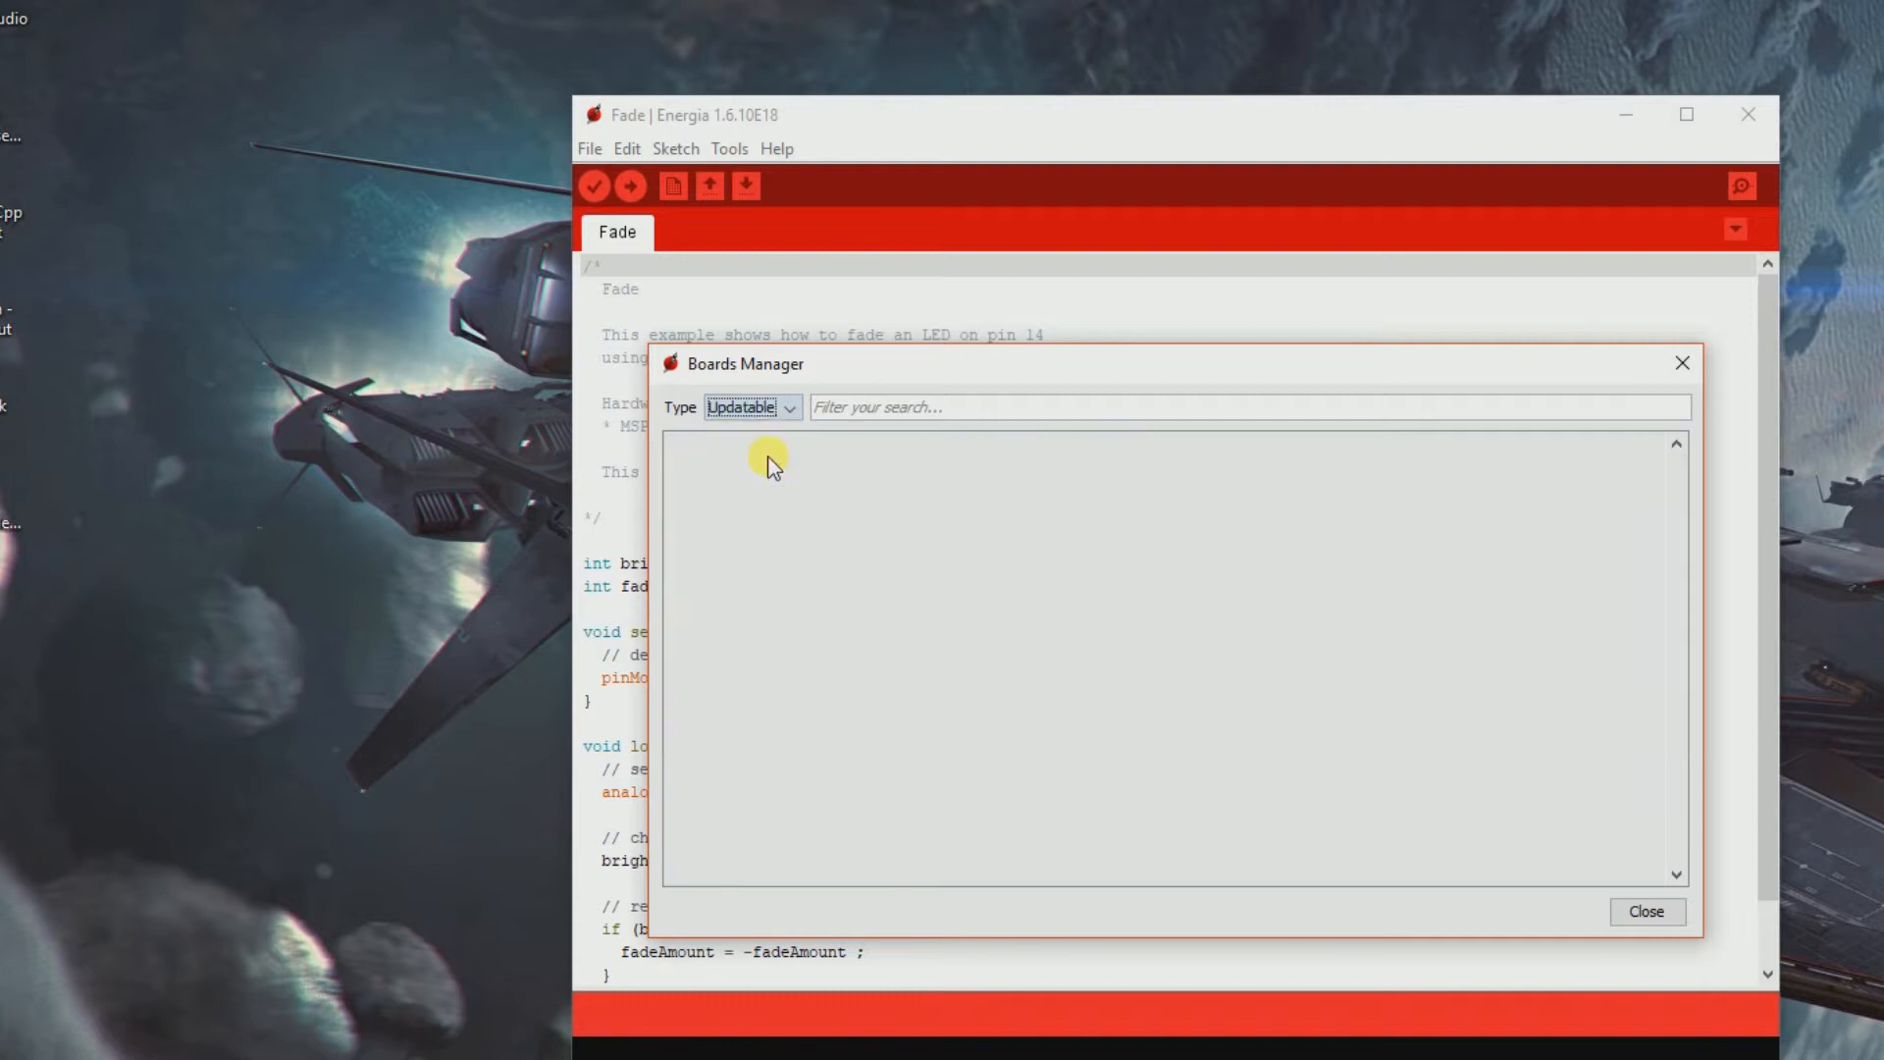
{"action": "left_click", "coordinate": [753, 407]}
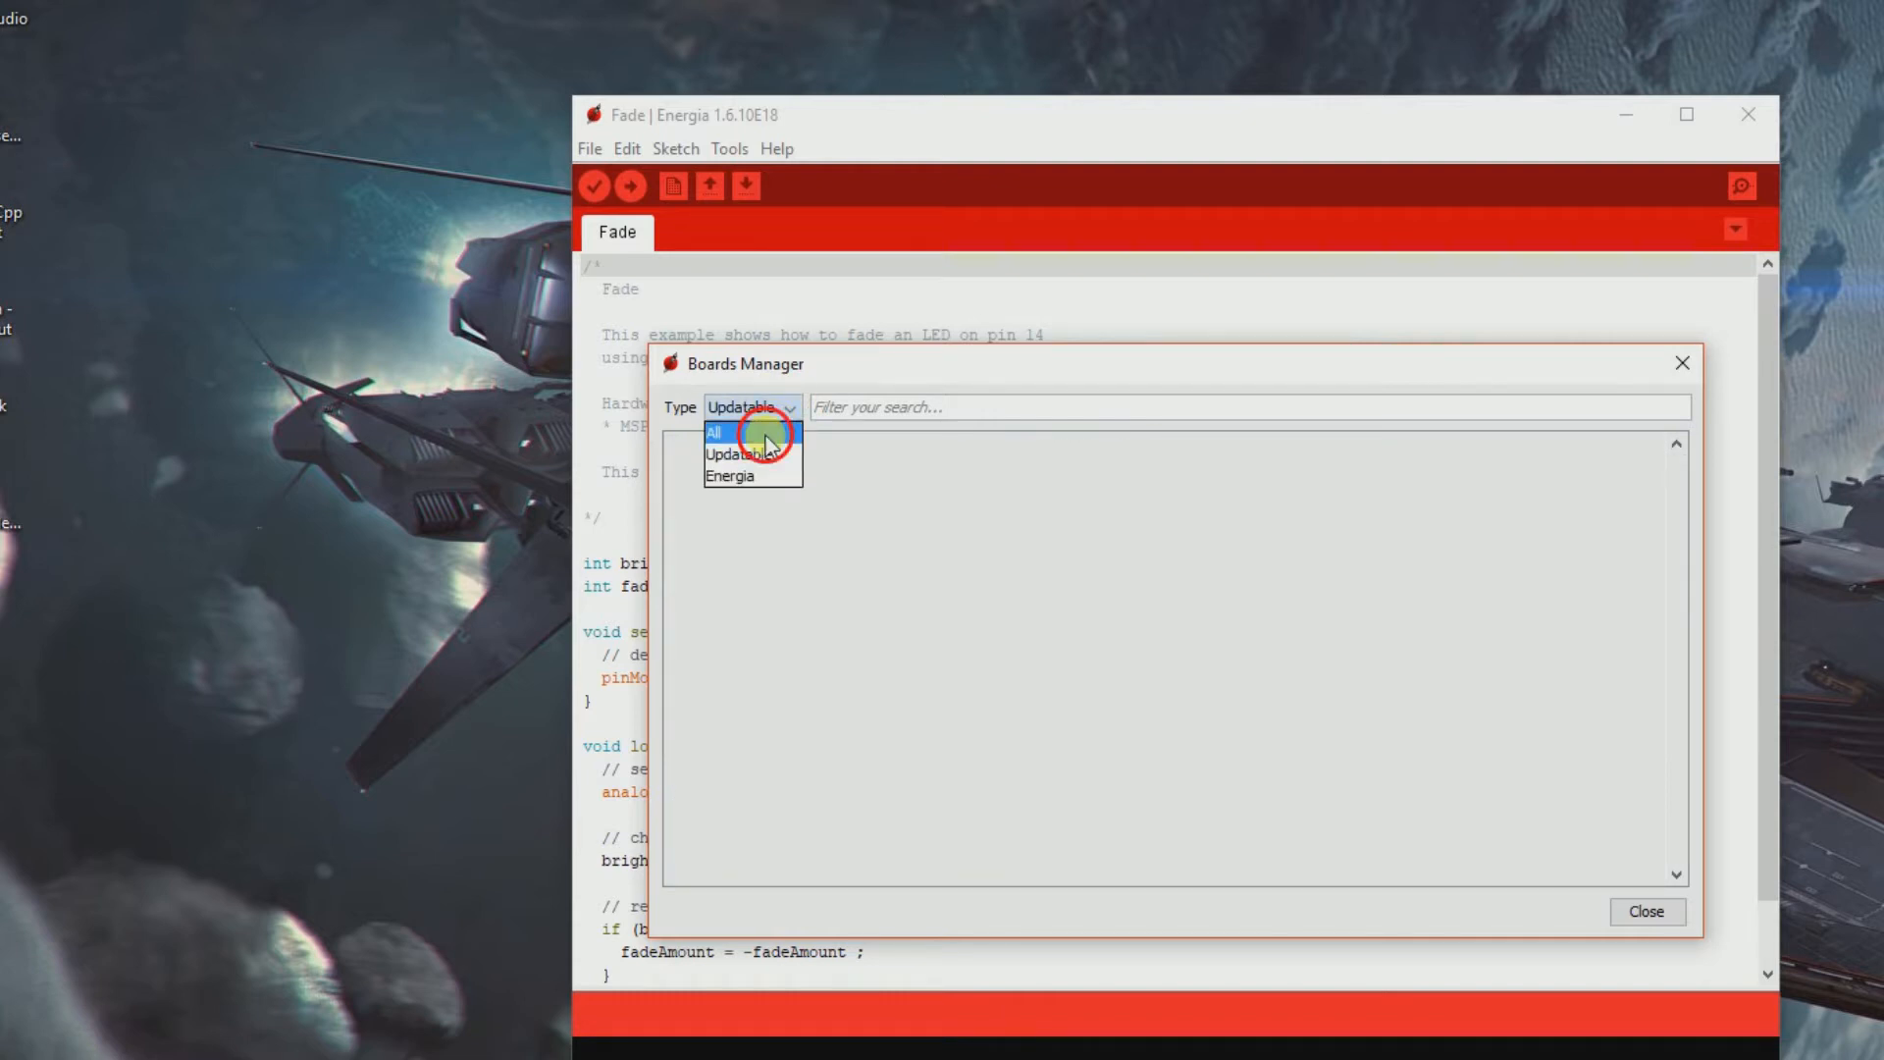
Step: Reset the filter to All, check MSP430 boards 1.0.3 versions, and close
{"action": "left_click", "coordinate": [714, 431]}
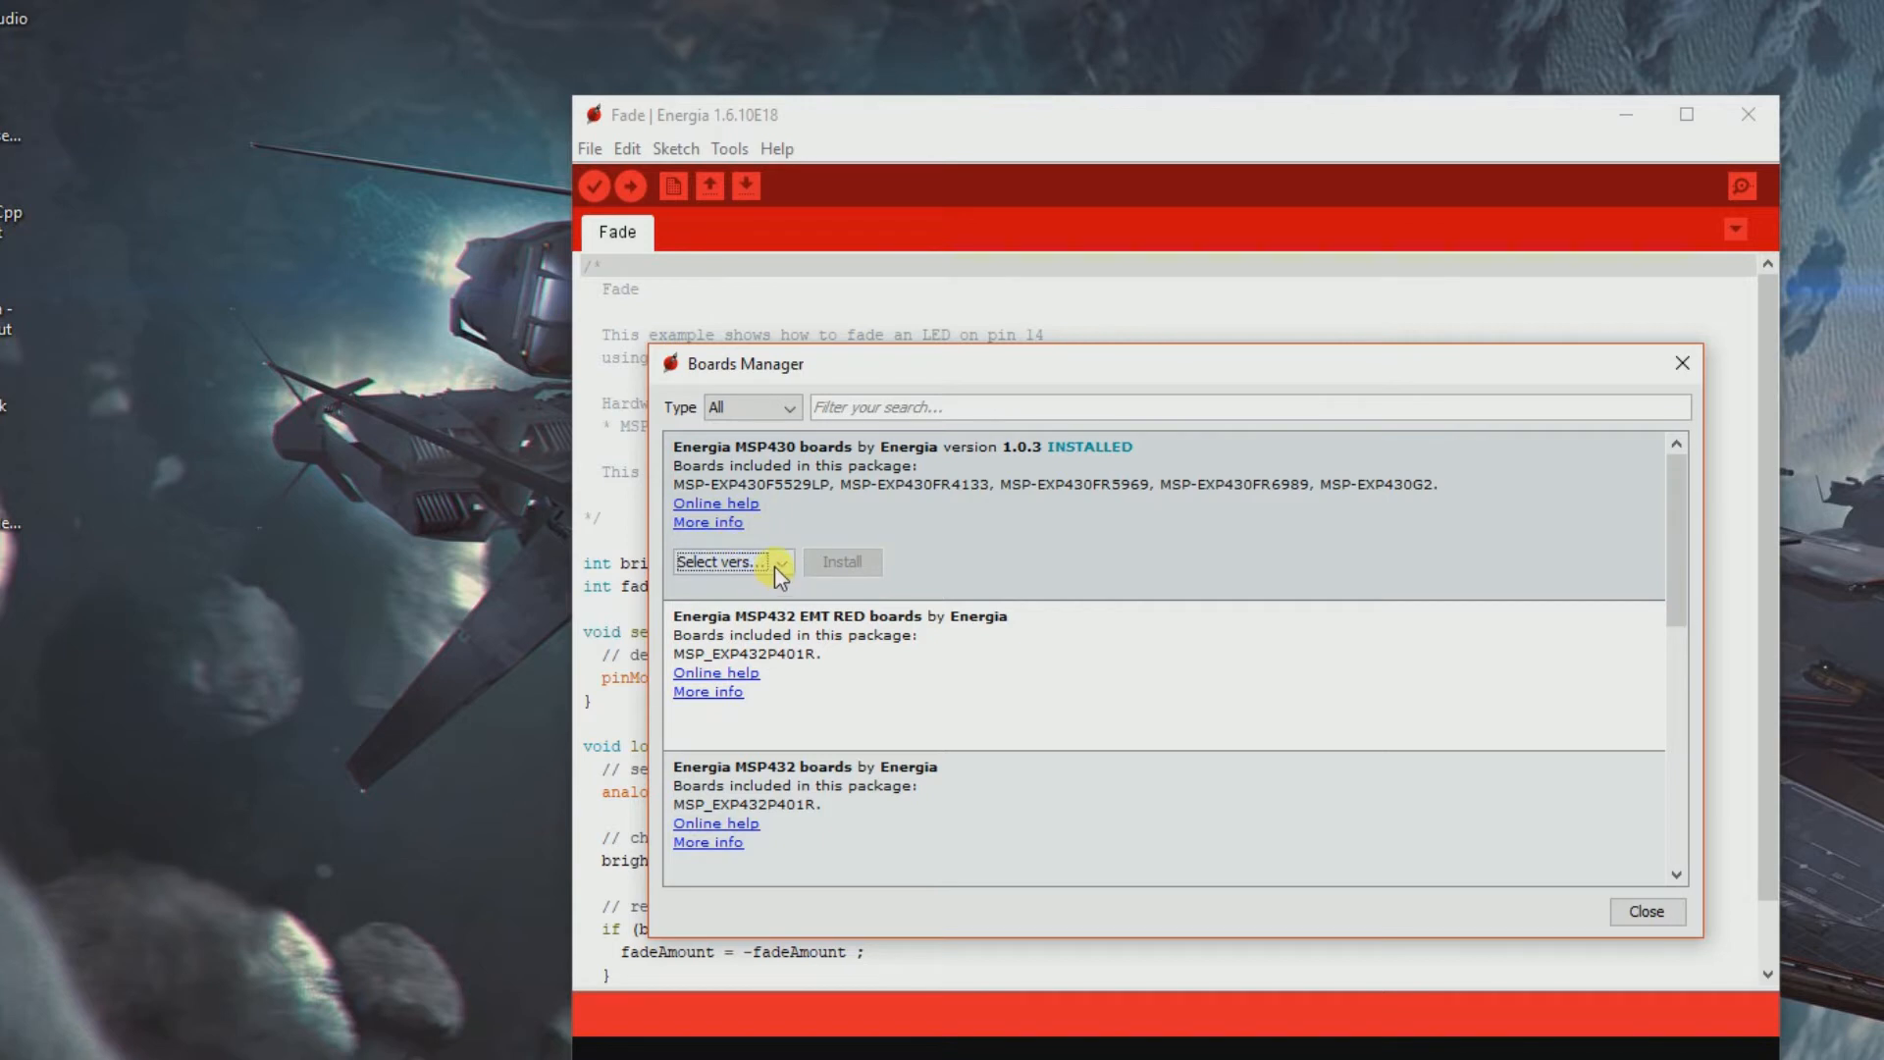
{"action": "left_click", "coordinate": [778, 562]}
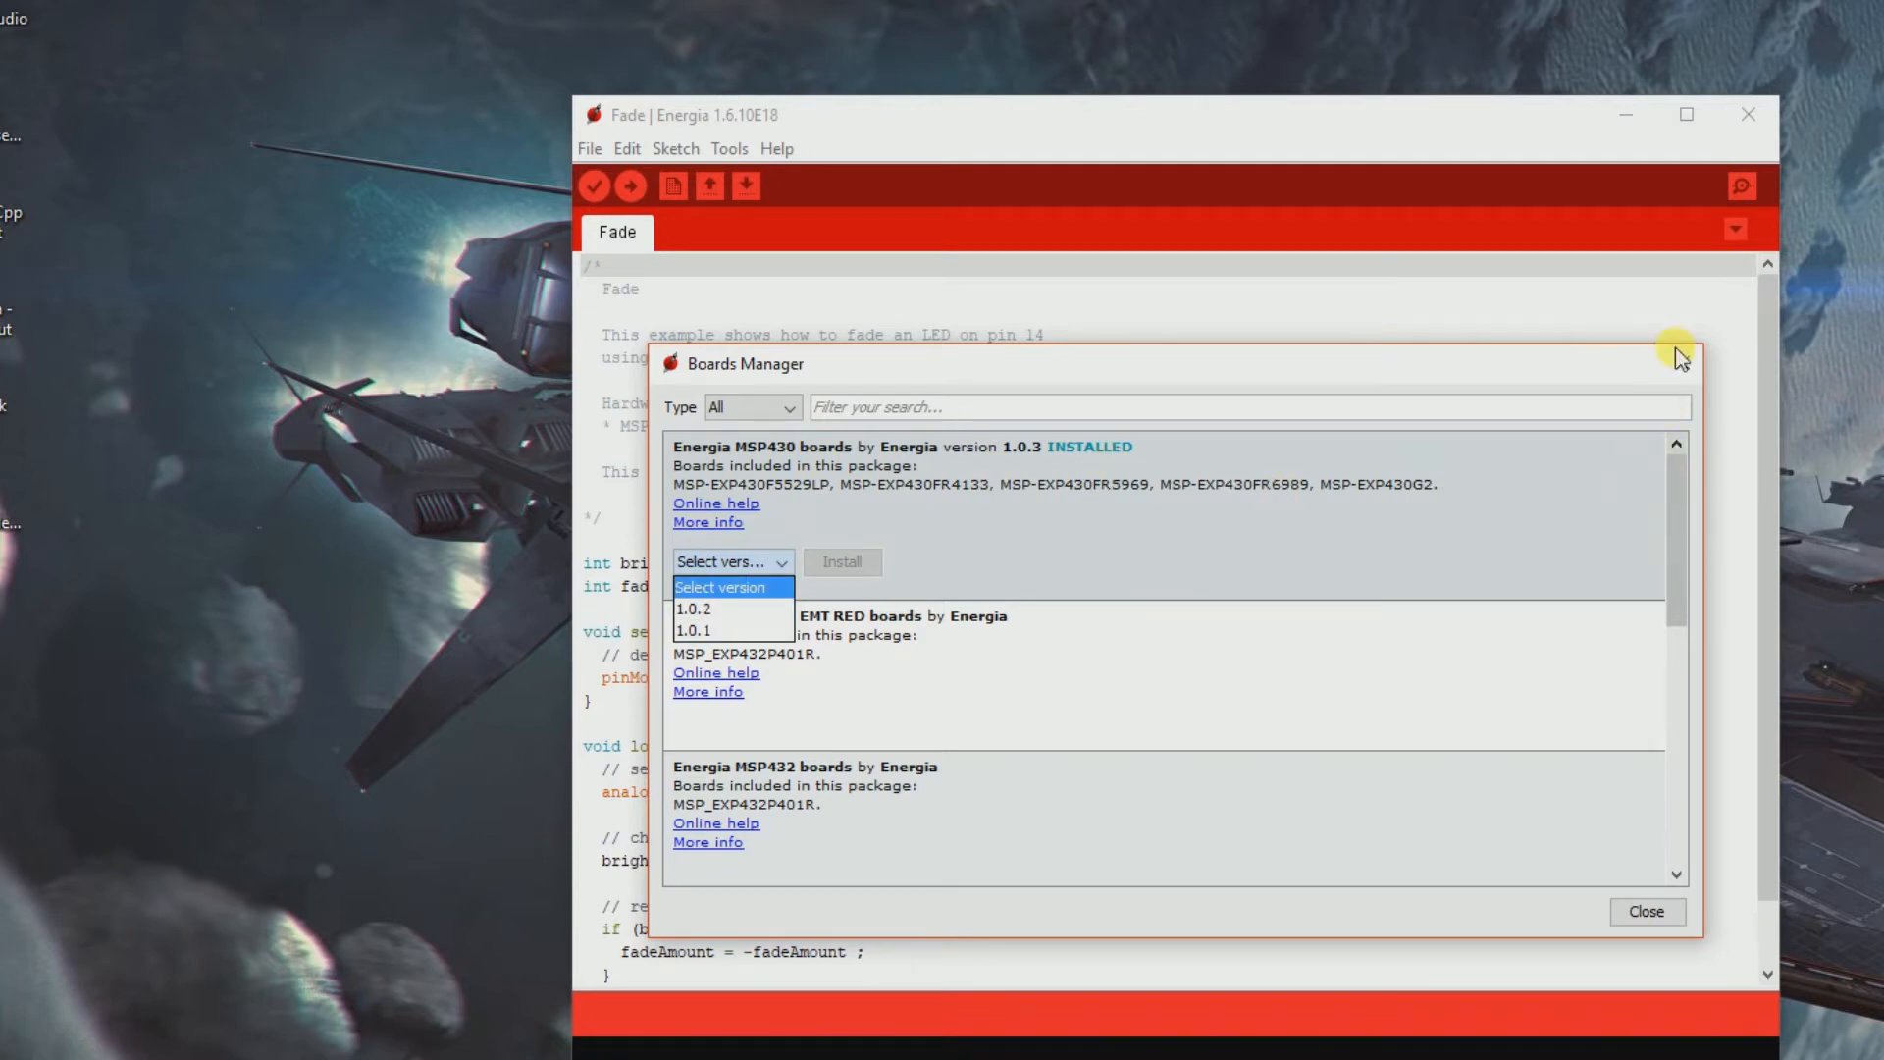
{"action": "left_click", "coordinate": [1647, 912]}
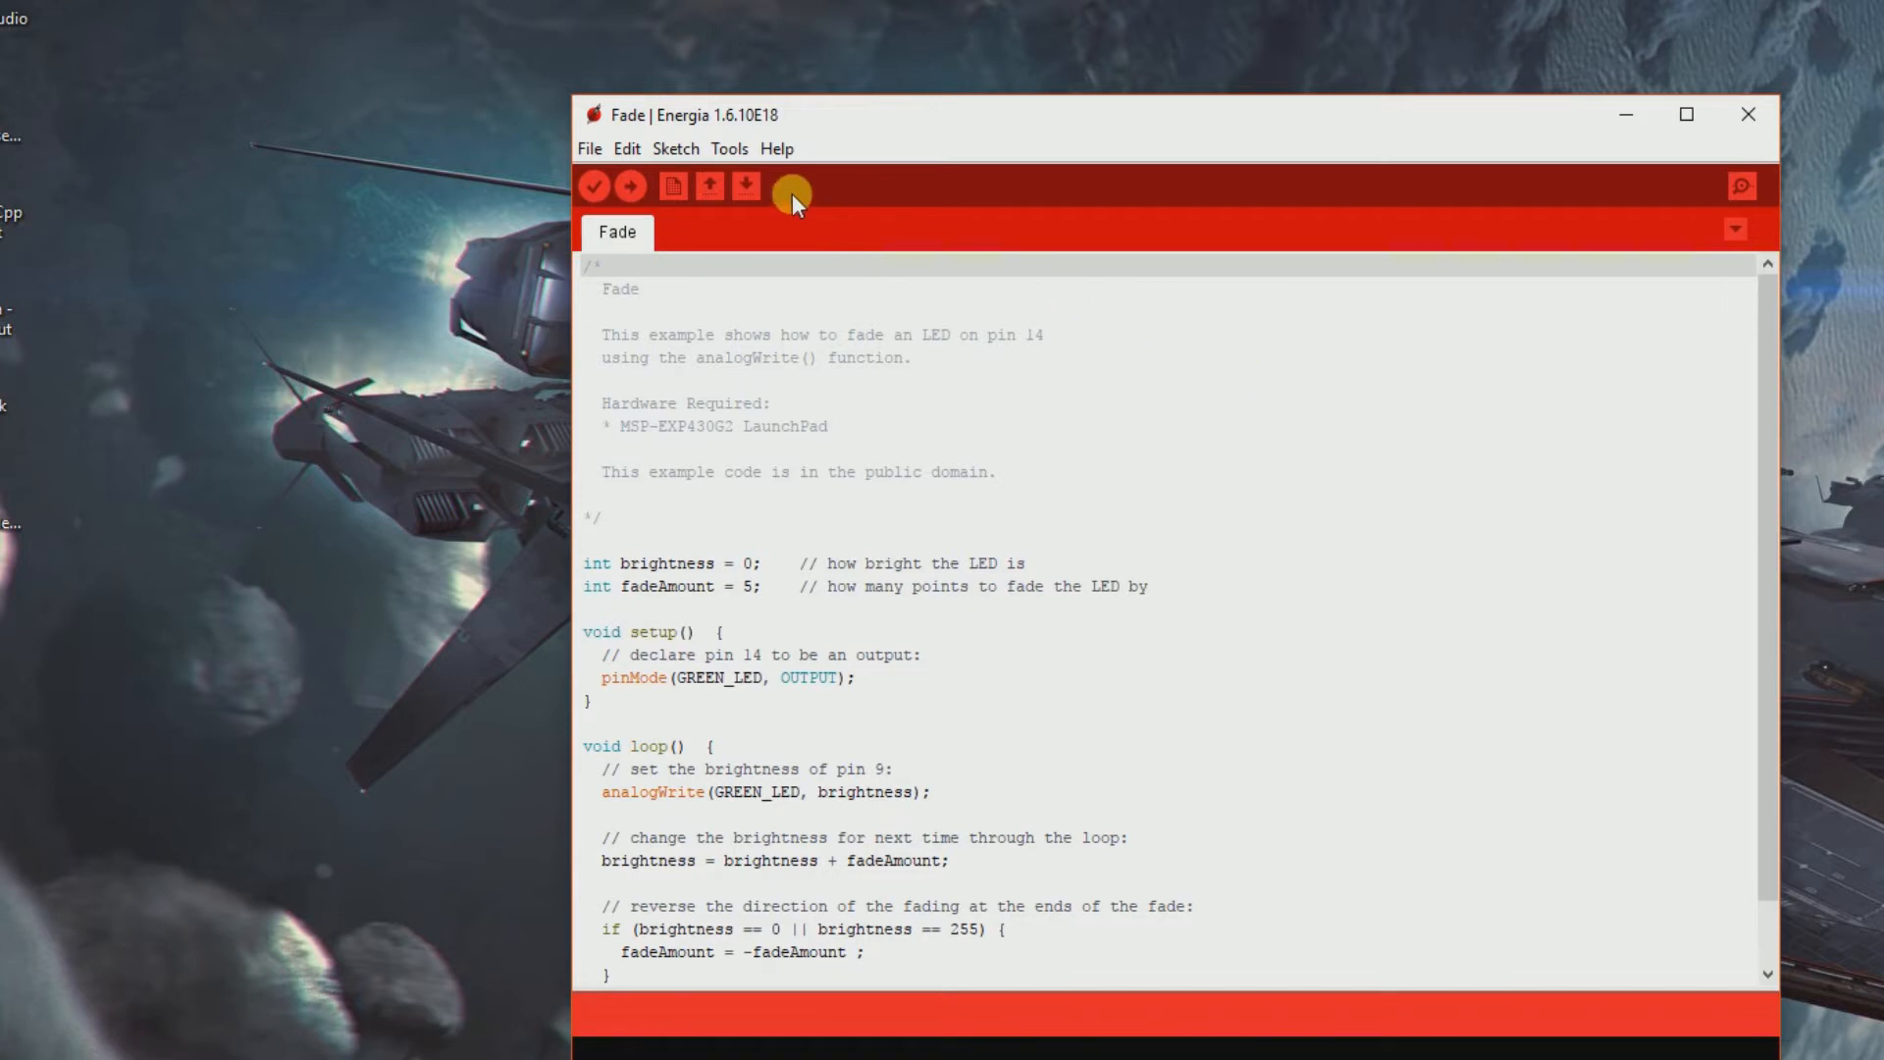
Step: Select COM7 as the serial port for the MSP430G2553 board
{"action": "left_click", "coordinate": [729, 148]}
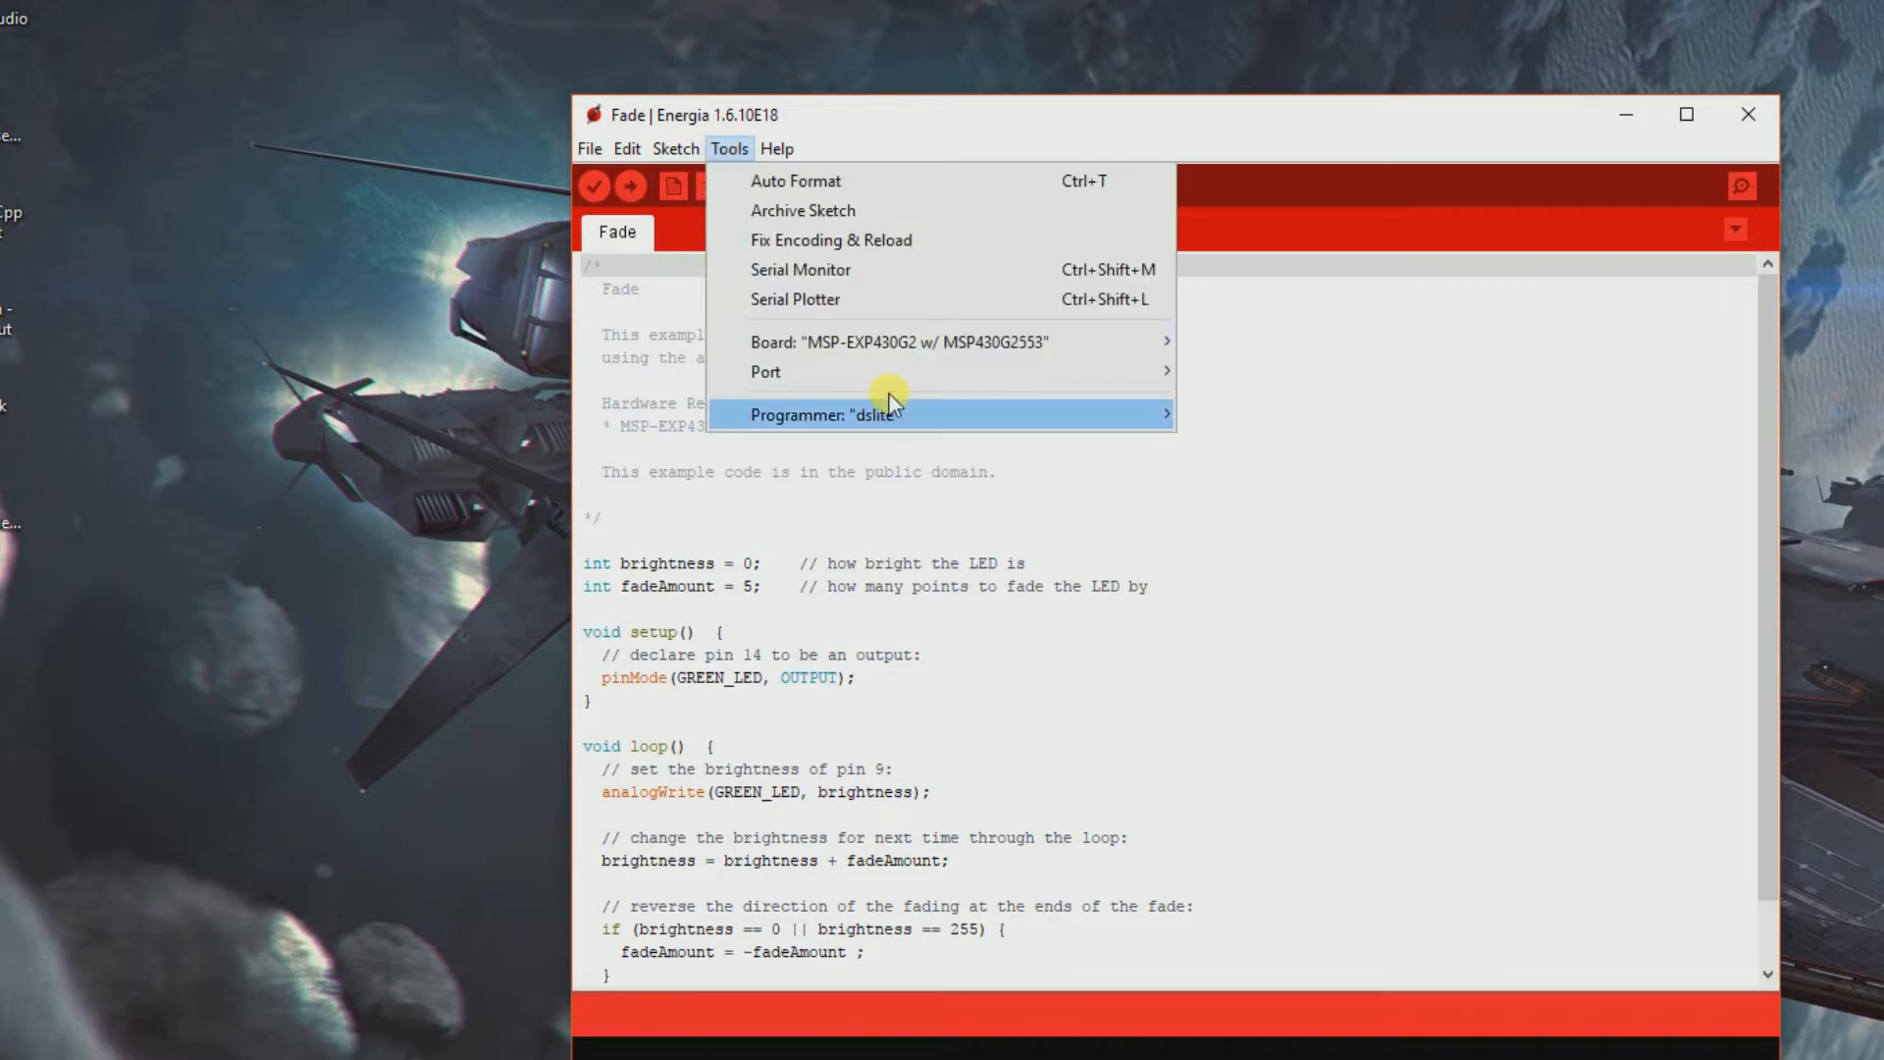
{"action": "mouse_move", "coordinate": [766, 372]}
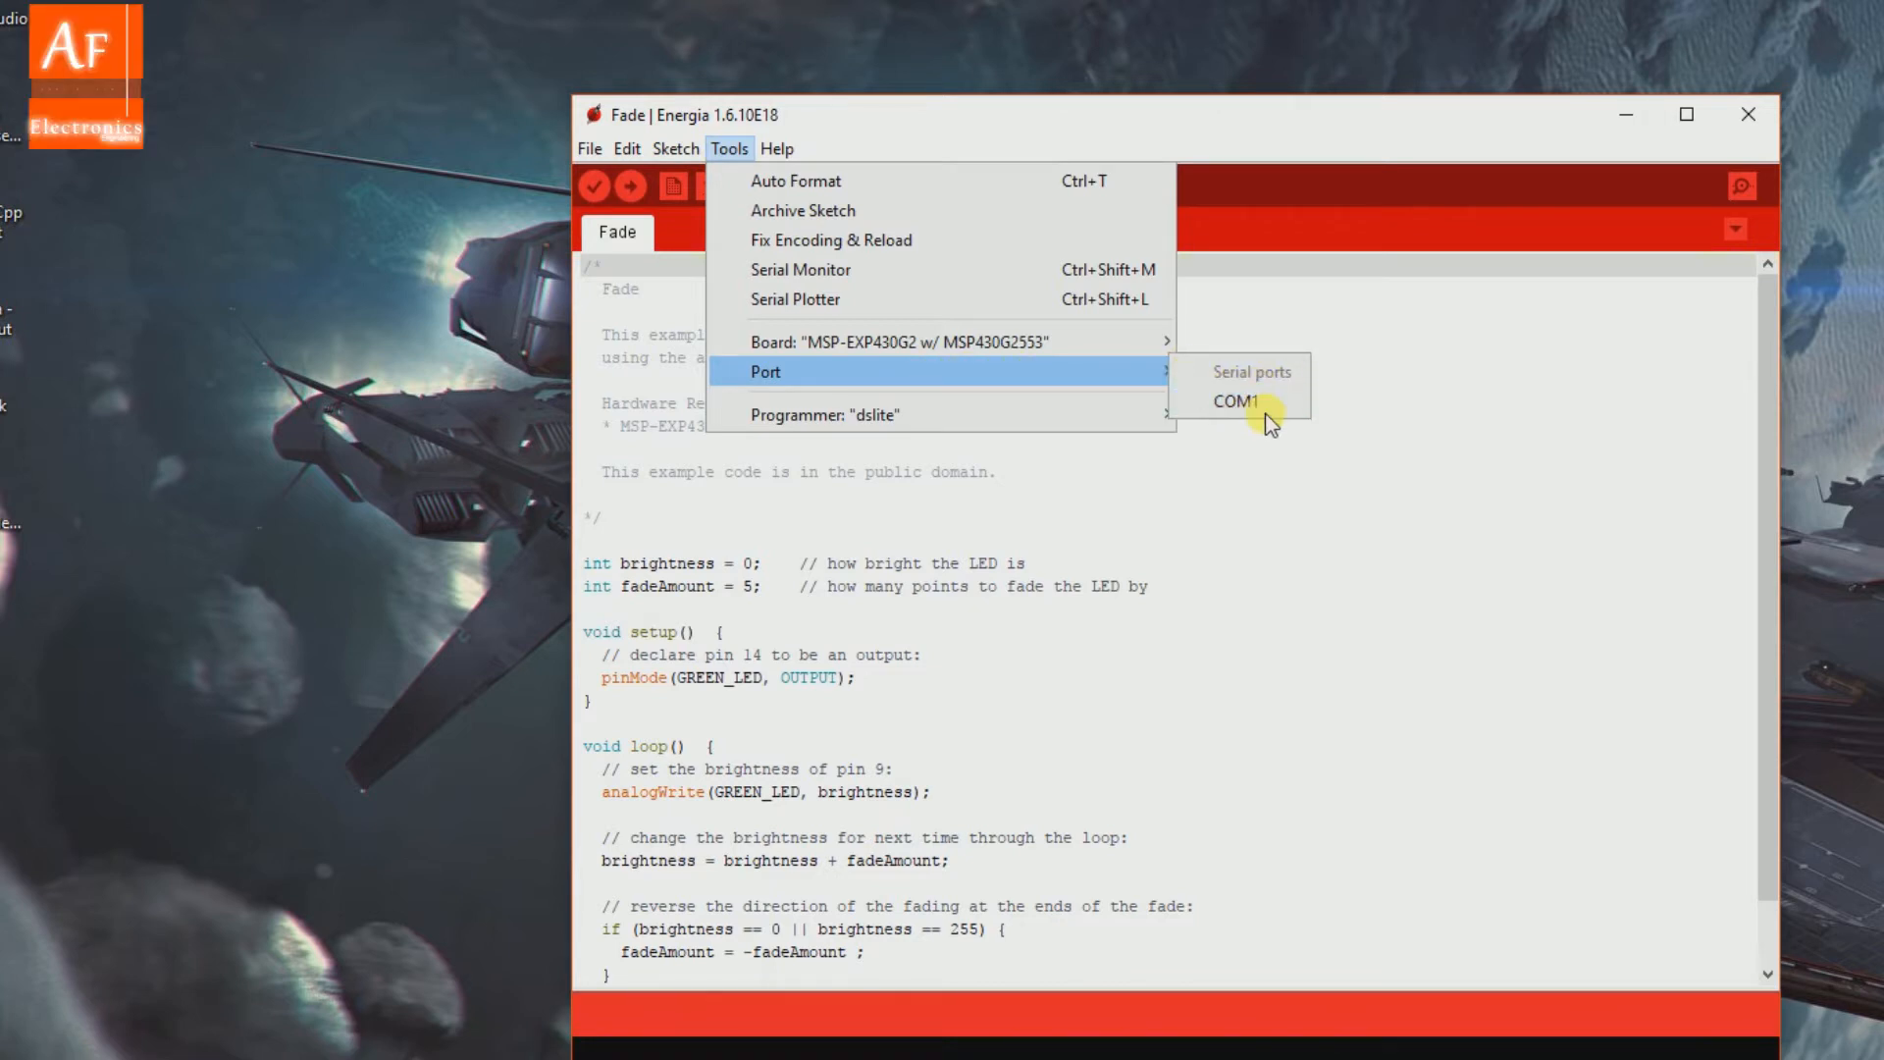
{"action": "left_click", "coordinate": [1233, 402]}
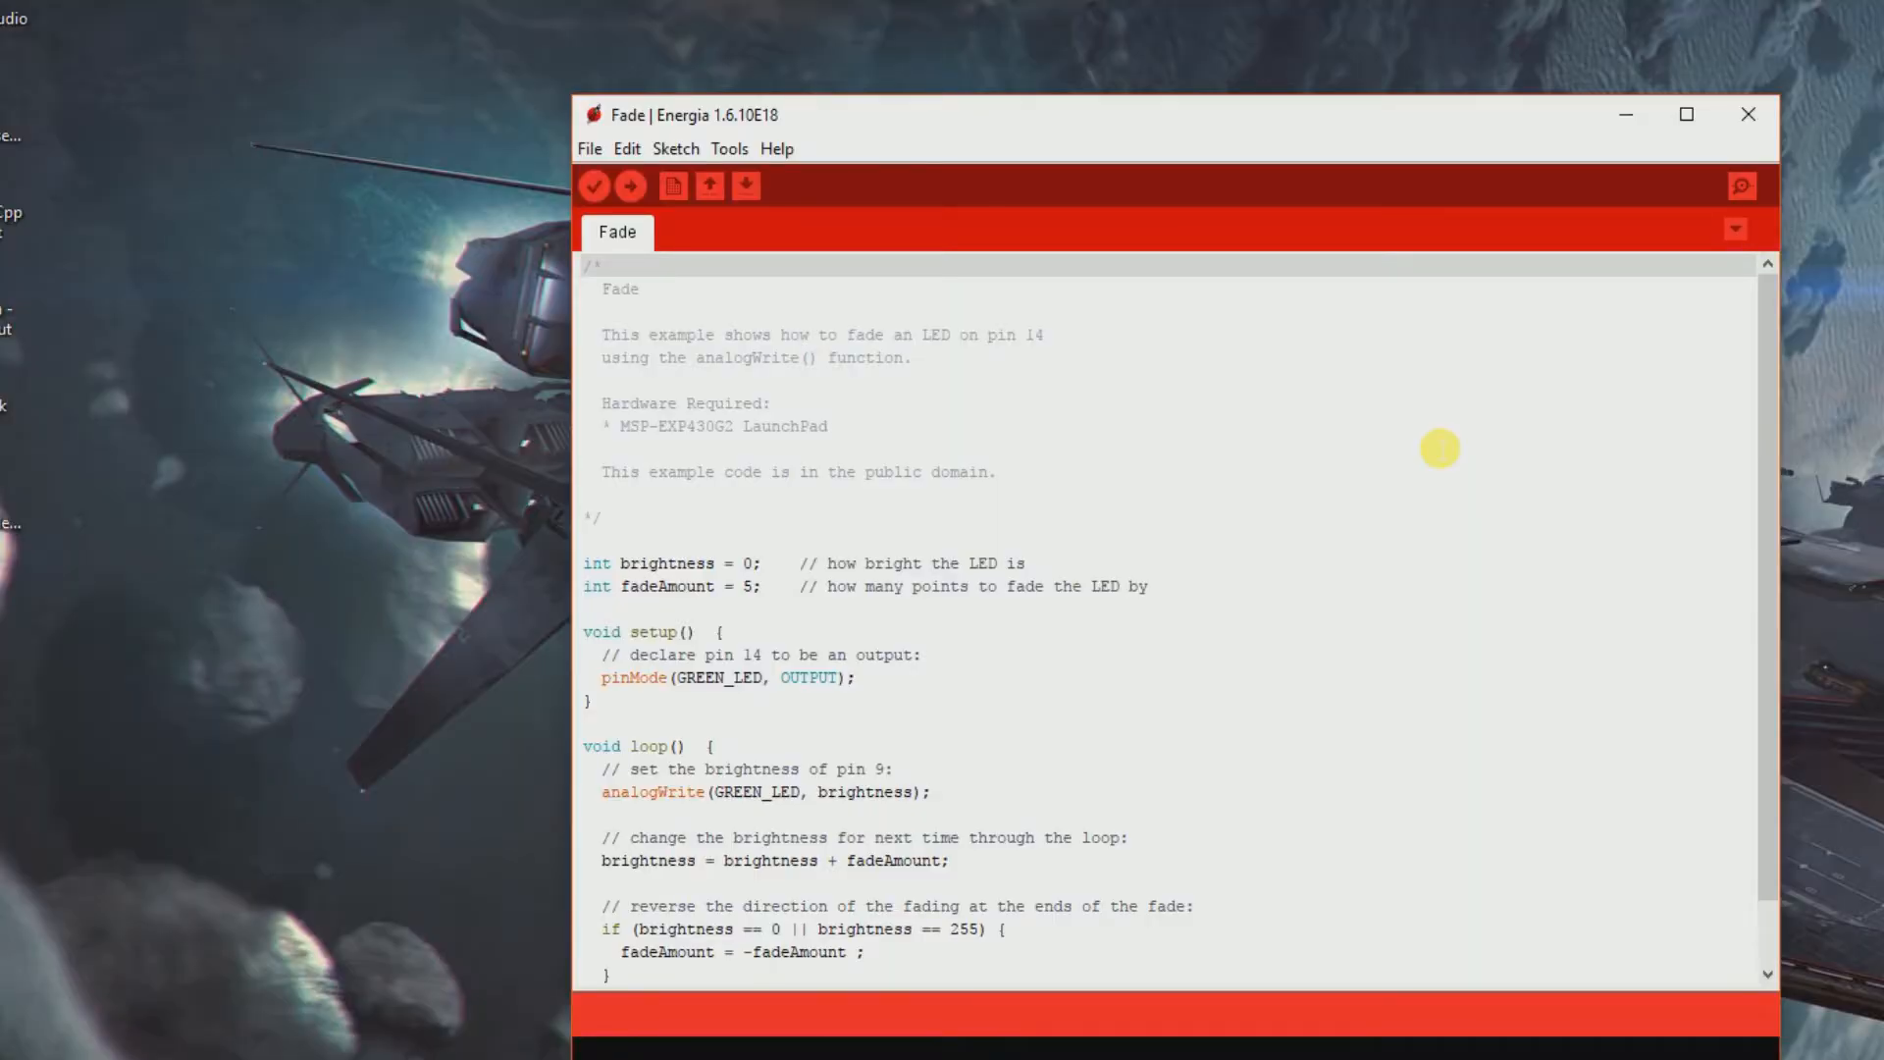
{"action": "mouse_move", "coordinate": [1174, 45]}
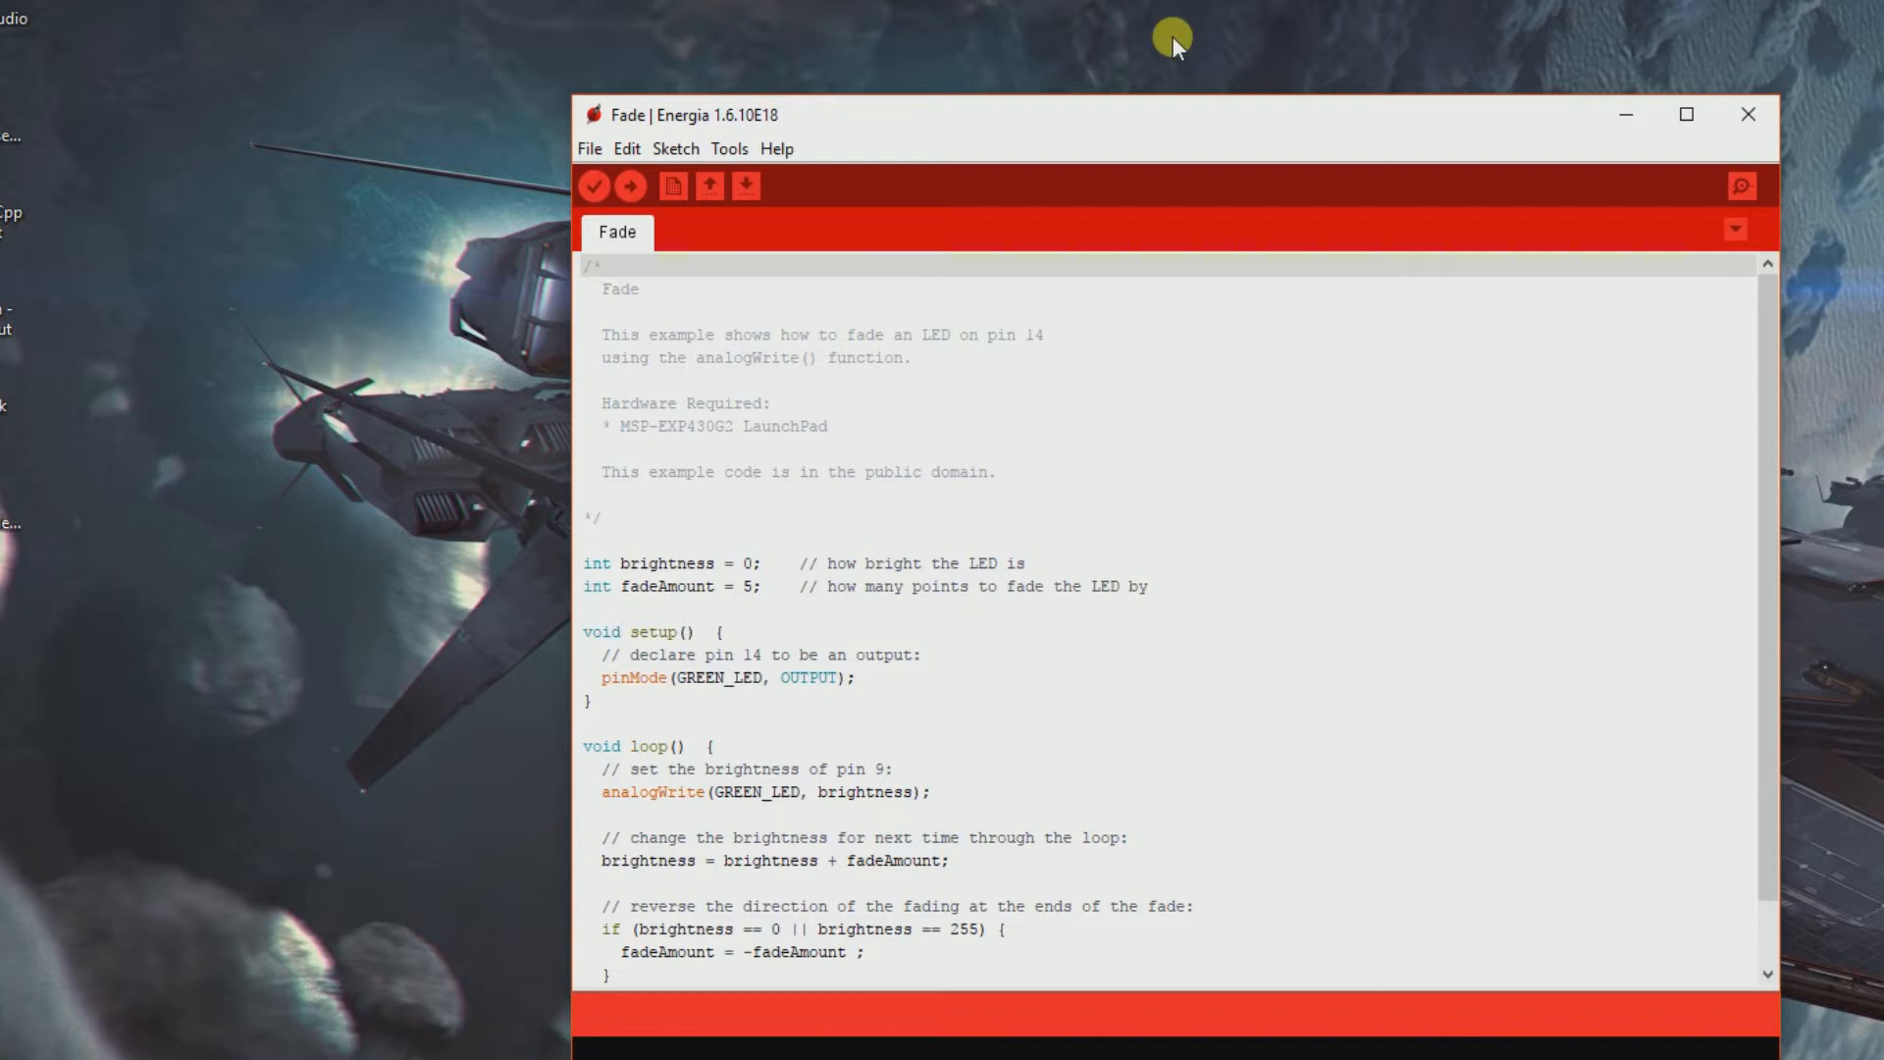
{"action": "mouse_move", "coordinate": [1073, 140]}
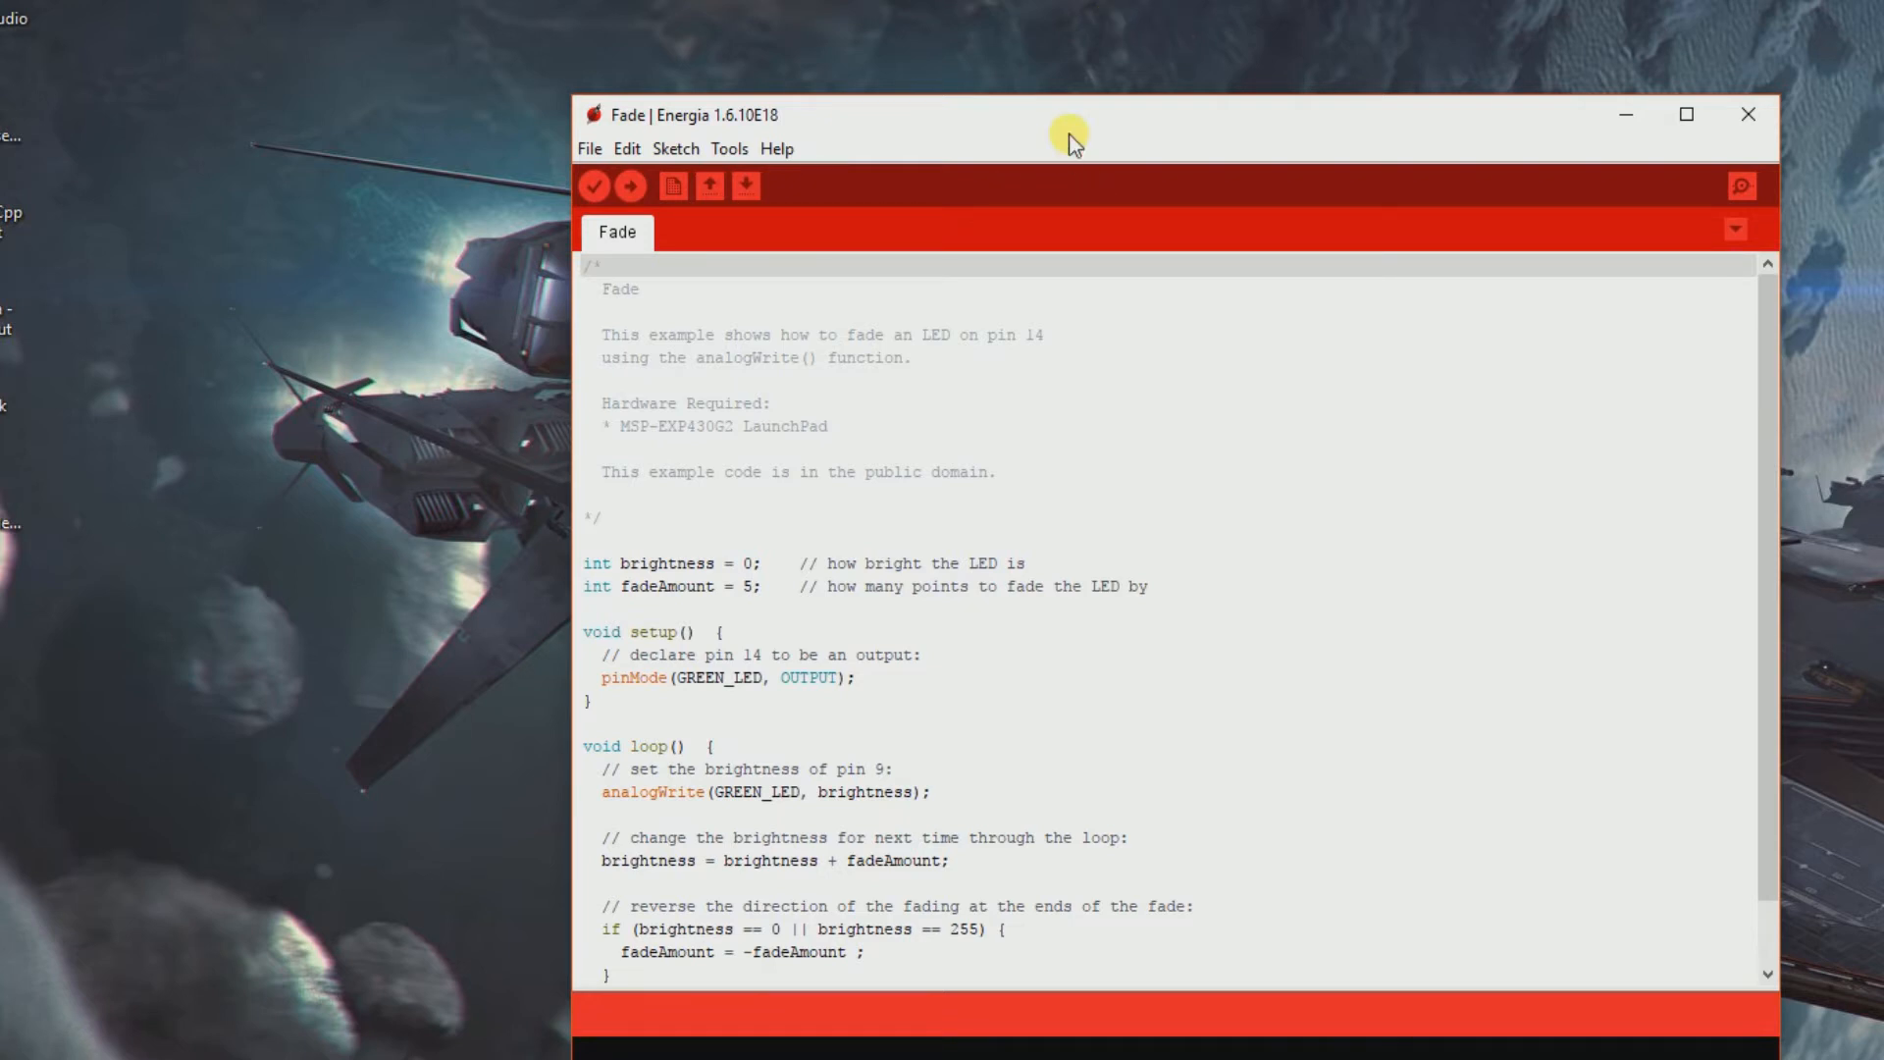
{"action": "mouse_move", "coordinate": [1033, 2]}
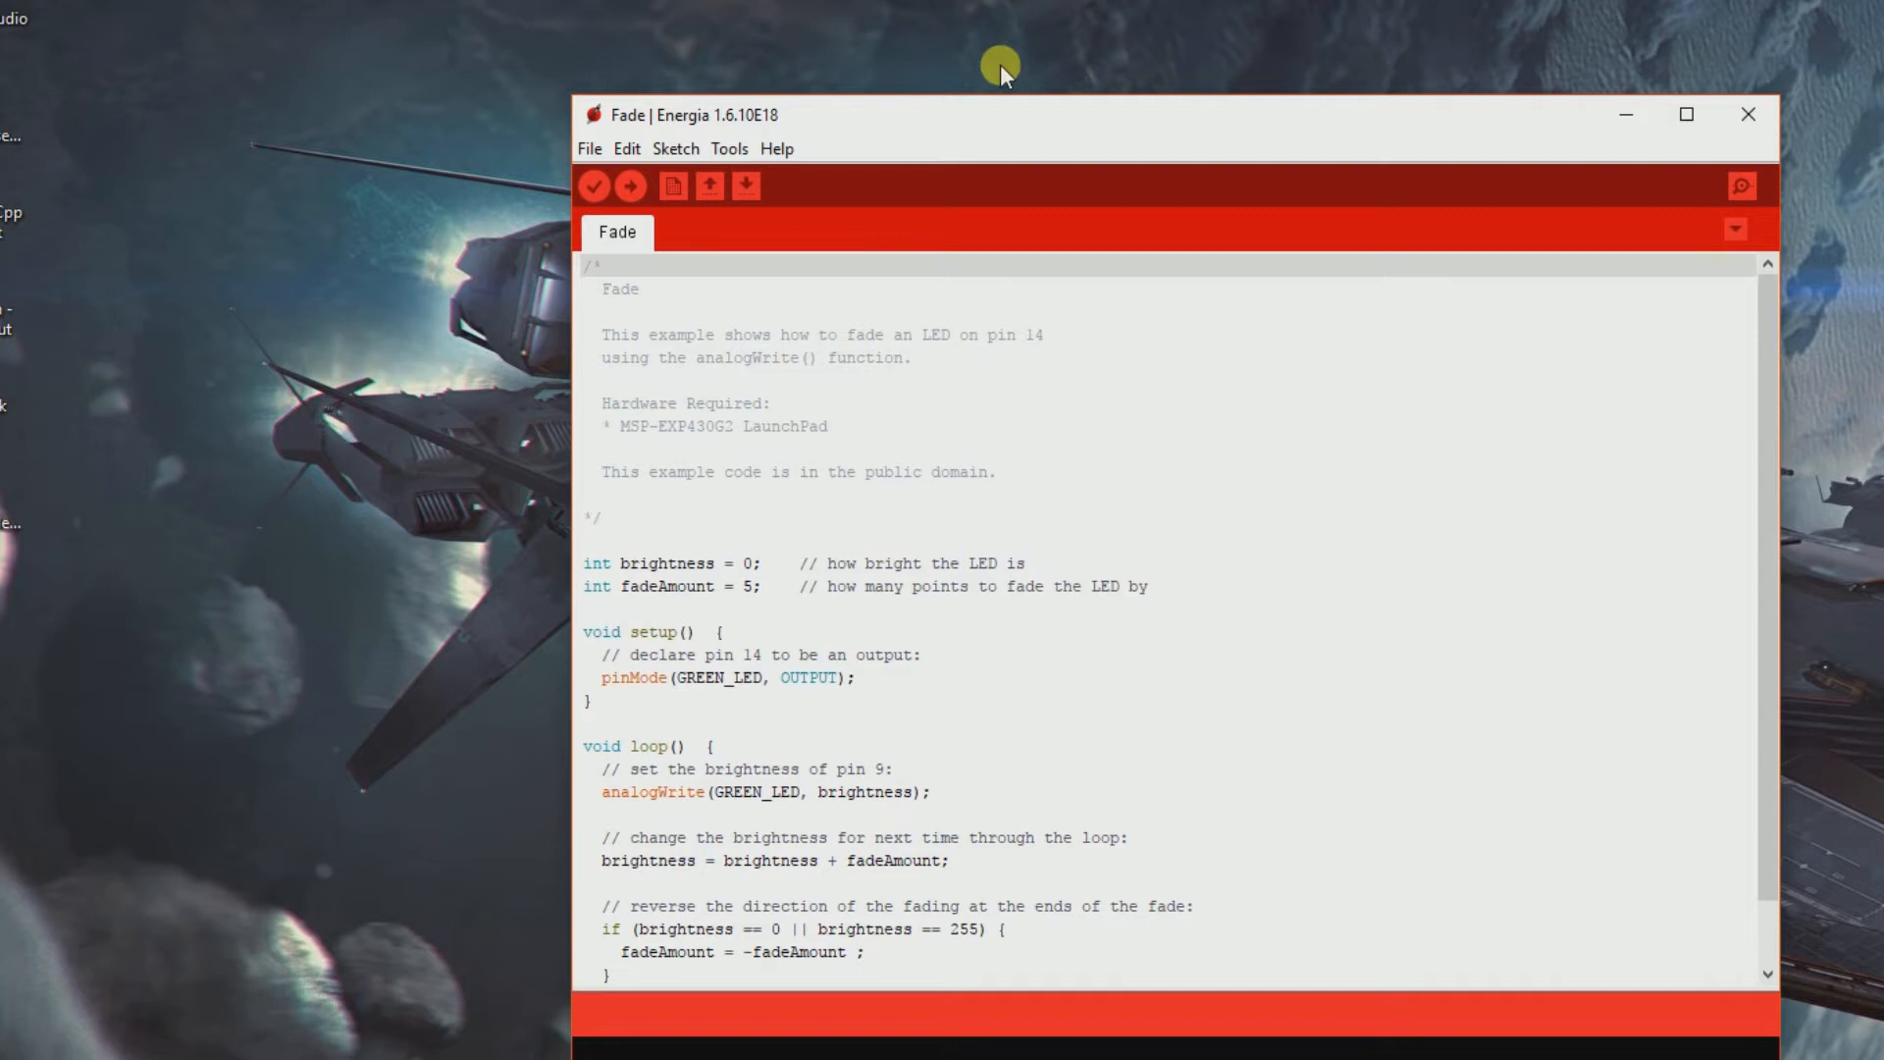
{"action": "mouse_move", "coordinate": [849, 170]}
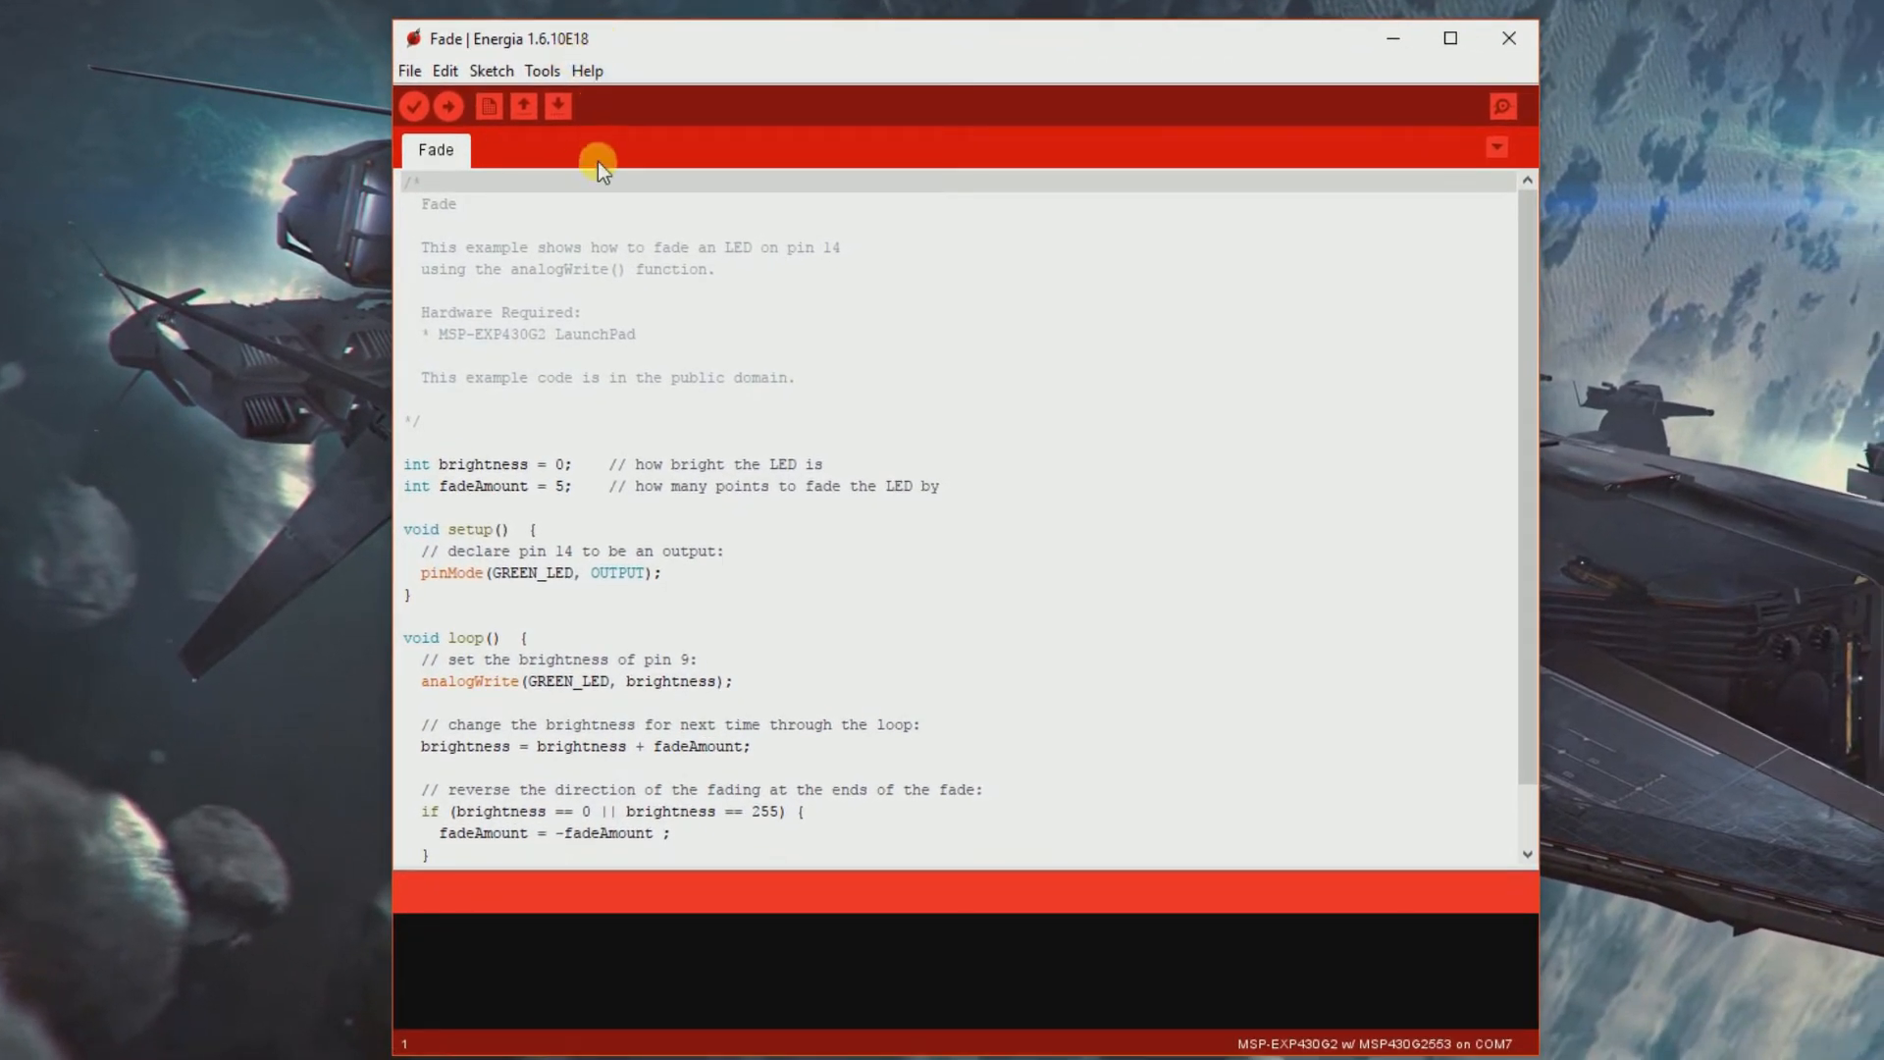
{"action": "mouse_move", "coordinate": [747, 583]}
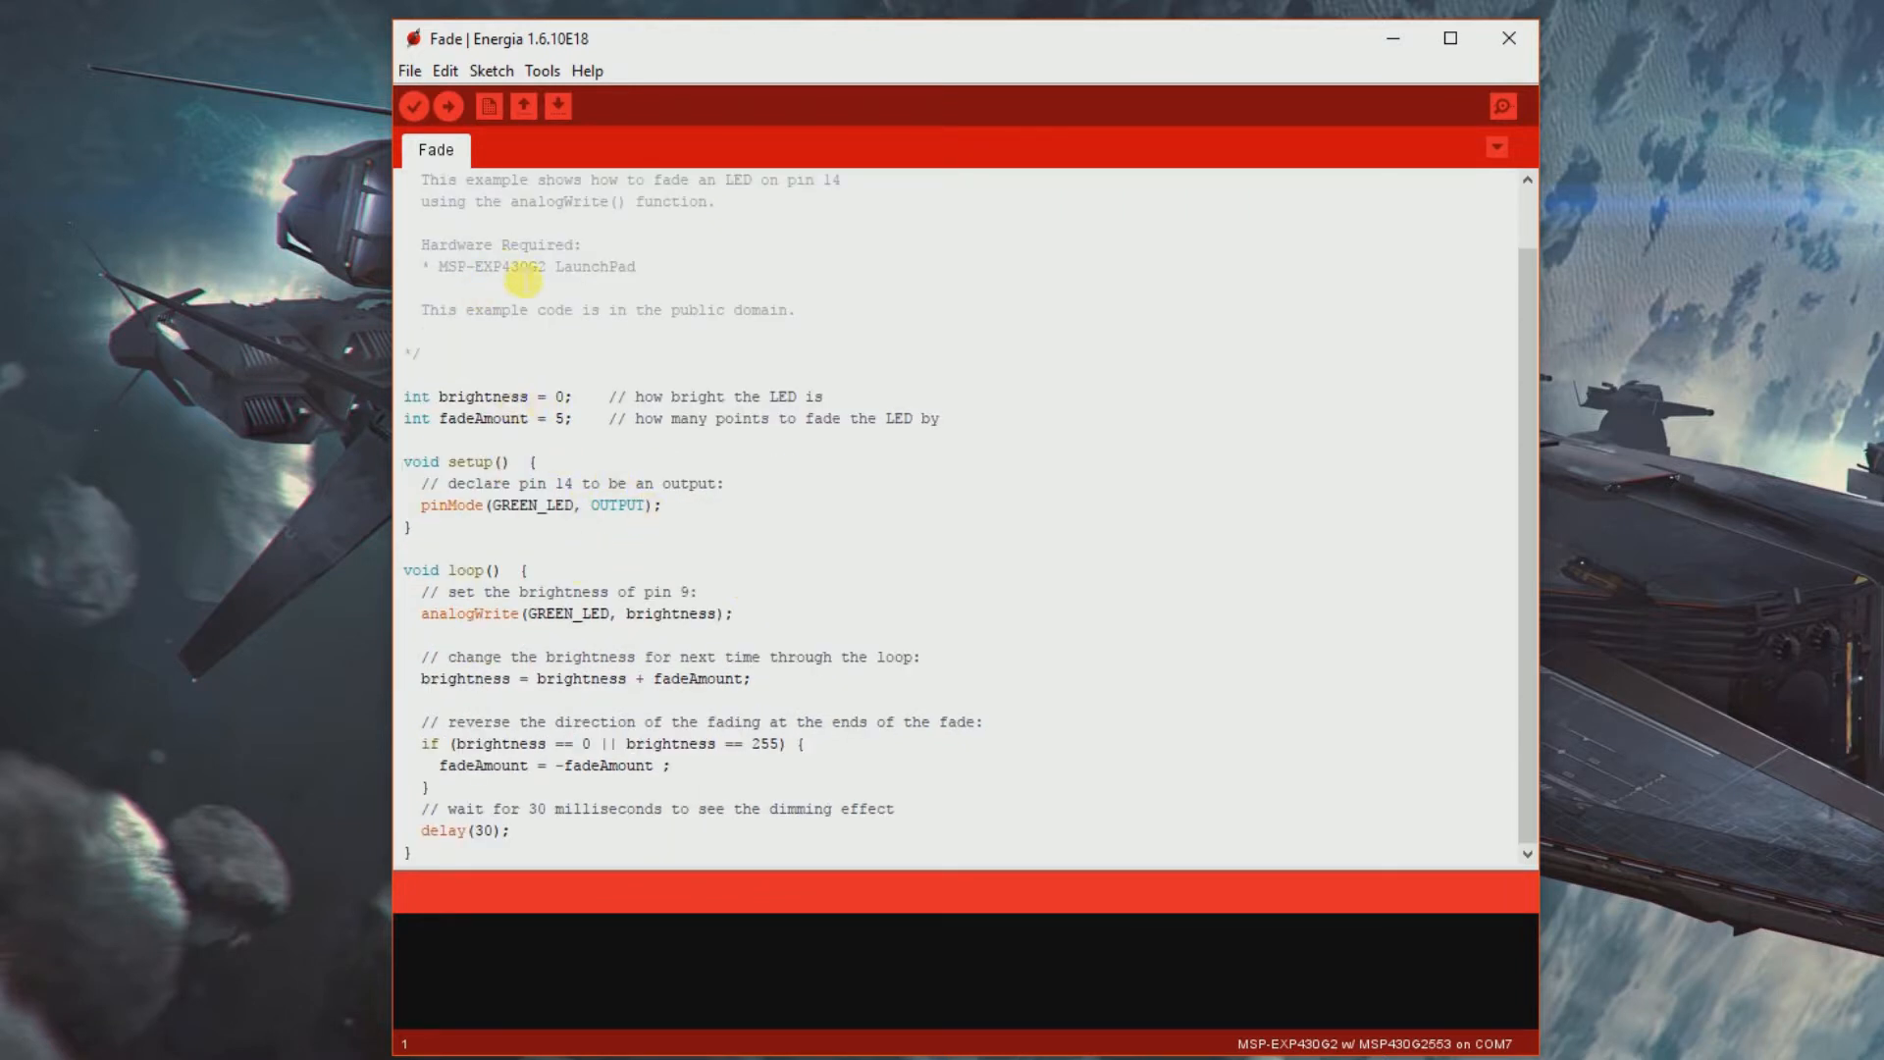
Step: Open the Blink example from File > Examples > 01.Basics
{"action": "left_click", "coordinate": [461, 71]}
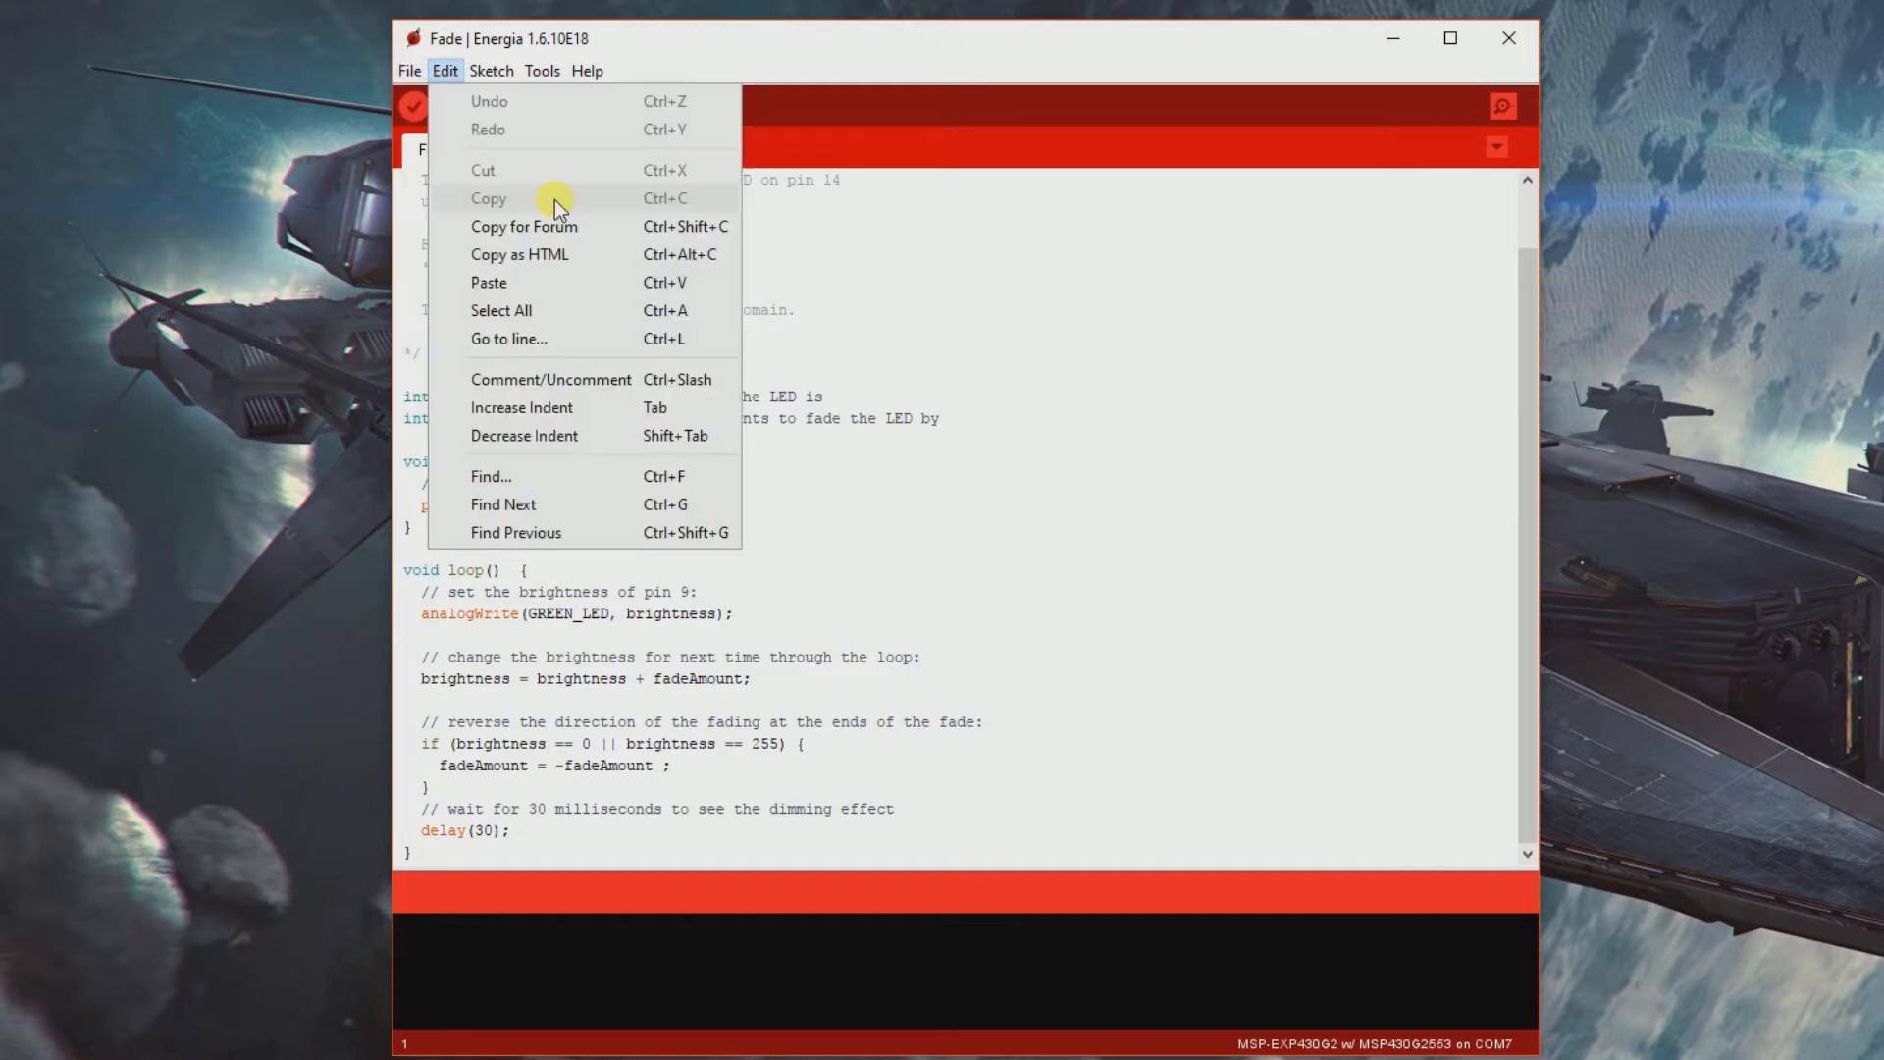
{"action": "left_click", "coordinate": [408, 71]}
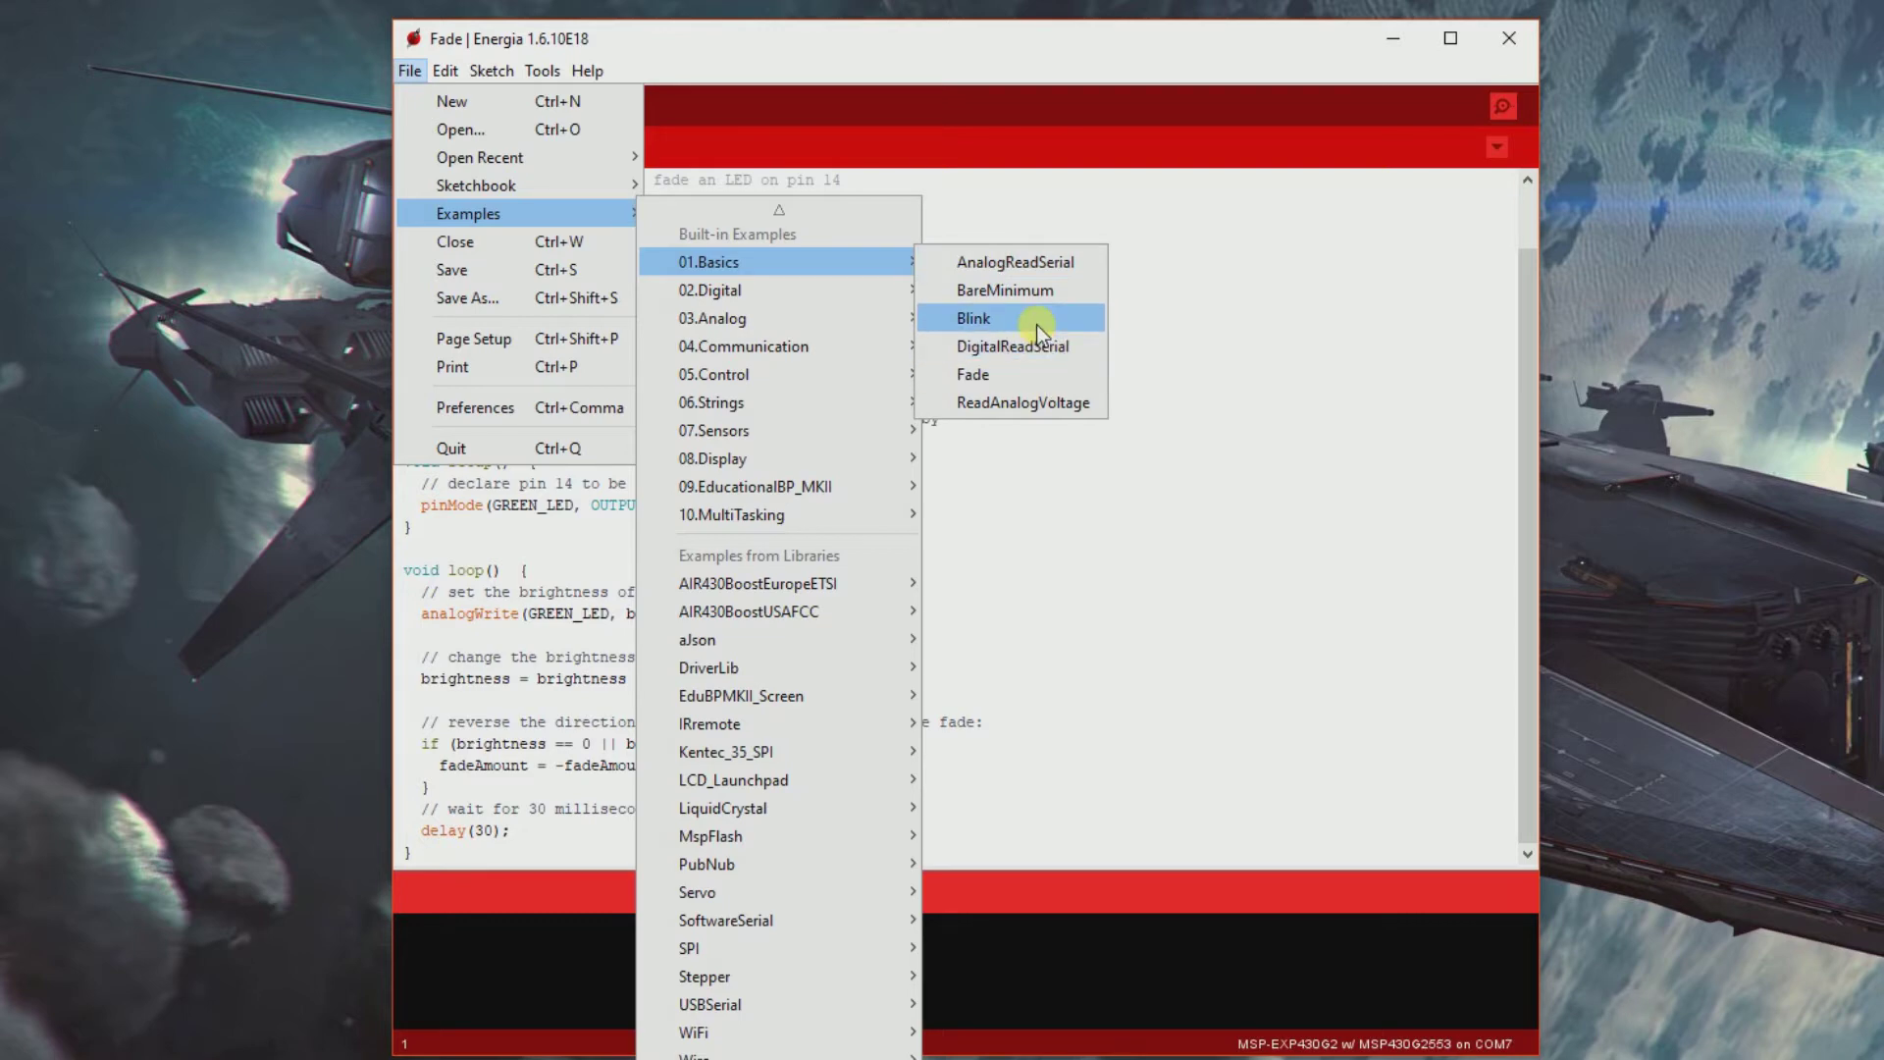
{"action": "left_click", "coordinate": [1011, 317]}
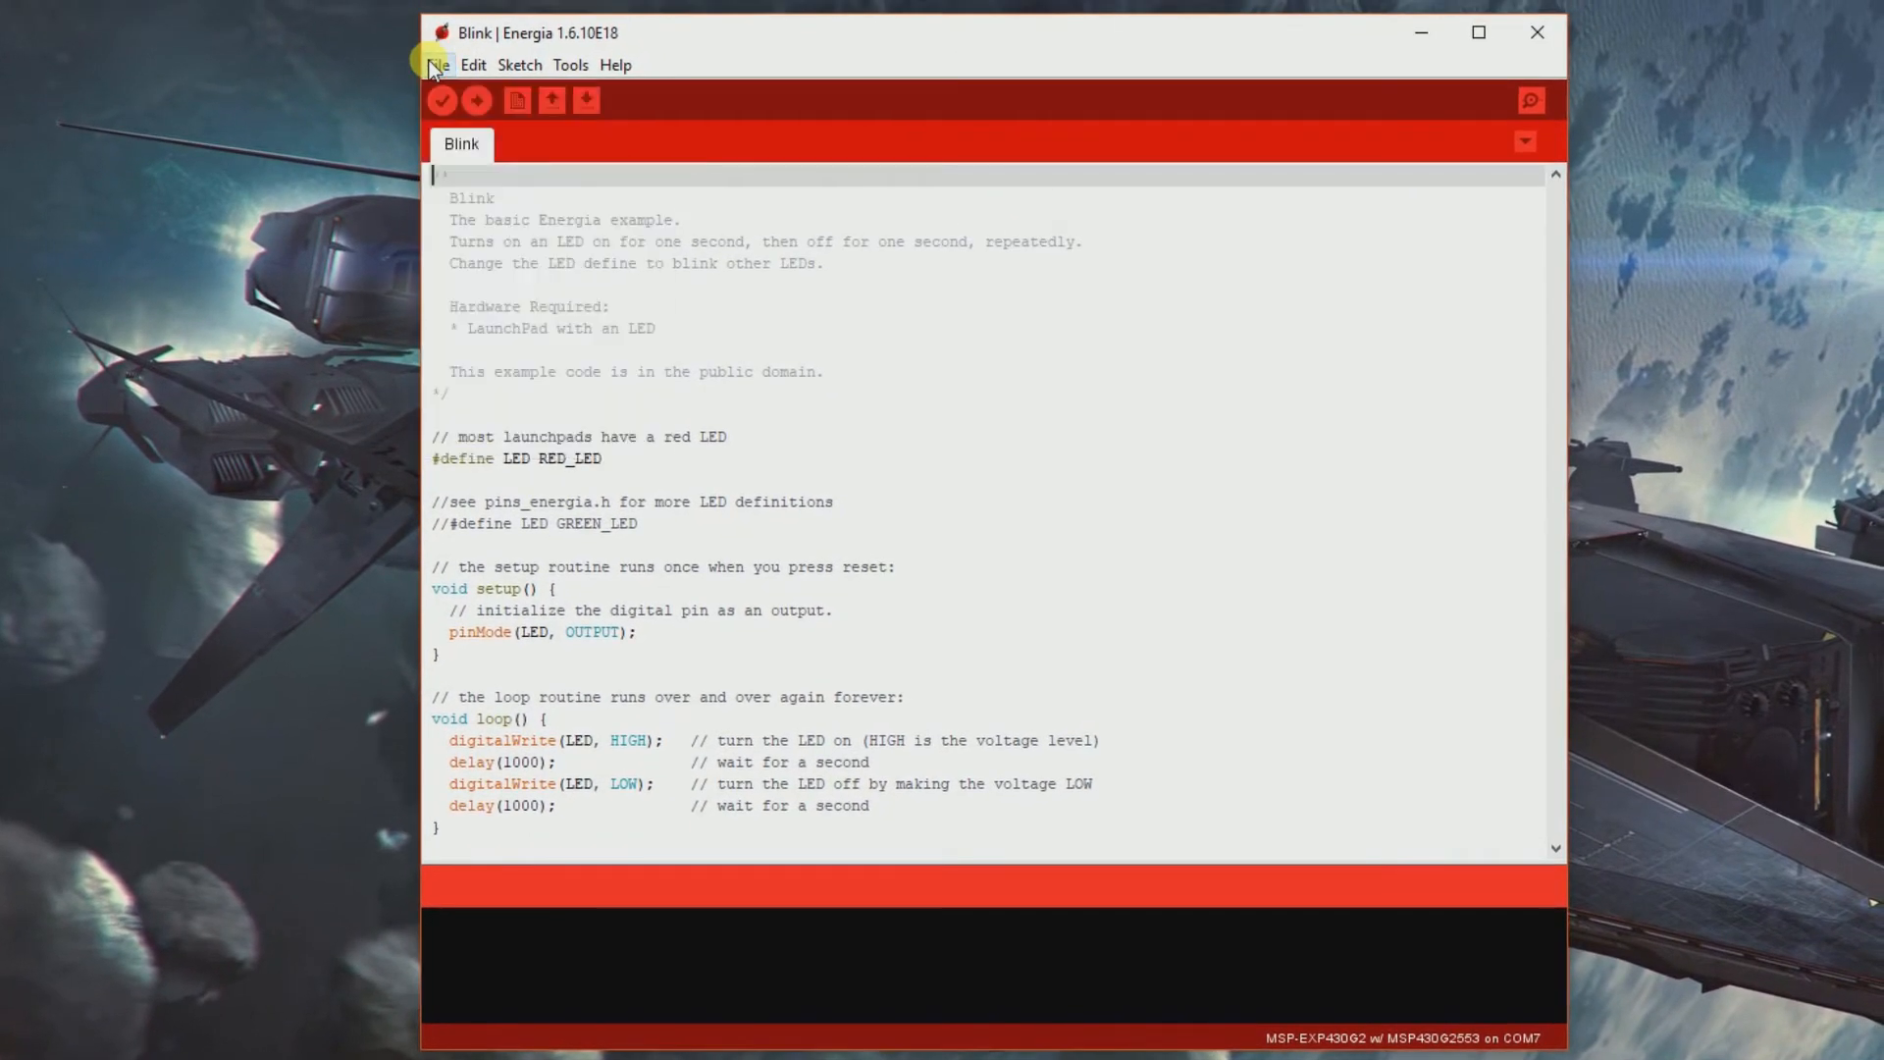
{"action": "left_click", "coordinate": [570, 65]}
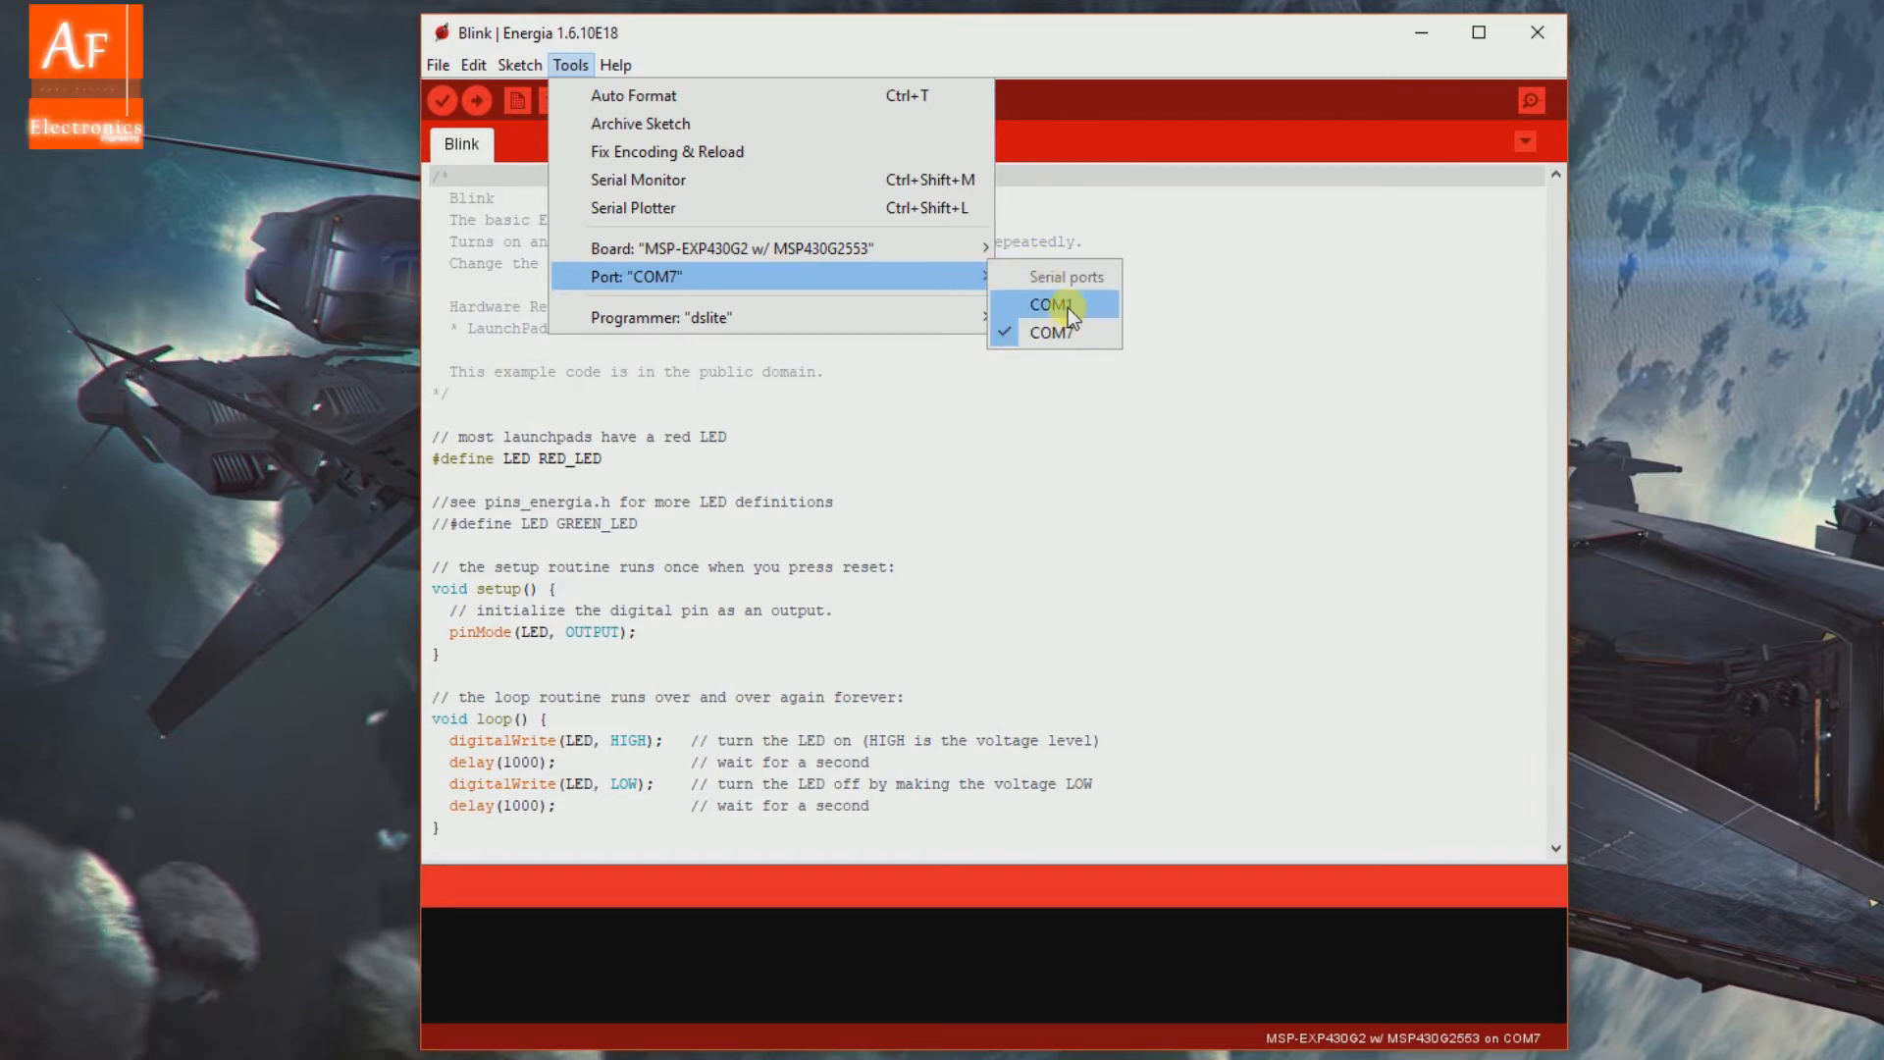
{"action": "mouse_move", "coordinate": [1085, 349]}
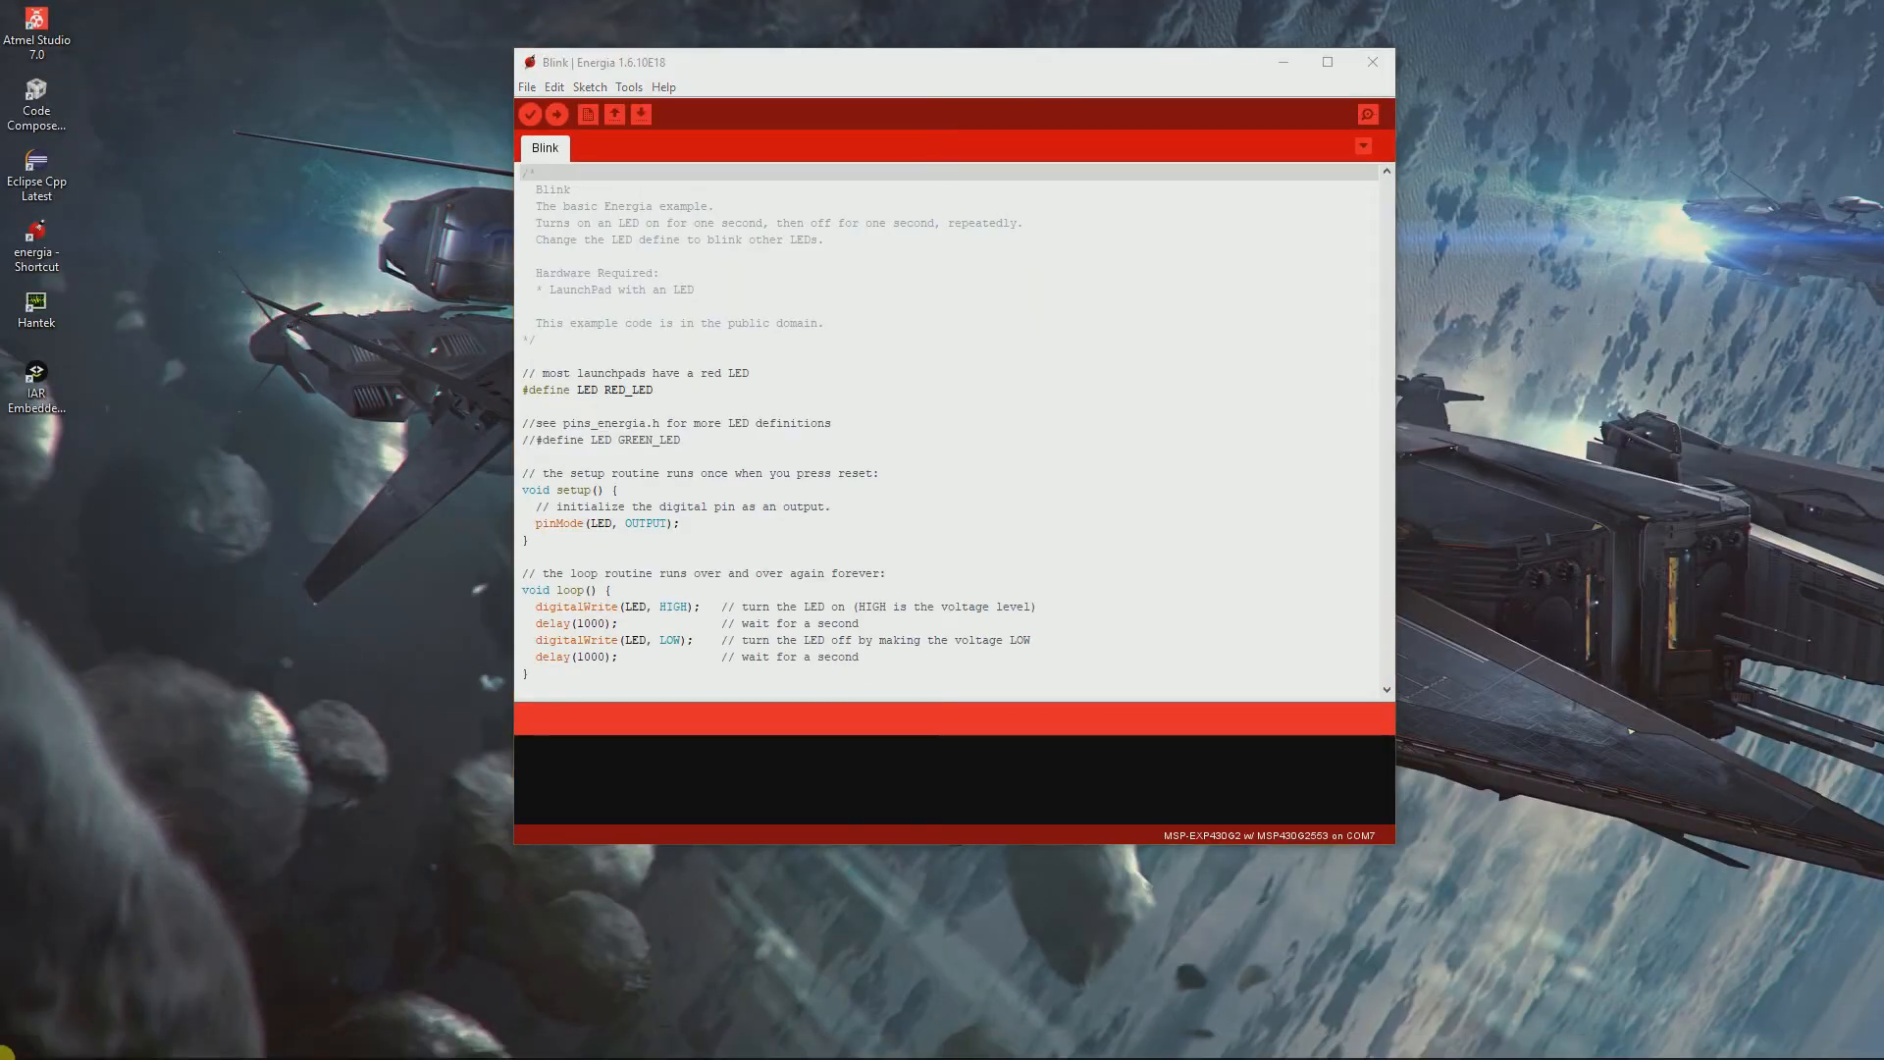
Step: Search 'device' from Start and open Device Manager to check COM ports
{"action": "left_click", "coordinate": [13, 1039]}
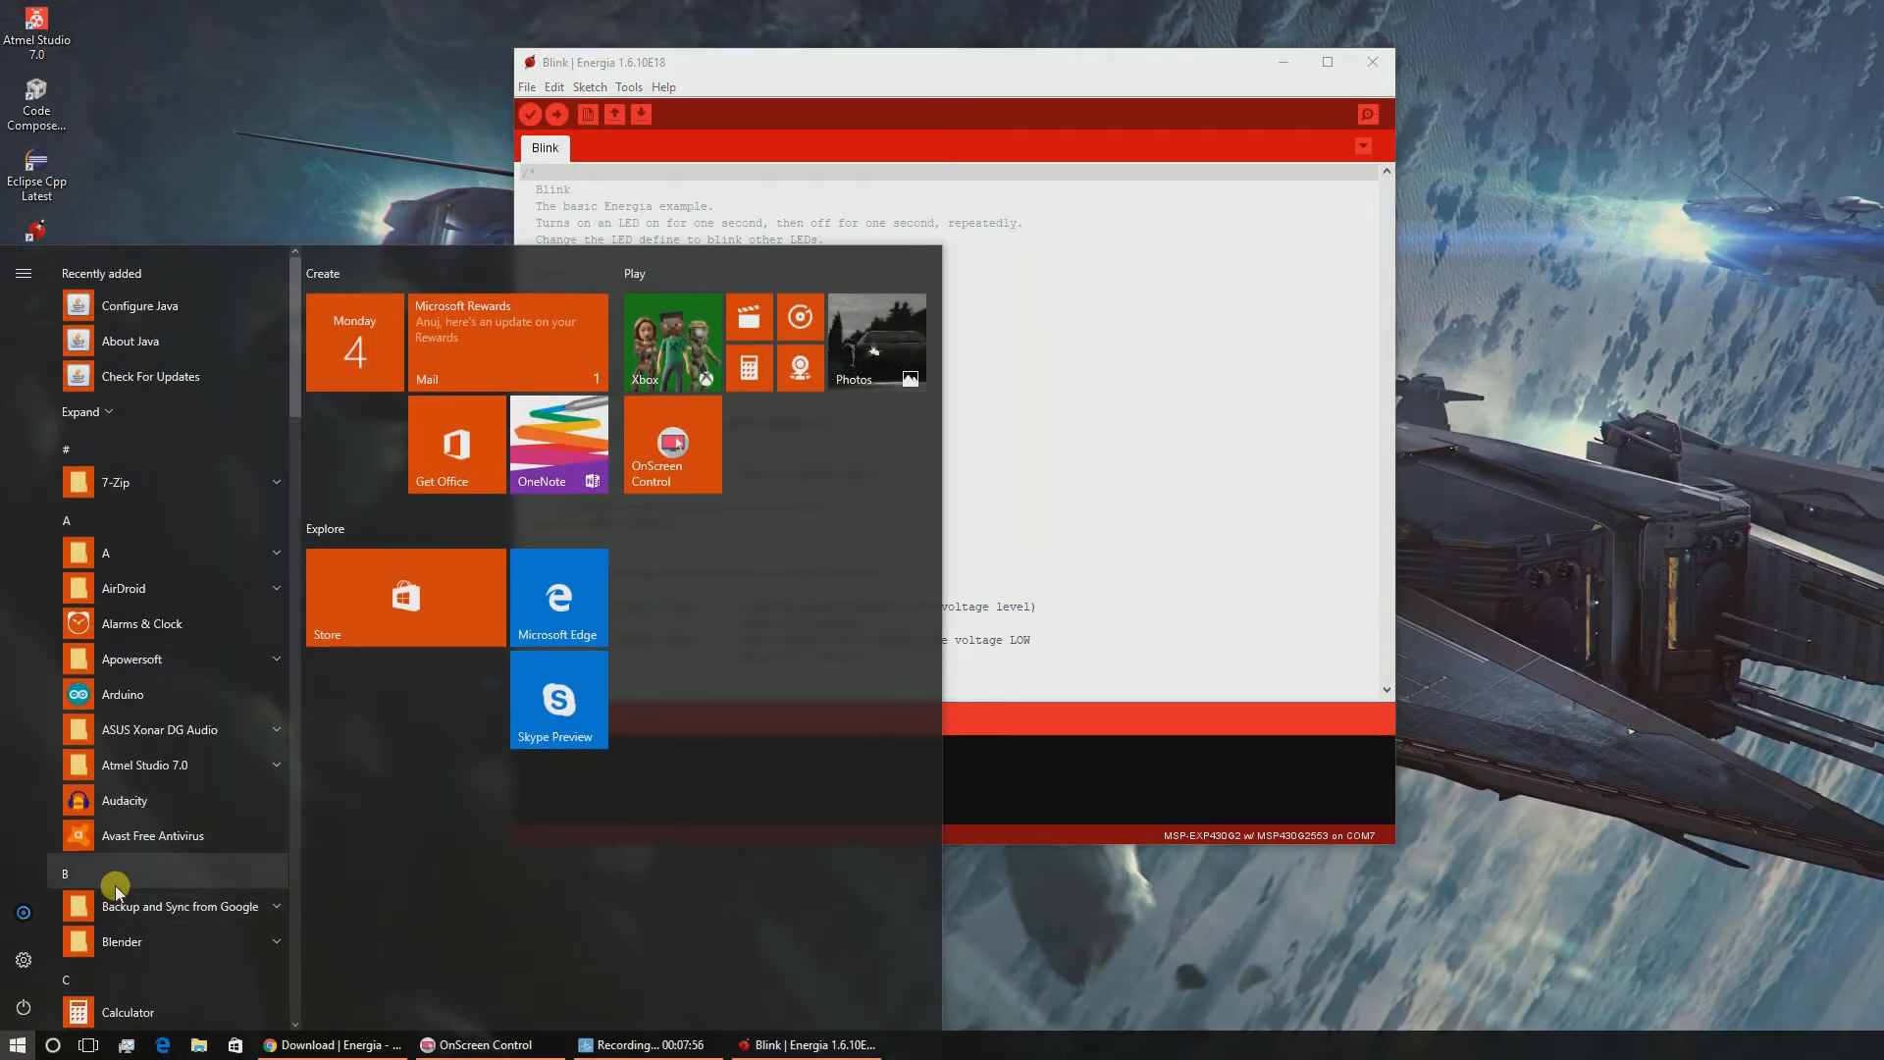
{"action": "type", "text": "device"}
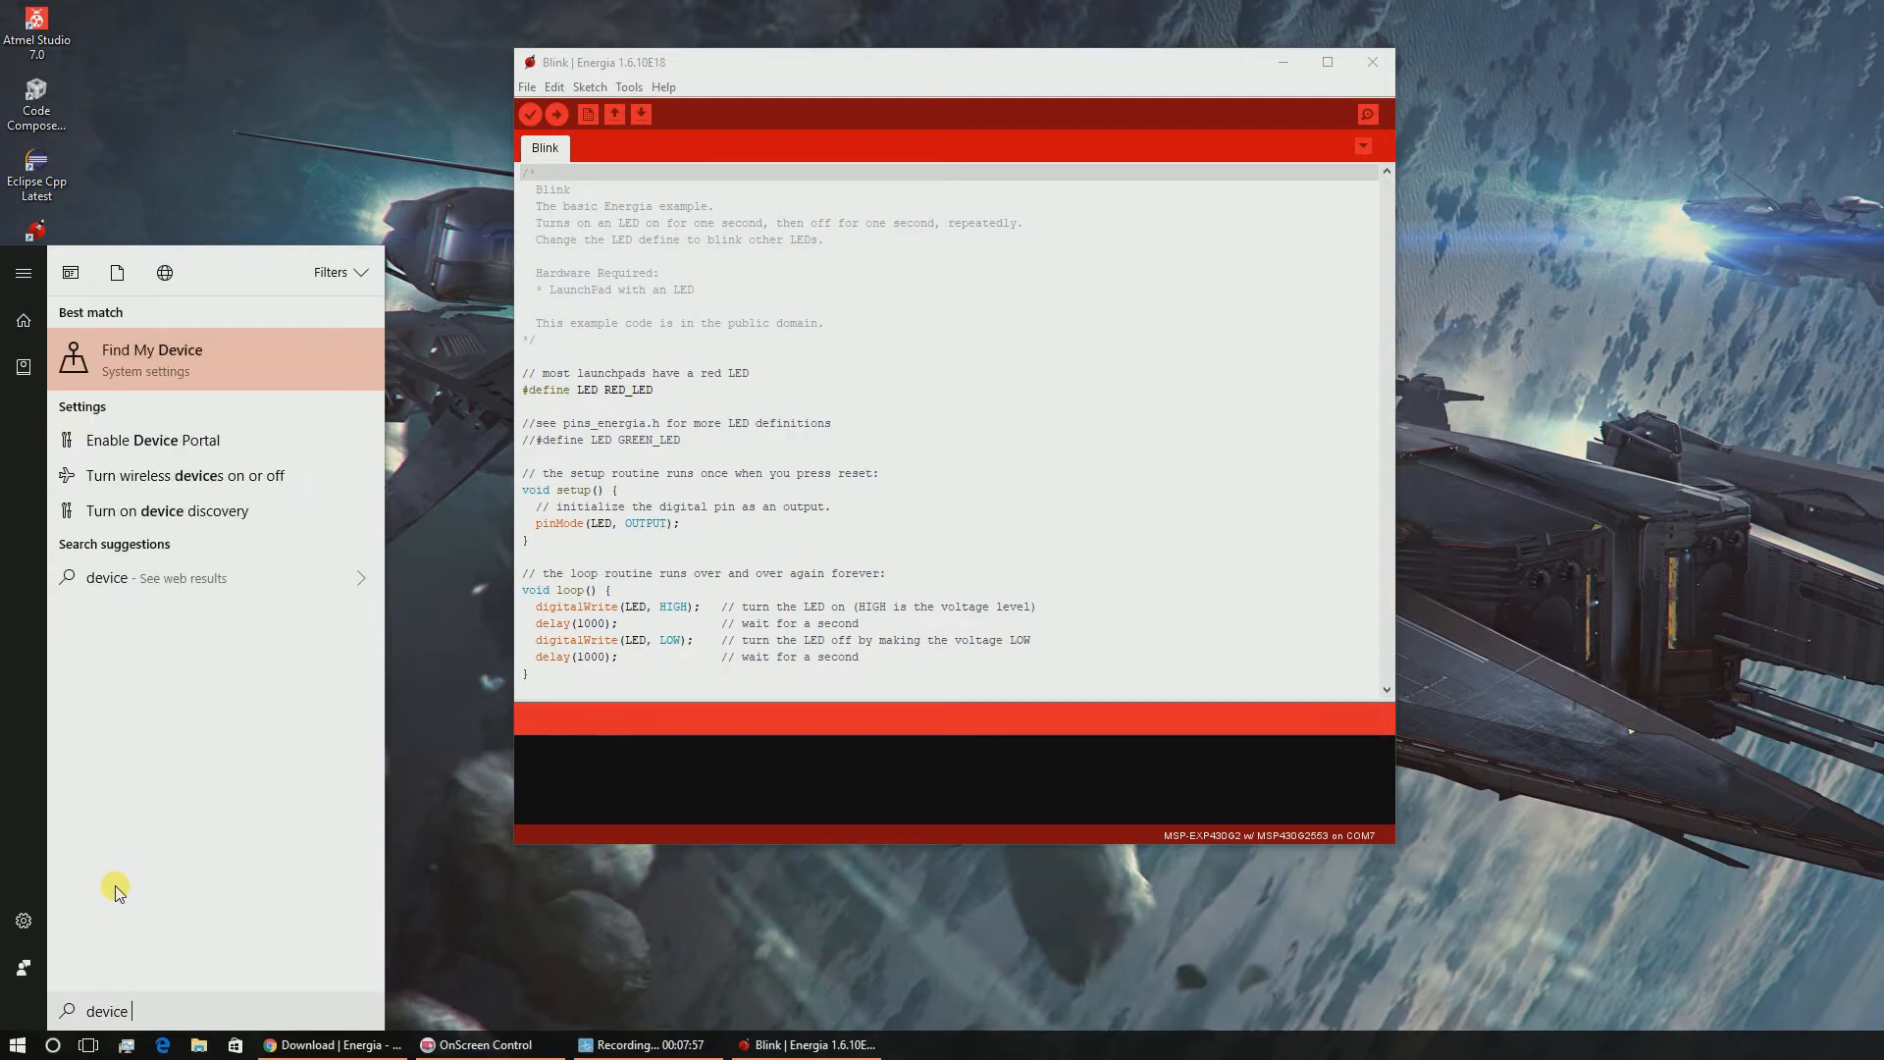
{"action": "left_click", "coordinate": [988, 223]}
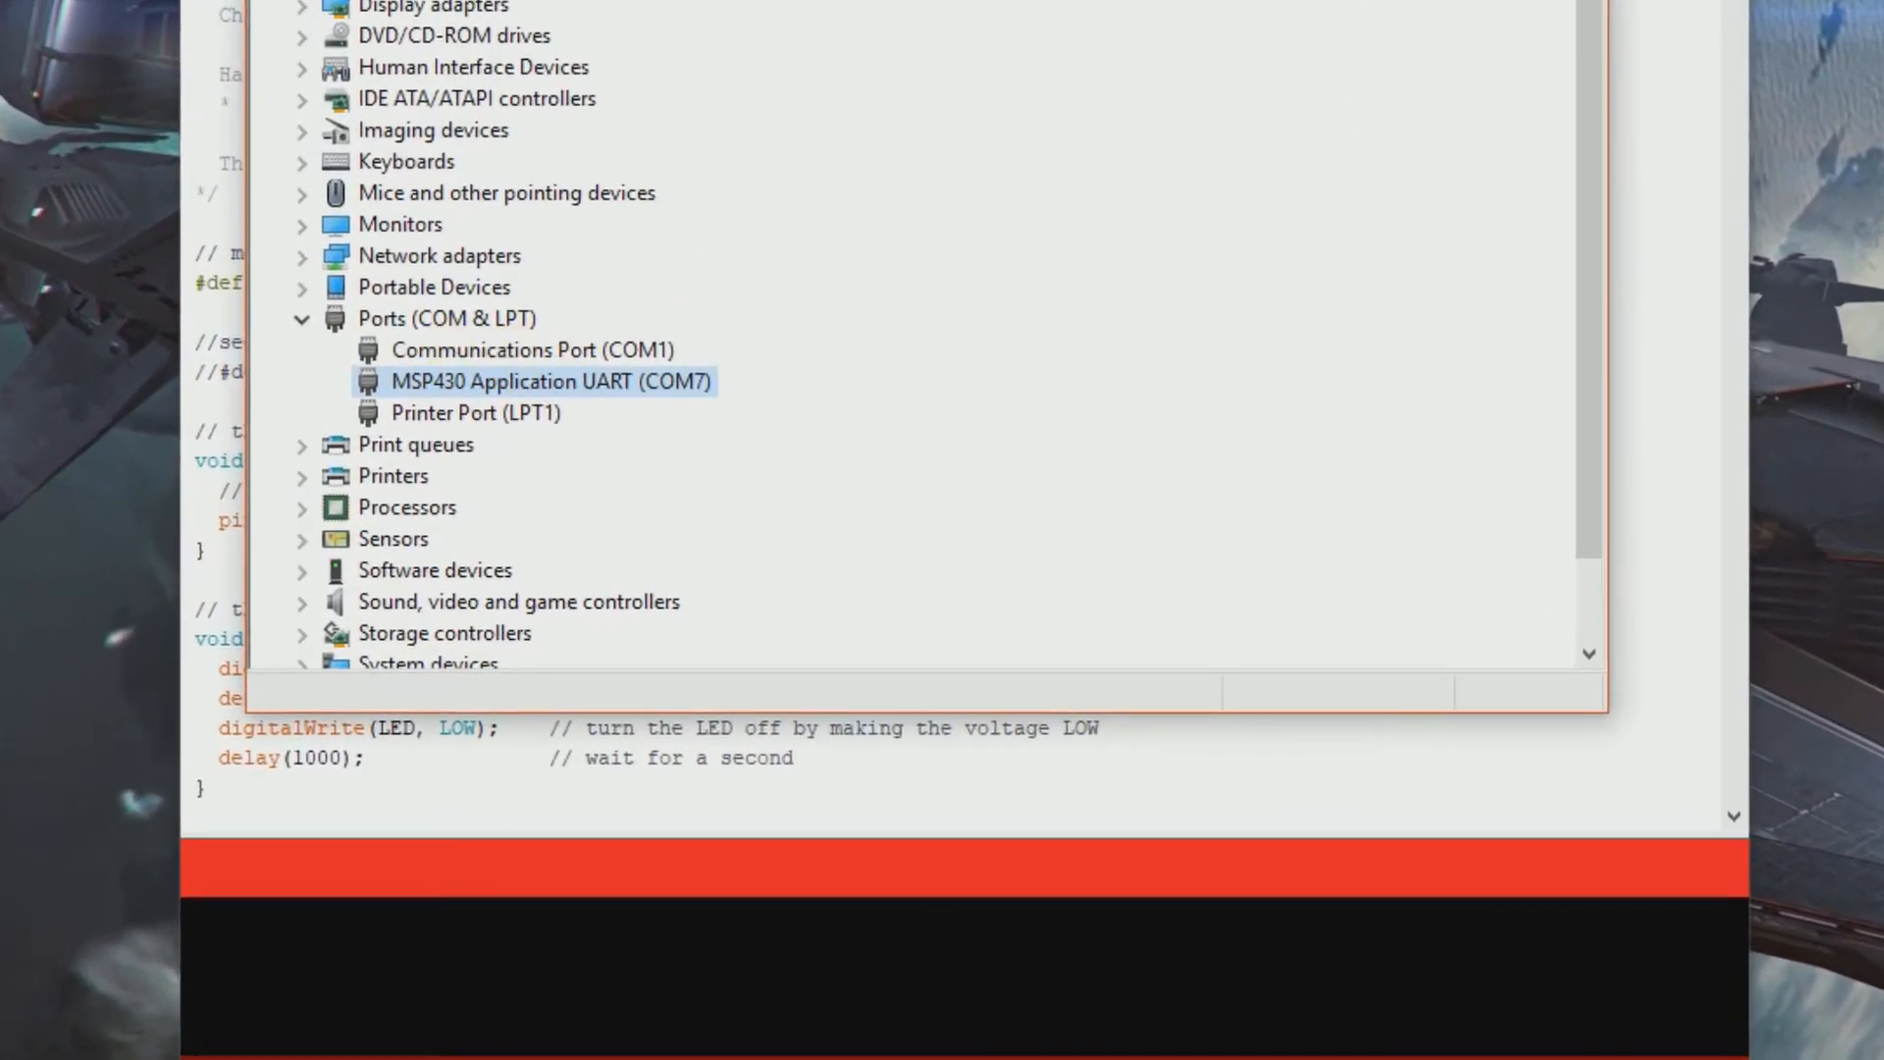
{"action": "mouse_move", "coordinate": [577, 392]}
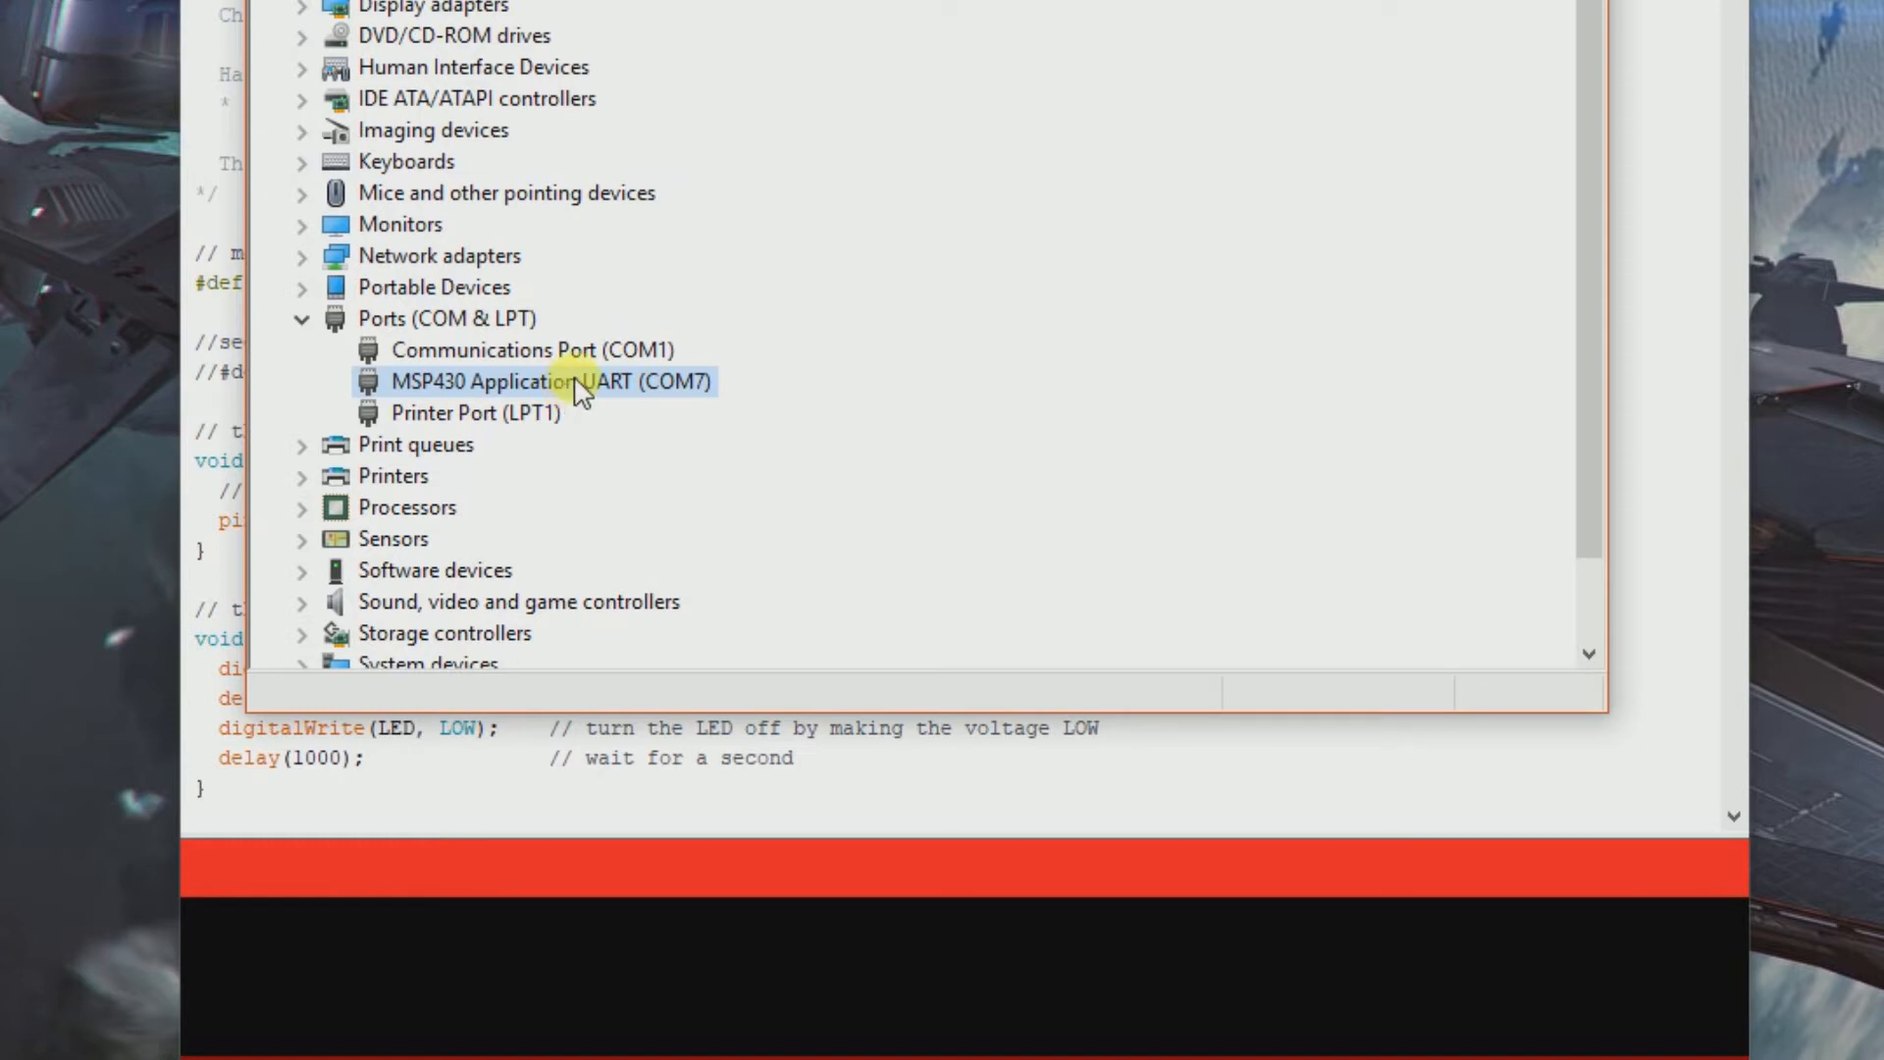
{"action": "mouse_move", "coordinate": [732, 381]}
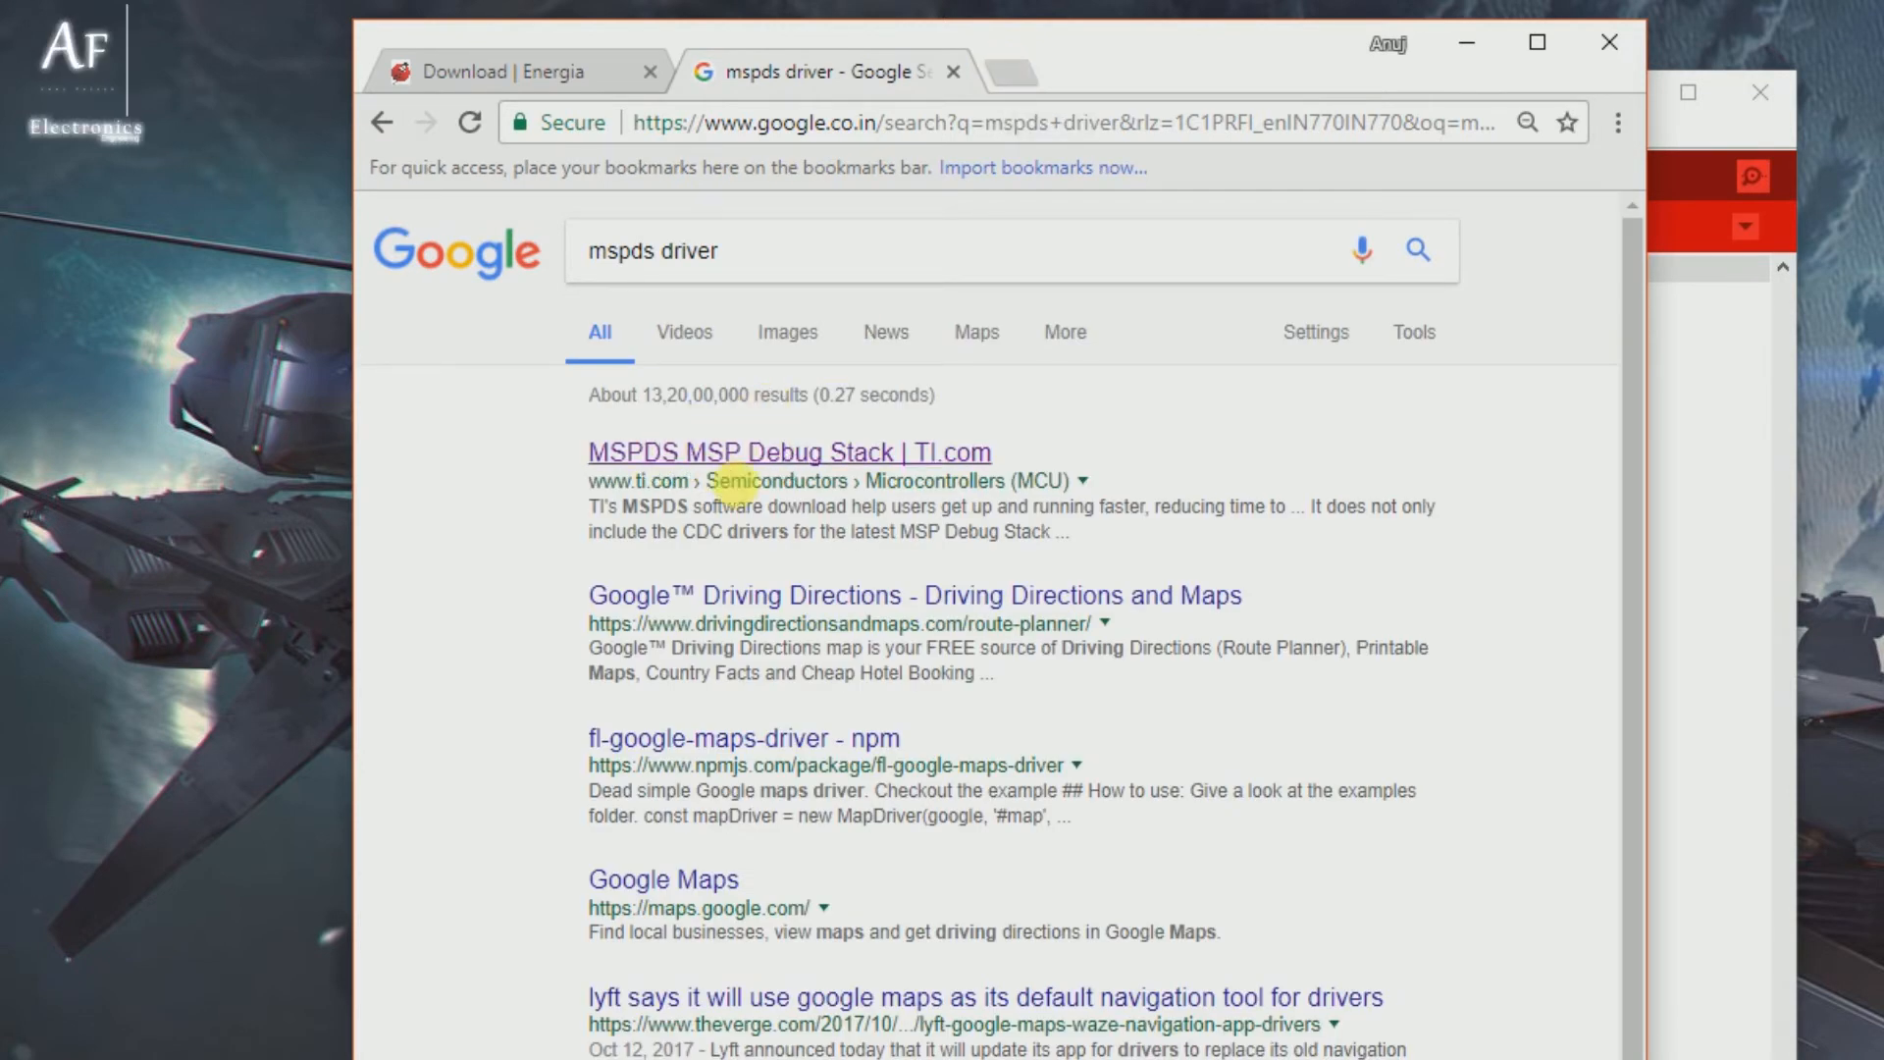
{"action": "mouse_move", "coordinate": [766, 459]}
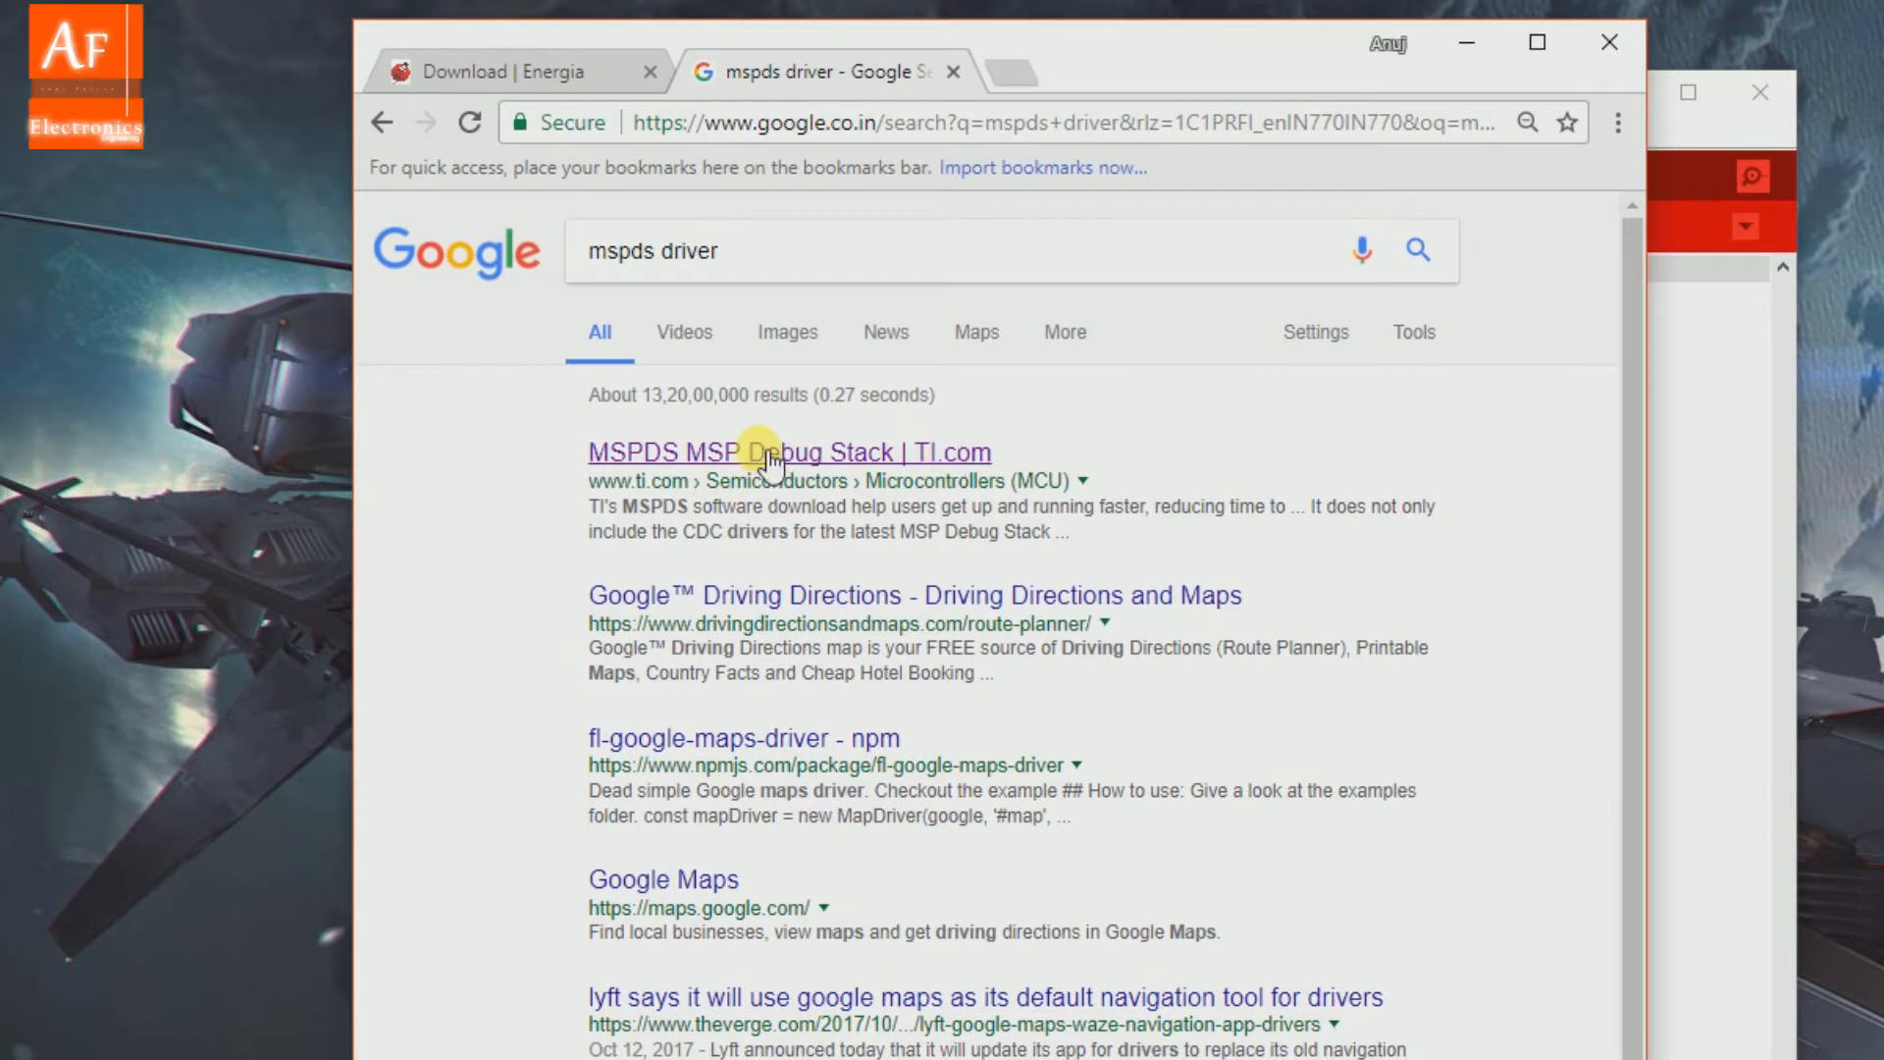
Step: On TI's MSP Debug Stack page, download the MSPDS-USB-DRIVERS installer
{"action": "left_click", "coordinate": [768, 452]}
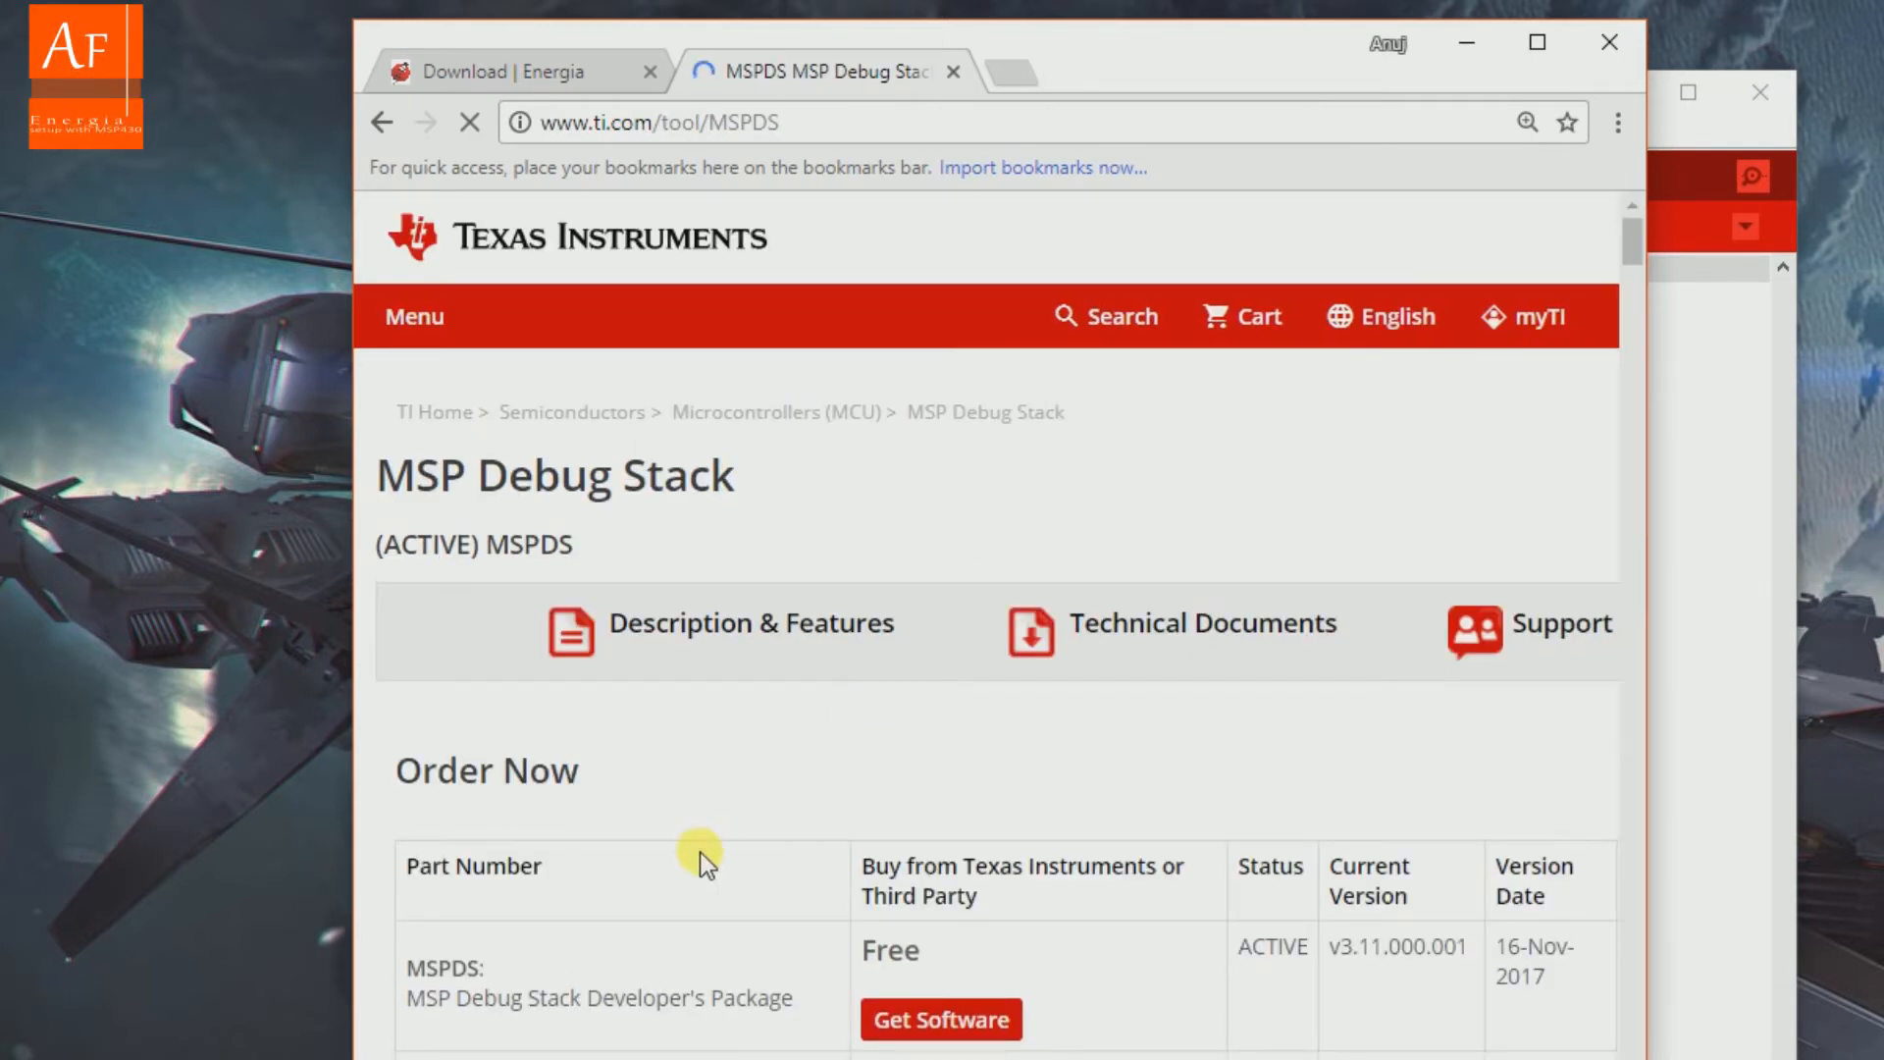
{"action": "scroll", "scroll_direction": "down", "scroll_amount": 3}
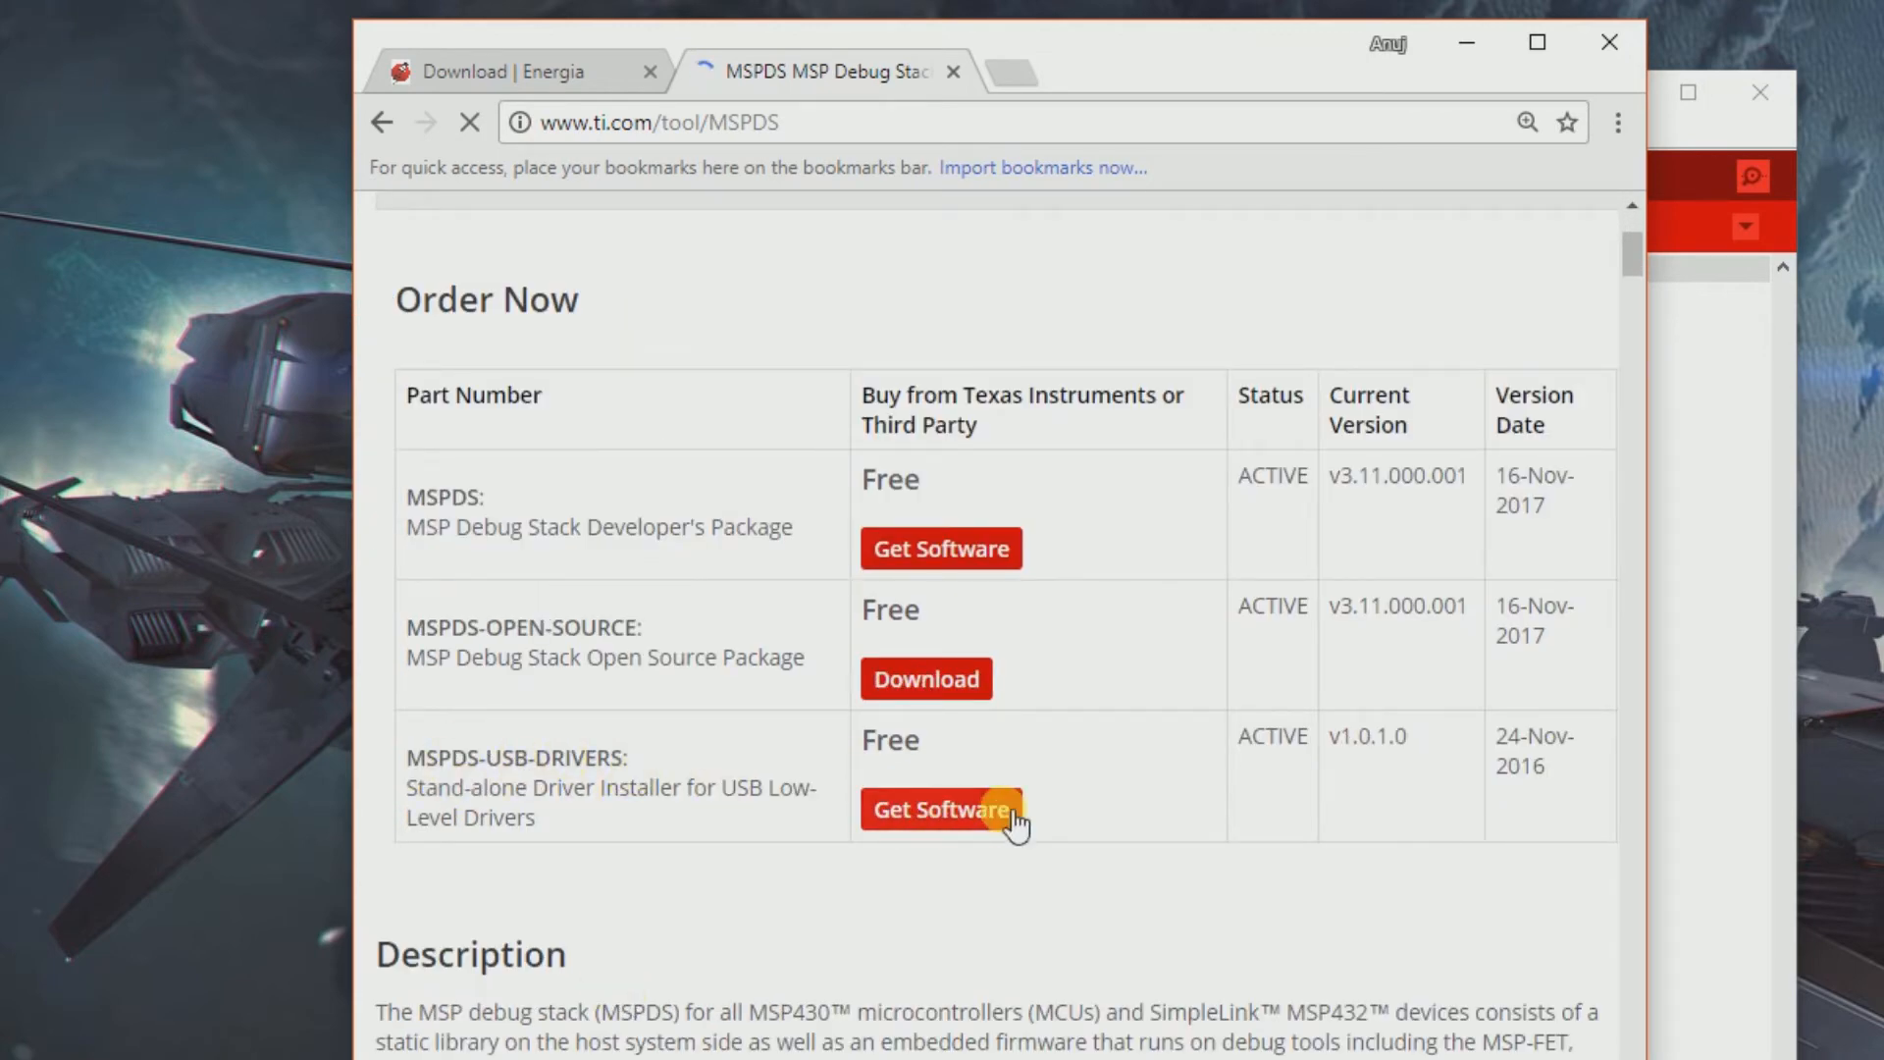
{"action": "left_click", "coordinate": [938, 809]}
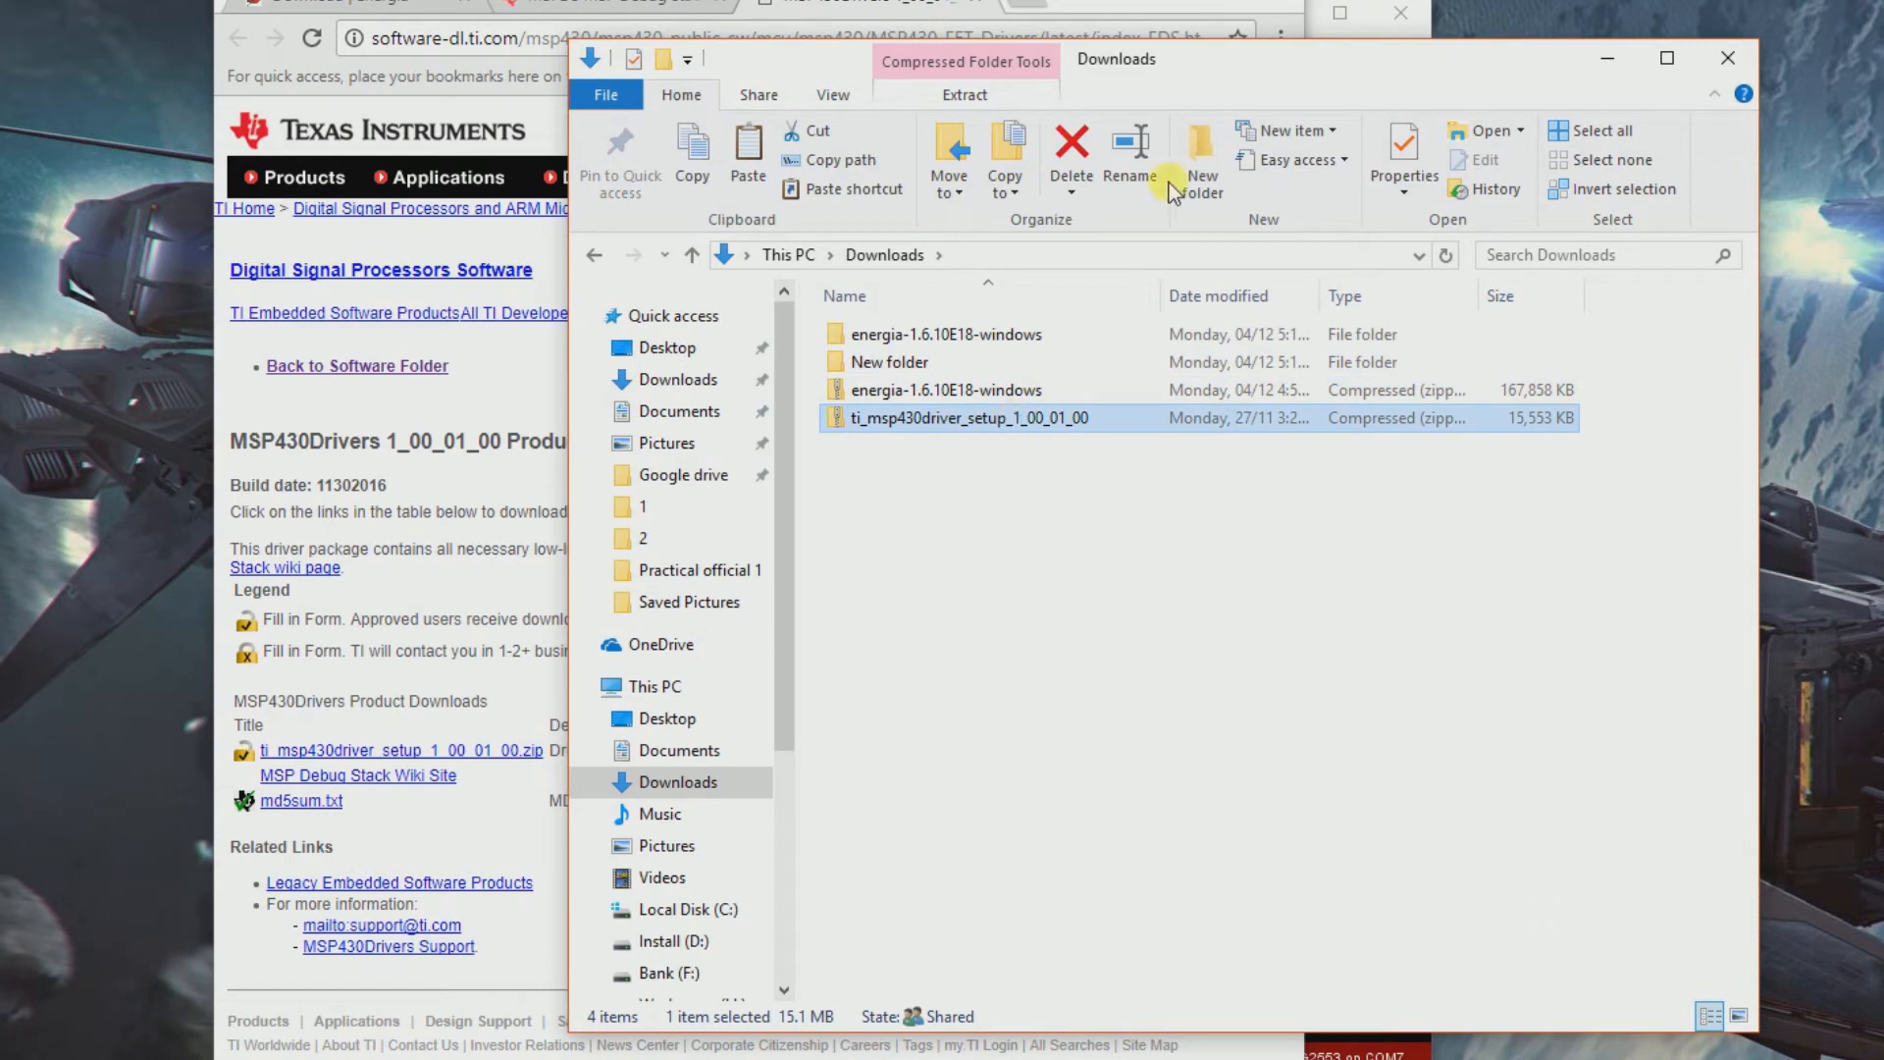
Step: Extract the ti_msp430driver_setup_1_00_01_00 zip into its suggested Downloads folder and open it
{"action": "left_click", "coordinate": [964, 94]}
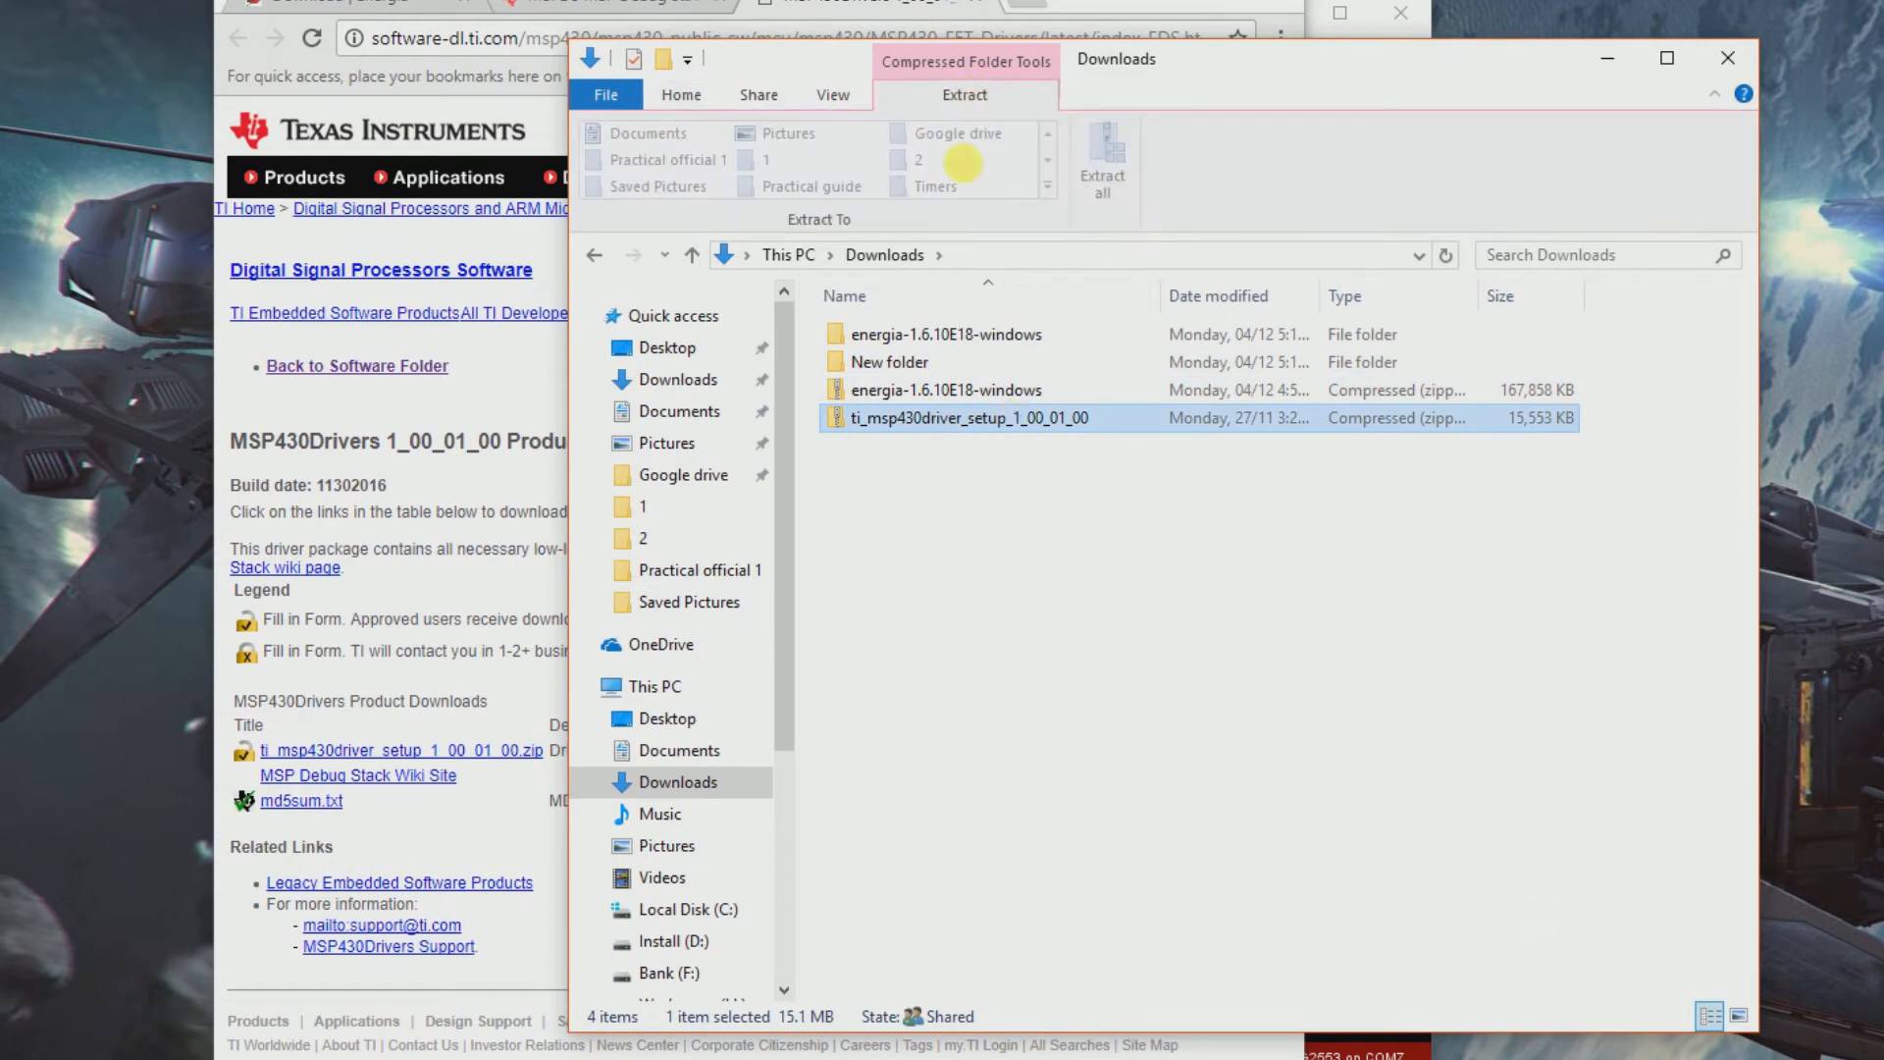
{"action": "mouse_move", "coordinate": [1103, 157]}
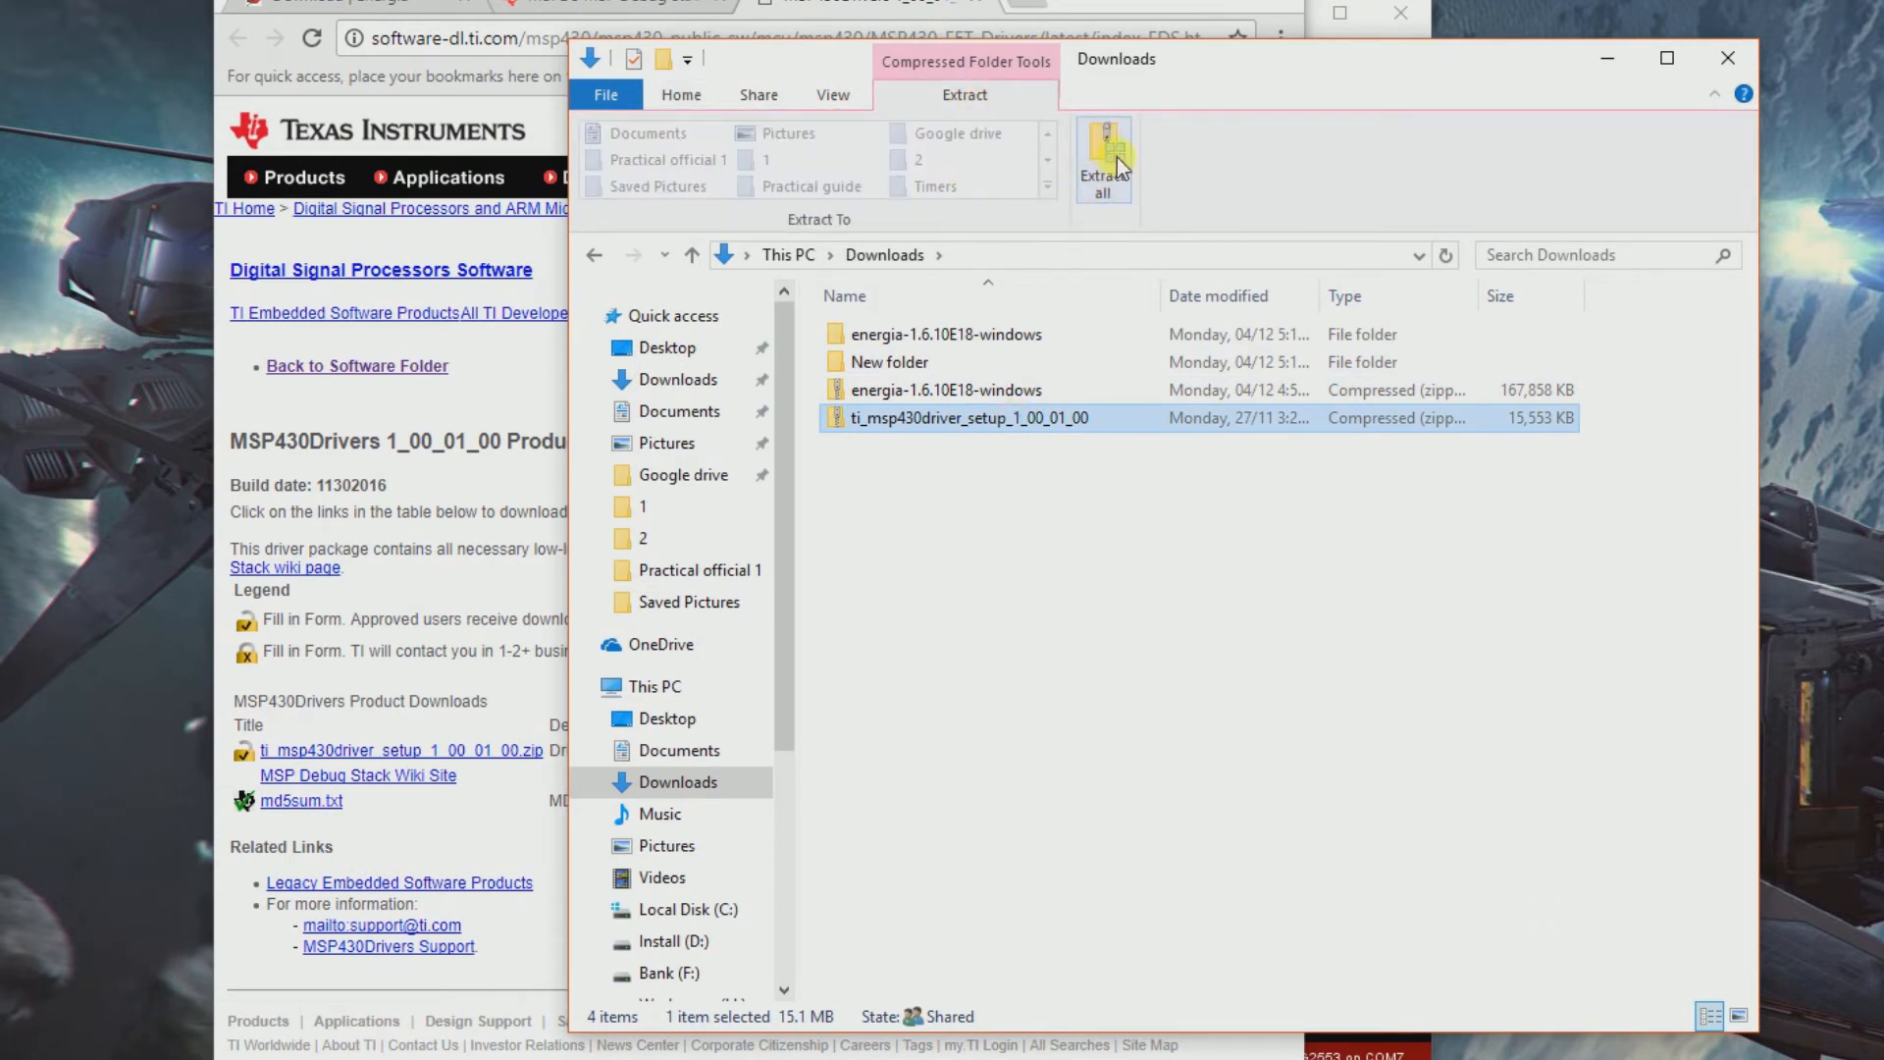
{"action": "left_click", "coordinate": [1102, 153]}
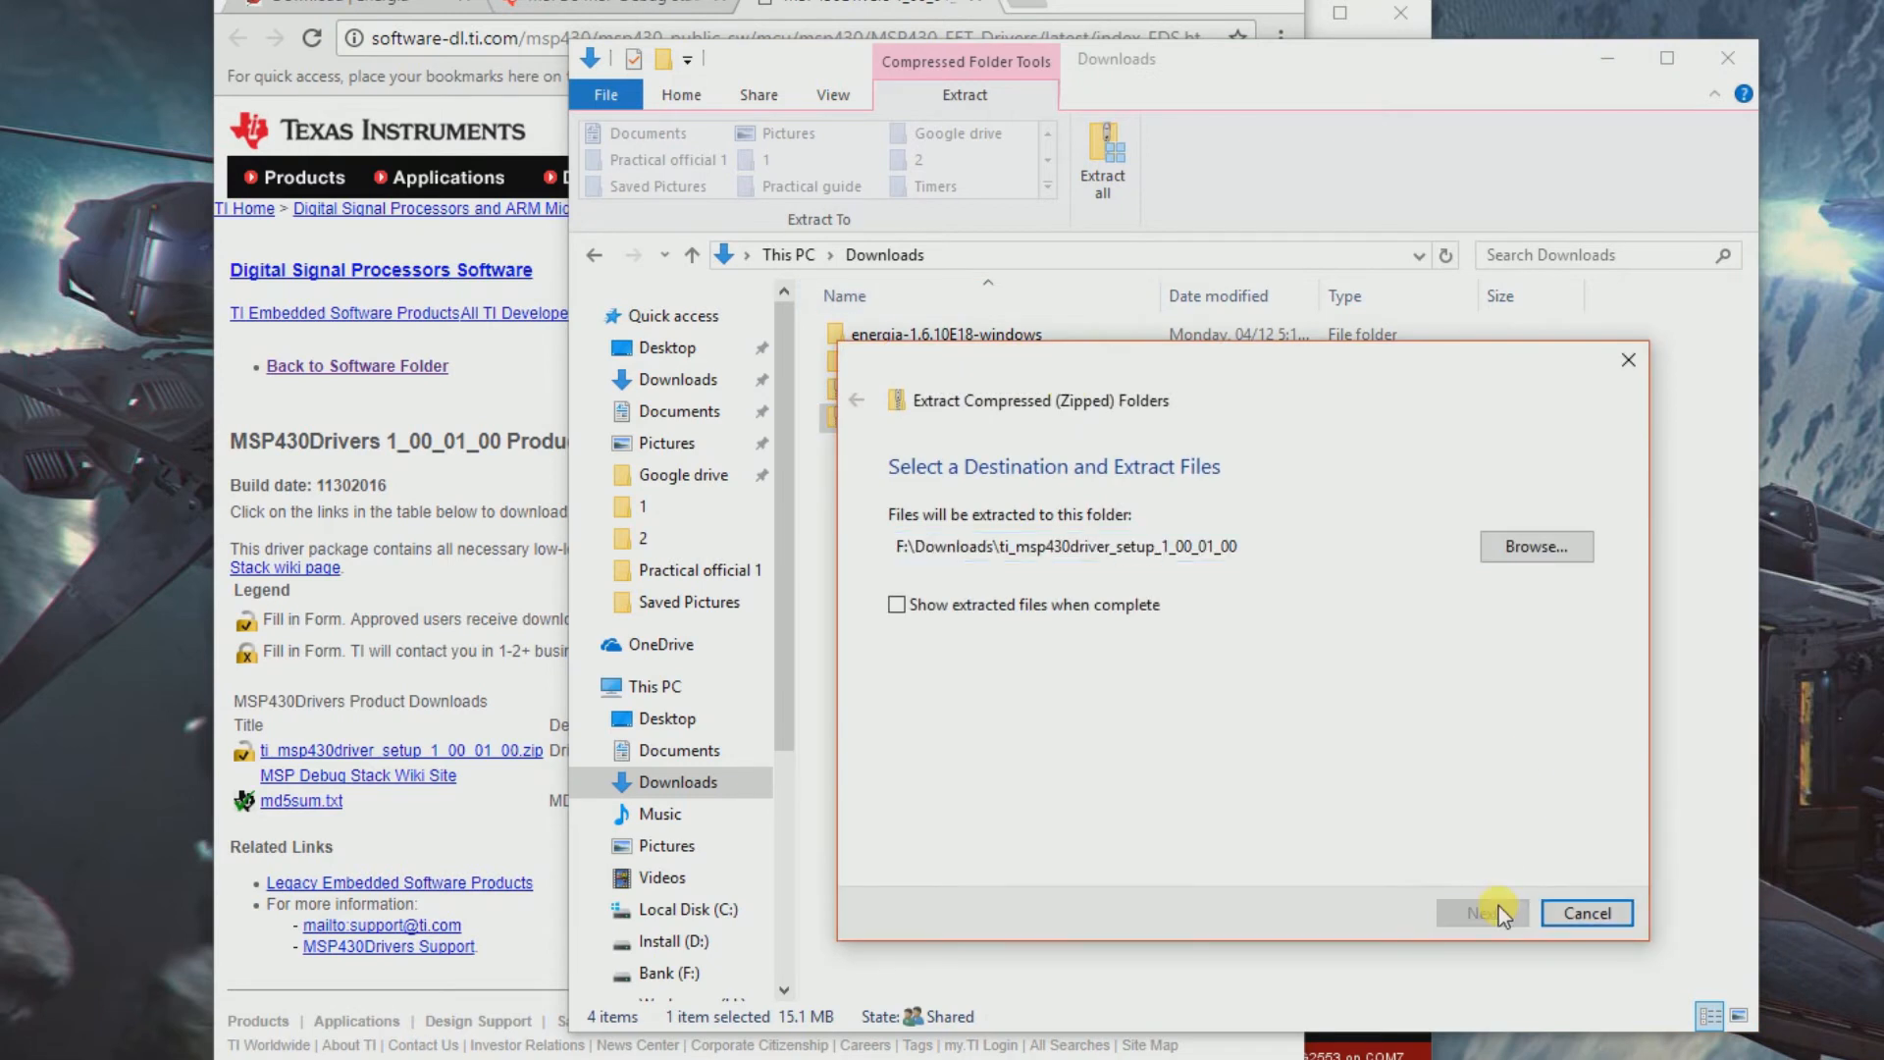
{"action": "left_click", "coordinate": [1483, 912]}
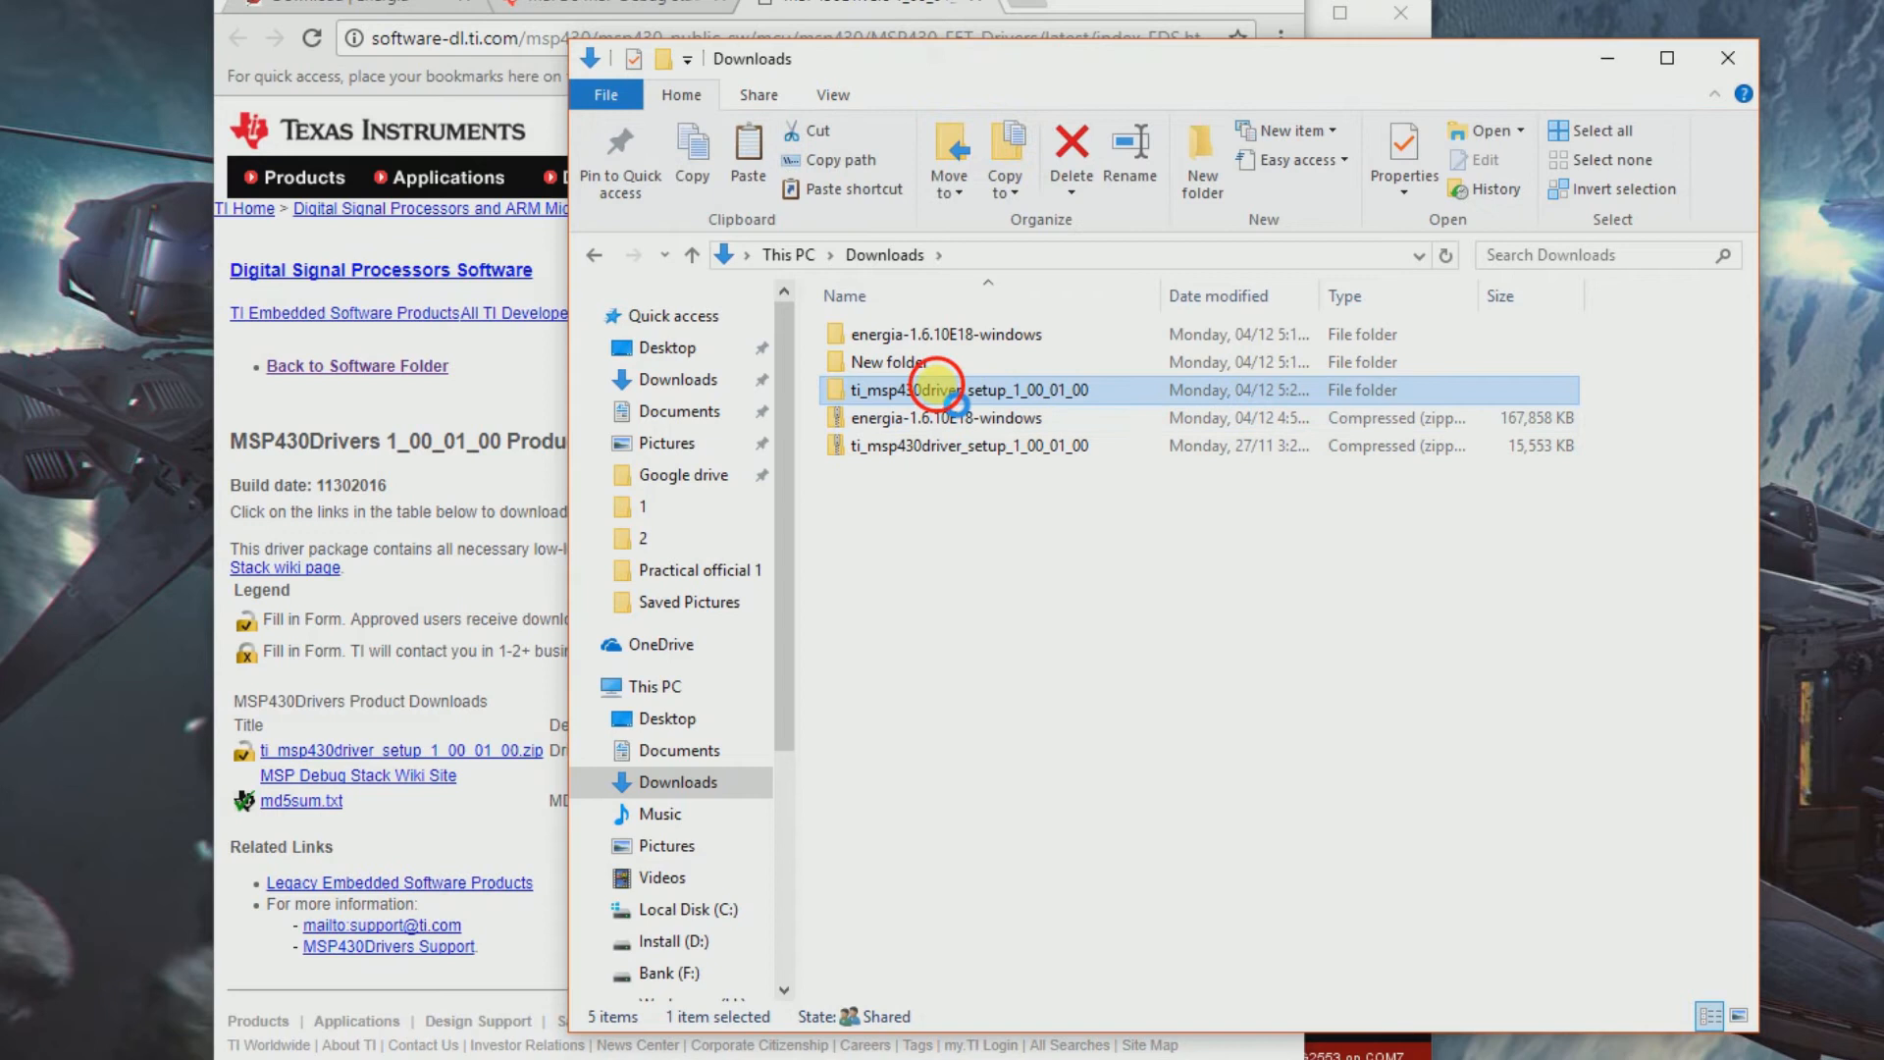
{"action": "double_click", "coordinate": [937, 390]}
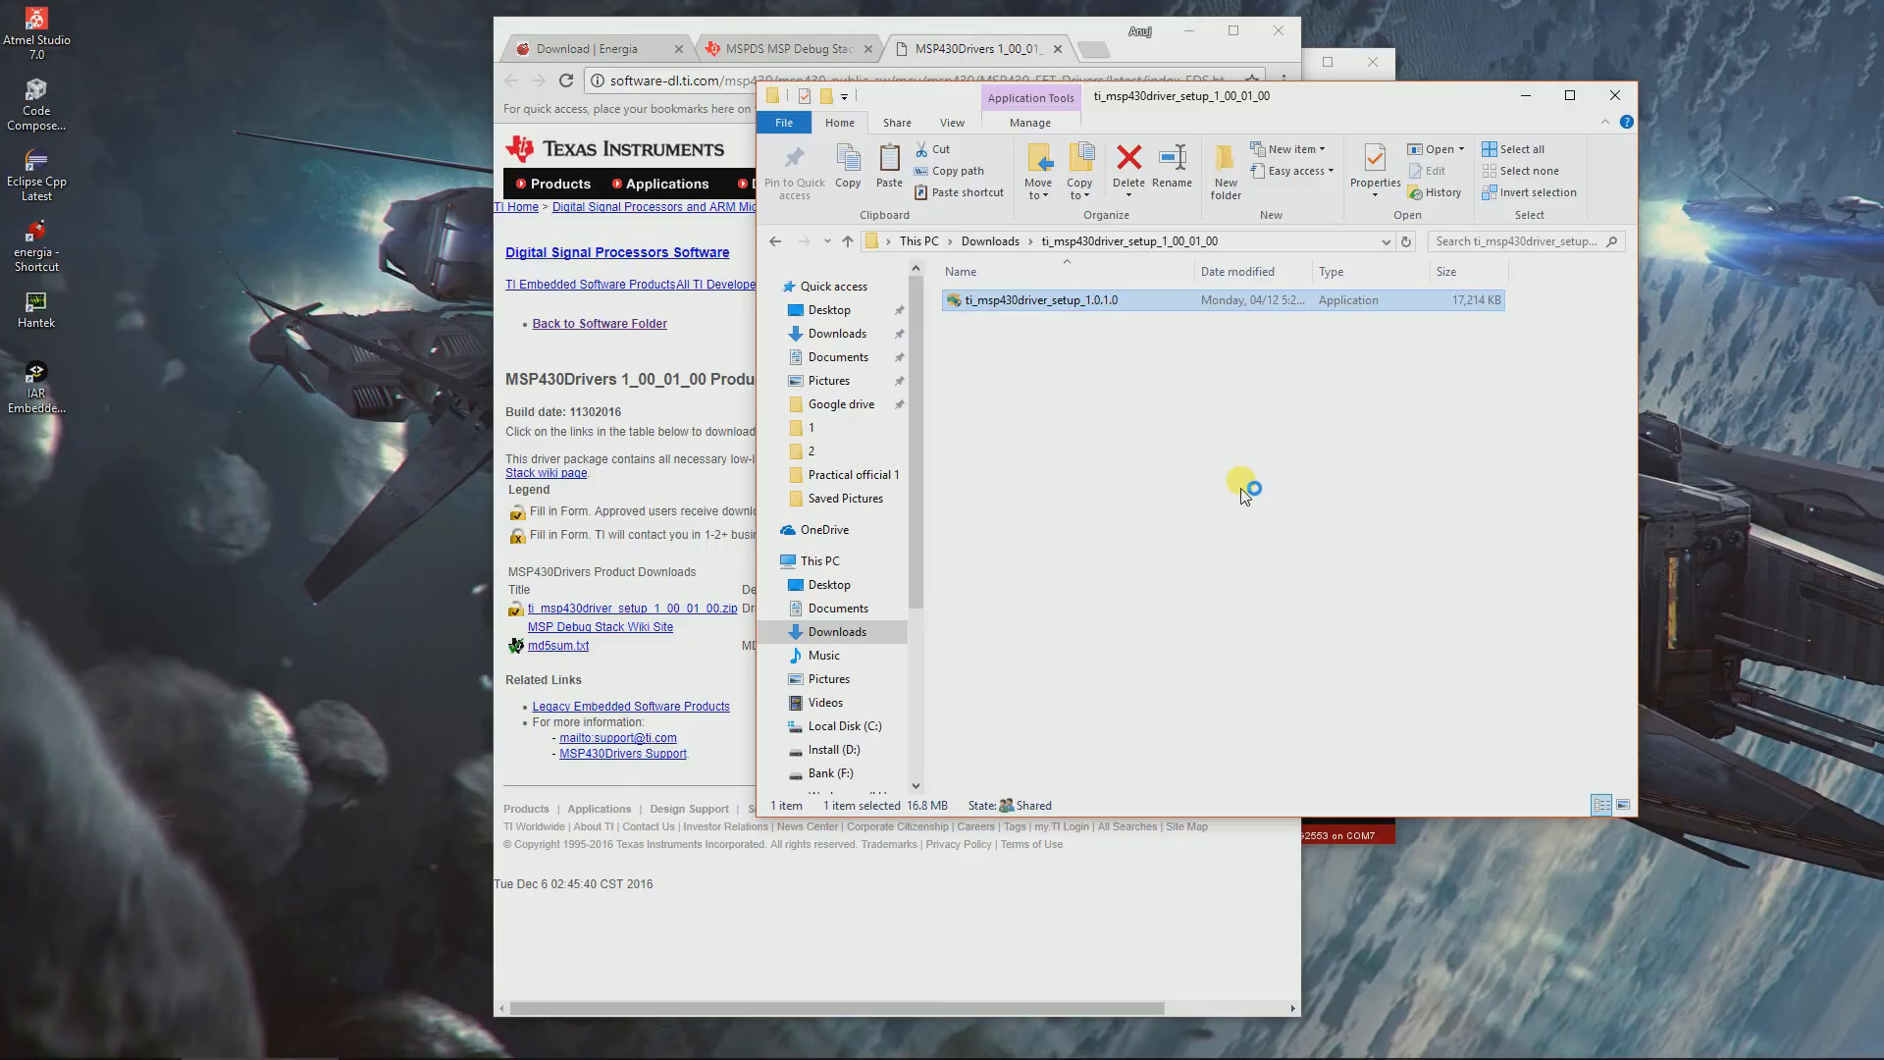
{"action": "mouse_move", "coordinate": [1140, 375]}
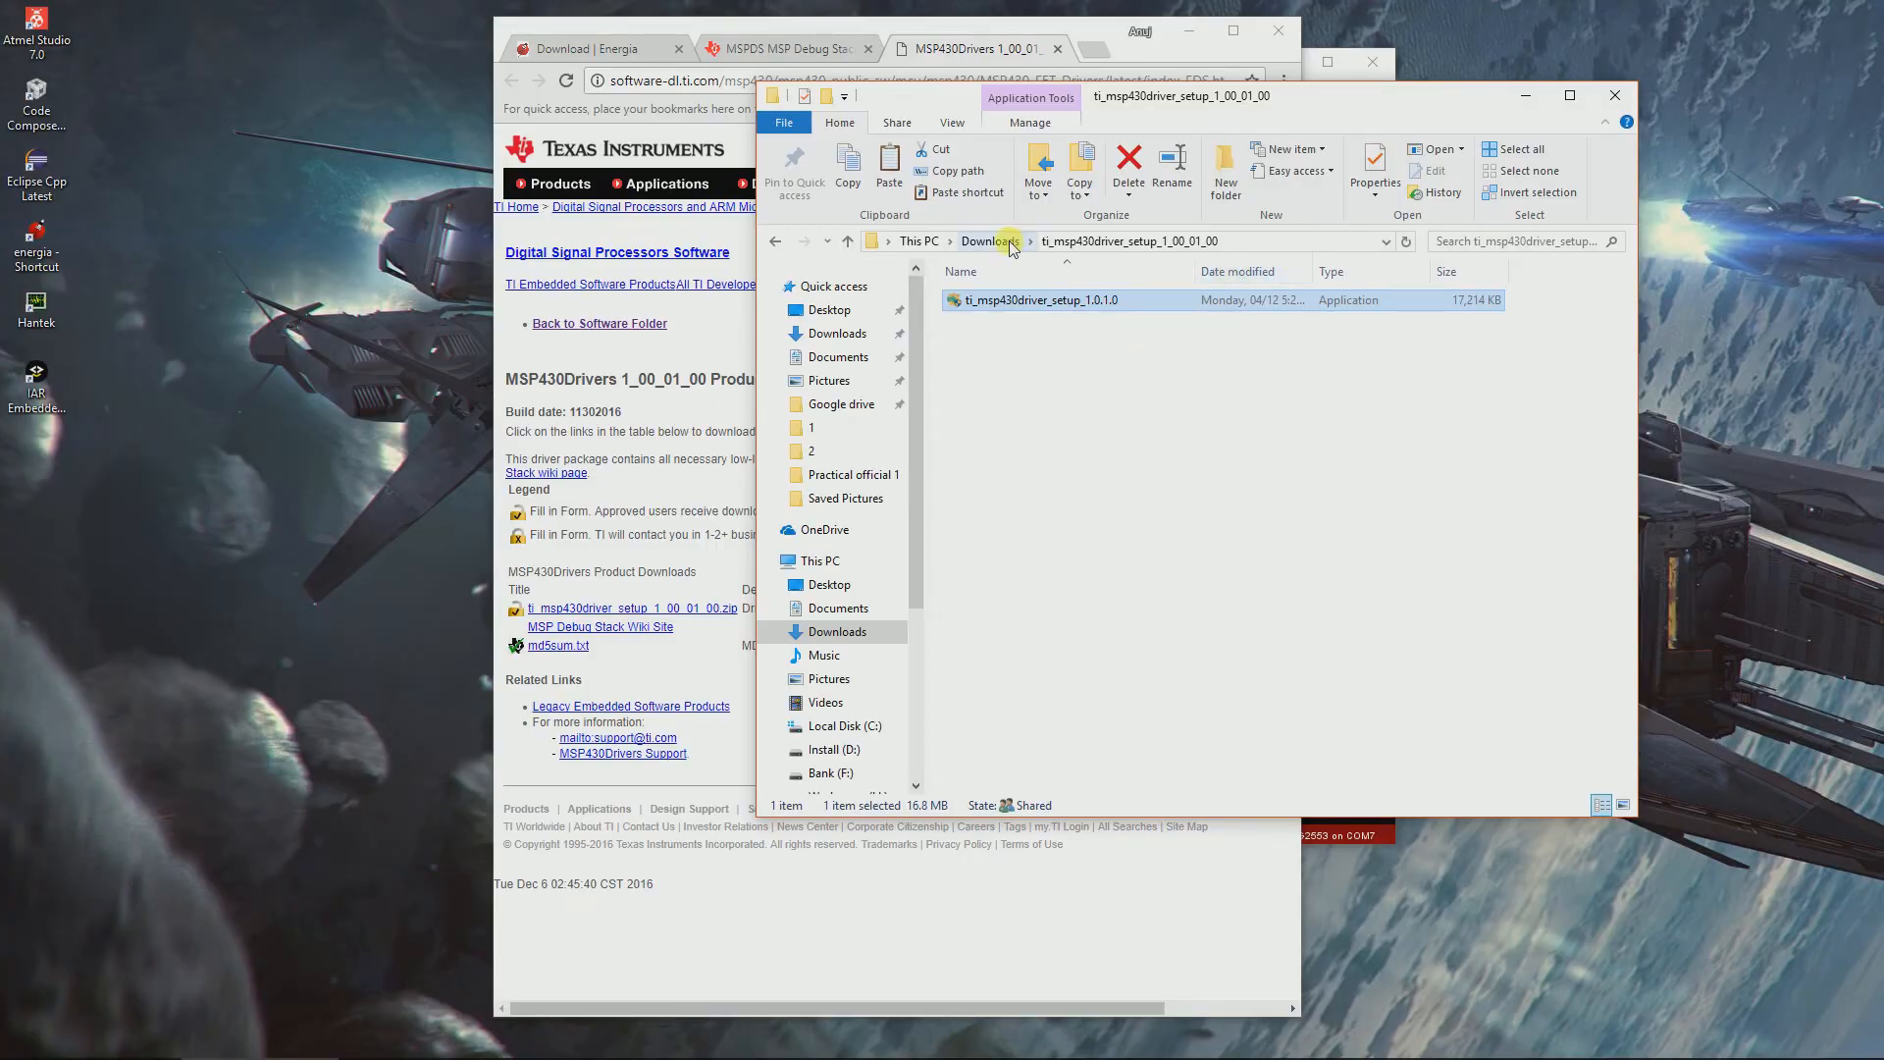
Step: Install the MSP430 USB drivers into C:\ti\fetdrivers with default components and finish setup
{"action": "double_click", "coordinate": [1059, 300]}
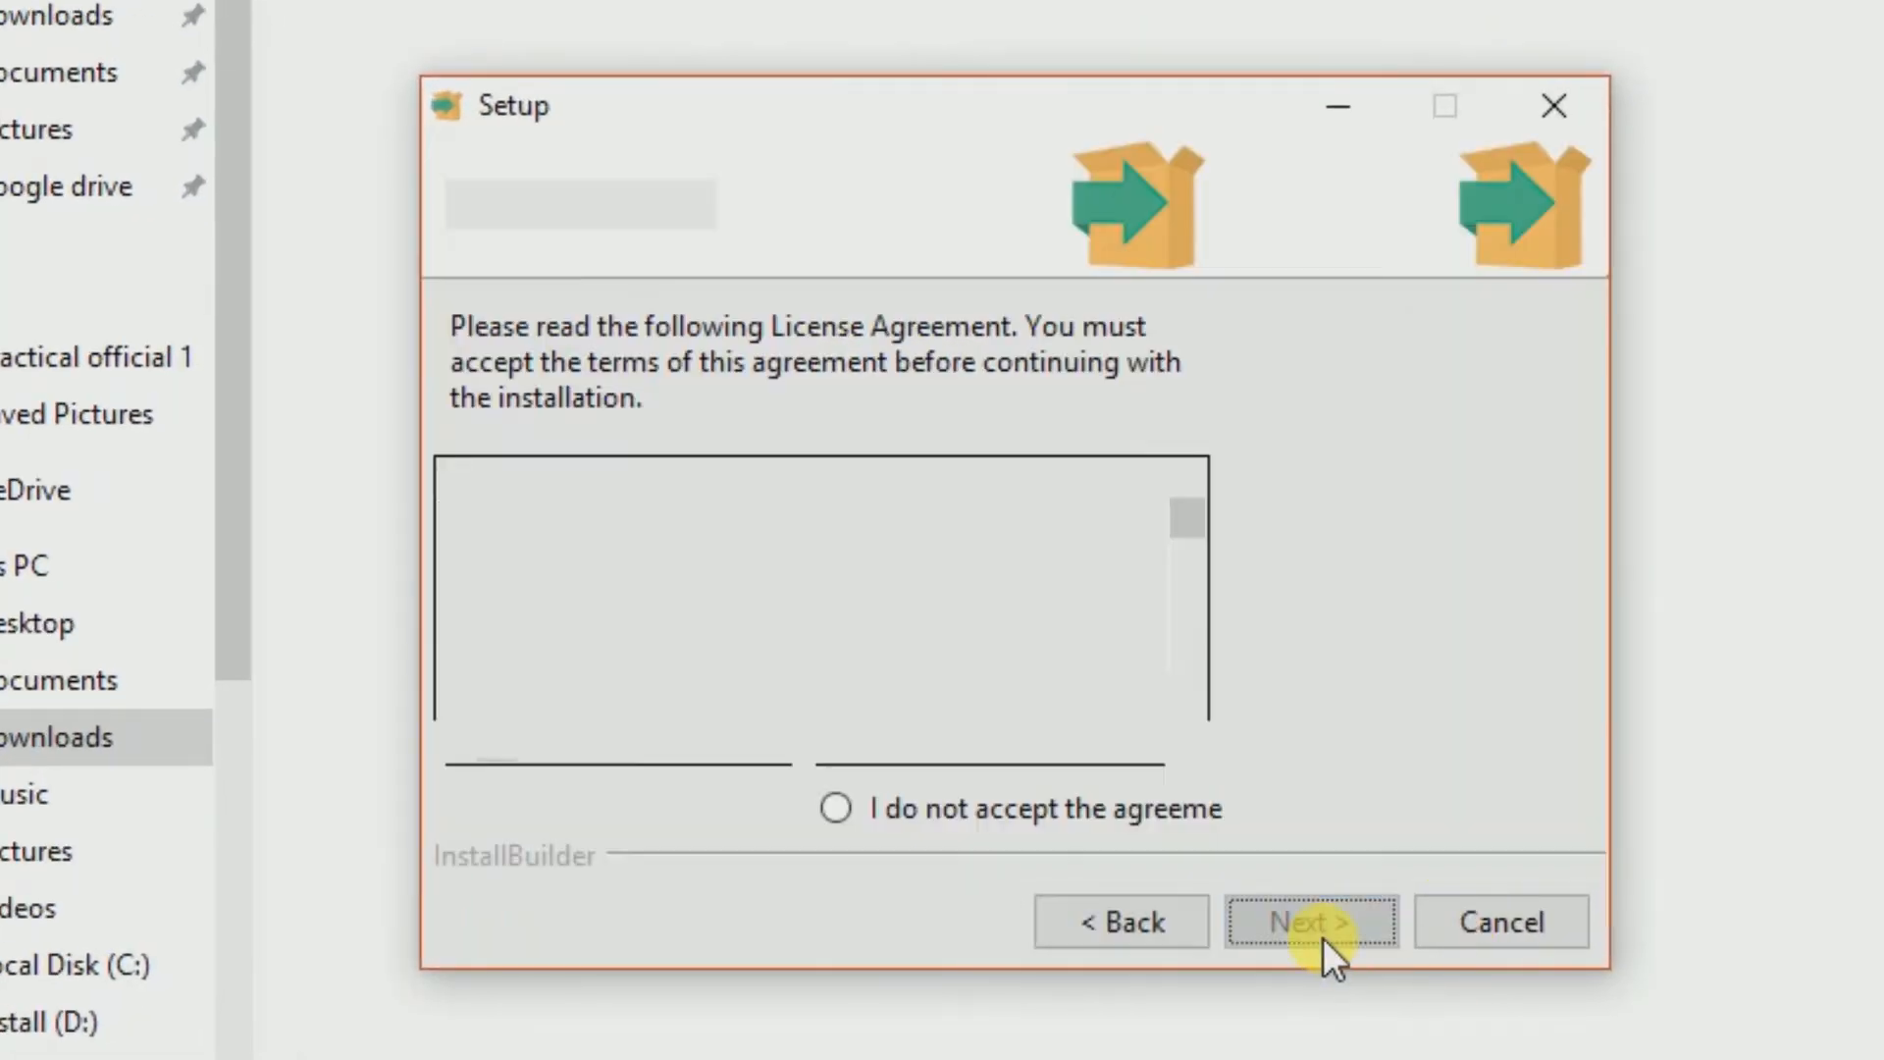
{"action": "left_click", "coordinate": [1311, 923]}
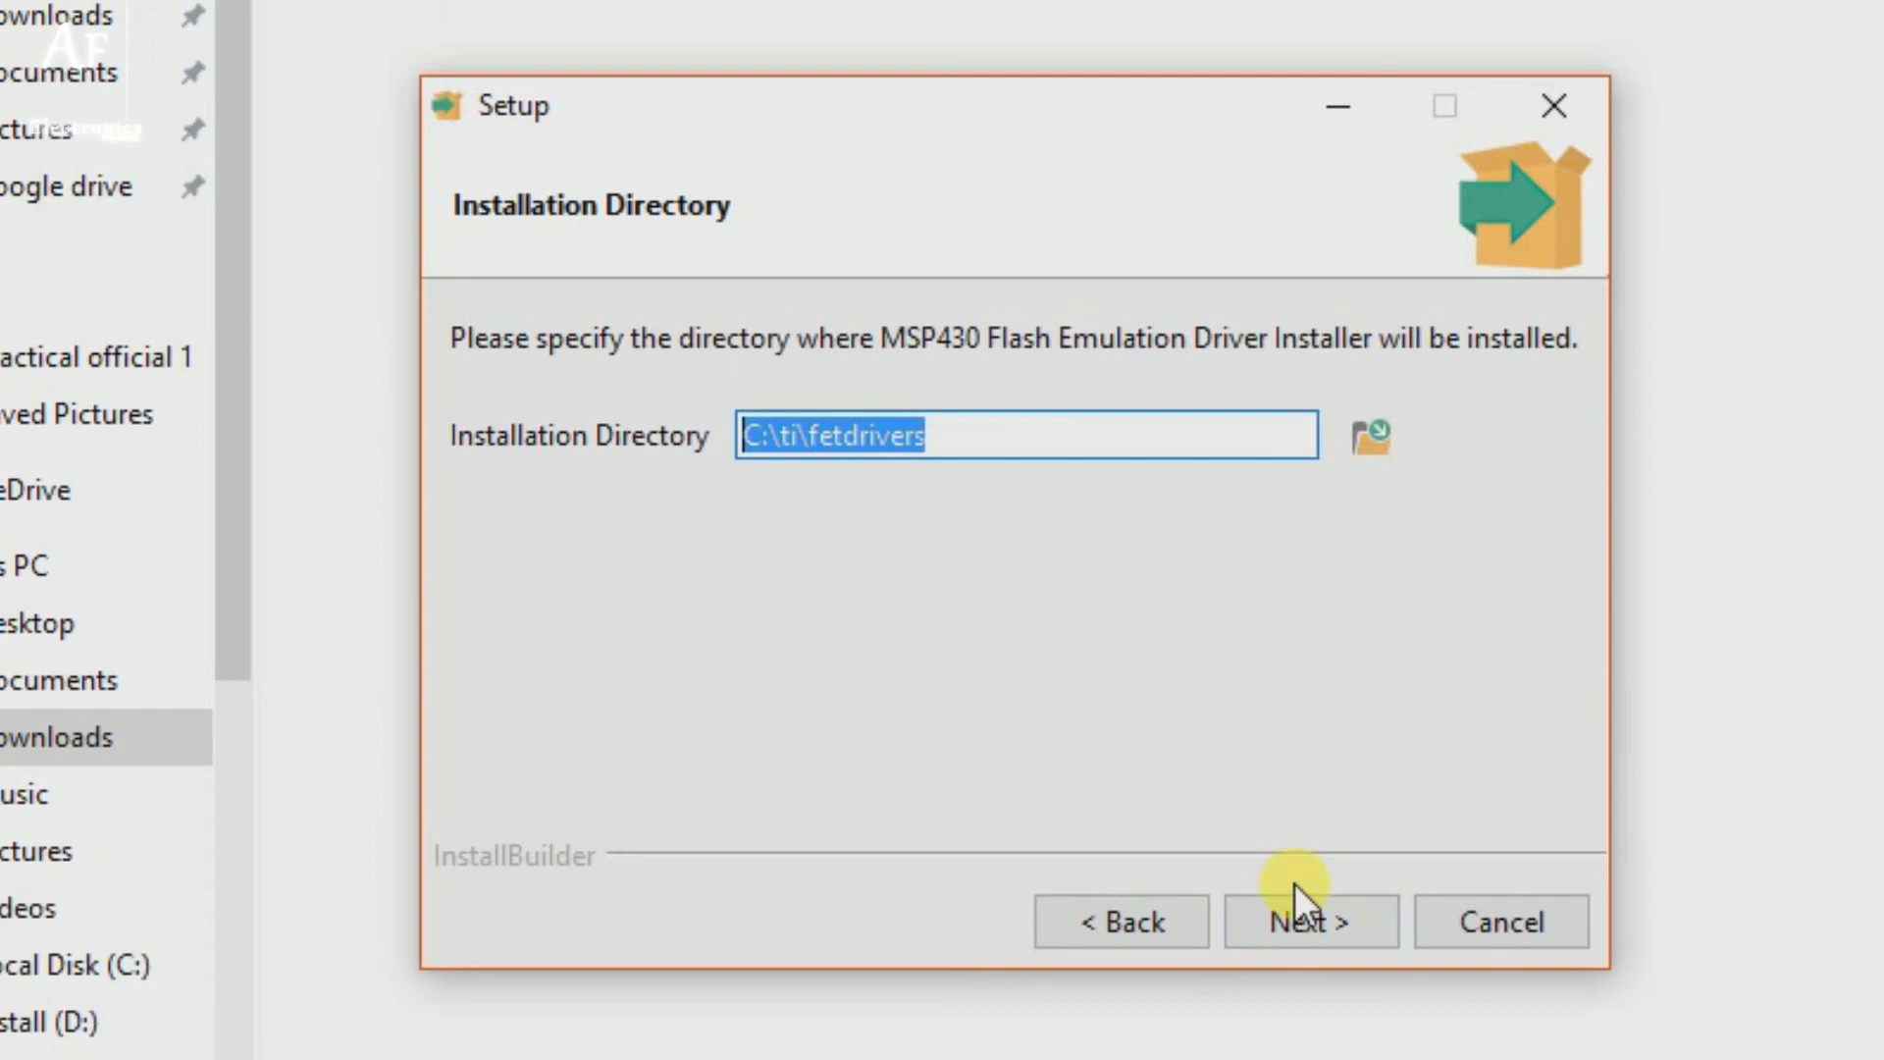
{"action": "left_click", "coordinate": [1306, 921]}
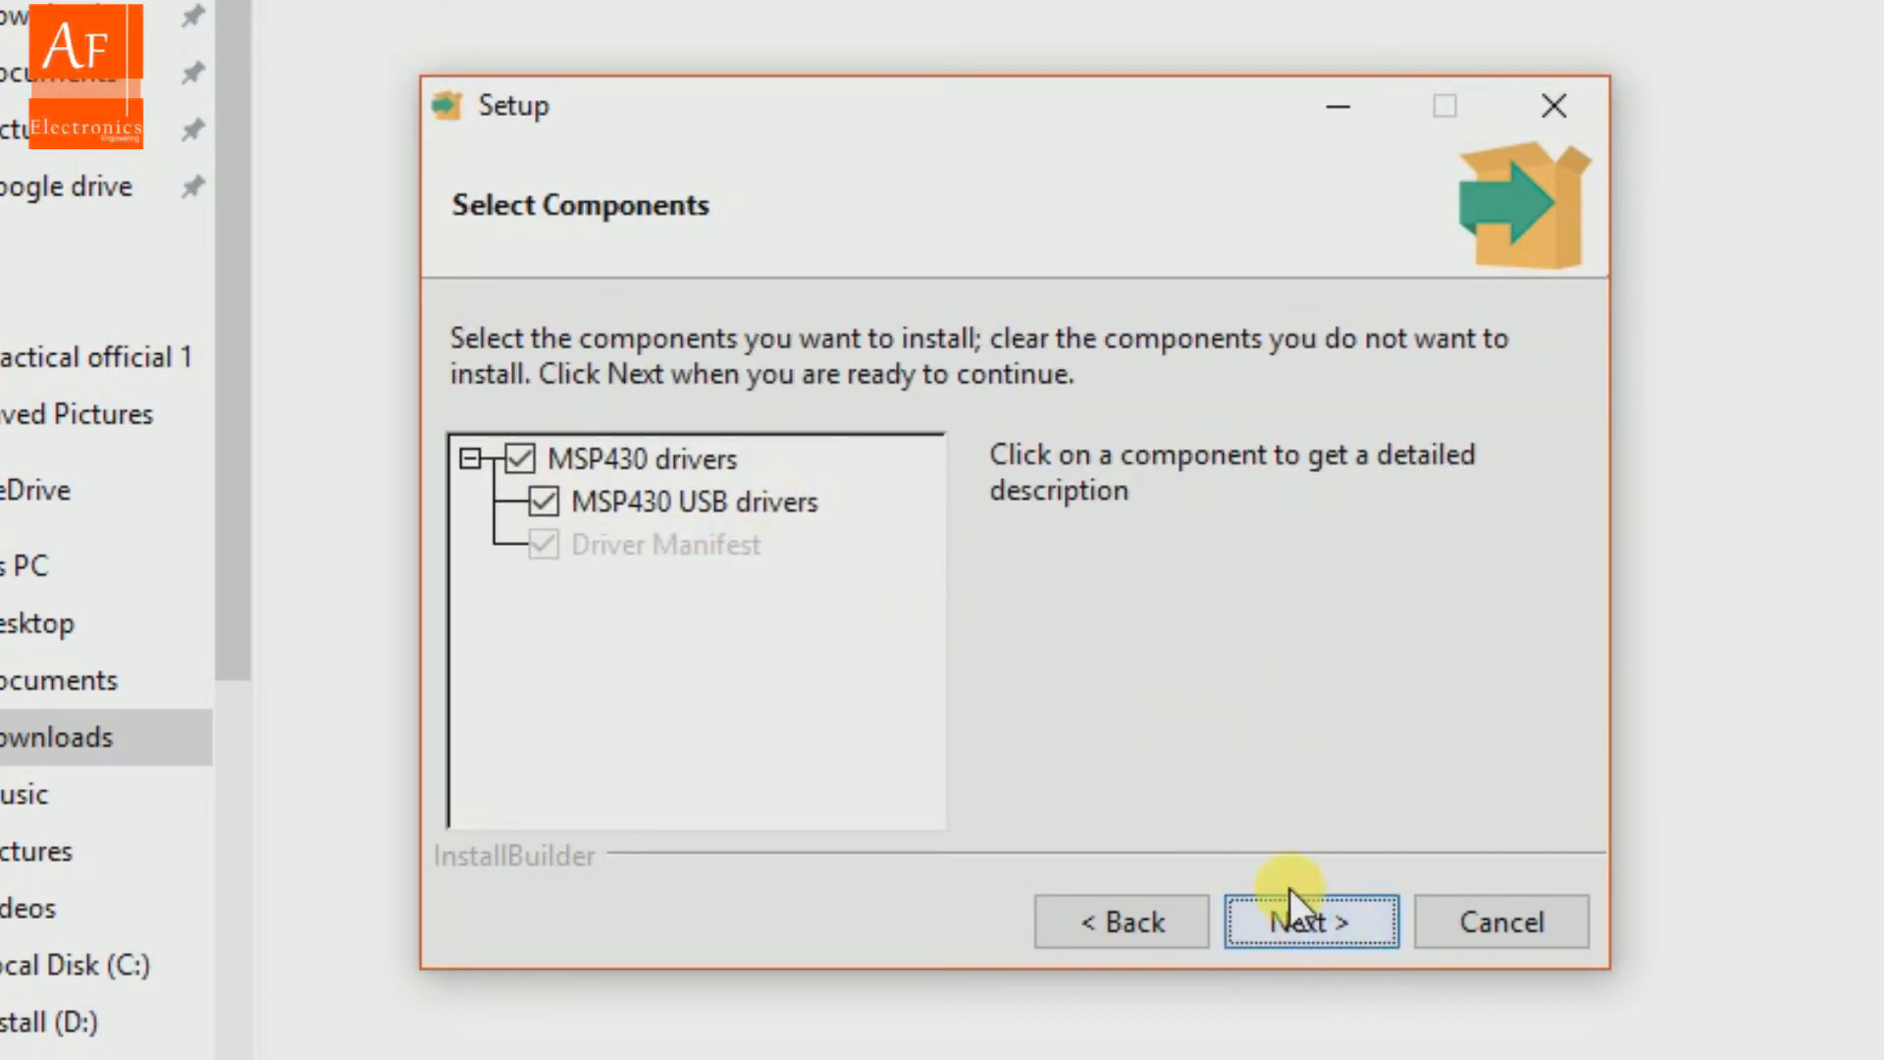
{"action": "left_click", "coordinate": [1305, 922]}
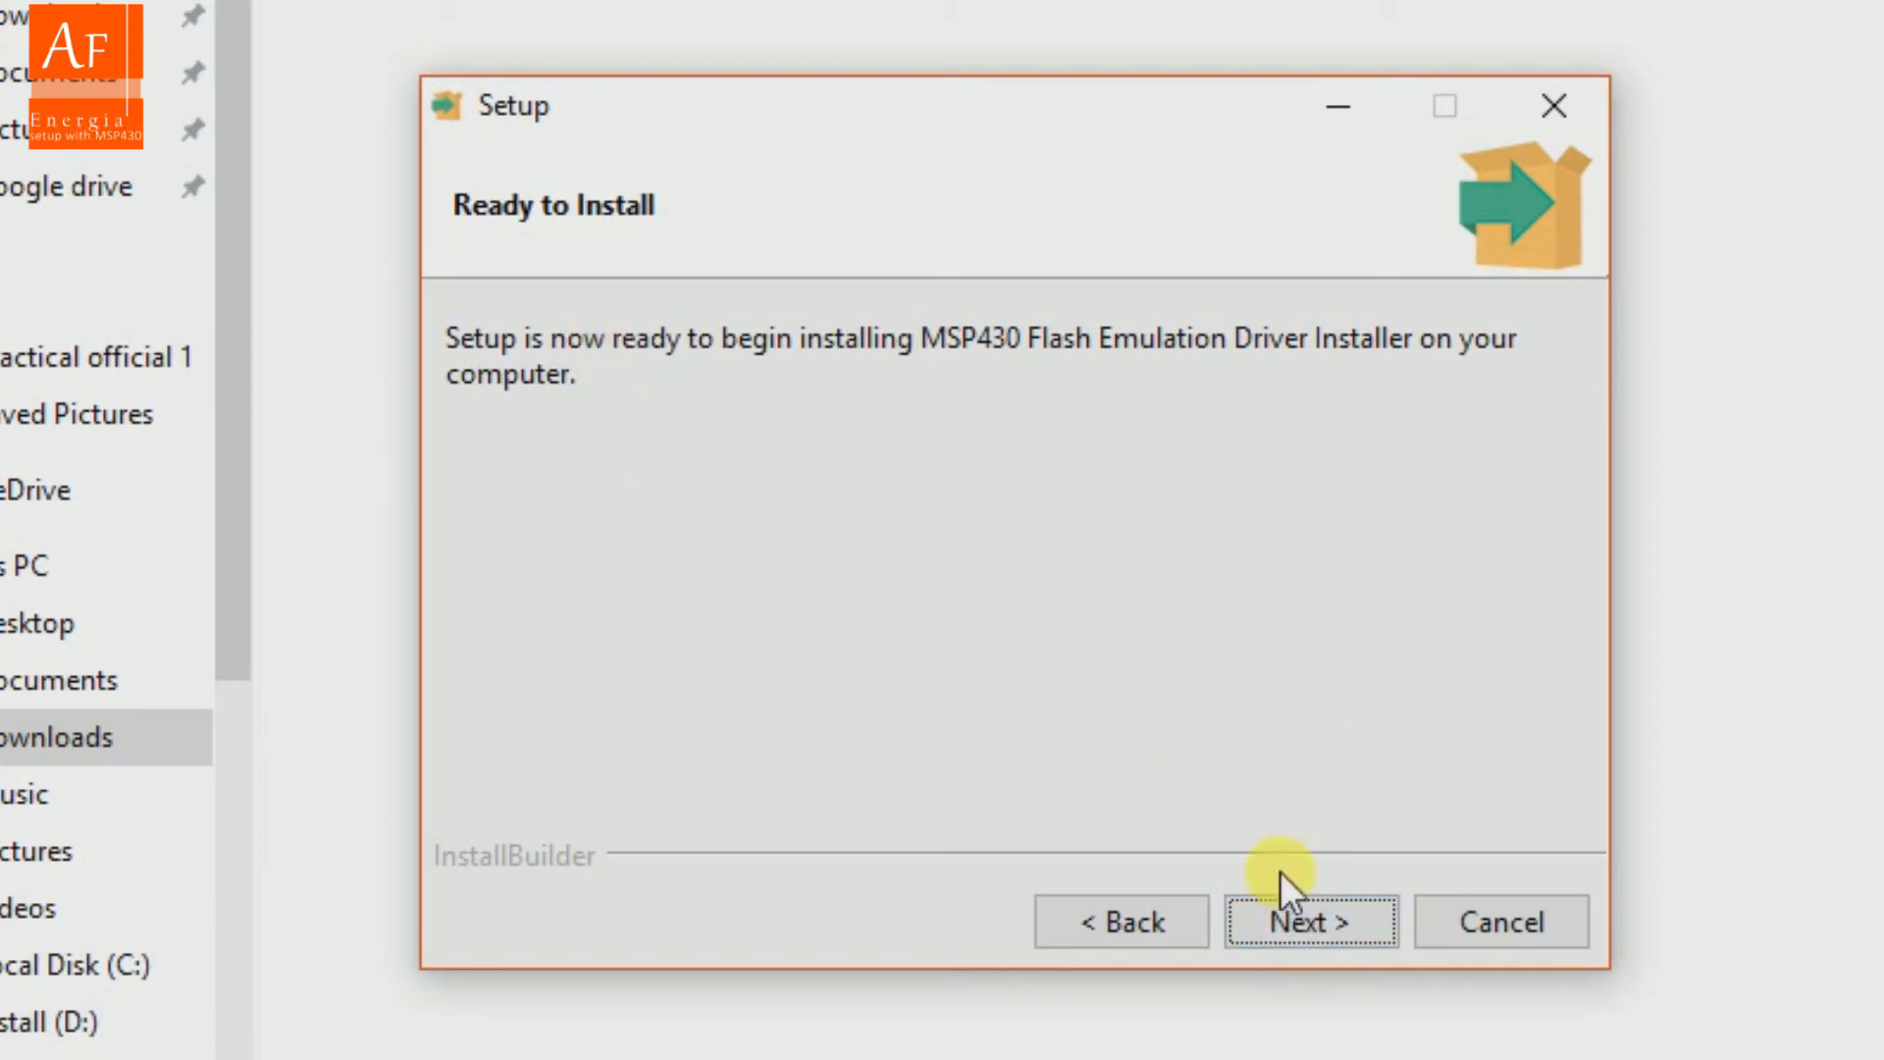
{"action": "left_click", "coordinate": [1310, 922]}
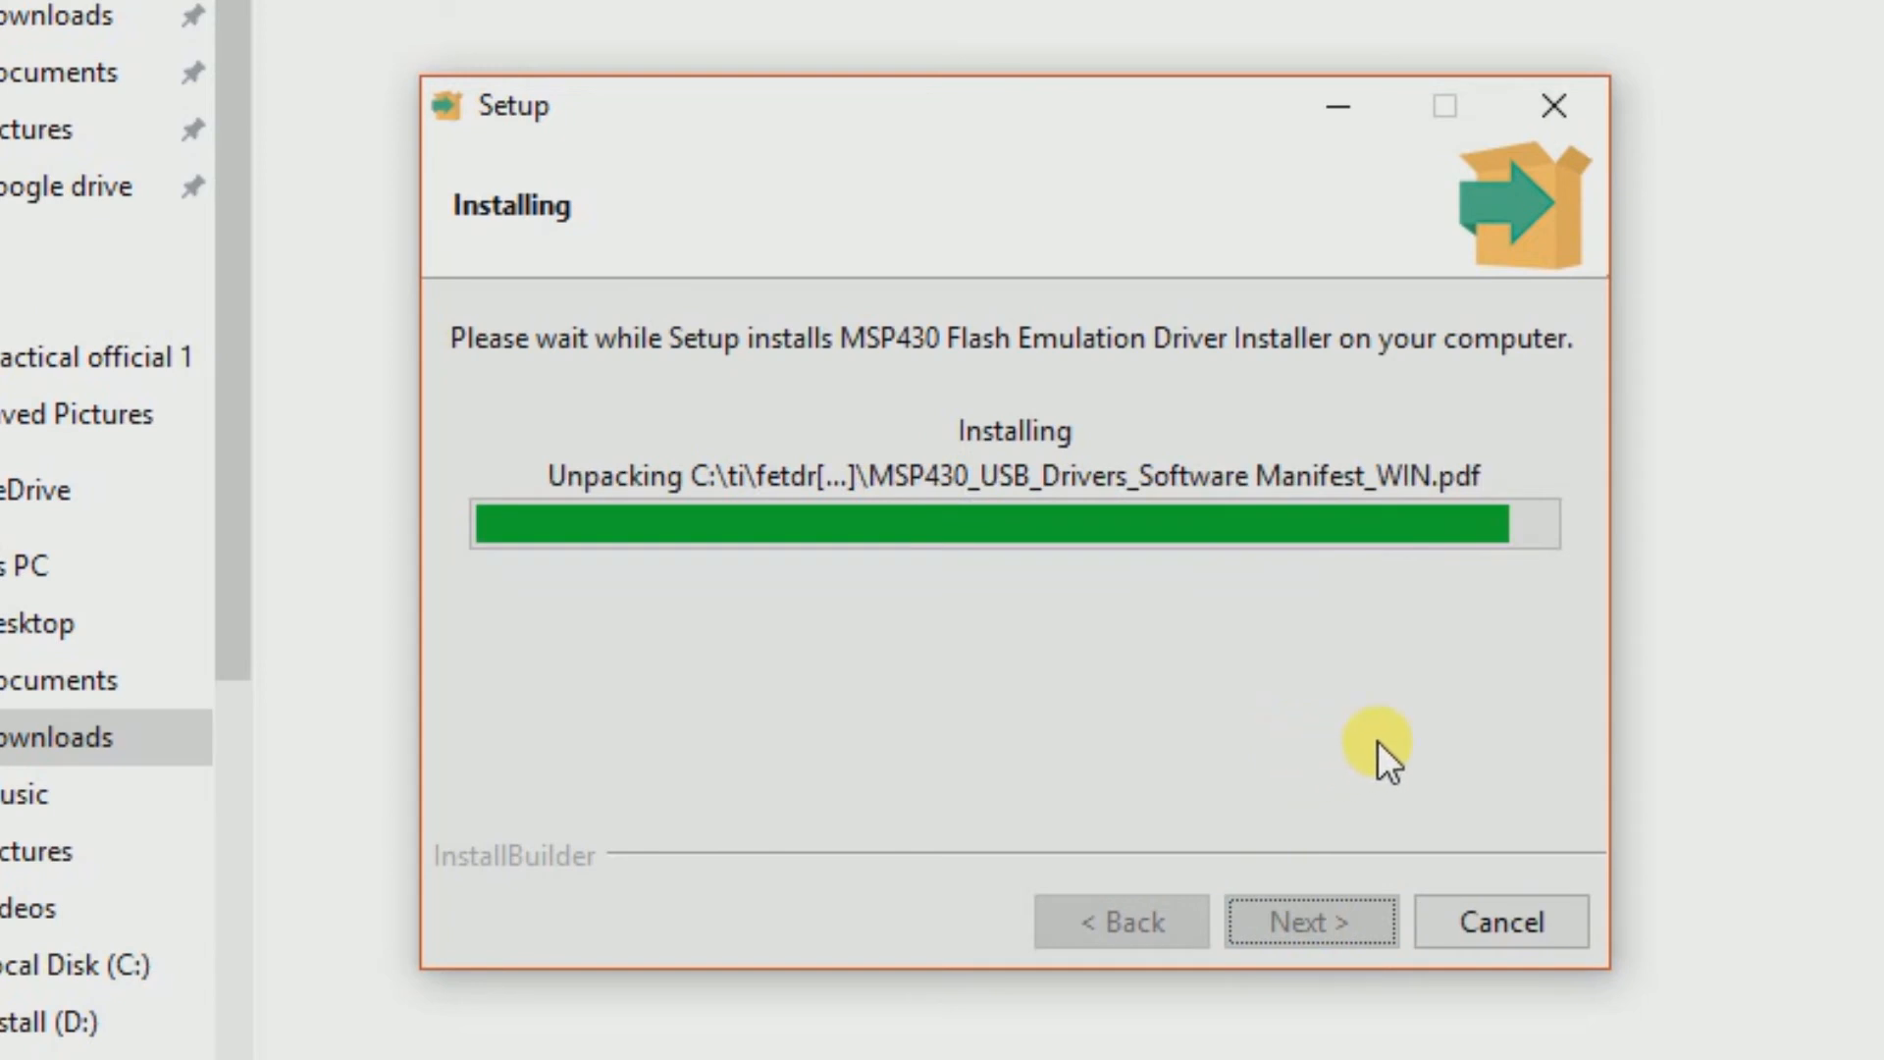
{"action": "mouse_move", "coordinate": [1493, 922]}
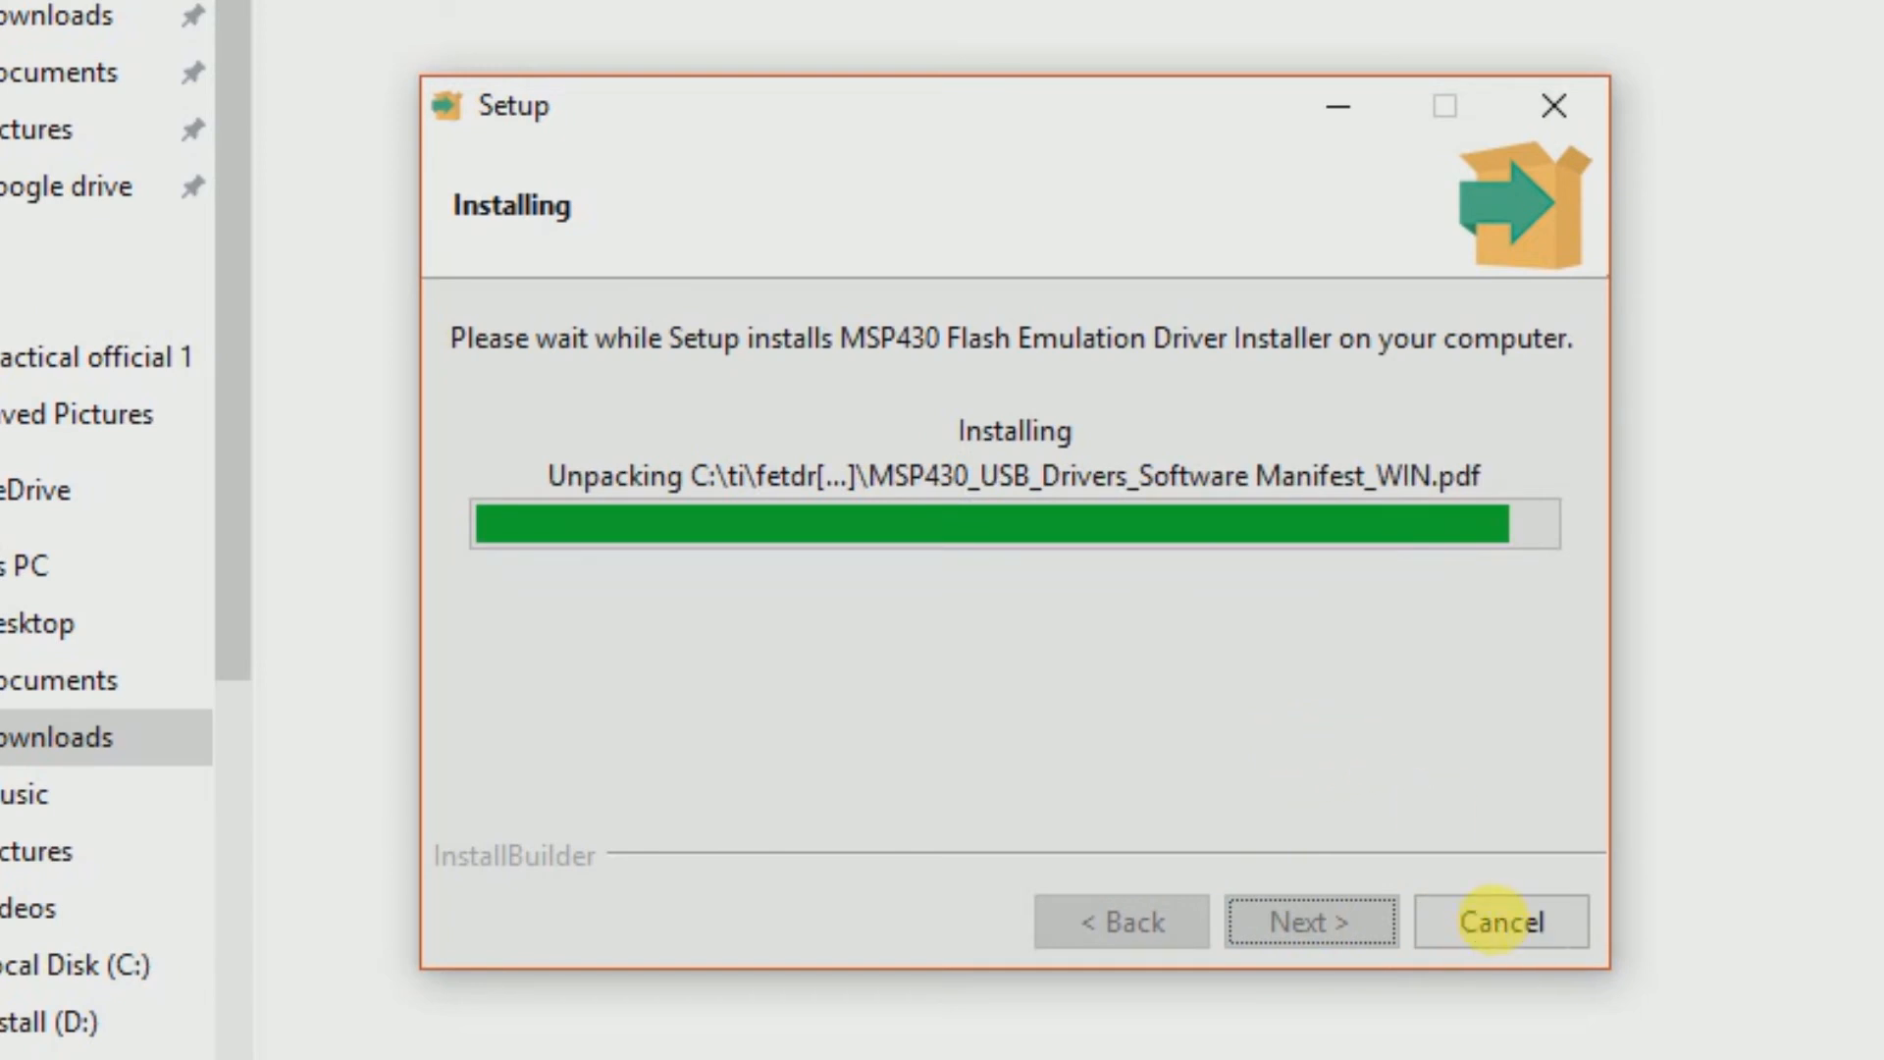
{"action": "mouse_move", "coordinate": [1417, 660]}
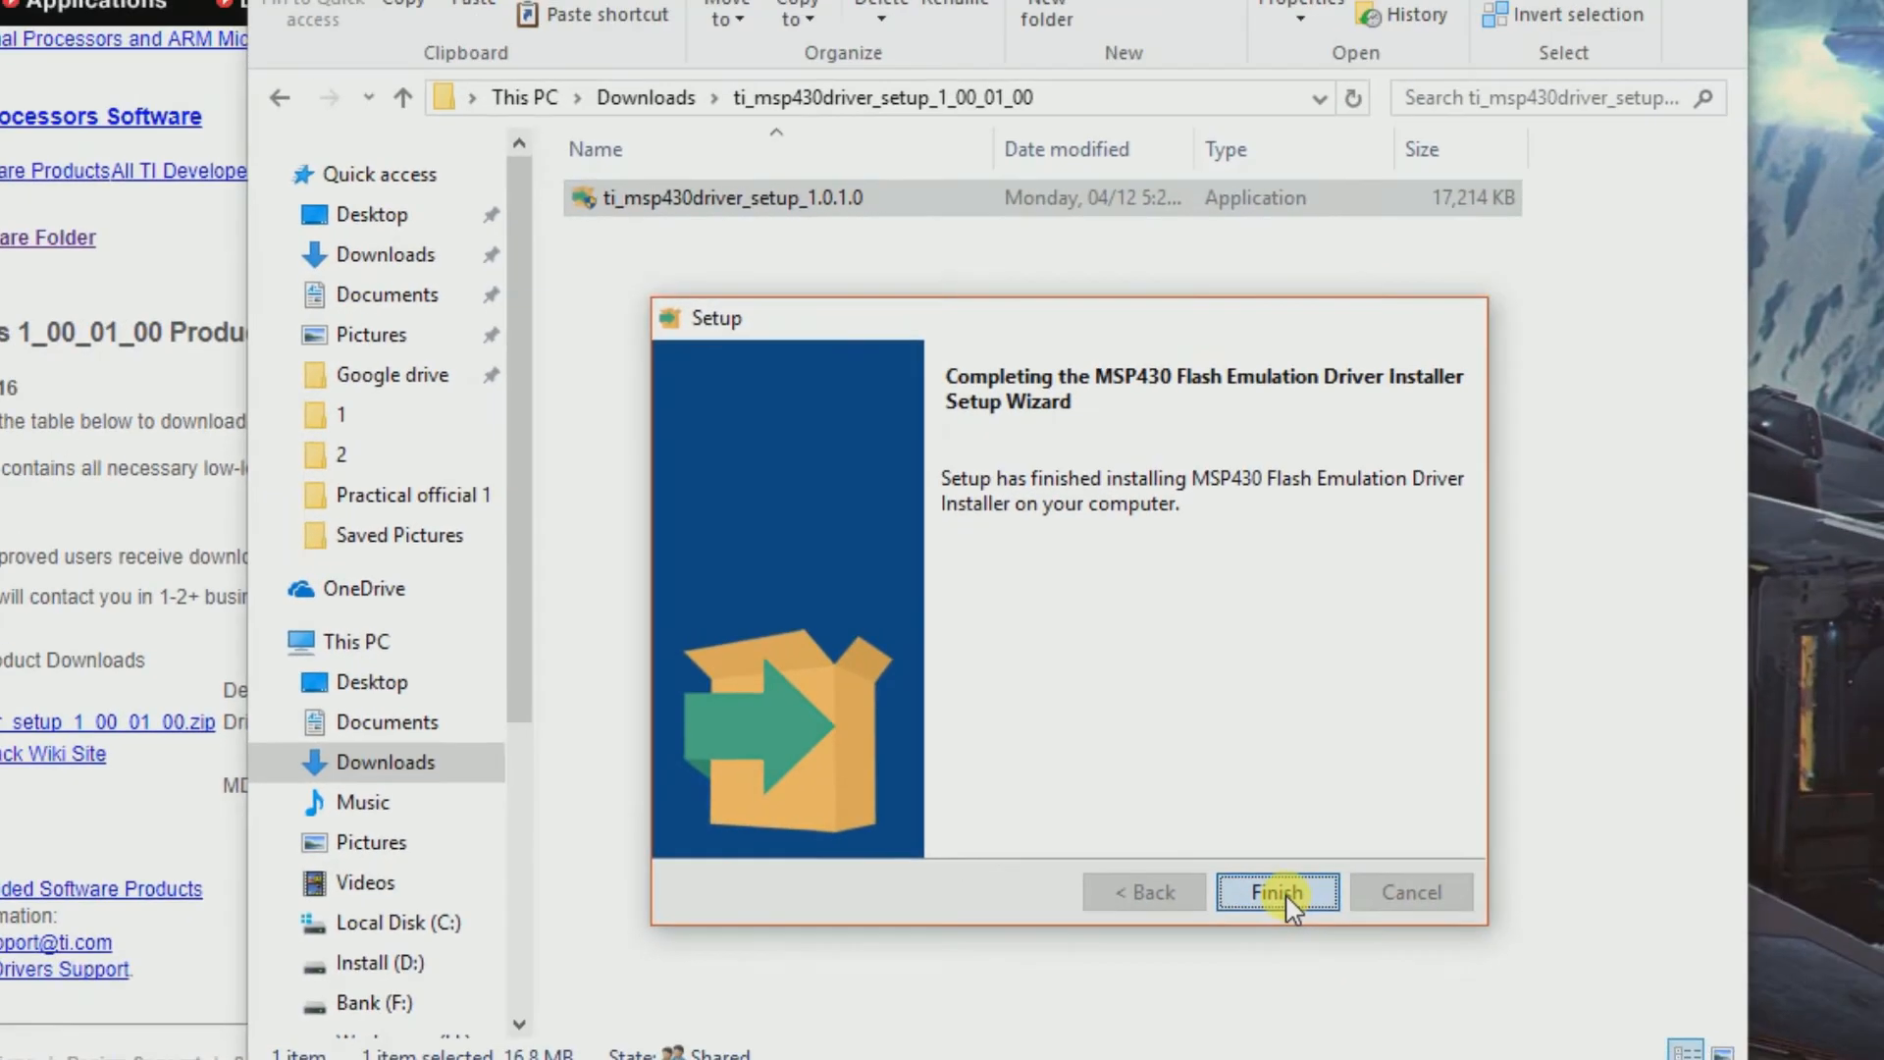
{"action": "left_click", "coordinate": [1279, 891]}
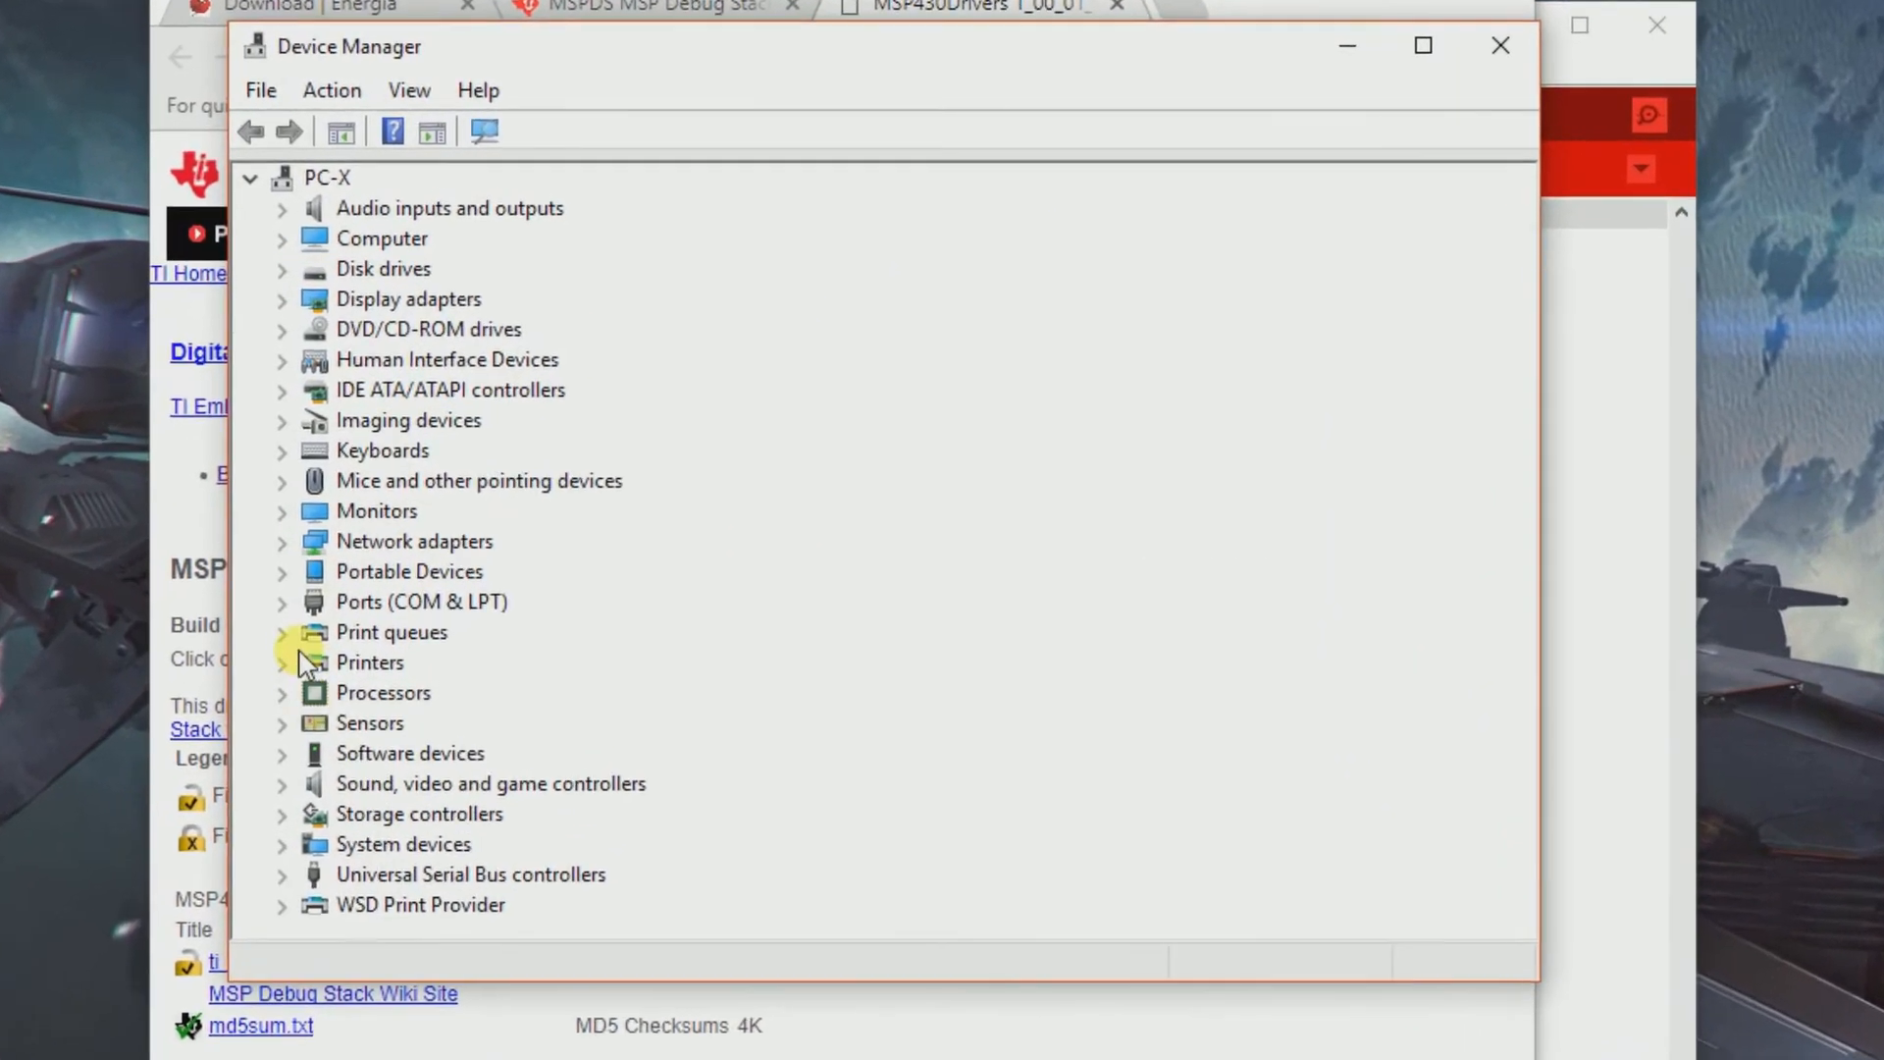
Step: Change the COM7 port's driver to Texas Instruments MSP Application UART1, then close Device Manager
{"action": "right_click", "coordinate": [494, 693]}
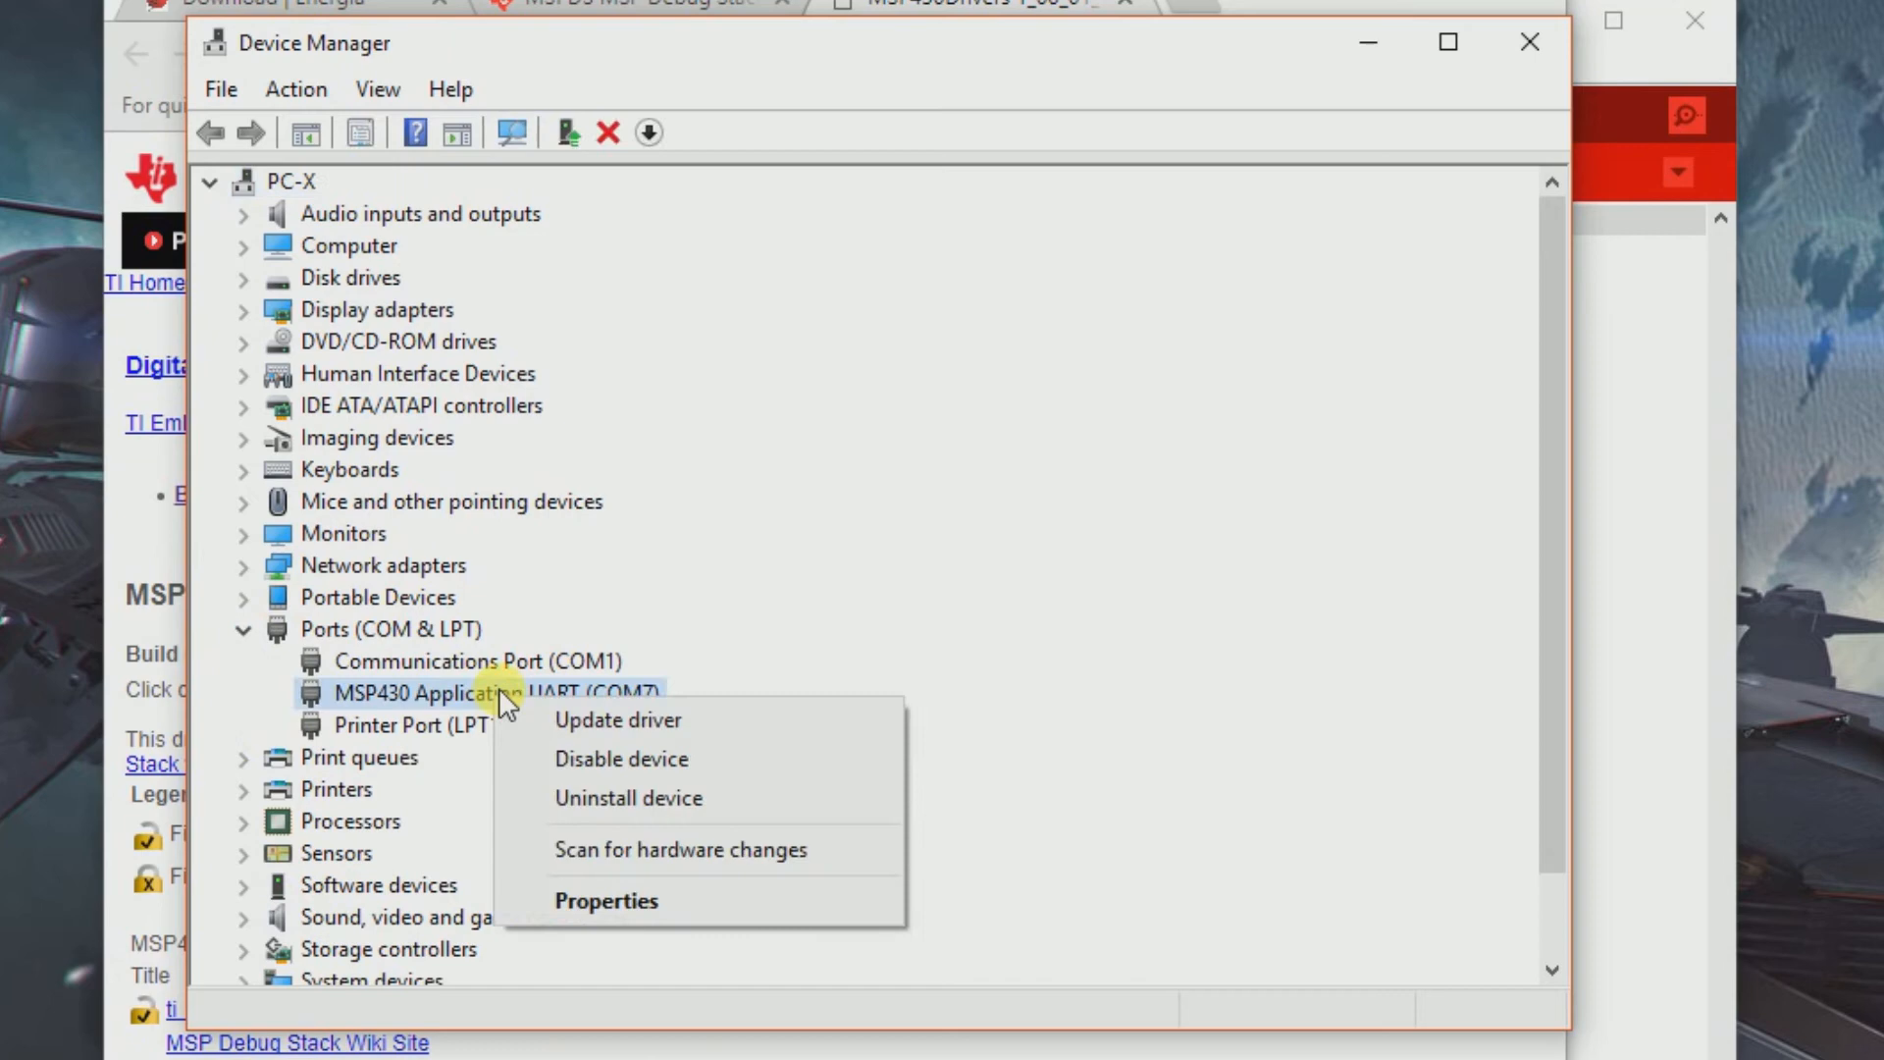
{"action": "mouse_move", "coordinate": [643, 882]}
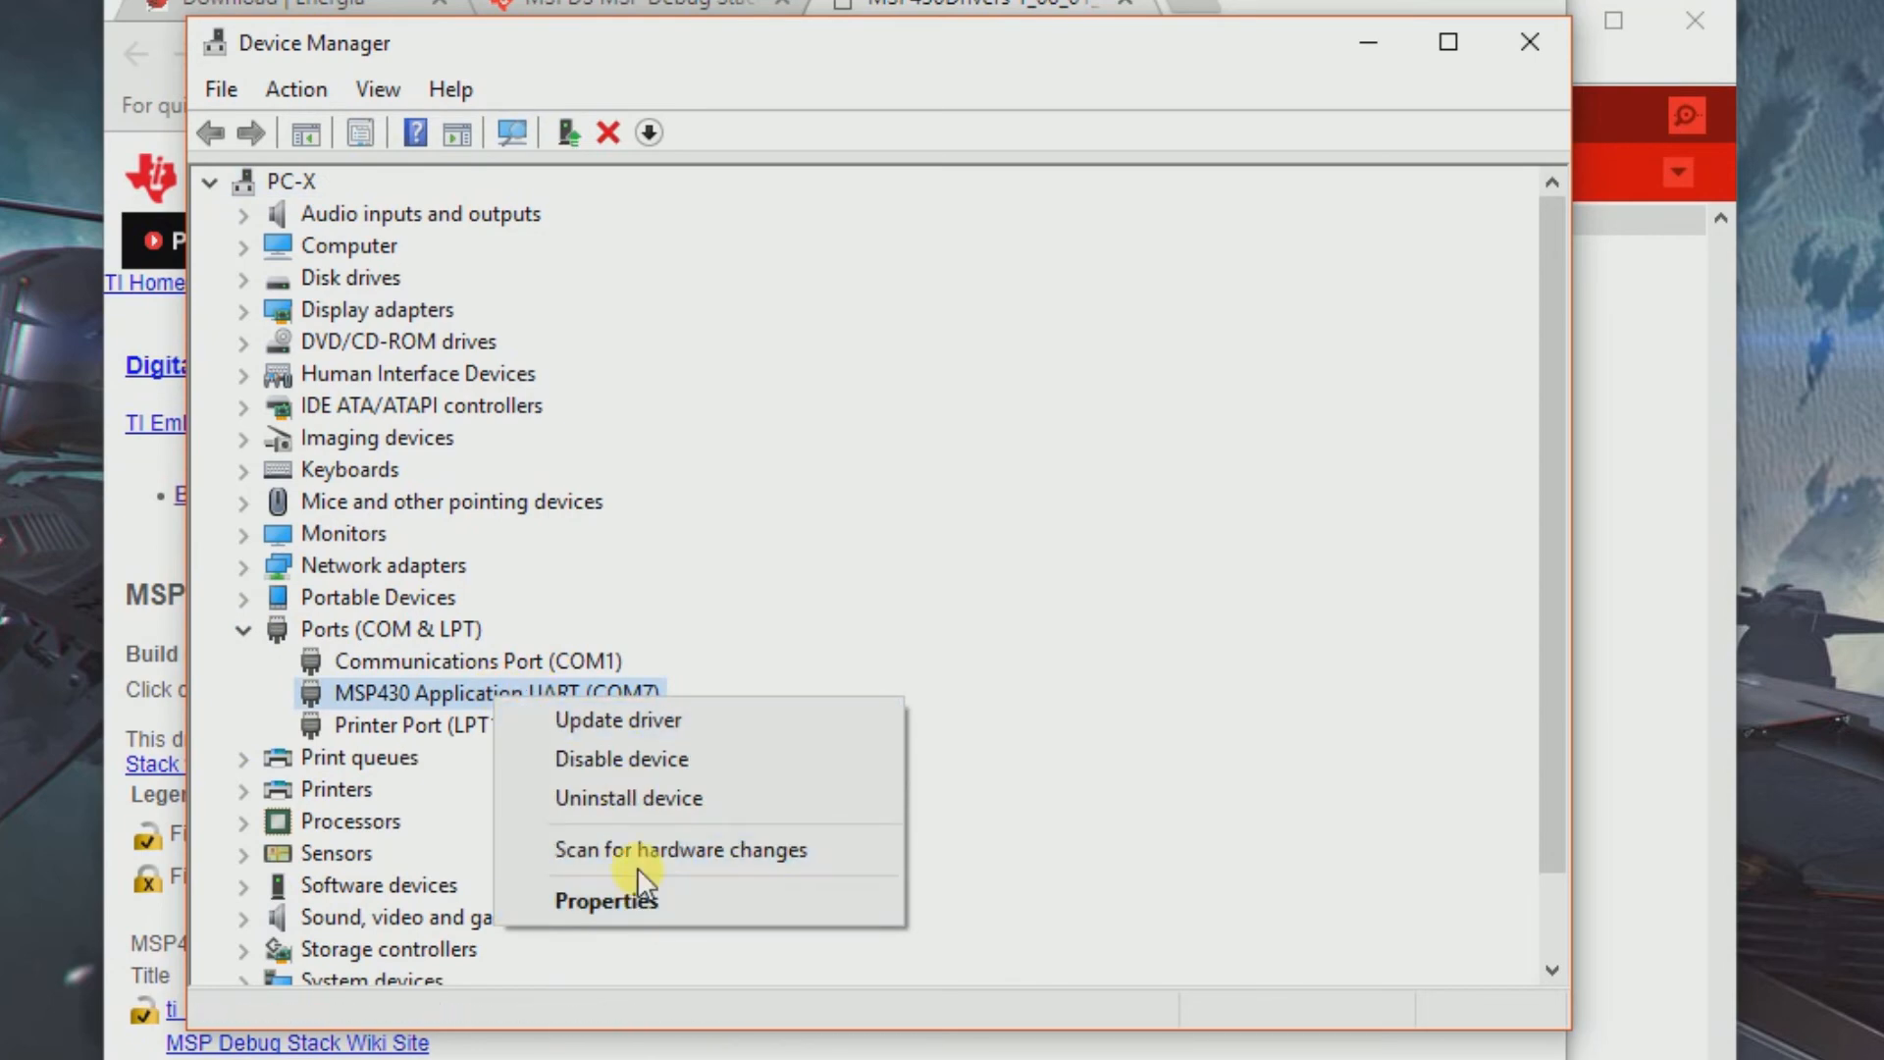
{"action": "left_click", "coordinate": [618, 720]}
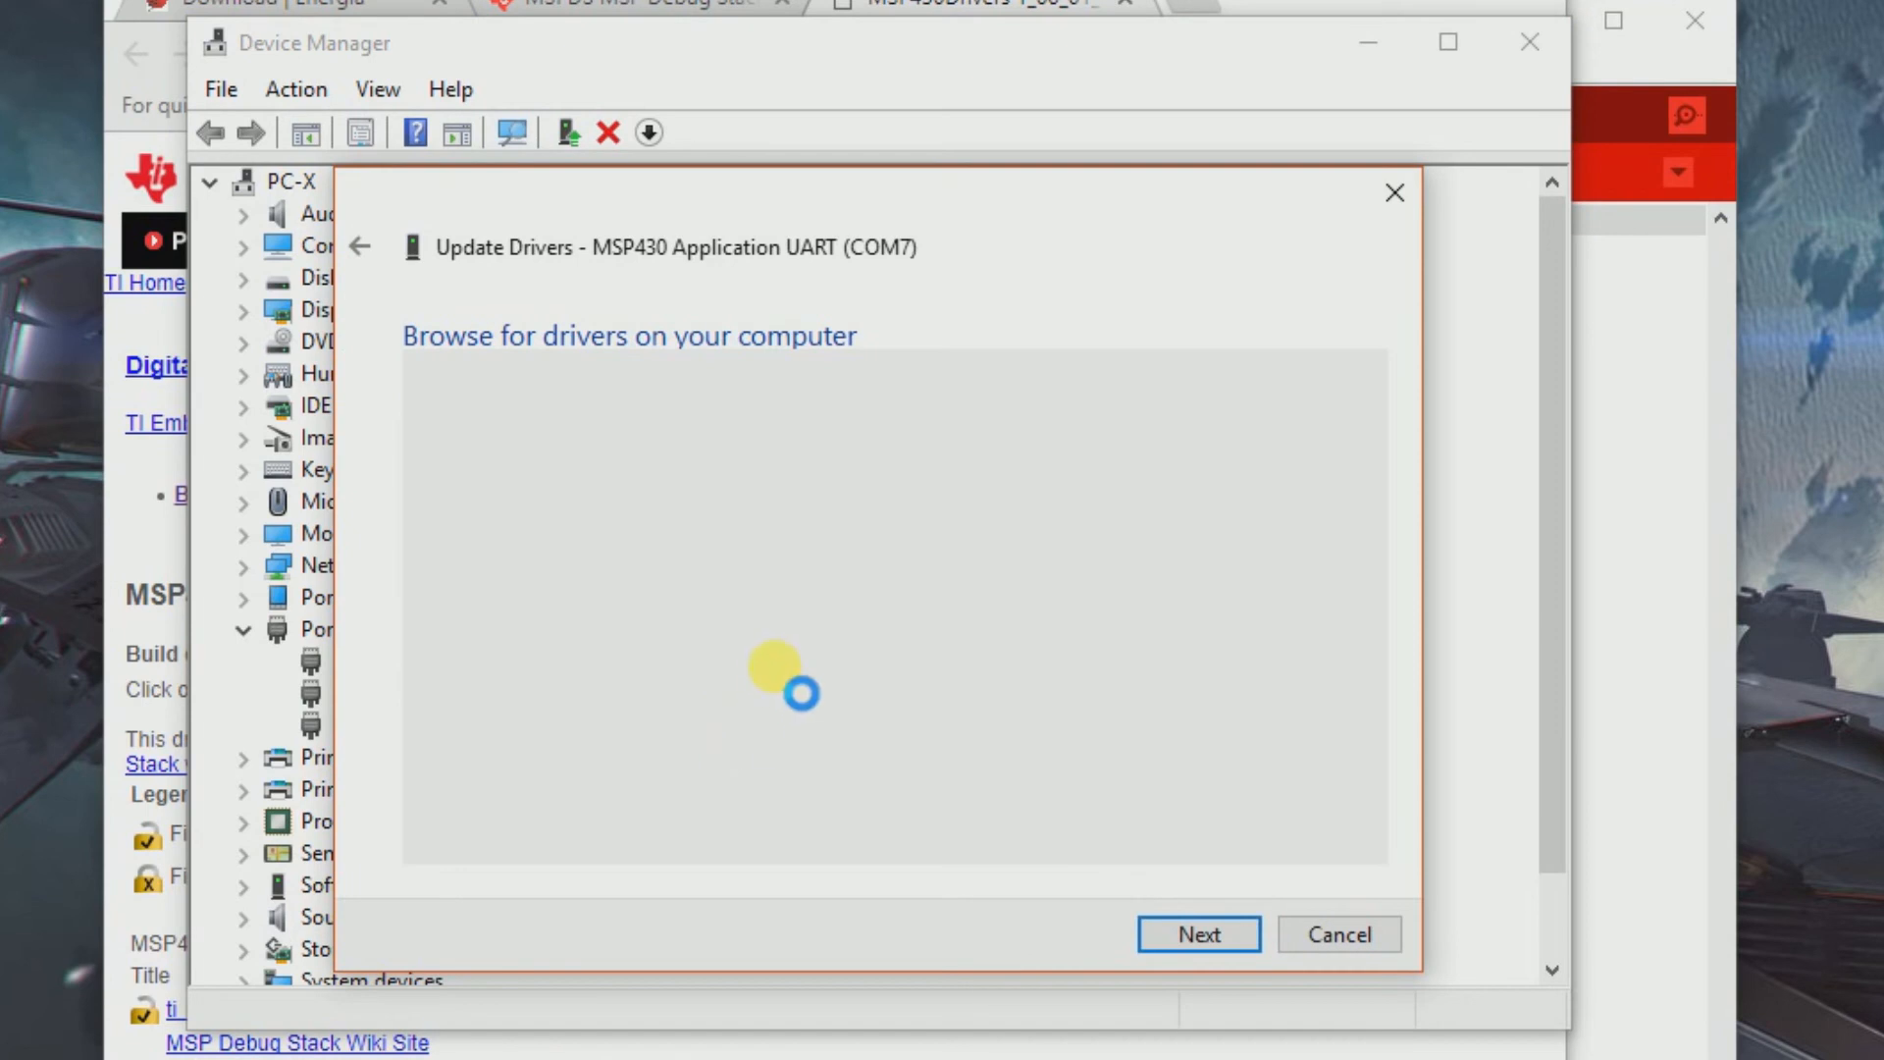
{"action": "left_click", "coordinate": [1224, 934]}
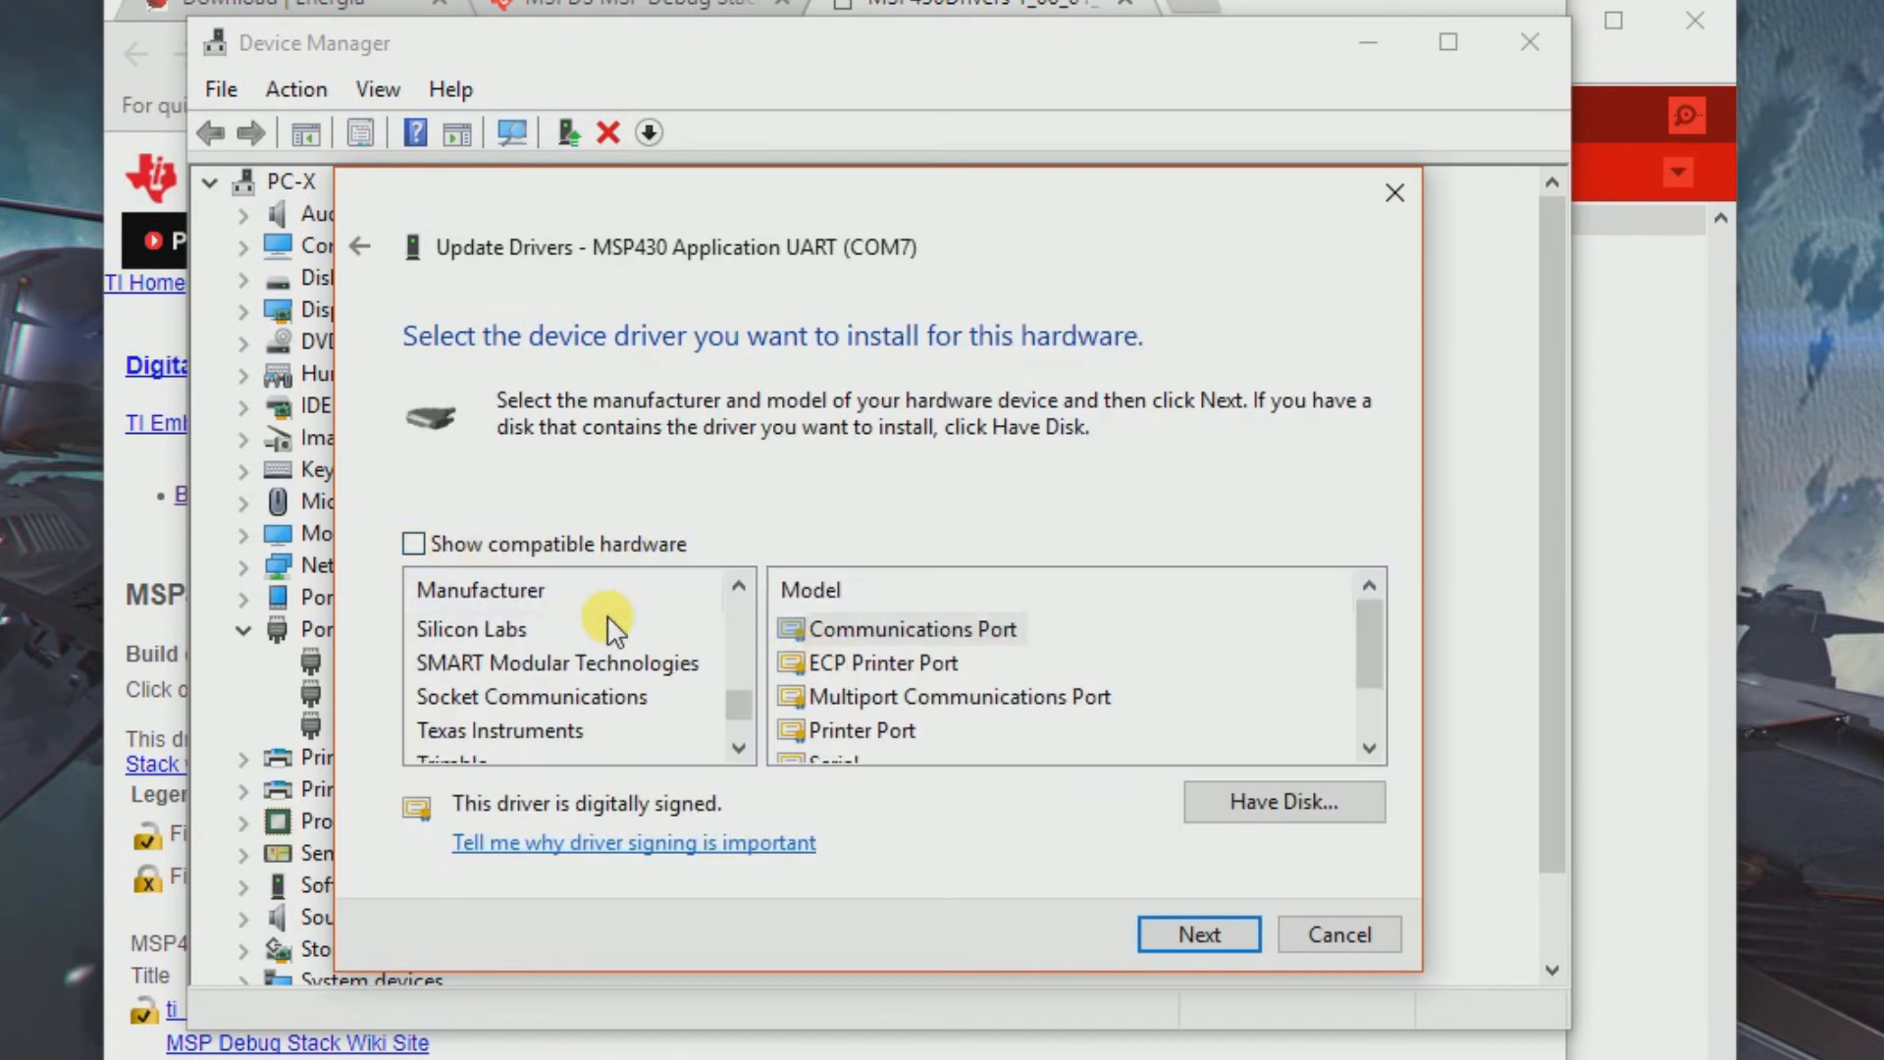
{"action": "left_click", "coordinate": [498, 730]}
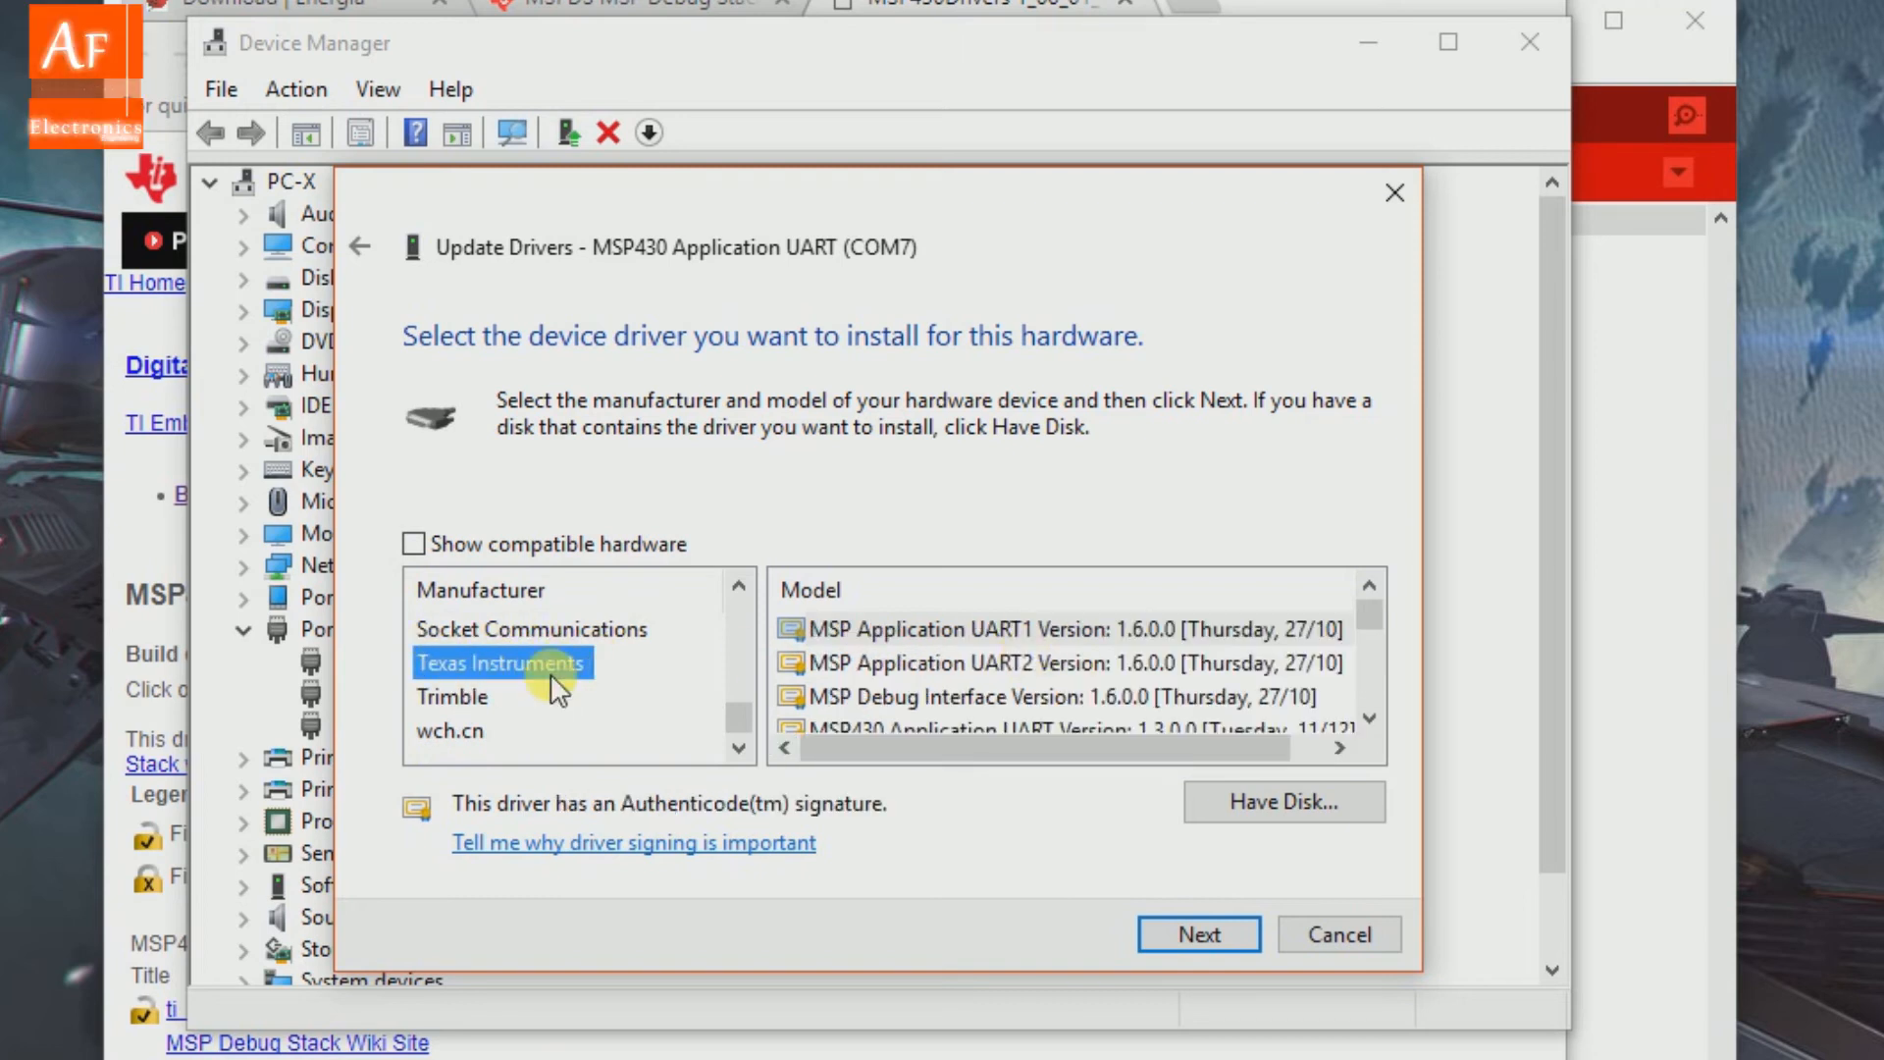
{"action": "scroll", "scroll_direction": "down", "scroll_amount": 3}
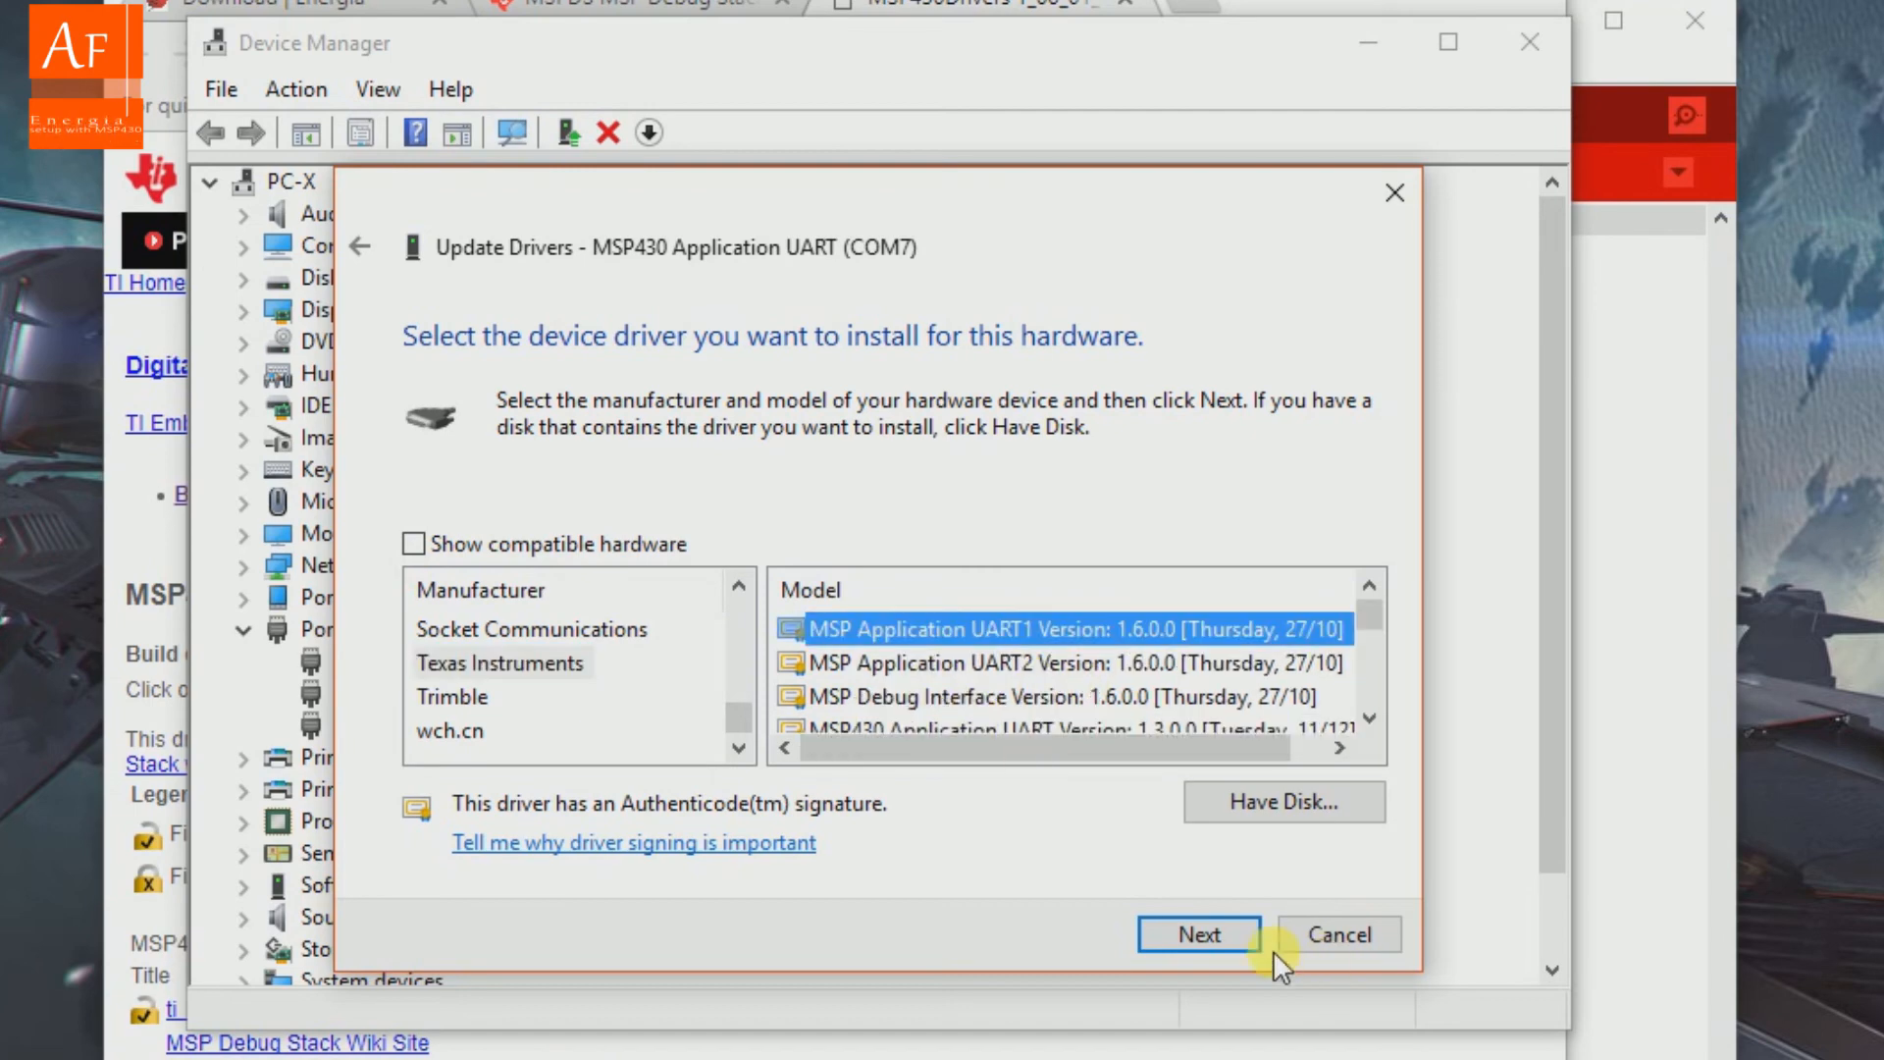
{"action": "left_click", "coordinate": [1199, 934]}
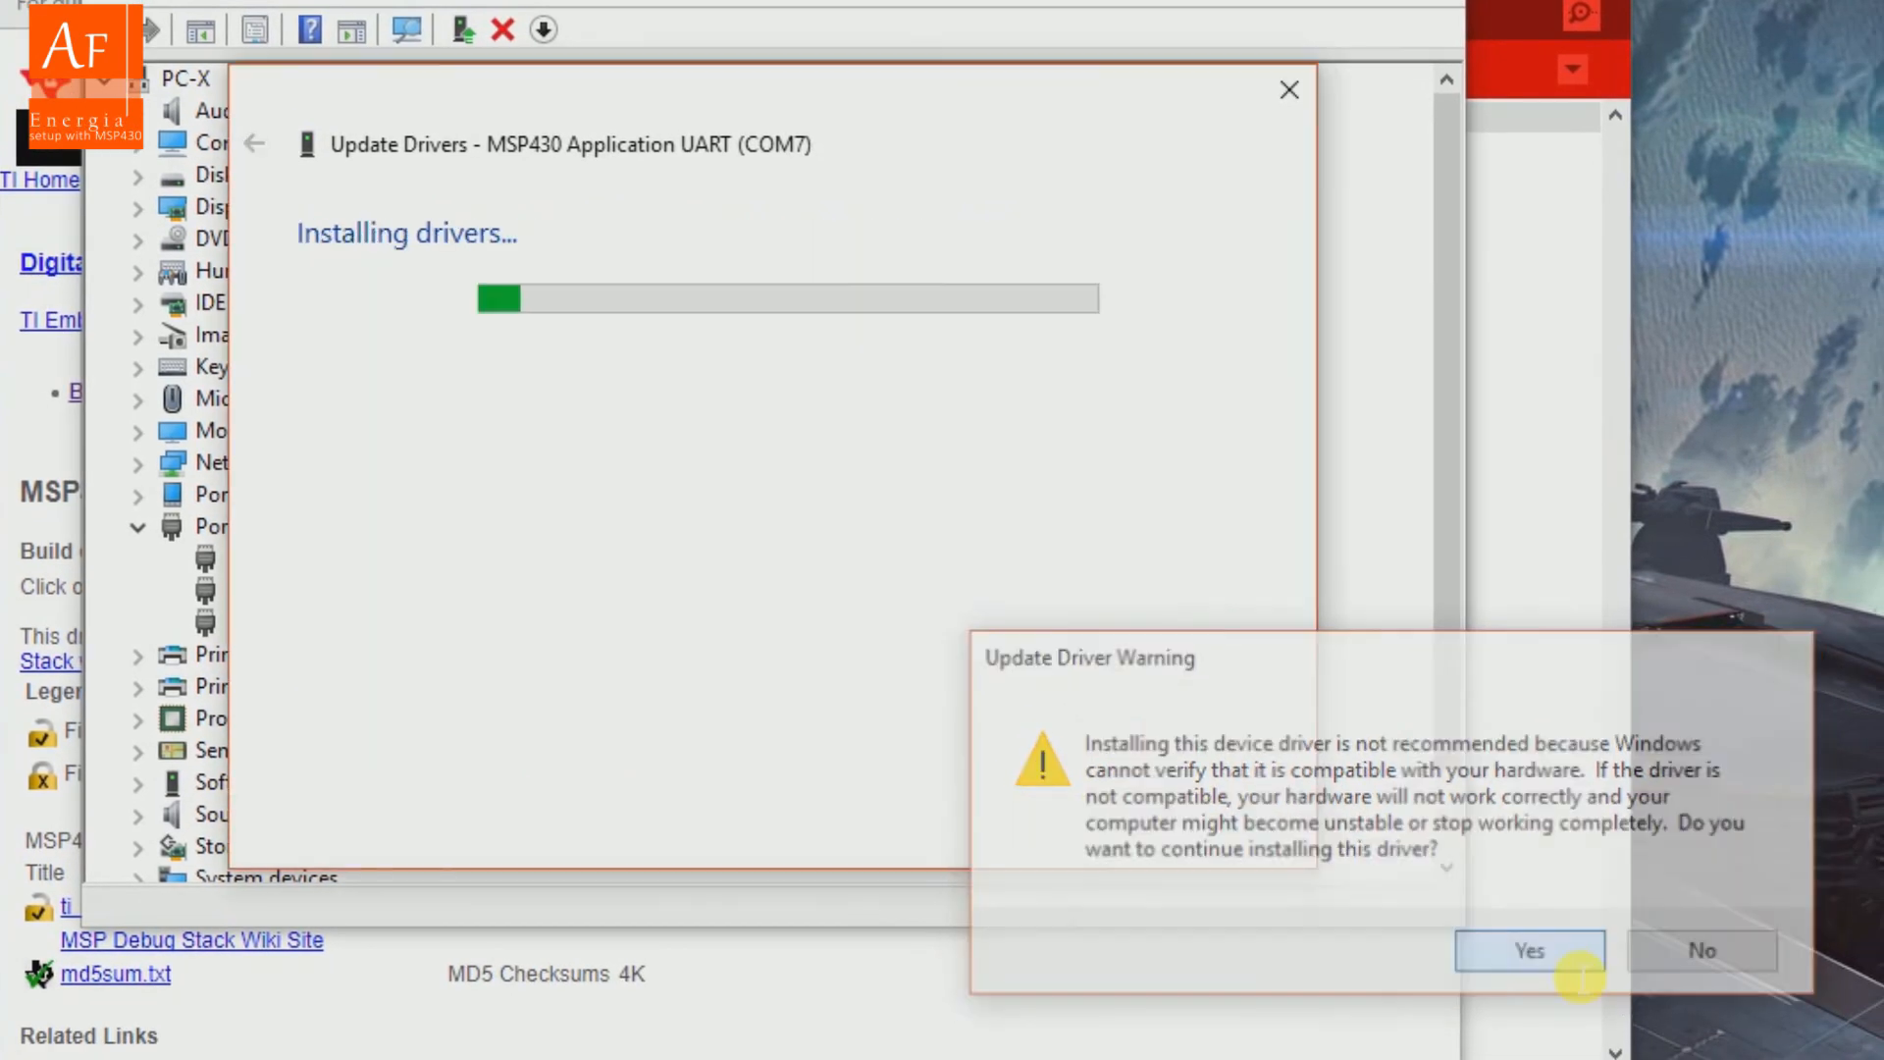
{"action": "left_click", "coordinate": [1530, 948]}
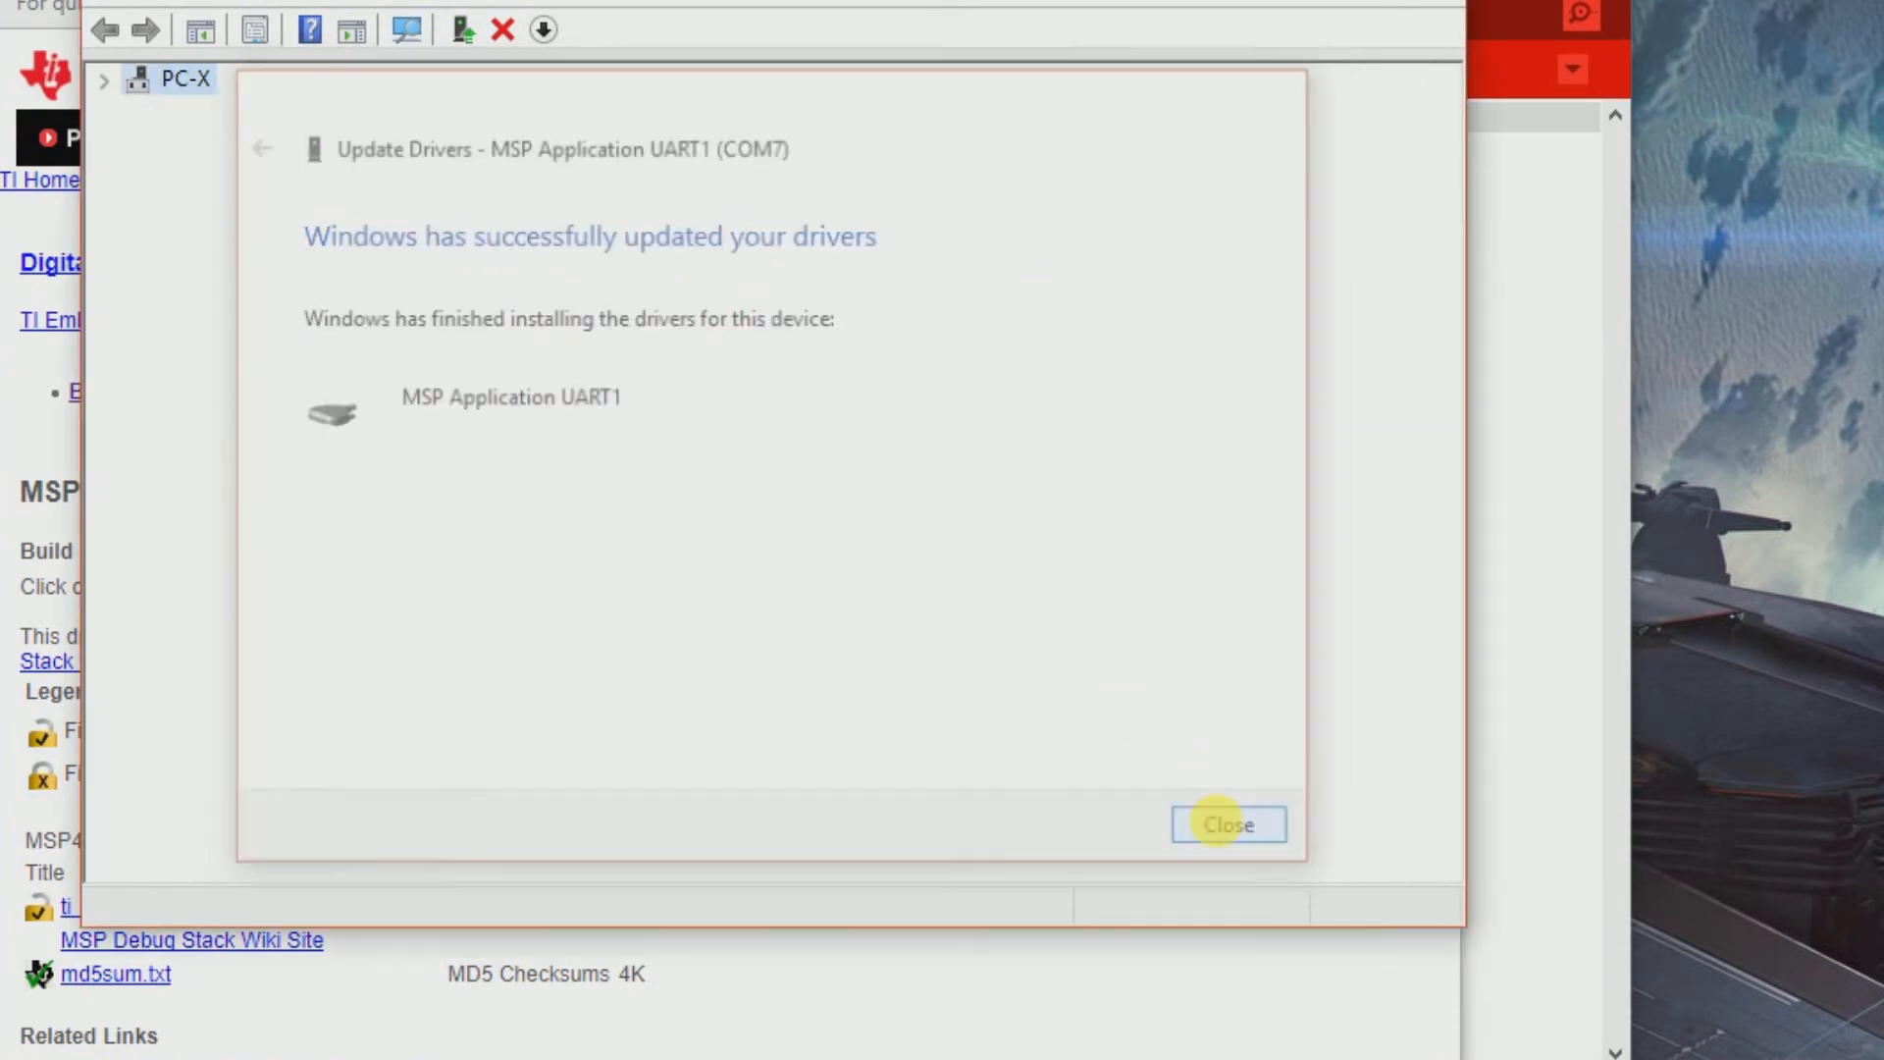
{"action": "left_click", "coordinate": [1228, 823]}
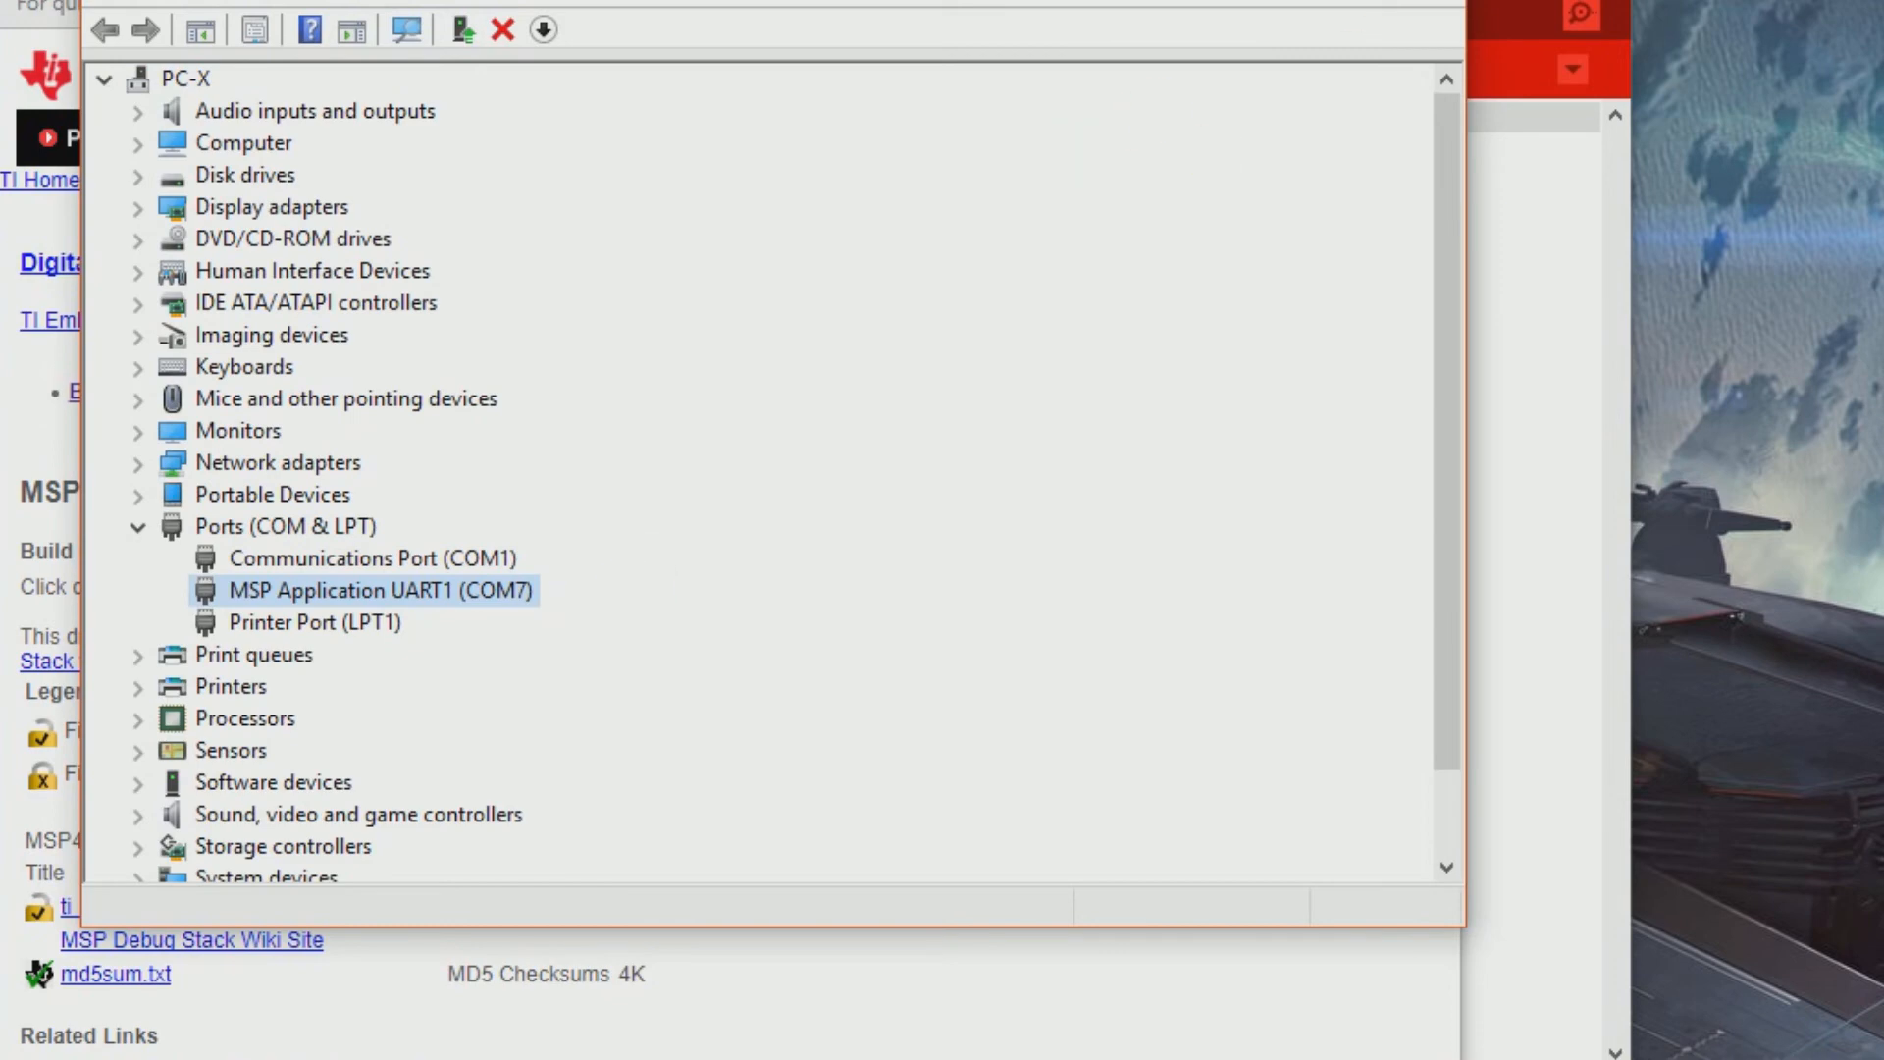
{"action": "left_click", "coordinate": [497, 28]}
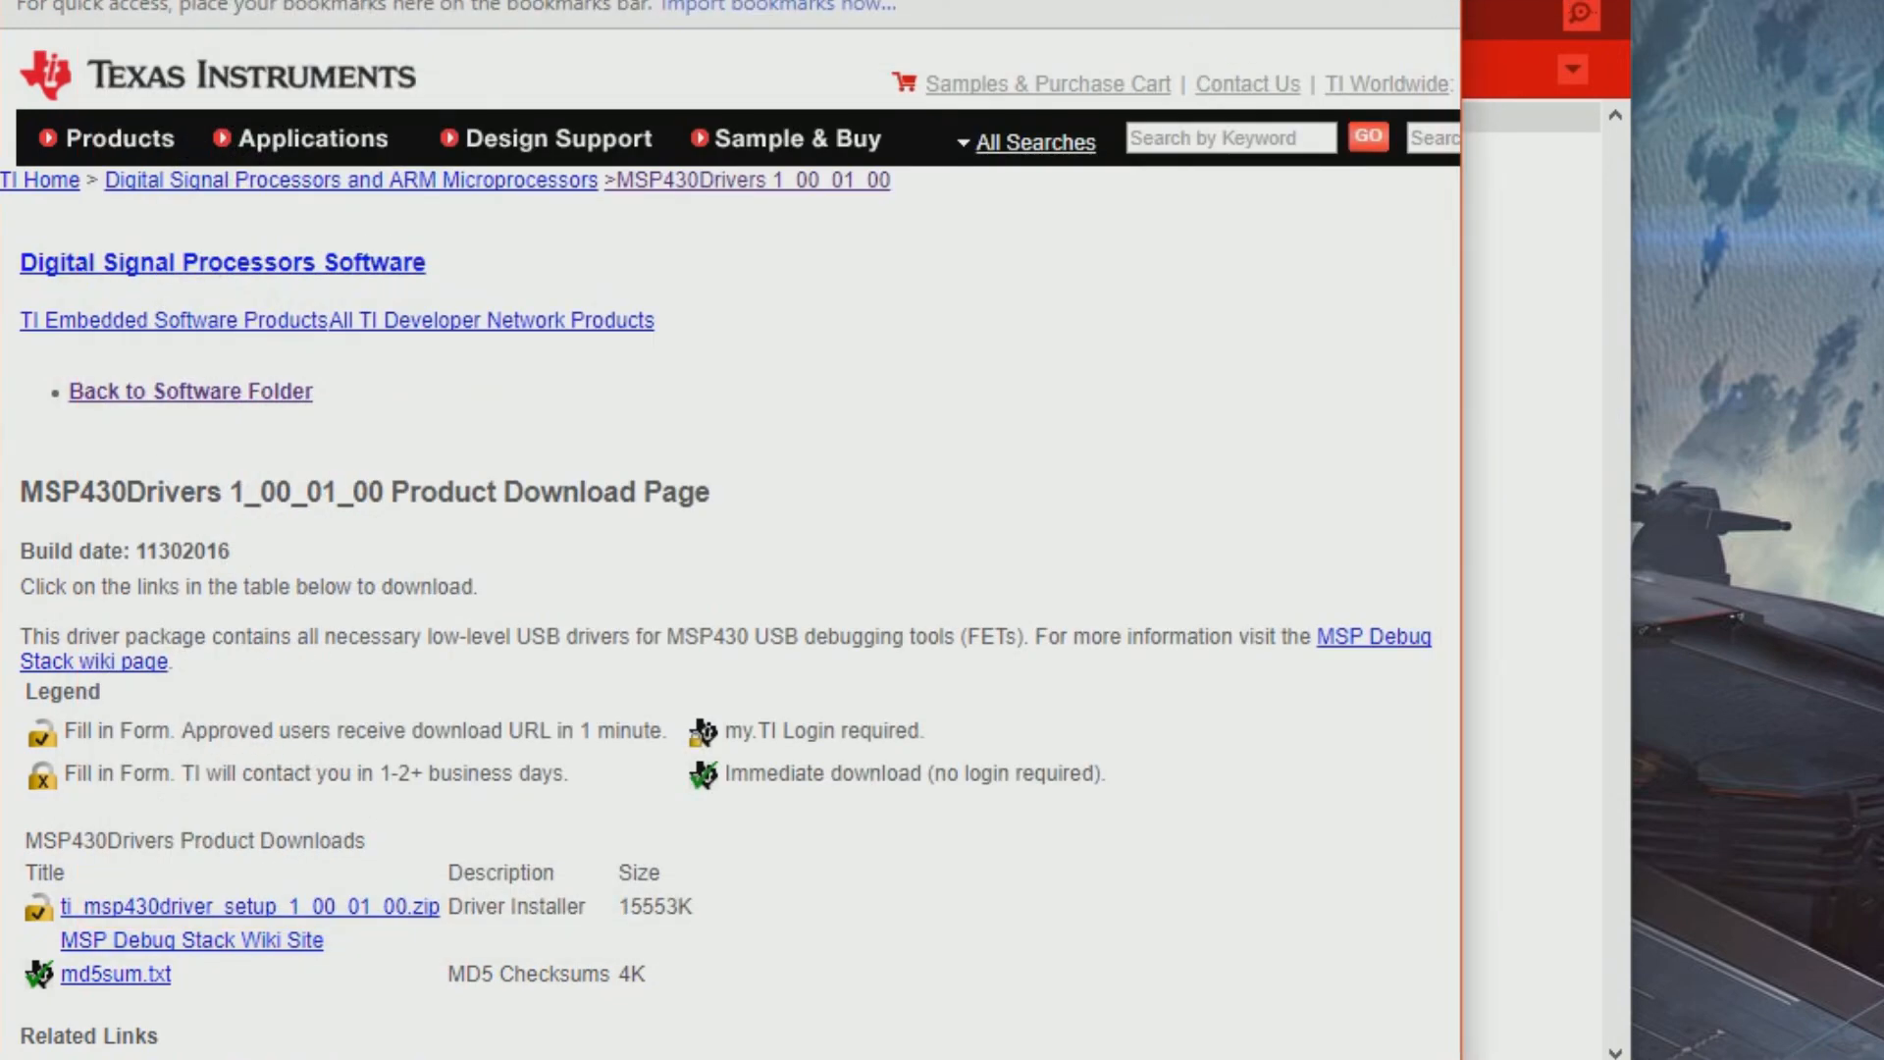
Step: Return to the Energia Blink sketch and upload it to the MSP-EXP430G2 on COM7
{"action": "left_click", "coordinate": [412, 42]}
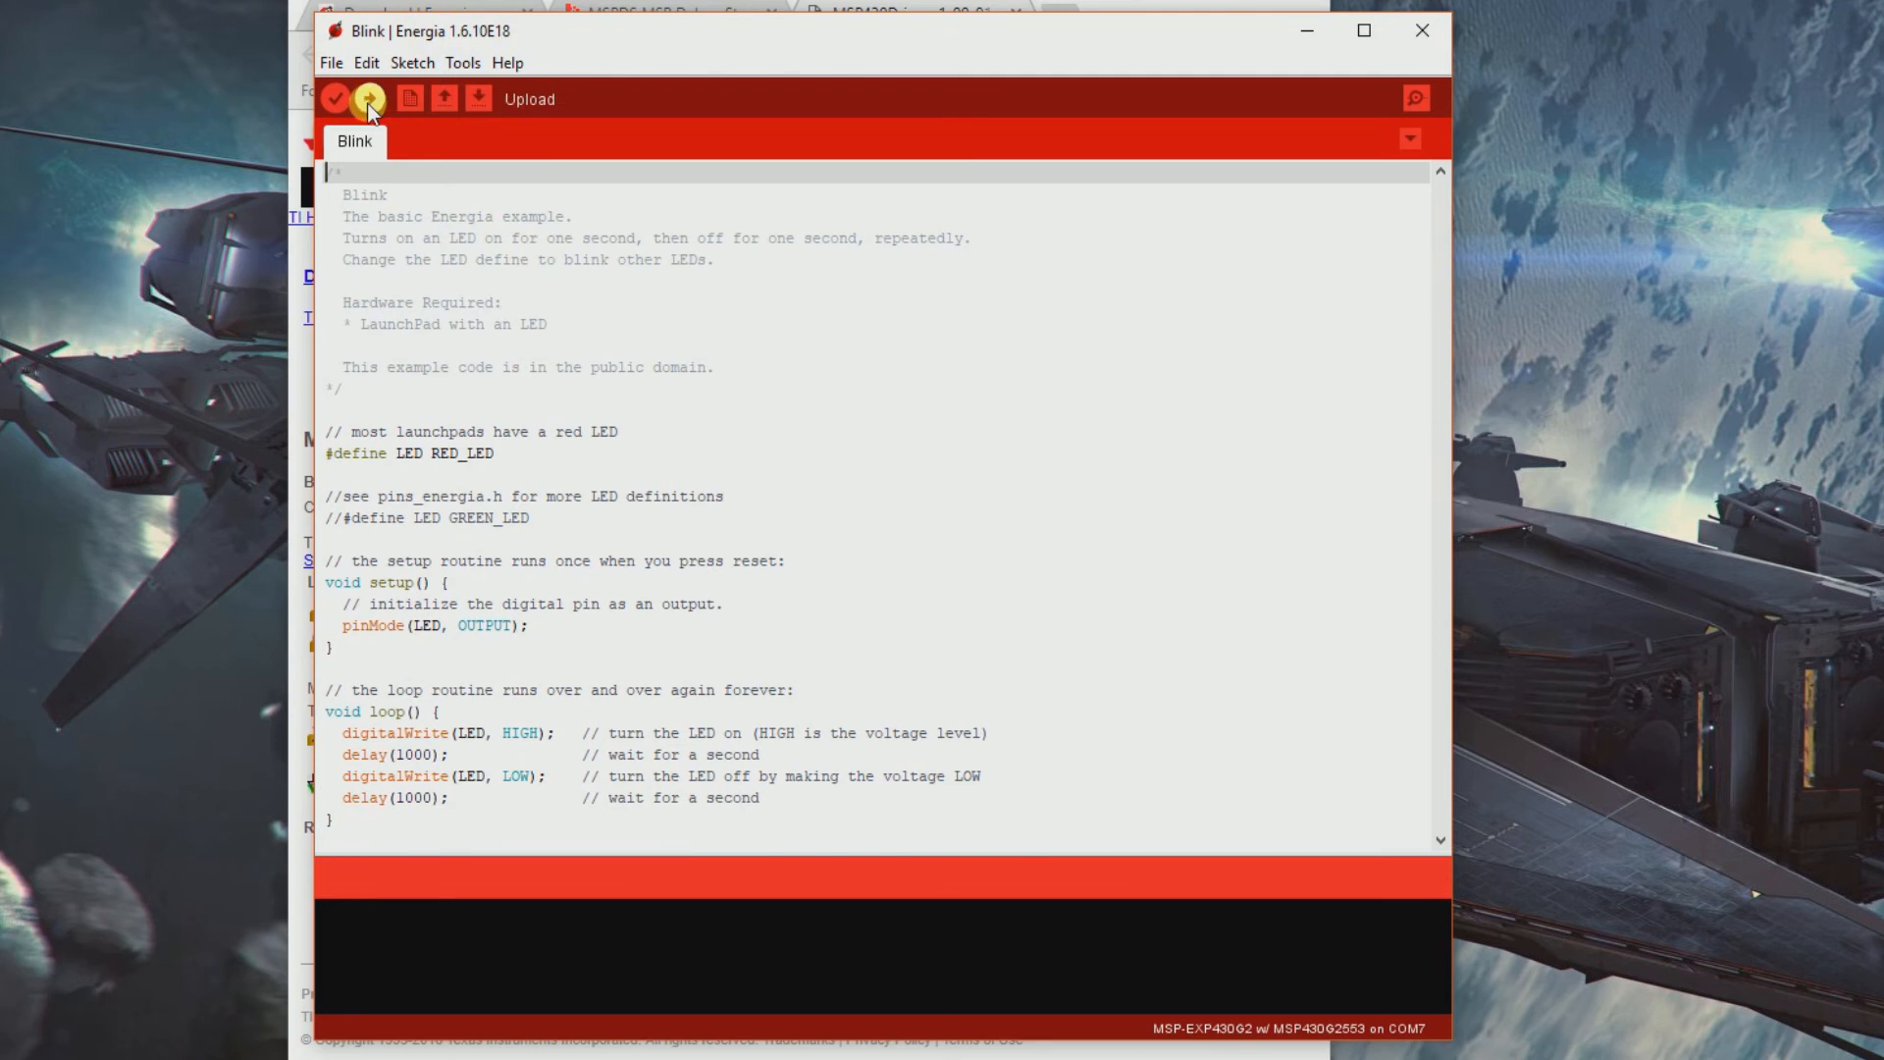
{"action": "left_click", "coordinate": [368, 98]}
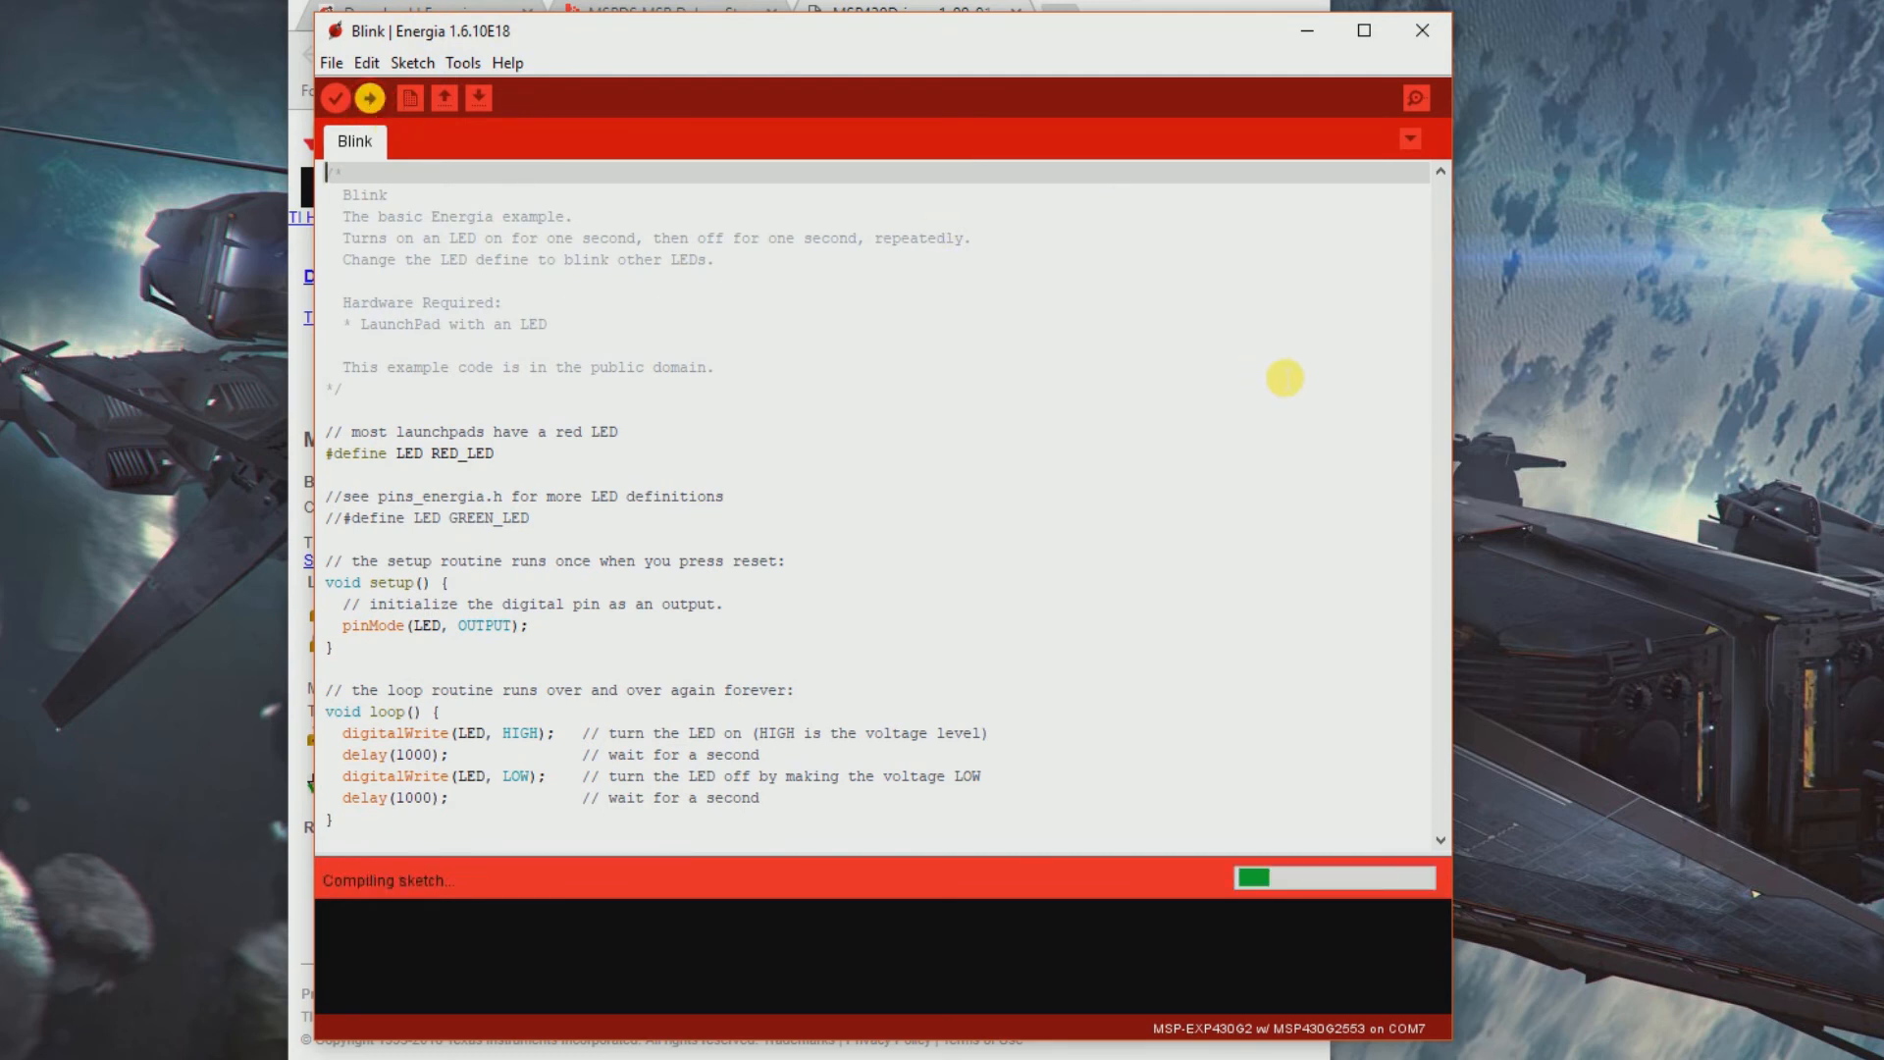